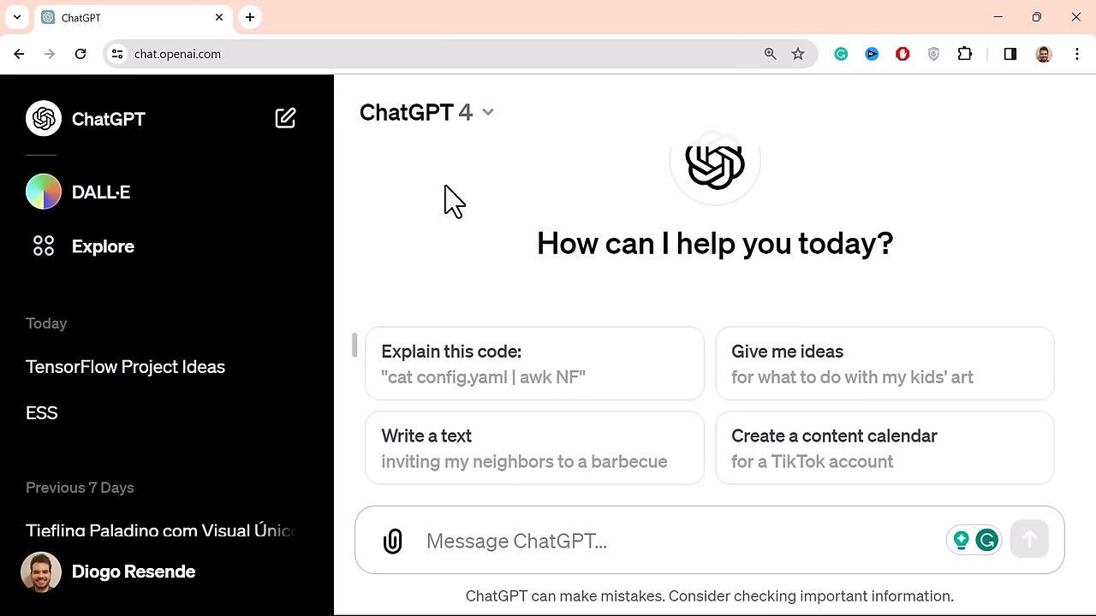
mouse_move(471, 214)
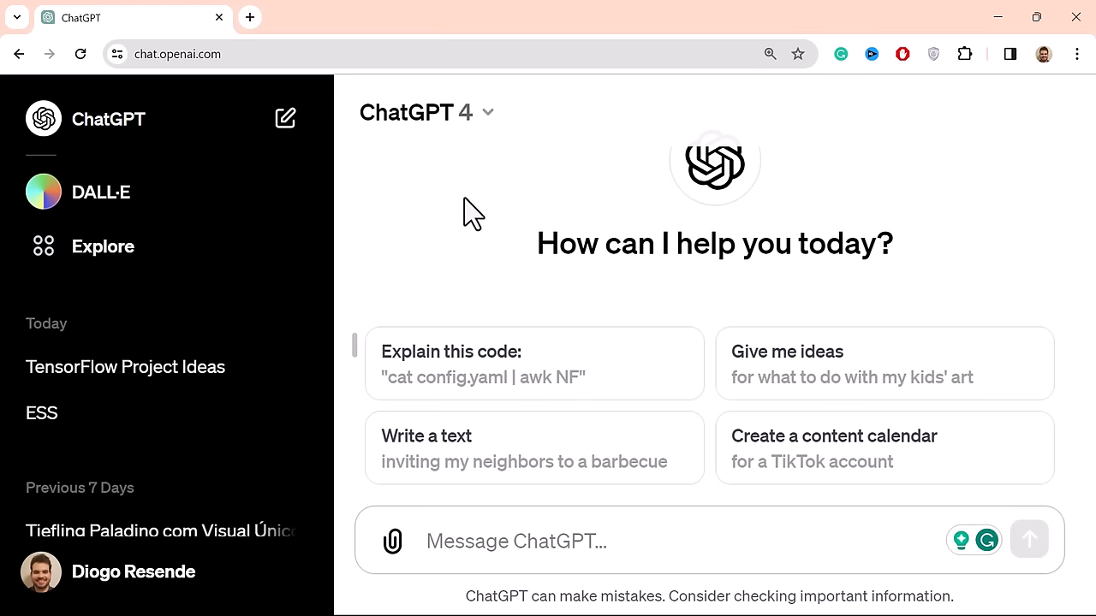
mouse_move(482, 219)
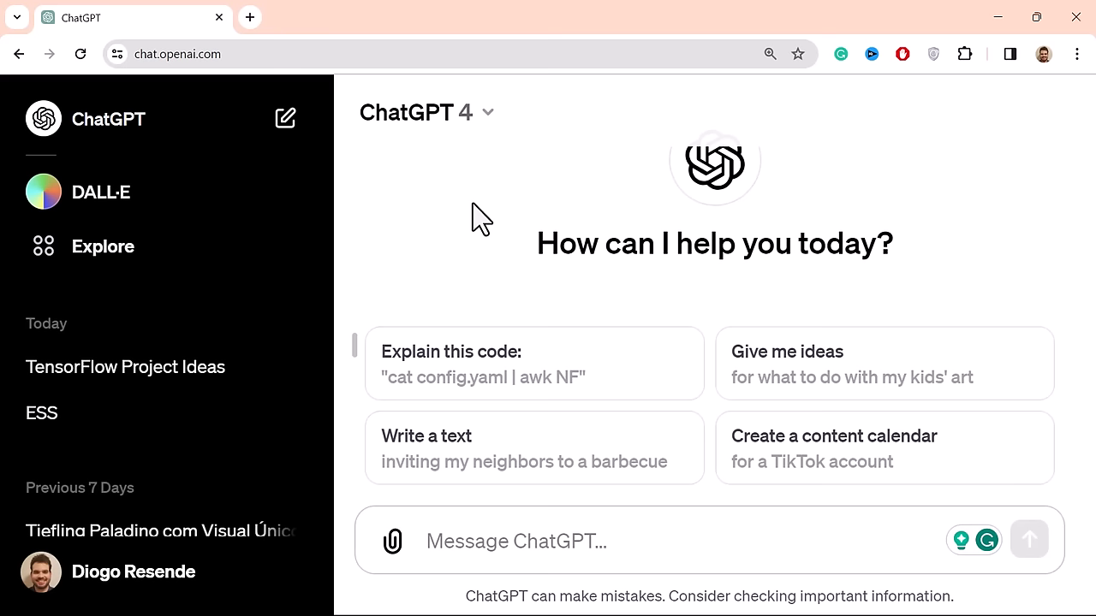
mouse_move(186, 169)
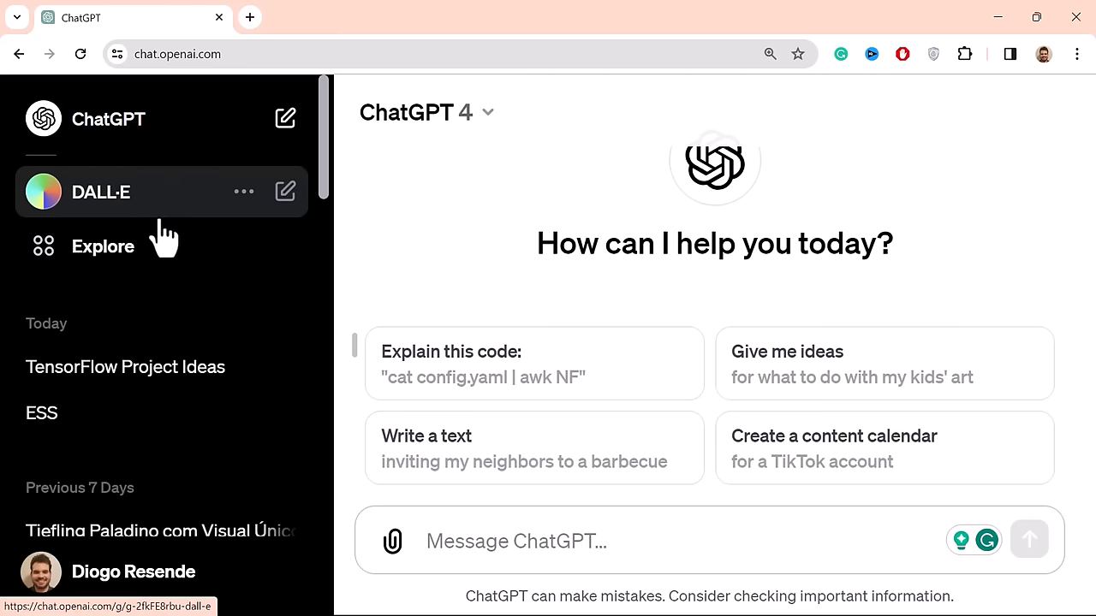
- Open the Explore GPTs gallery from the ChatGPT sidebar
click(102, 246)
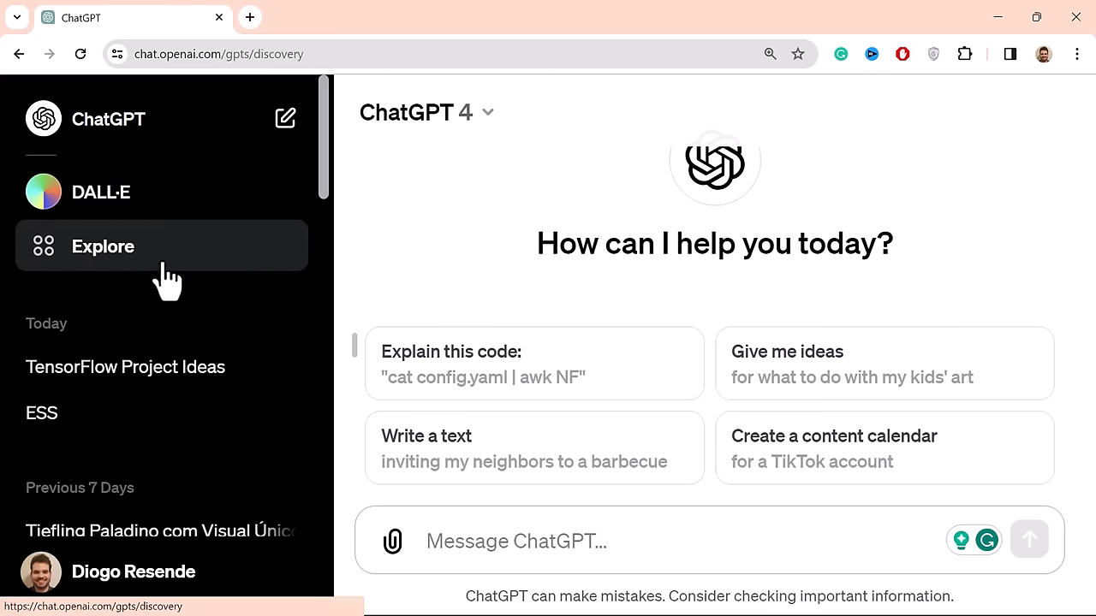
click(102, 247)
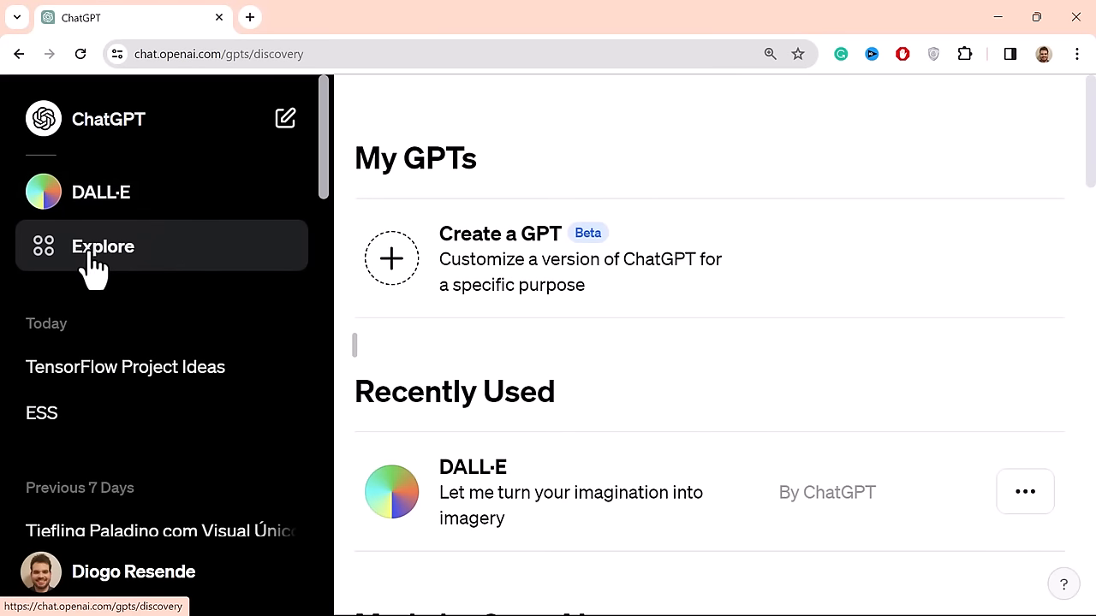
mouse_move(411, 265)
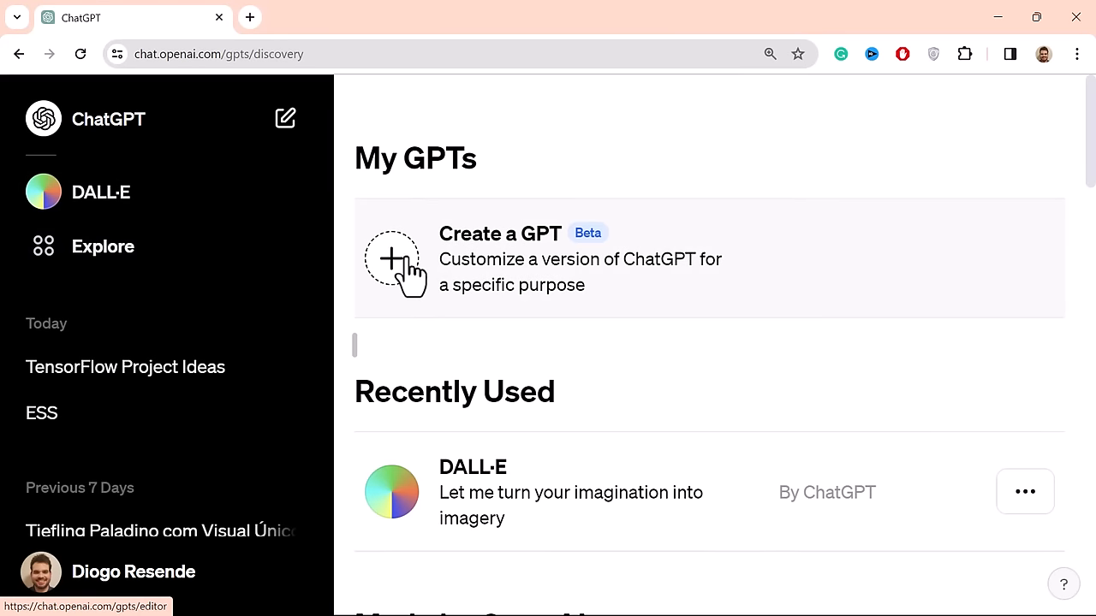
mouse_move(1088, 214)
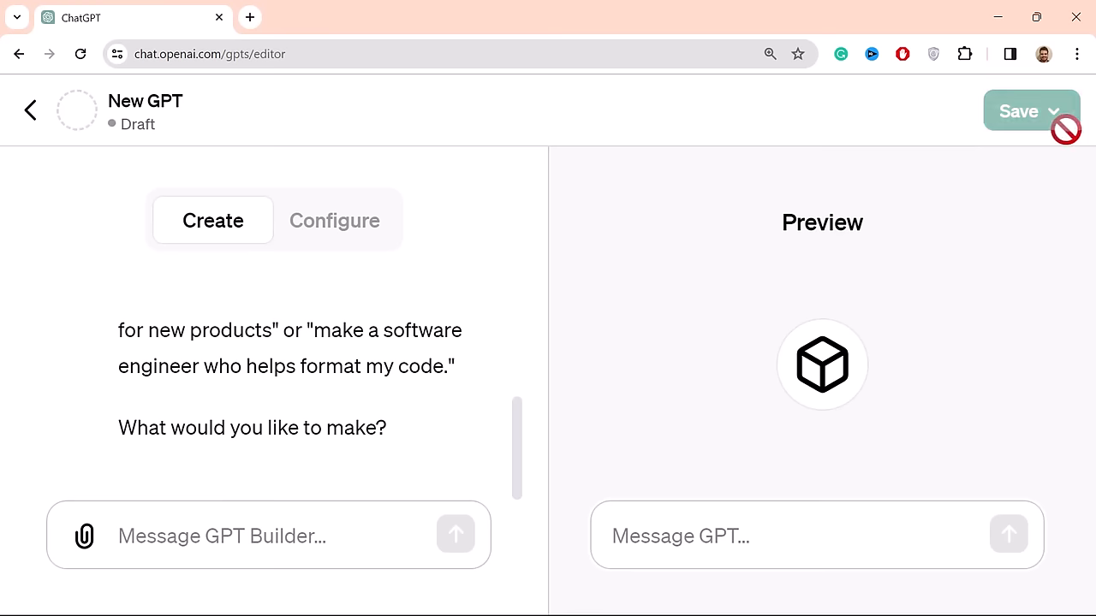
mouse_move(402, 308)
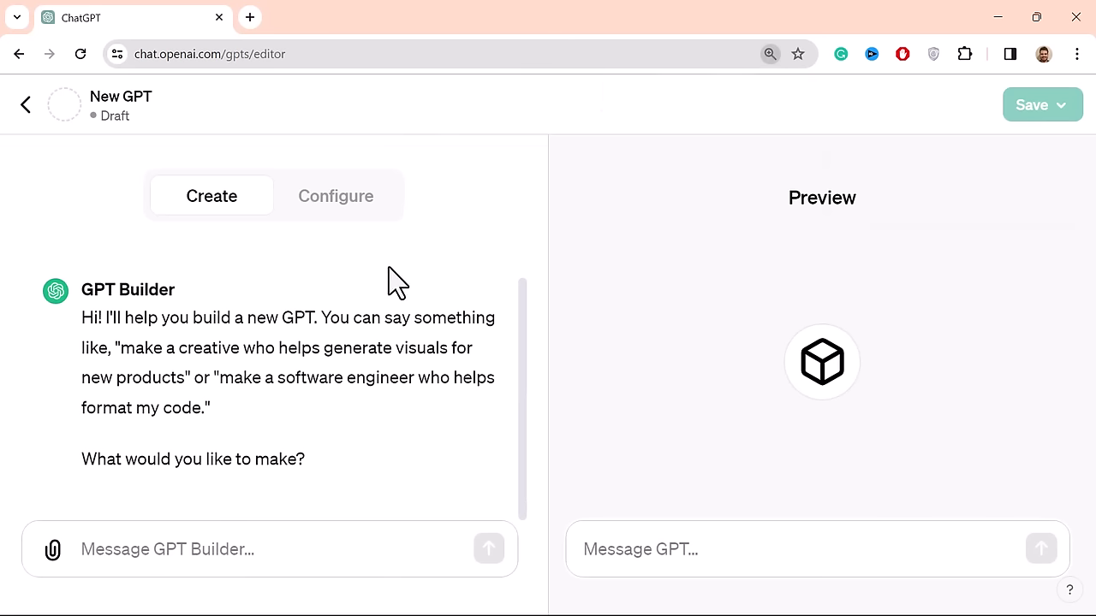
mouse_move(158, 304)
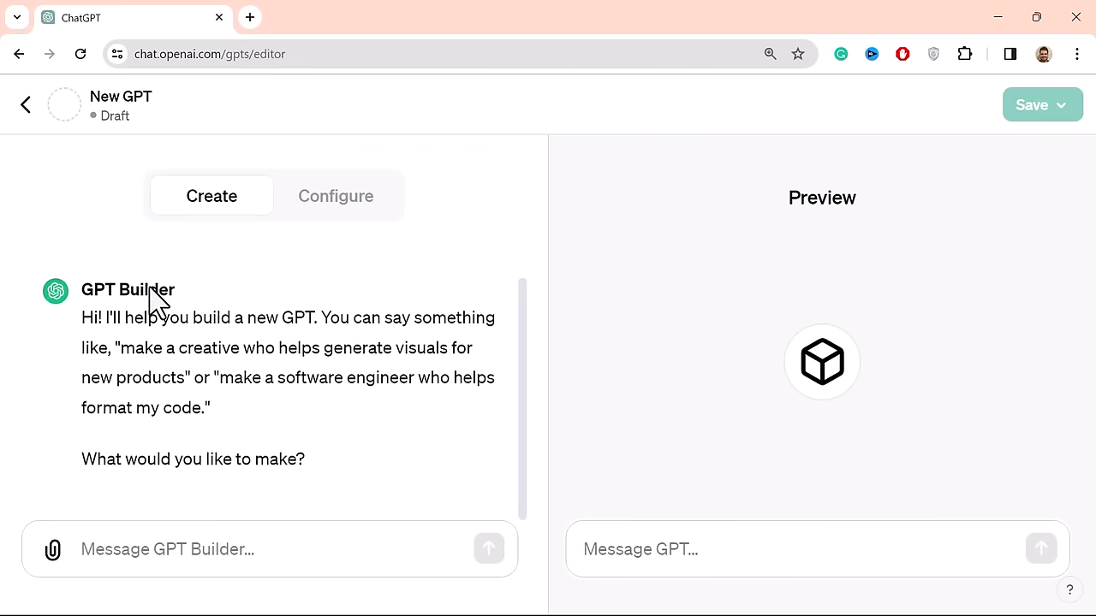
mouse_move(255, 324)
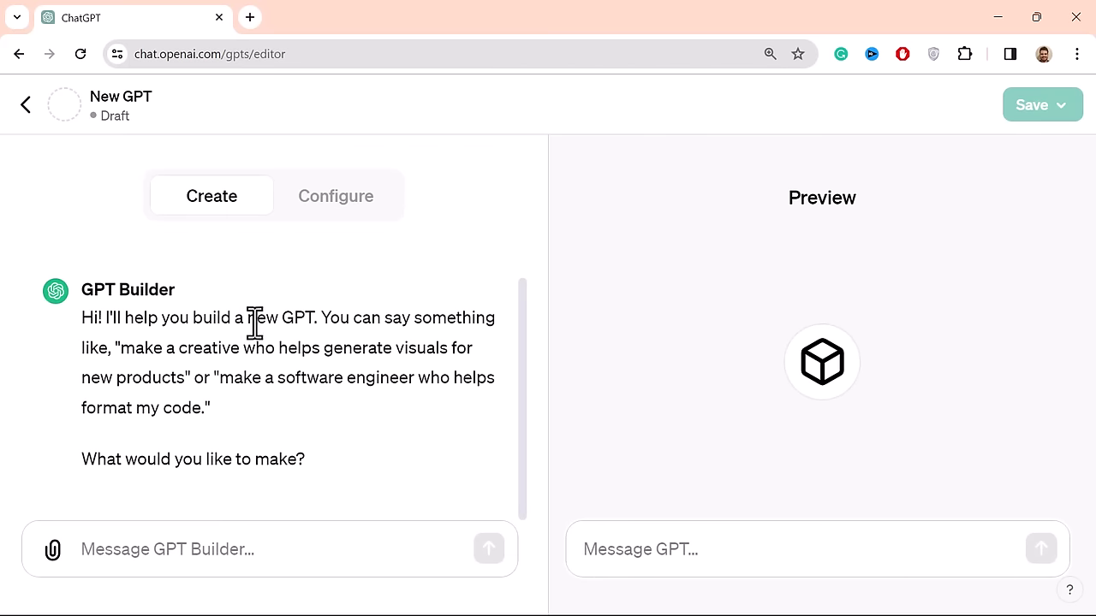
mouse_move(160, 351)
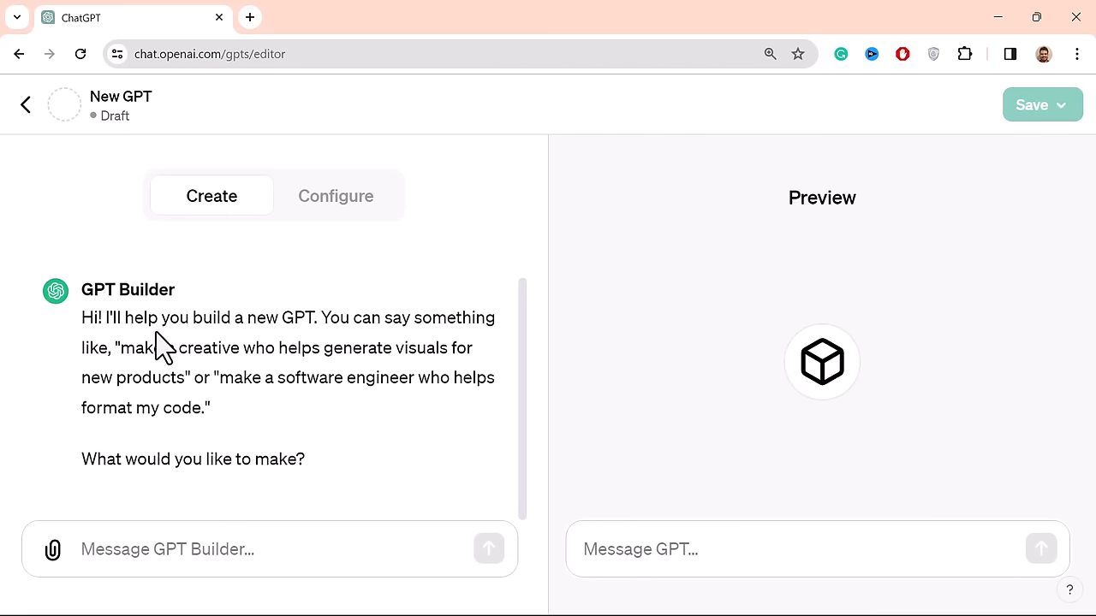
mouse_move(402, 360)
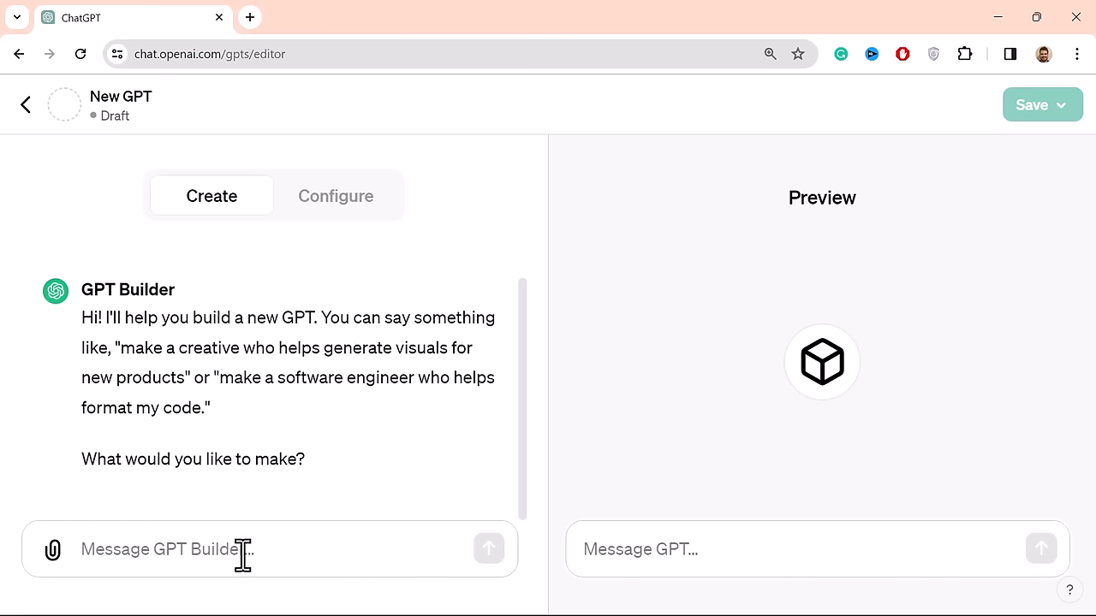
mouse_move(434, 383)
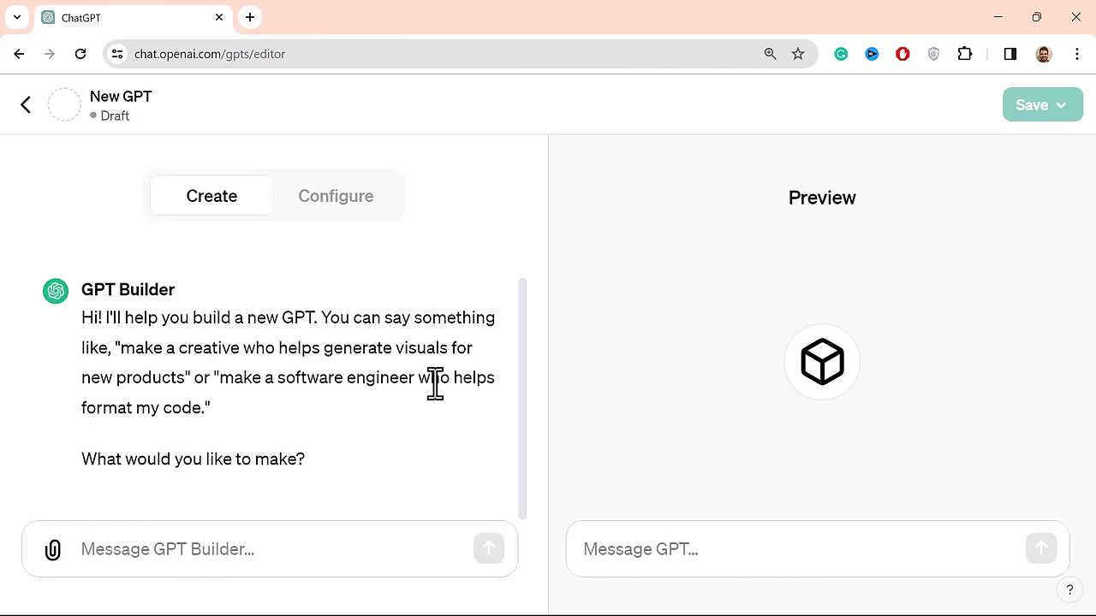
mouse_move(197, 549)
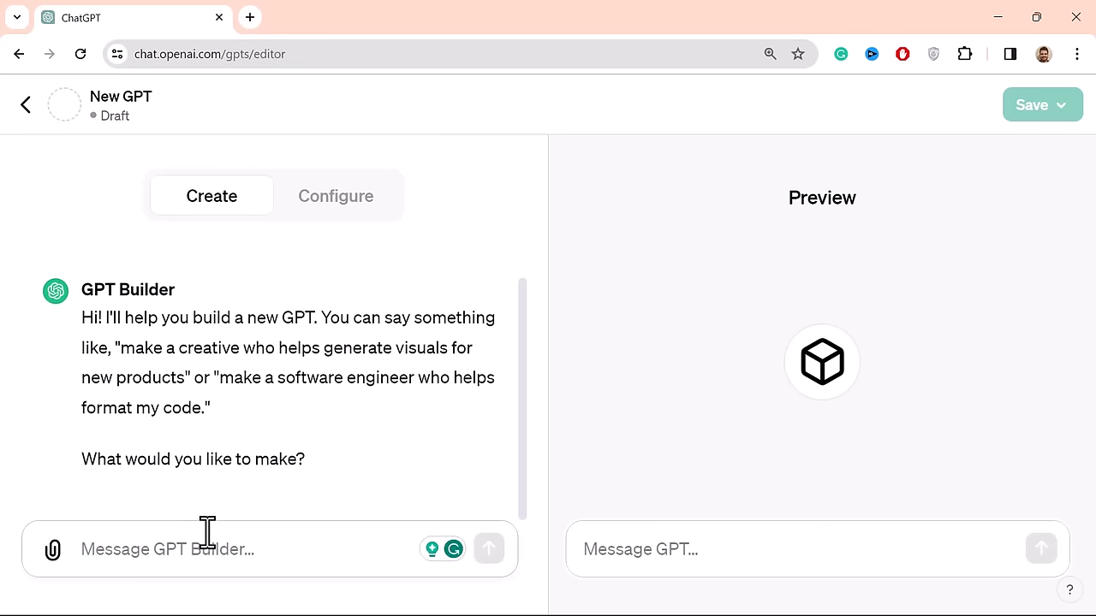
- Type a request for an expert Statistics and Data Science copywriter writing technical online-course scripts
text(MAke a co)
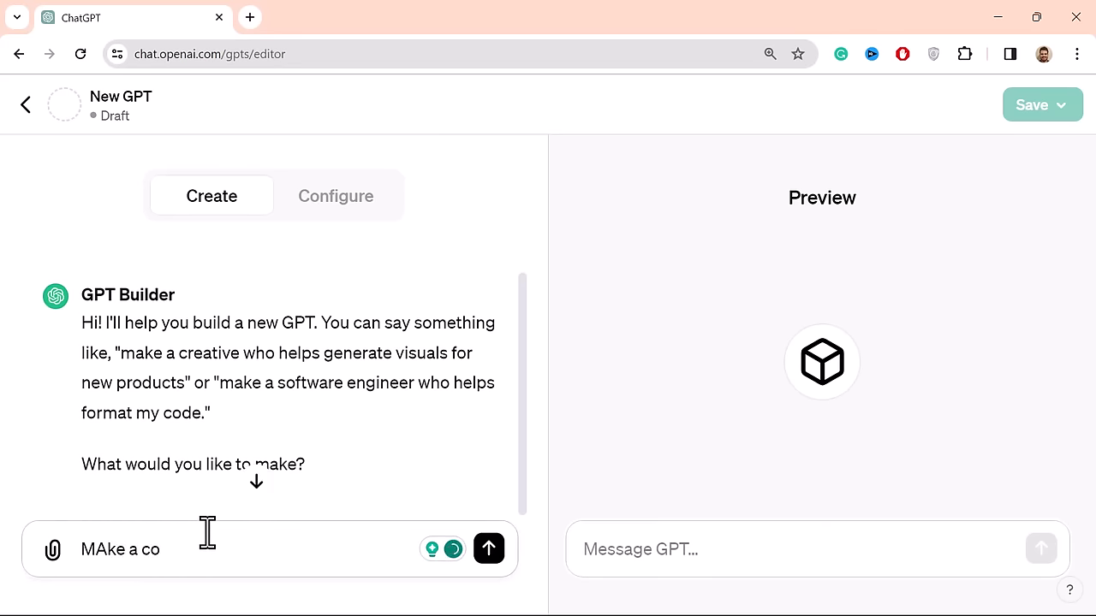
text(pywriter)
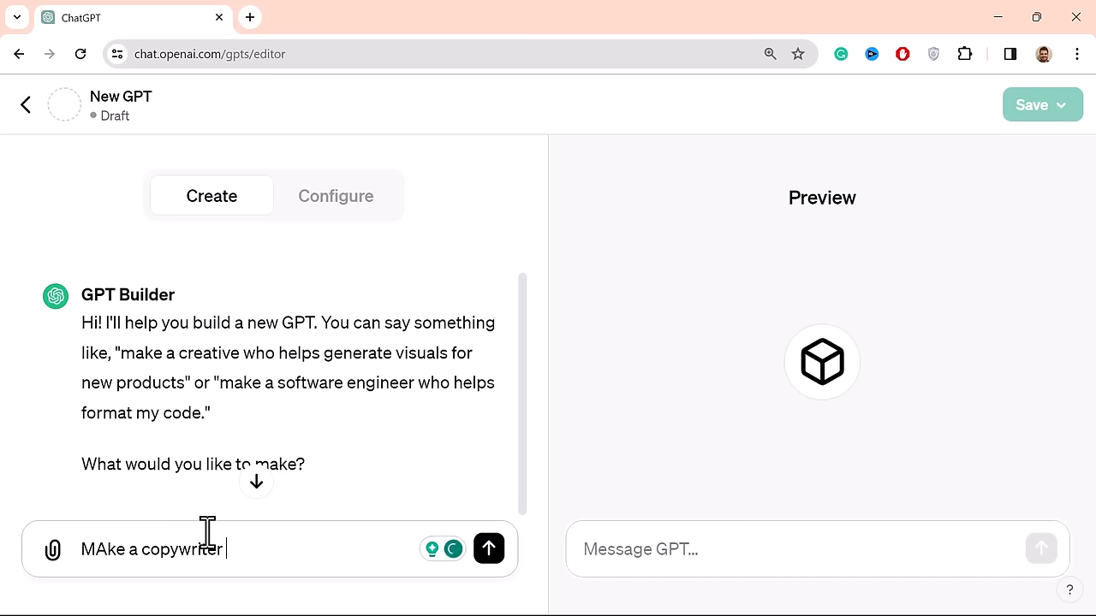
text(who is an)
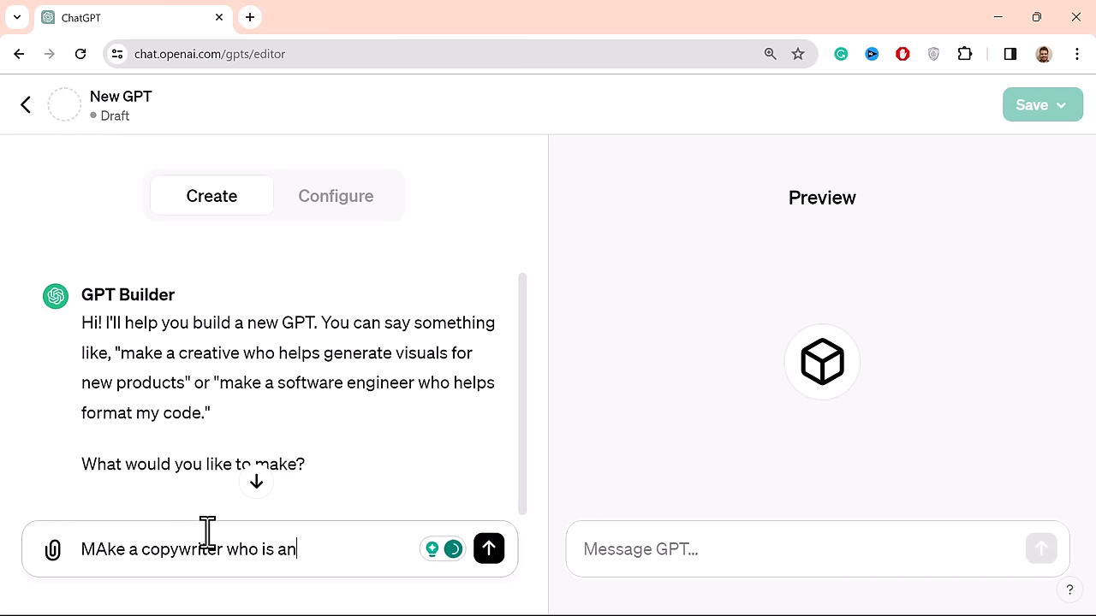
text(expert a)
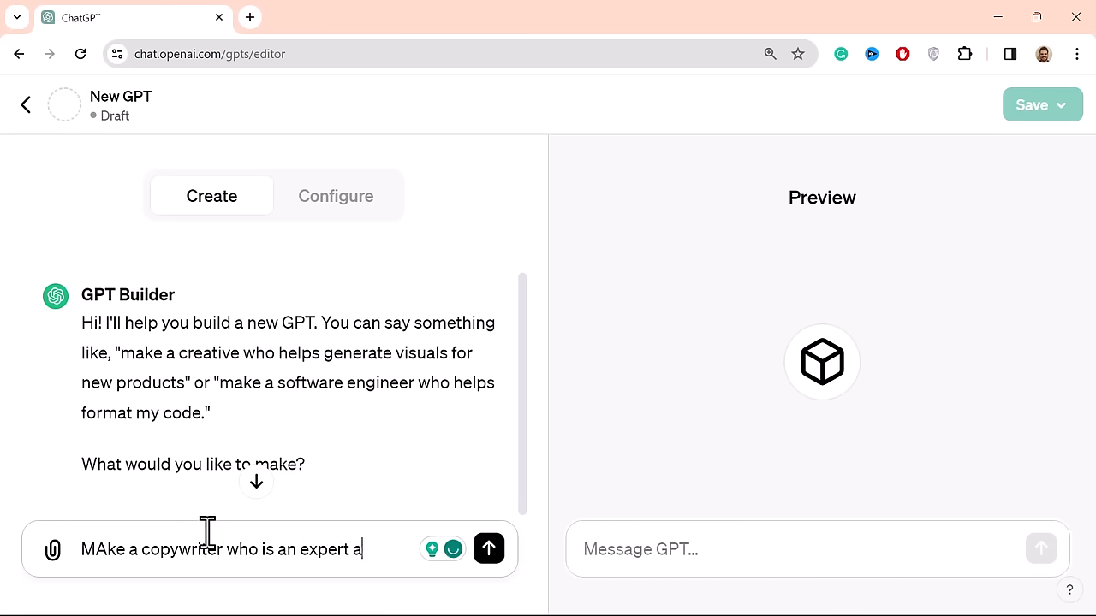
text(t Statist)
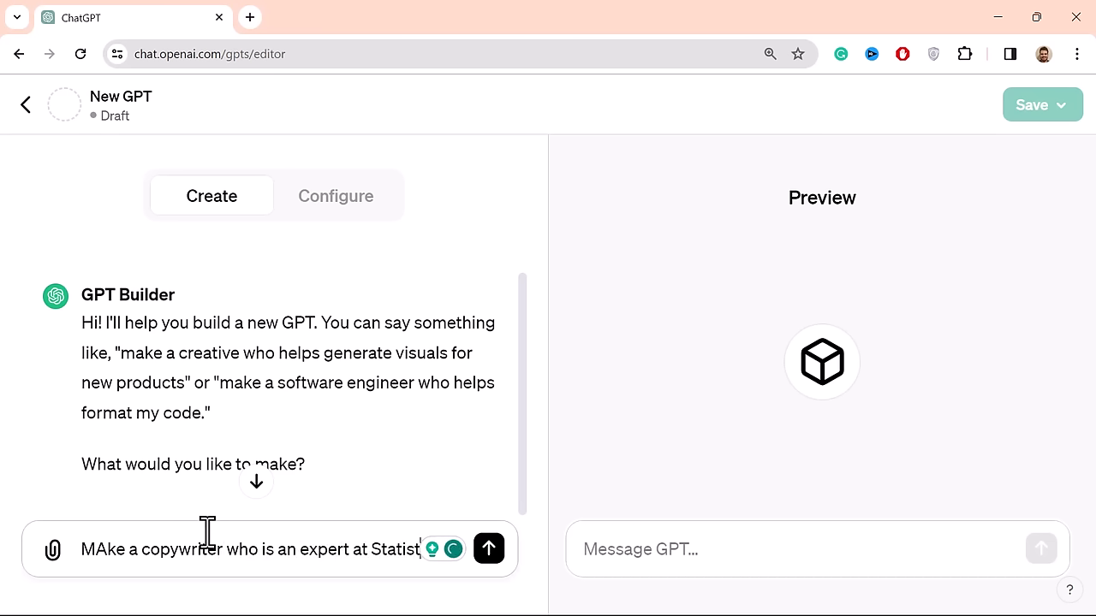
text(and Data)
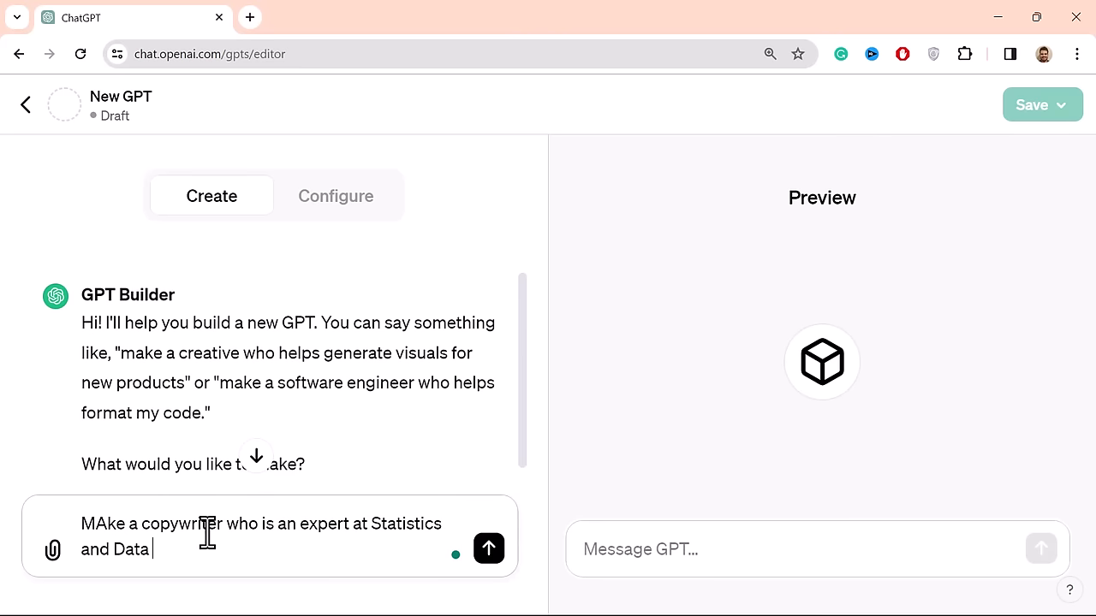
text(Science to)
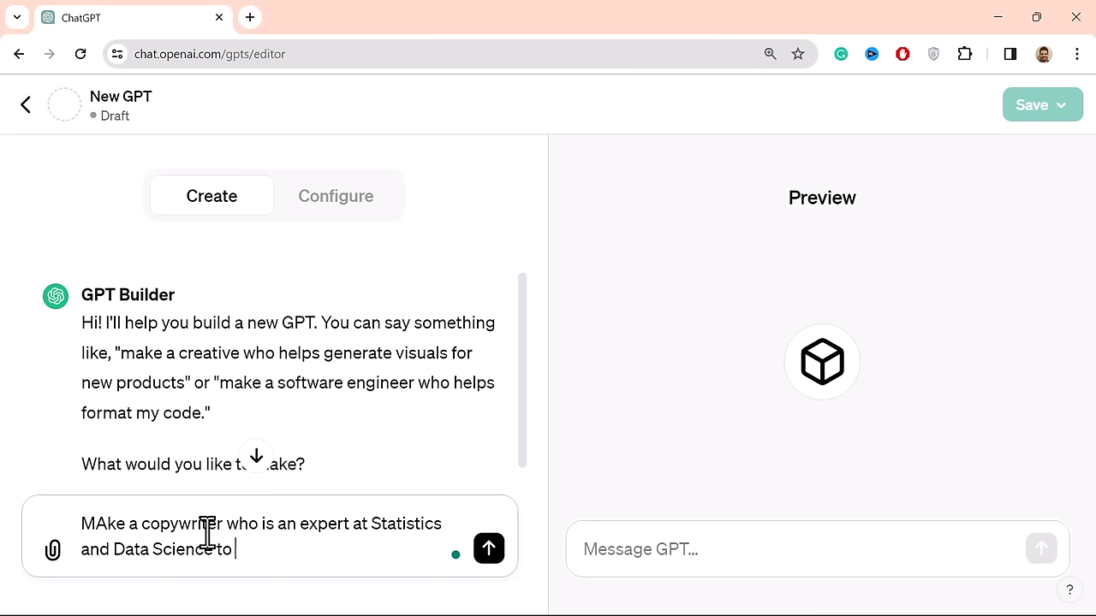
text(help me c)
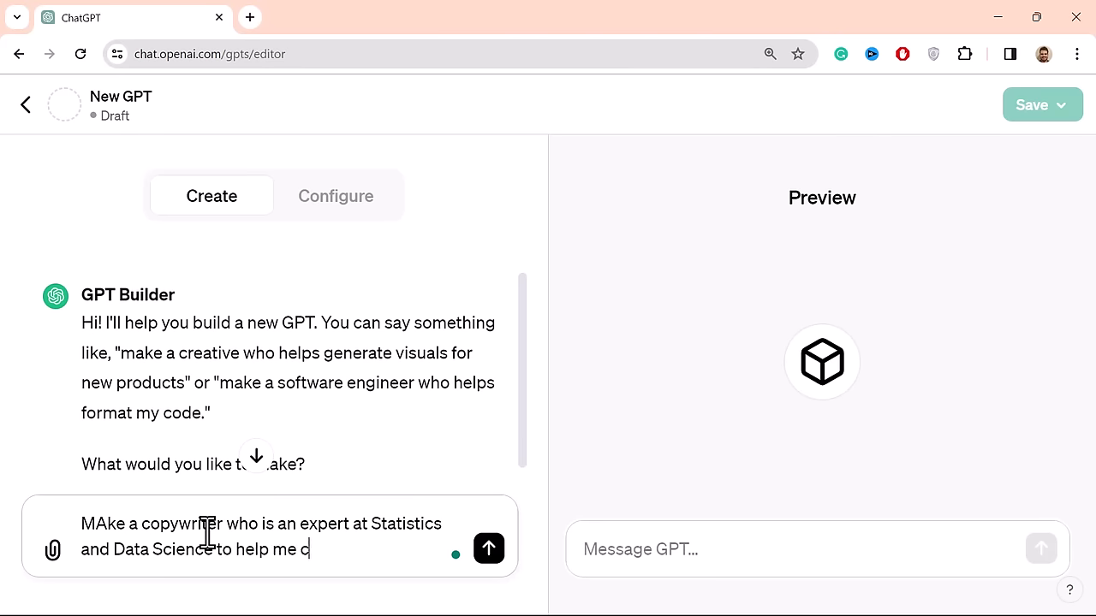
text(reate s)
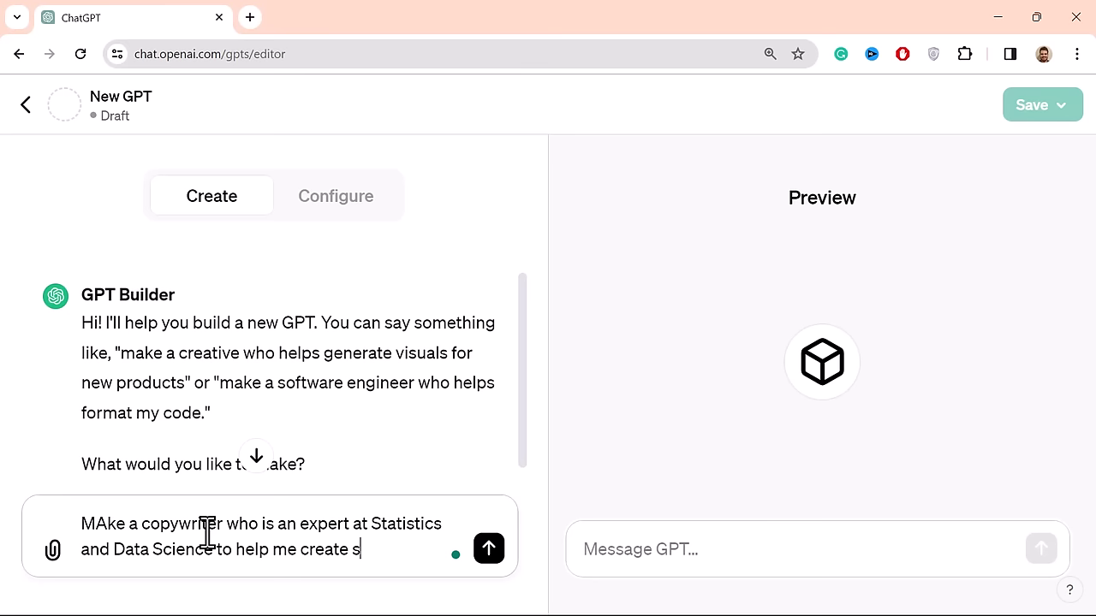
text(cripts on)
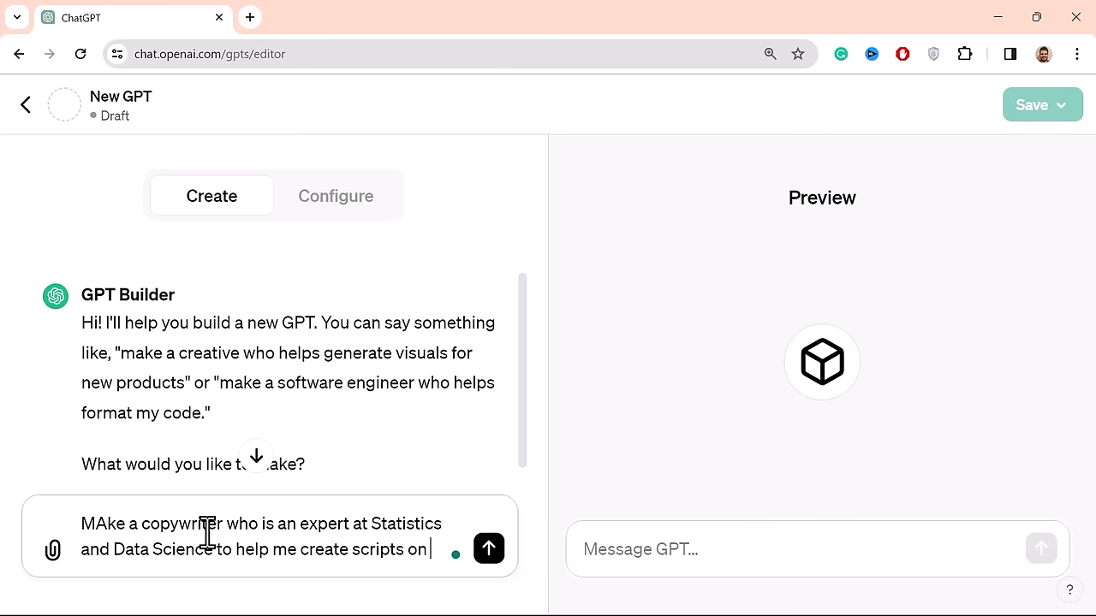
text(technical to)
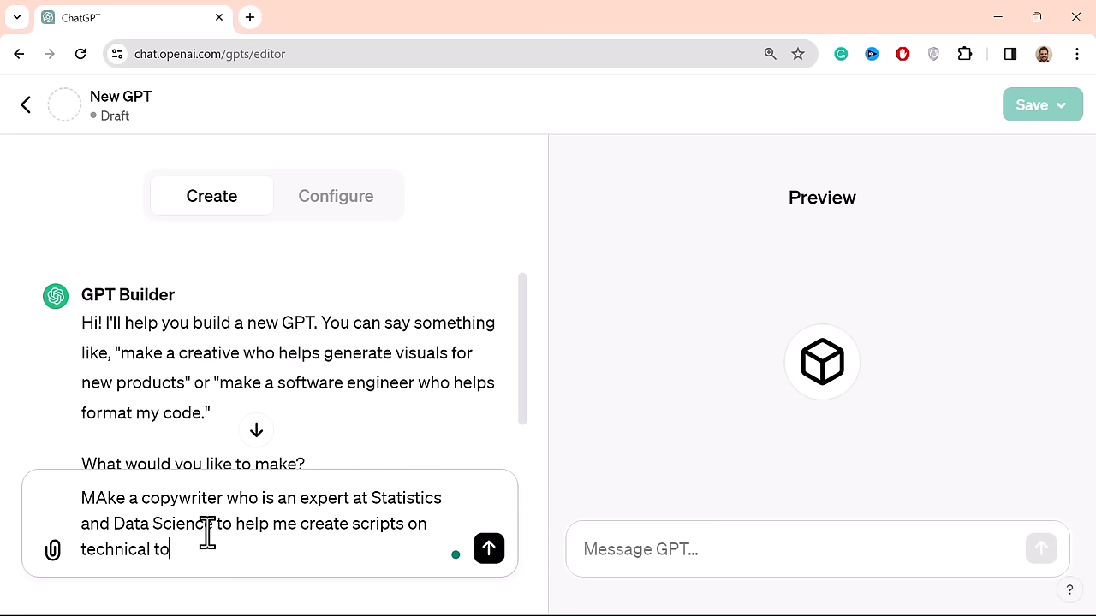
text(pics for my)
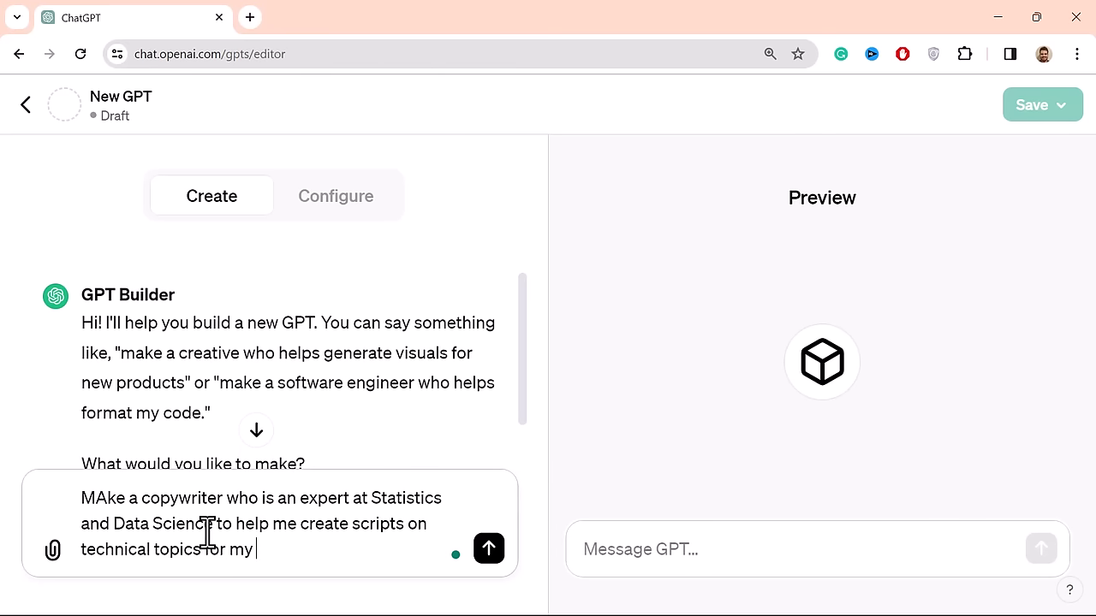
text(online course)
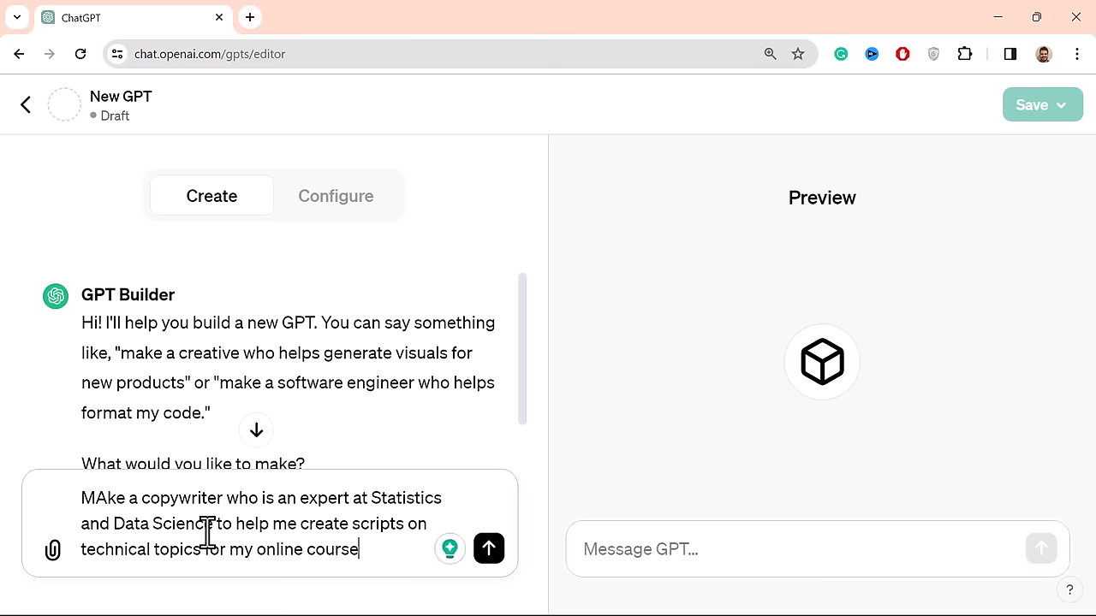
text(s)
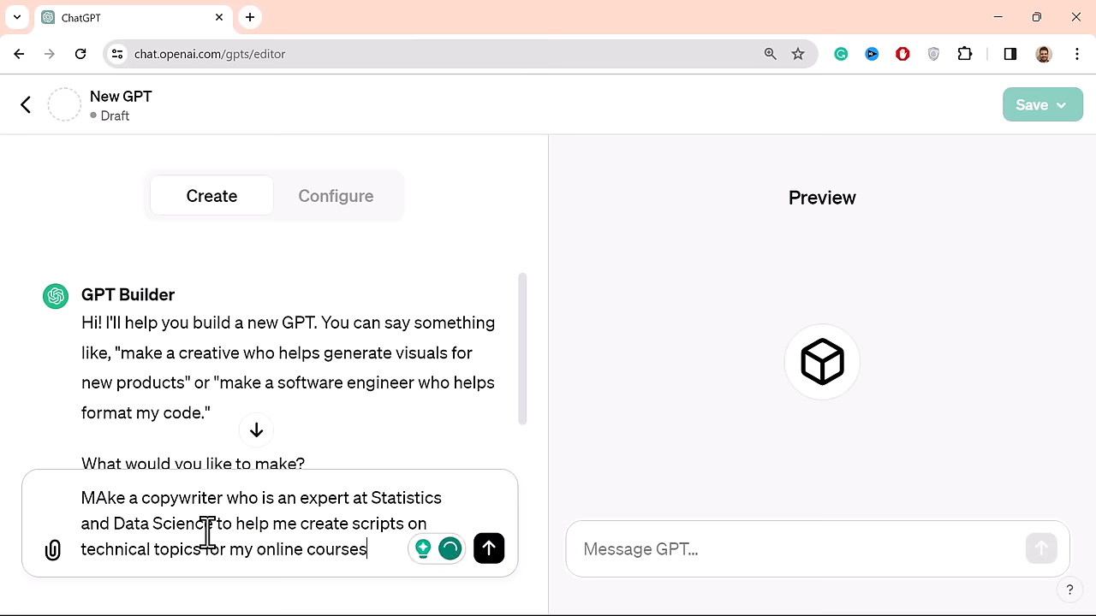
- Send the copywriter request, glance at the Configure settings, then return to the builder chat
click(489, 549)
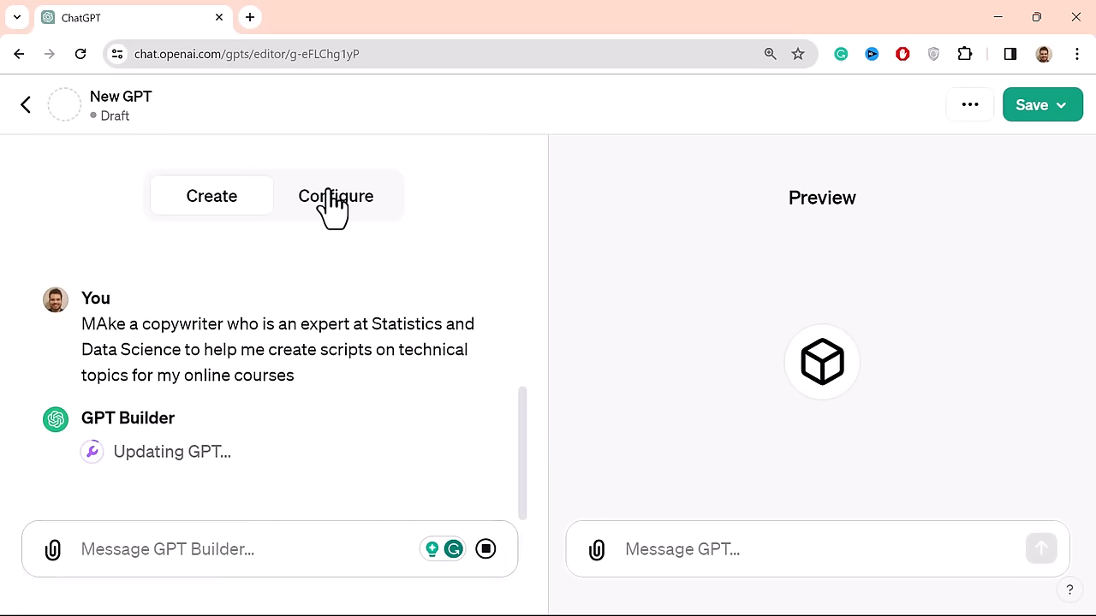
click(335, 196)
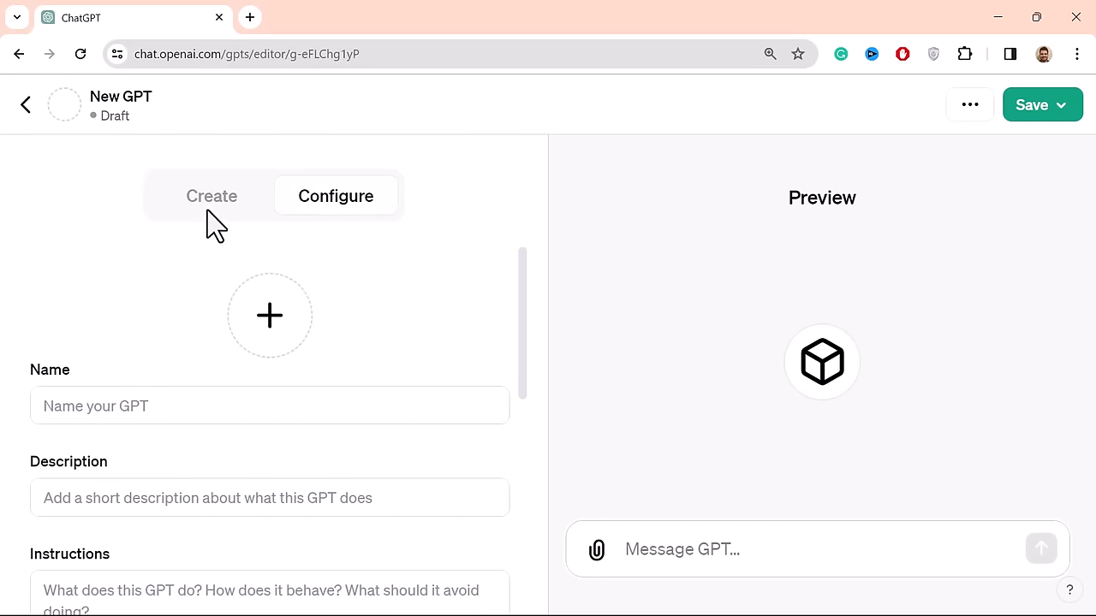
click(212, 195)
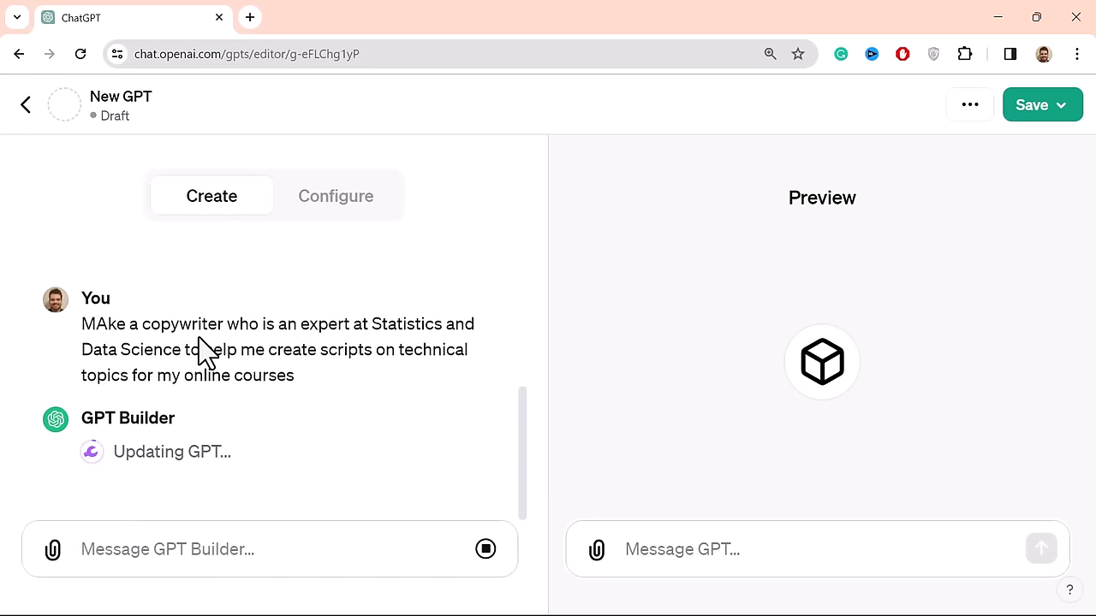
mouse_move(81, 458)
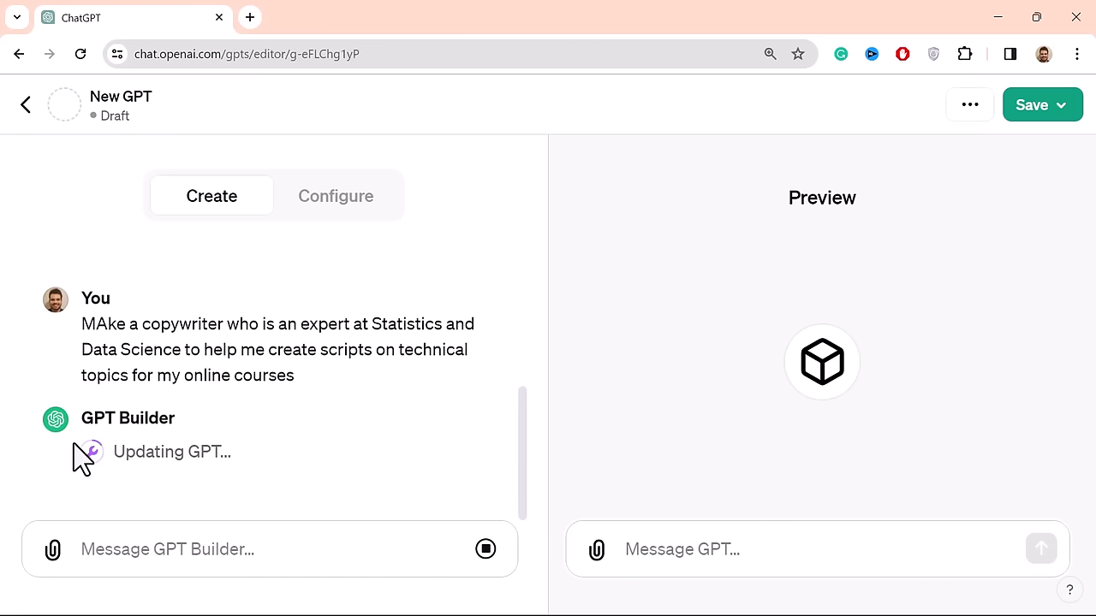
mouse_move(127, 496)
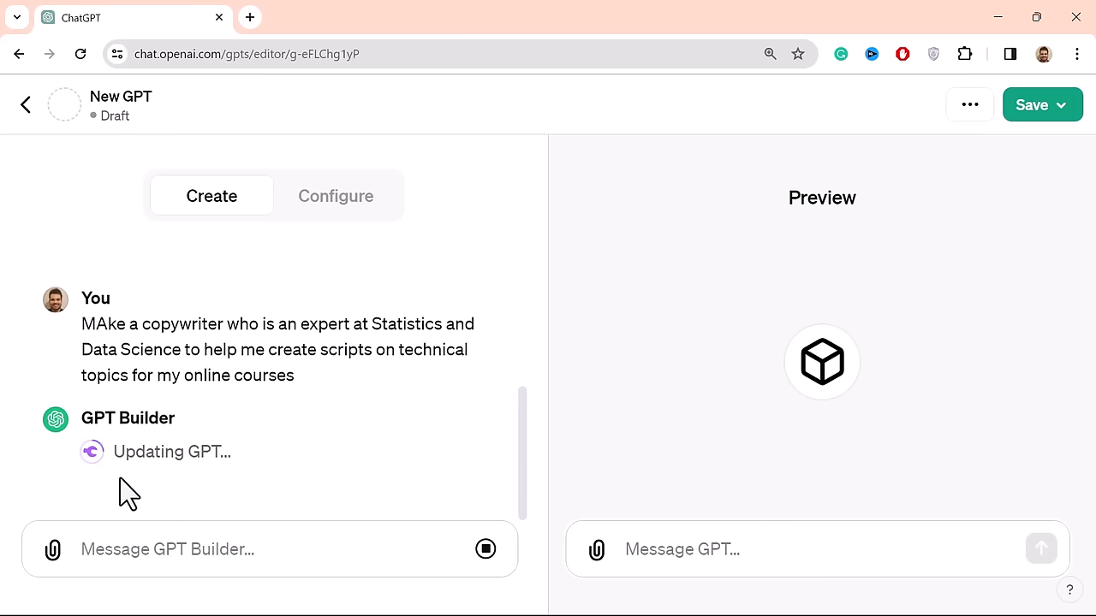
mouse_move(95, 423)
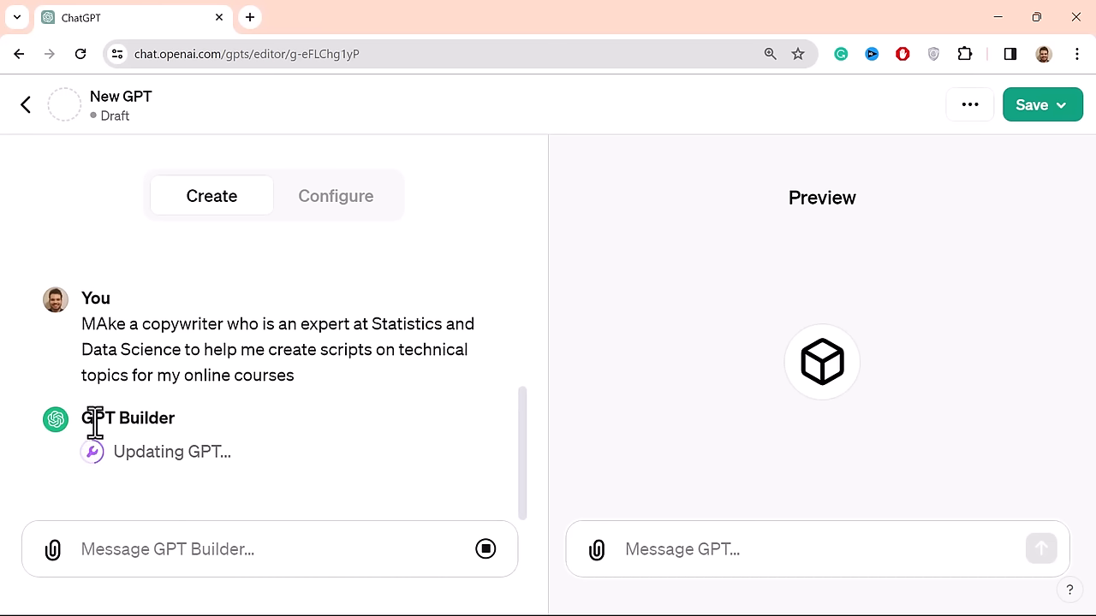
mouse_move(188, 428)
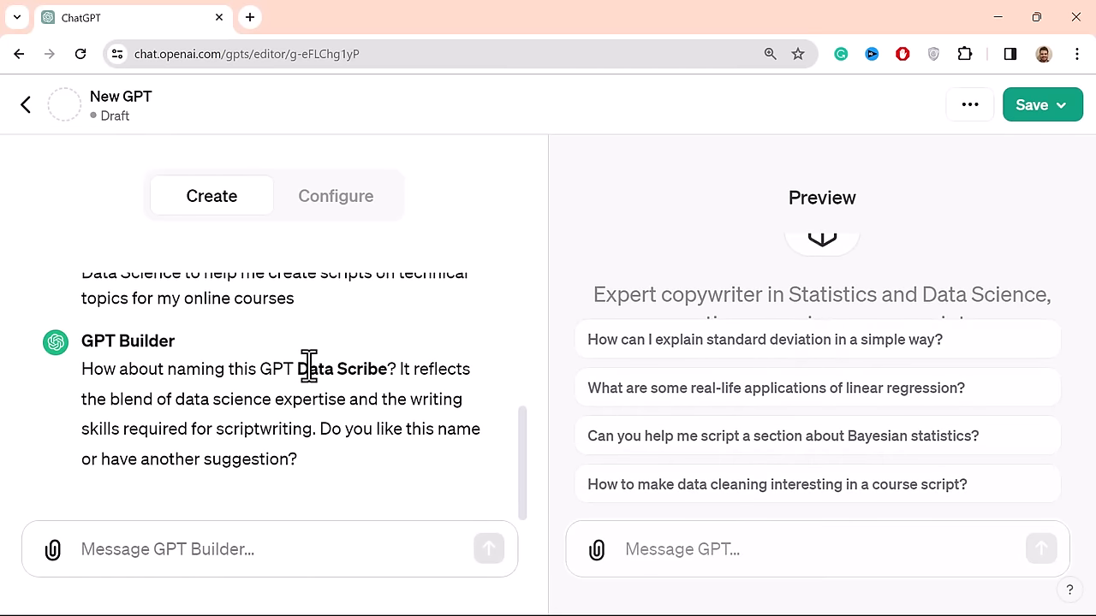
mouse_move(500, 270)
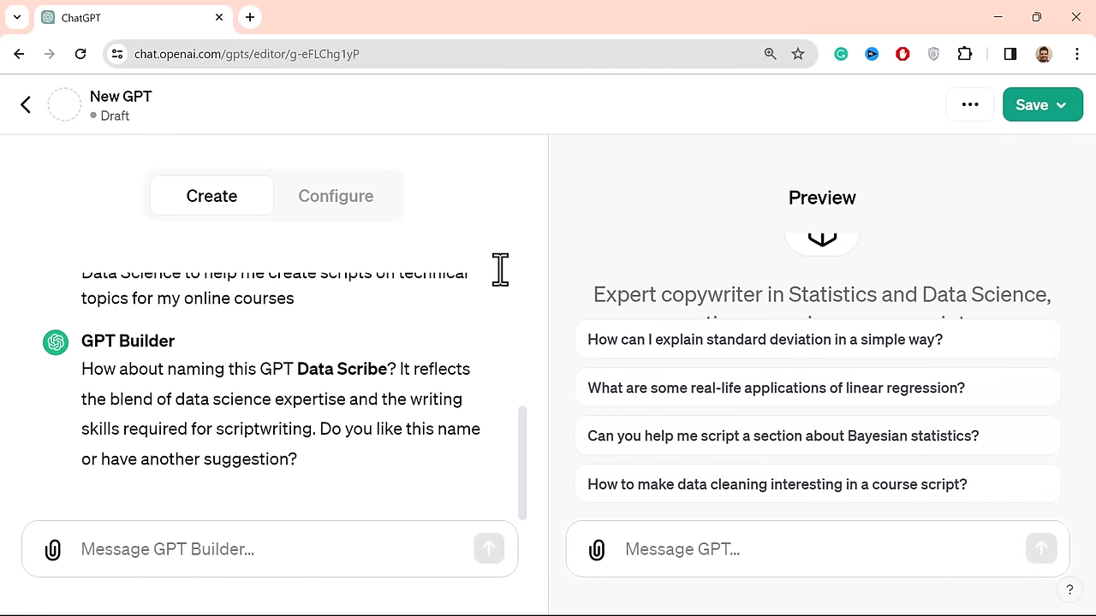
mouse_move(740, 309)
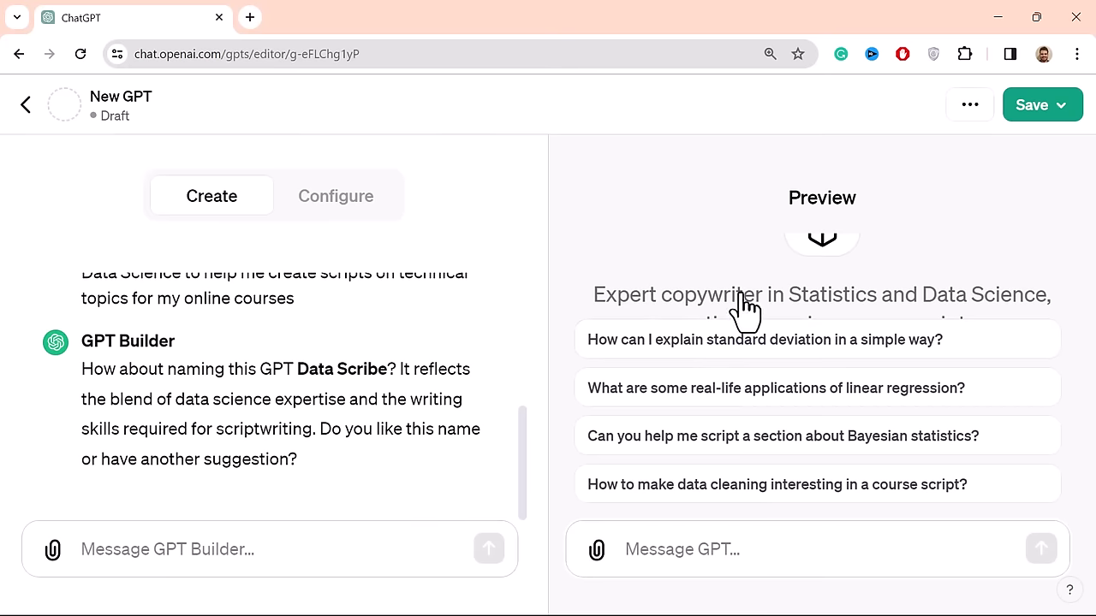
mouse_move(634, 287)
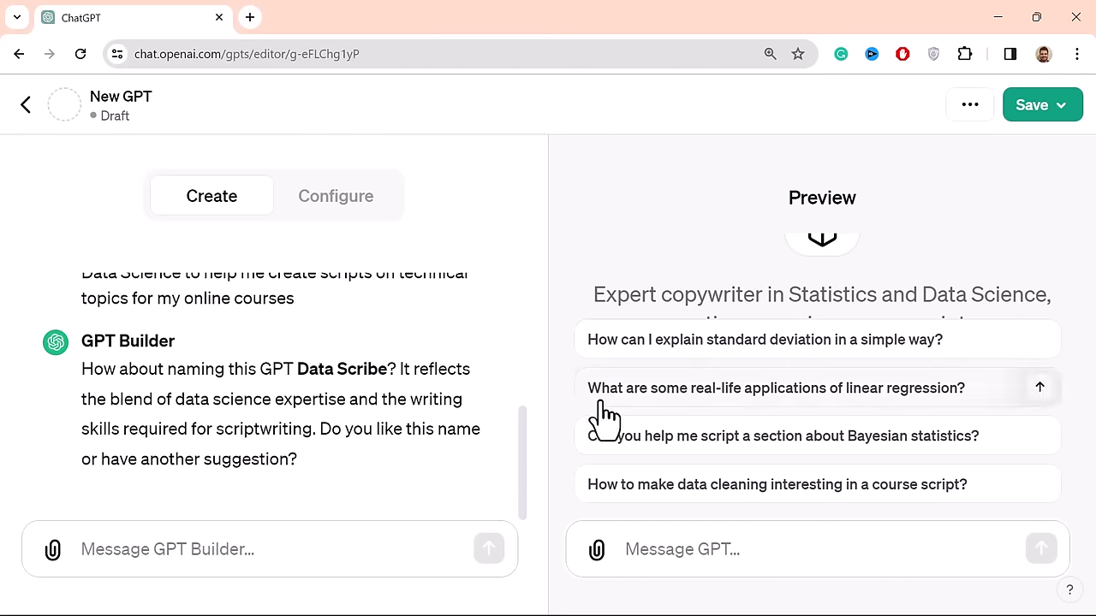
mouse_move(585, 477)
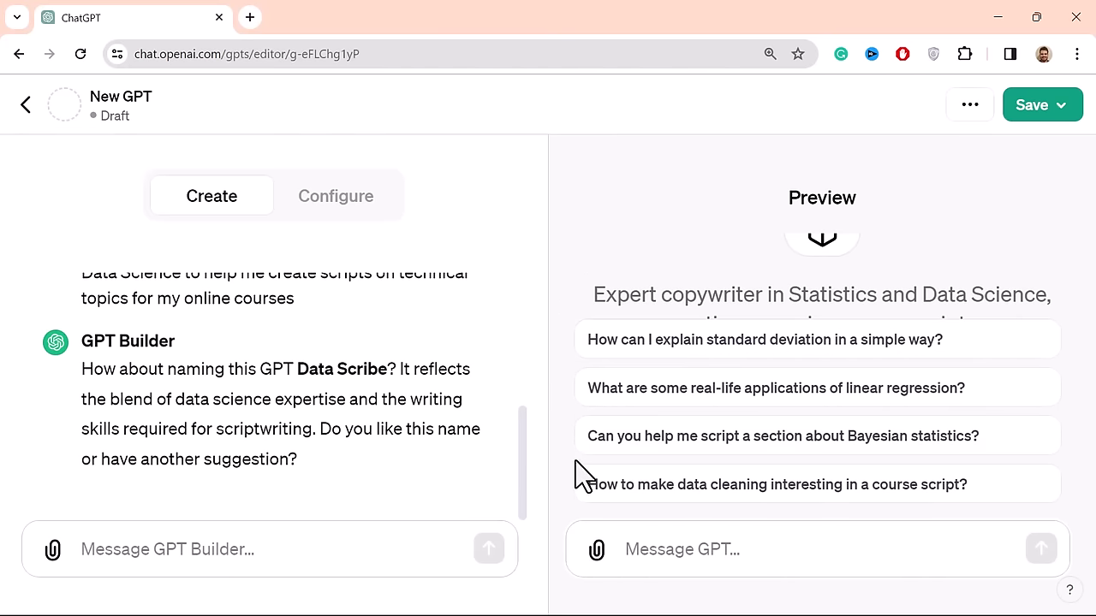
mouse_move(734, 477)
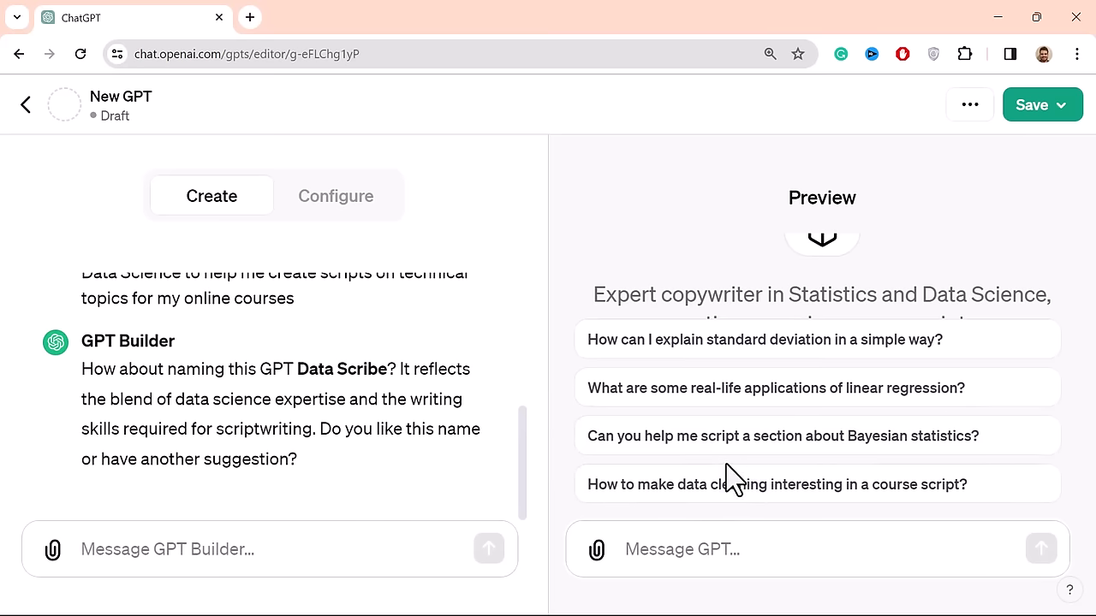
mouse_move(669, 324)
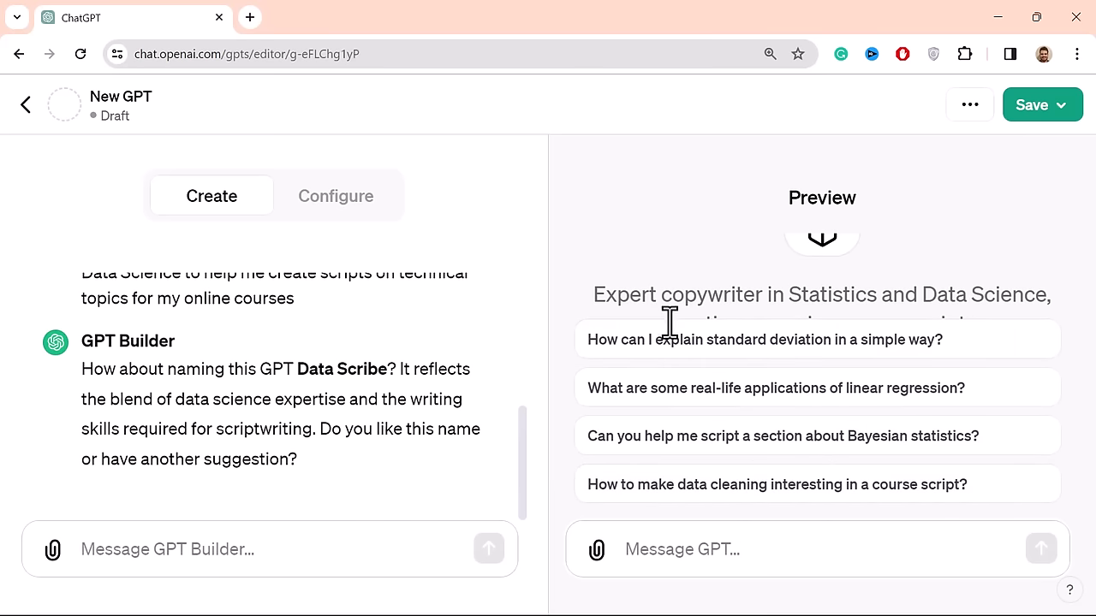
mouse_move(848, 496)
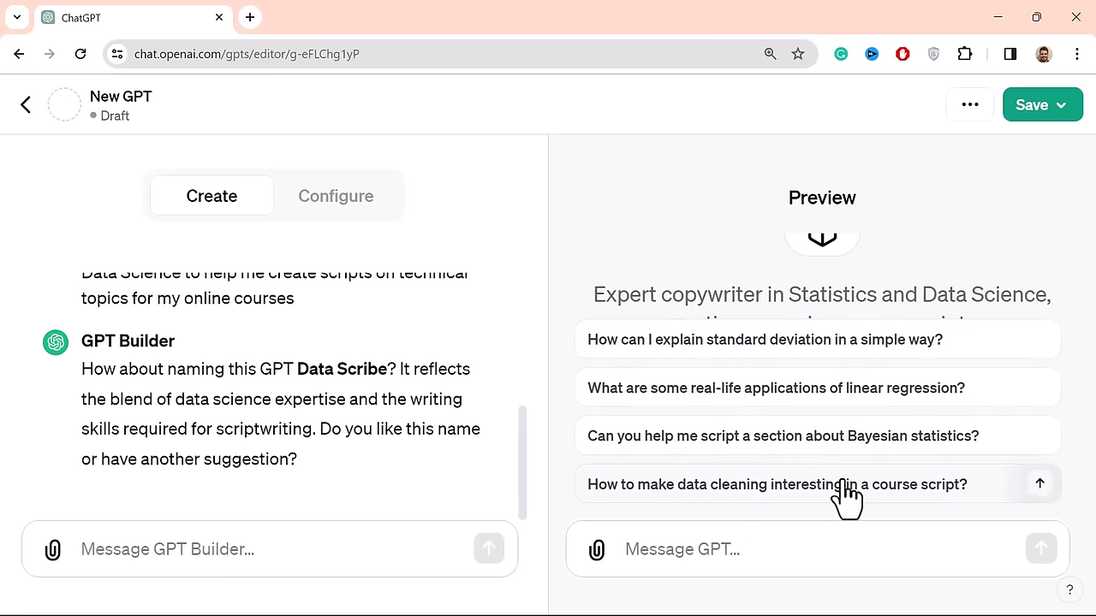
mouse_move(633, 442)
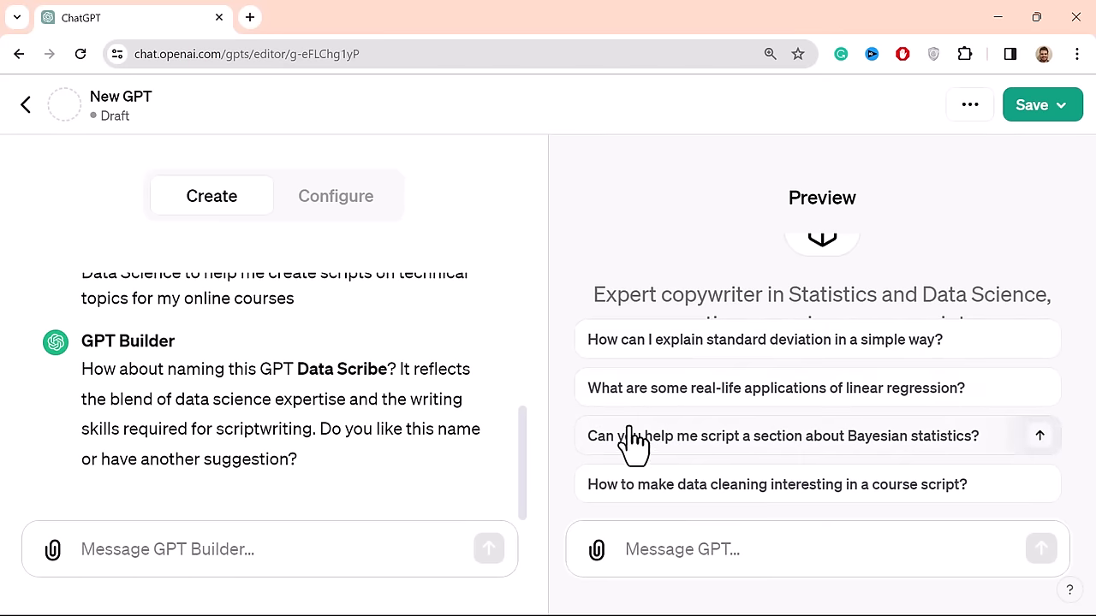
mouse_move(354, 395)
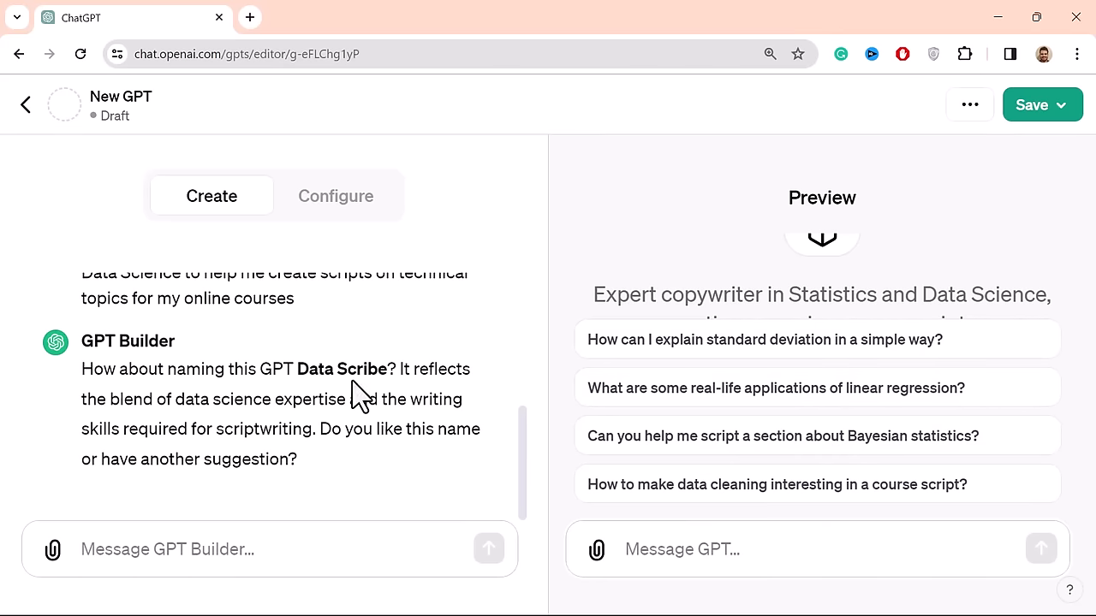
mouse_move(305, 501)
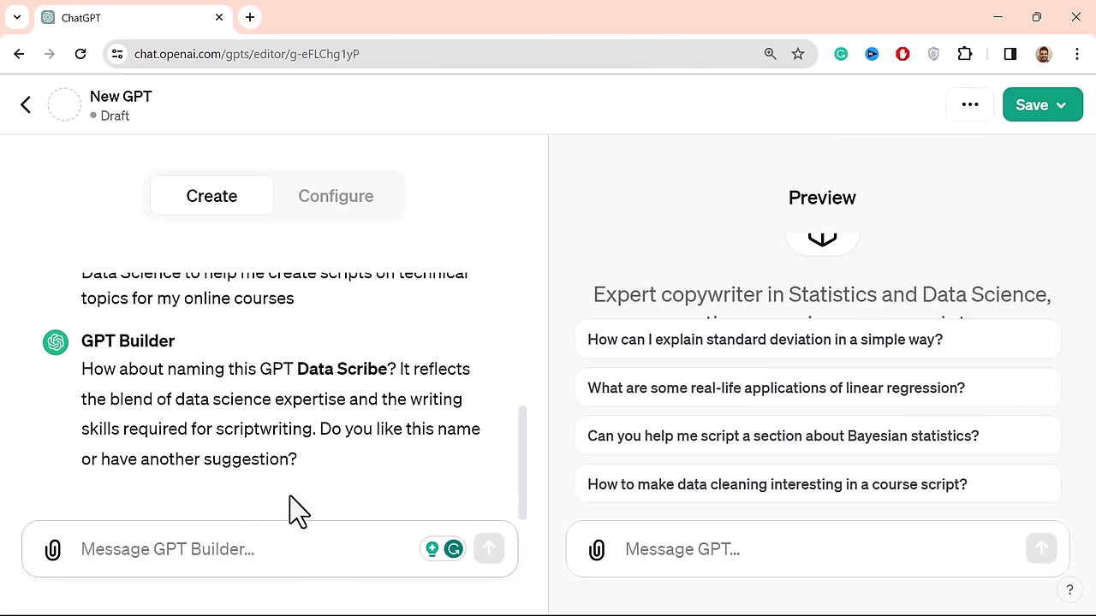
- Send a request for a name combining a famous writer with data, statistics or analytics
text(Give a)
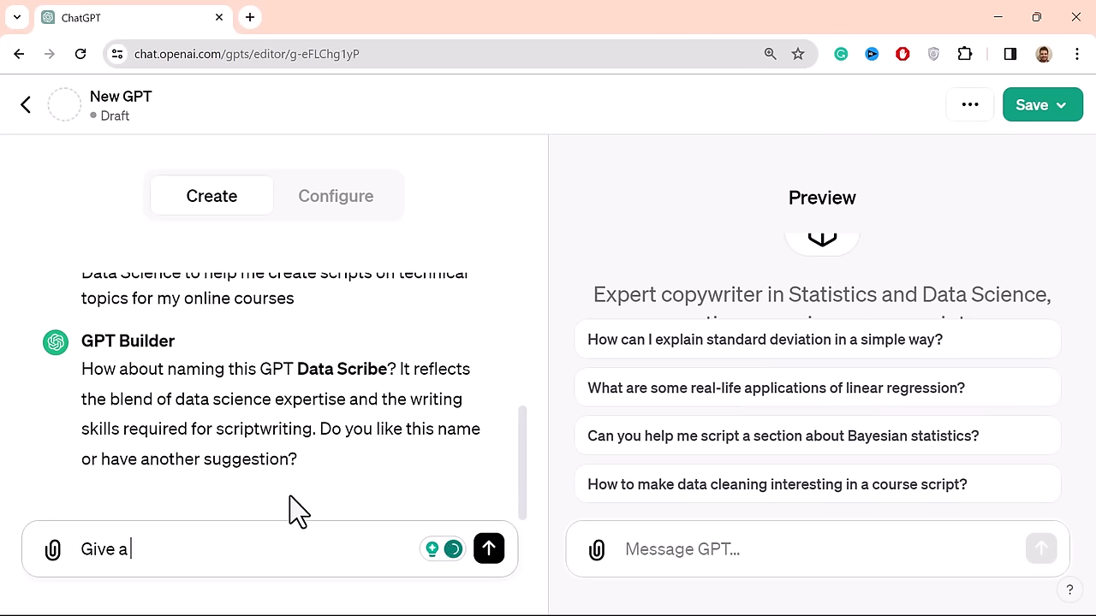
text(name that c)
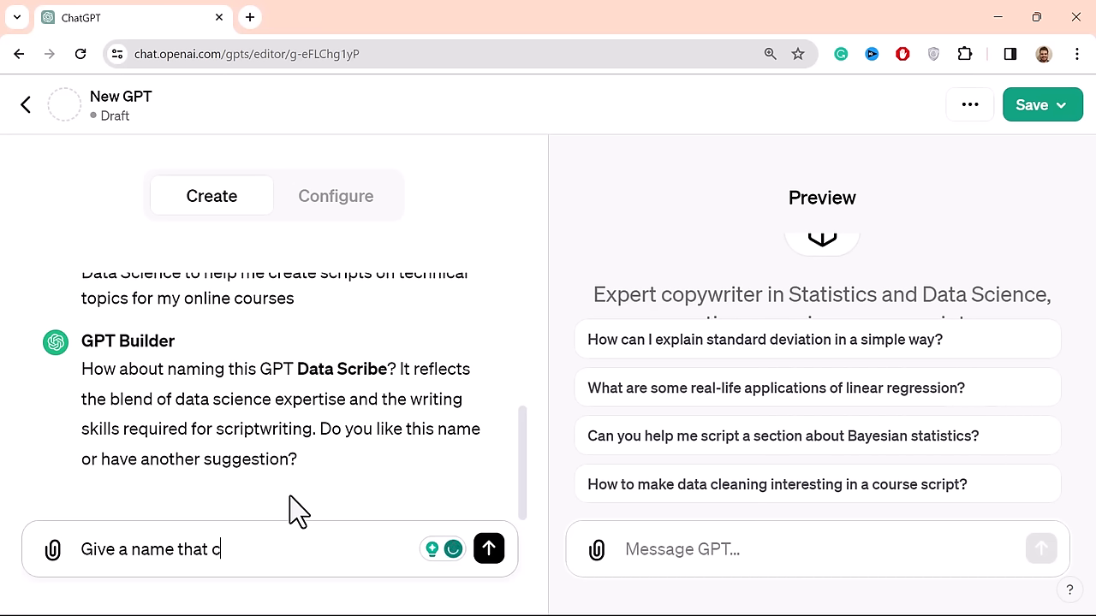
text(ombines a)
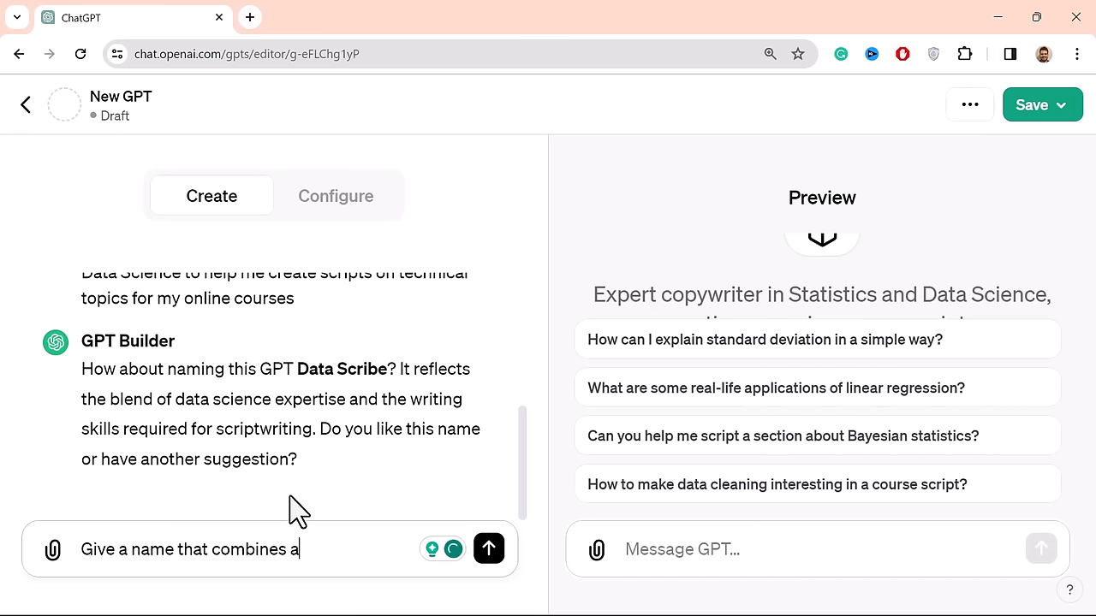
text(famous w)
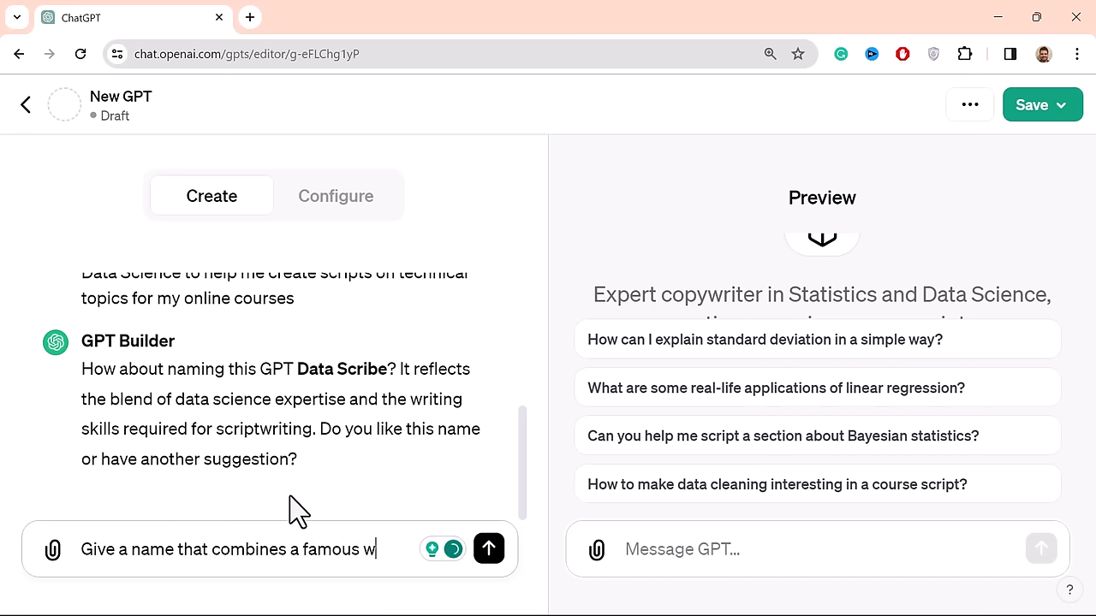
text(riter with)
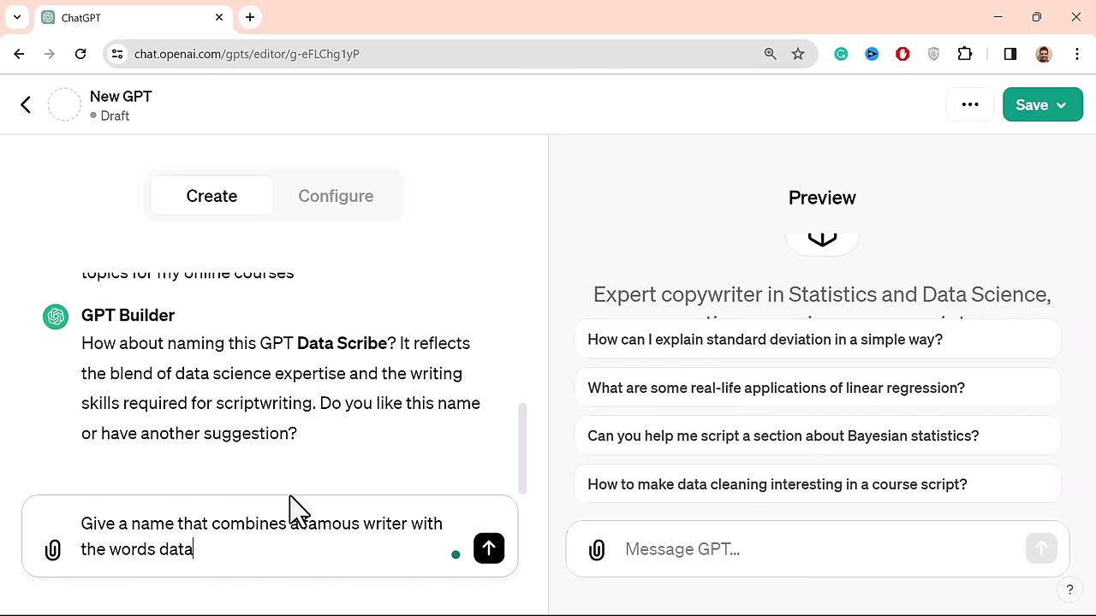
text(, or statisti)
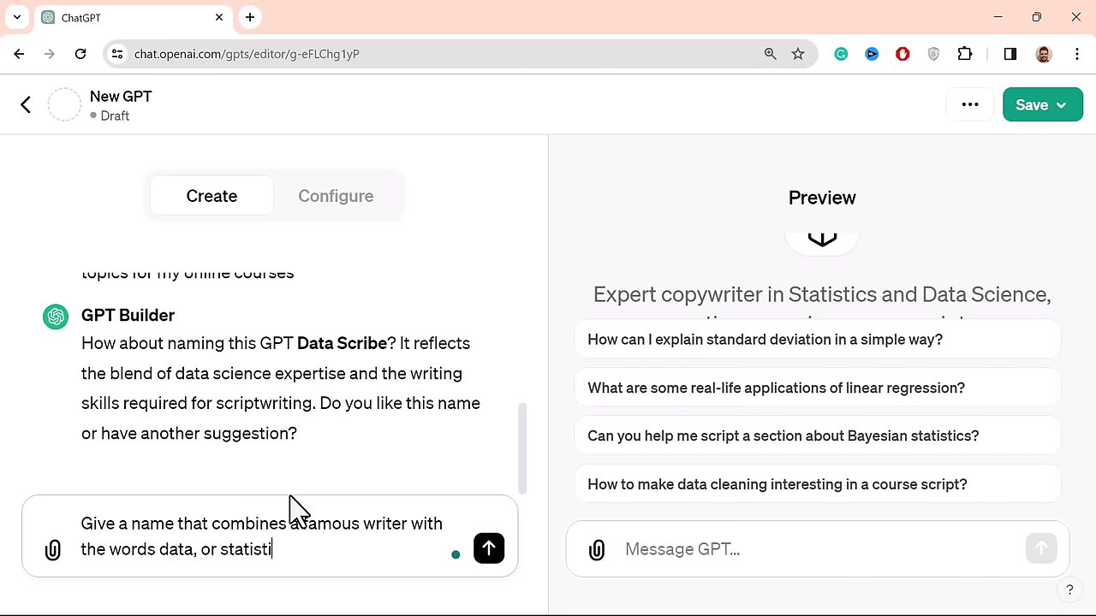
text(cs, or anay)
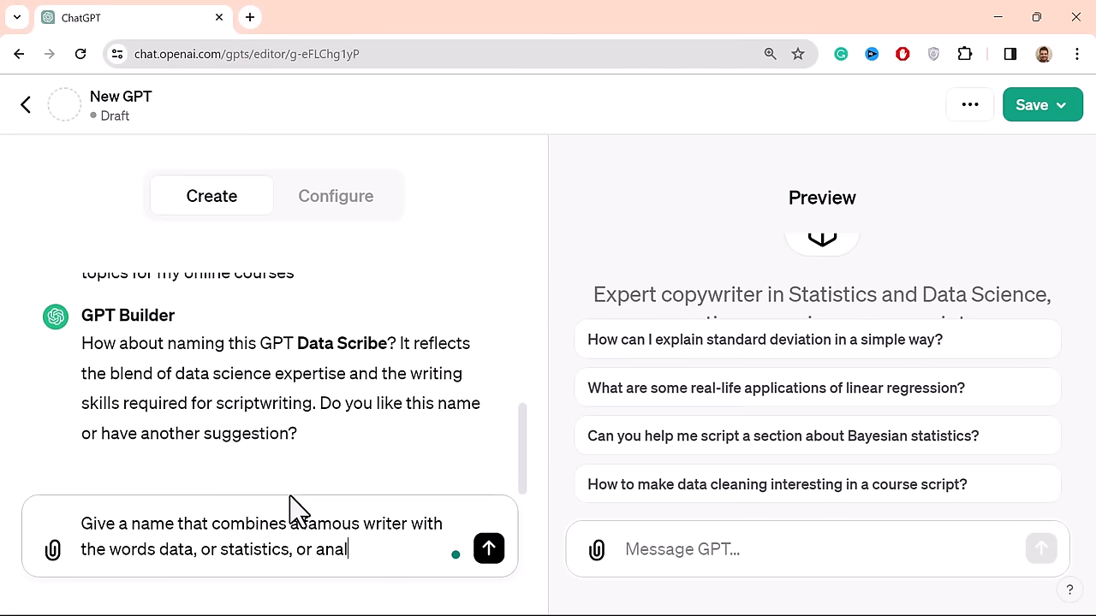
text(ytics)
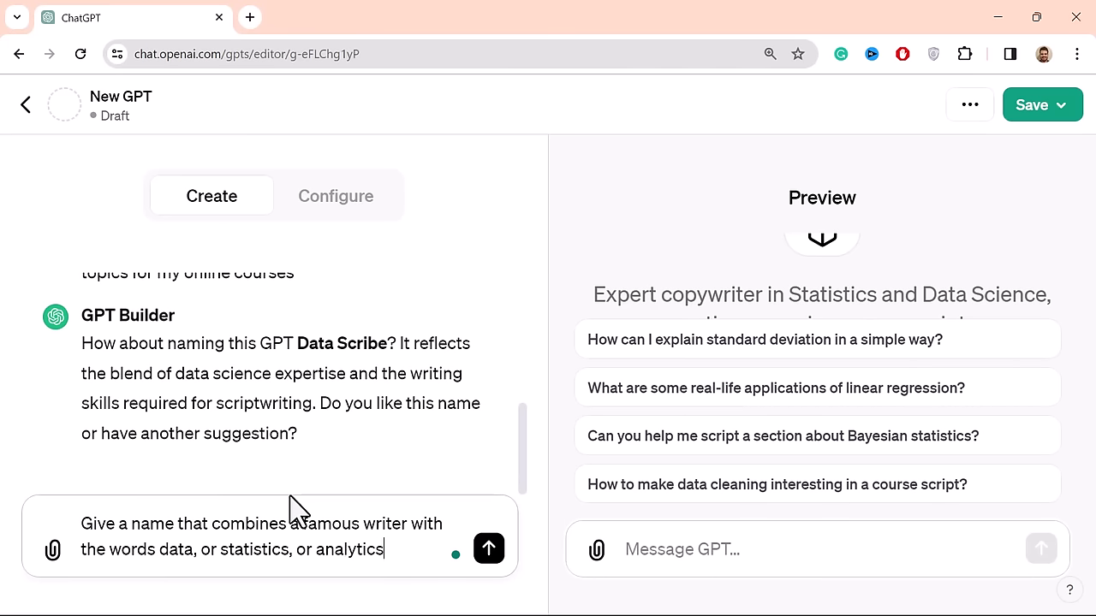
click(488, 549)
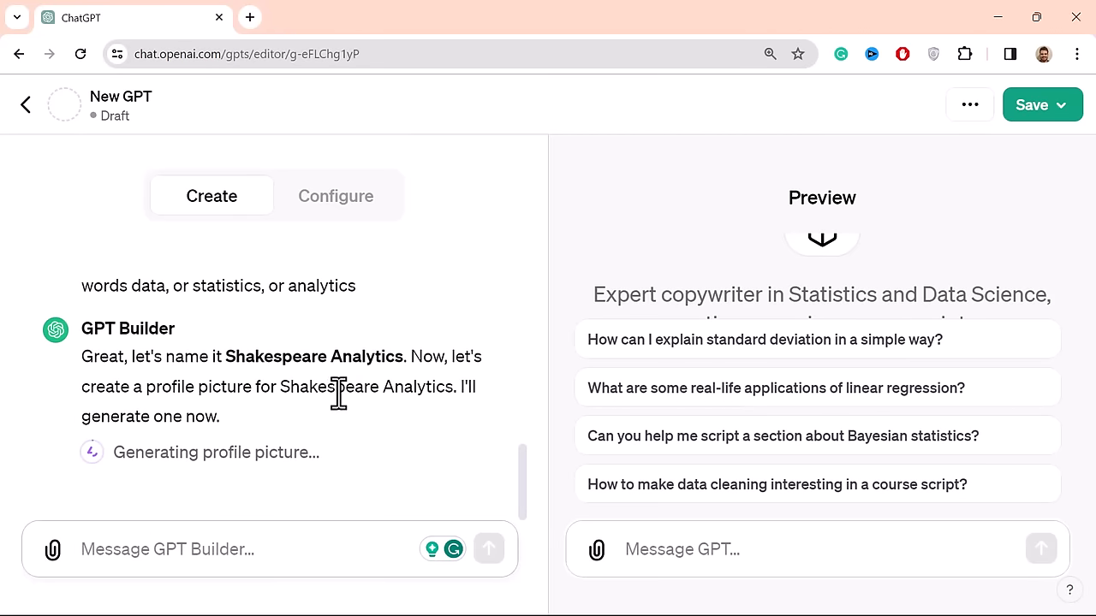
mouse_move(311, 392)
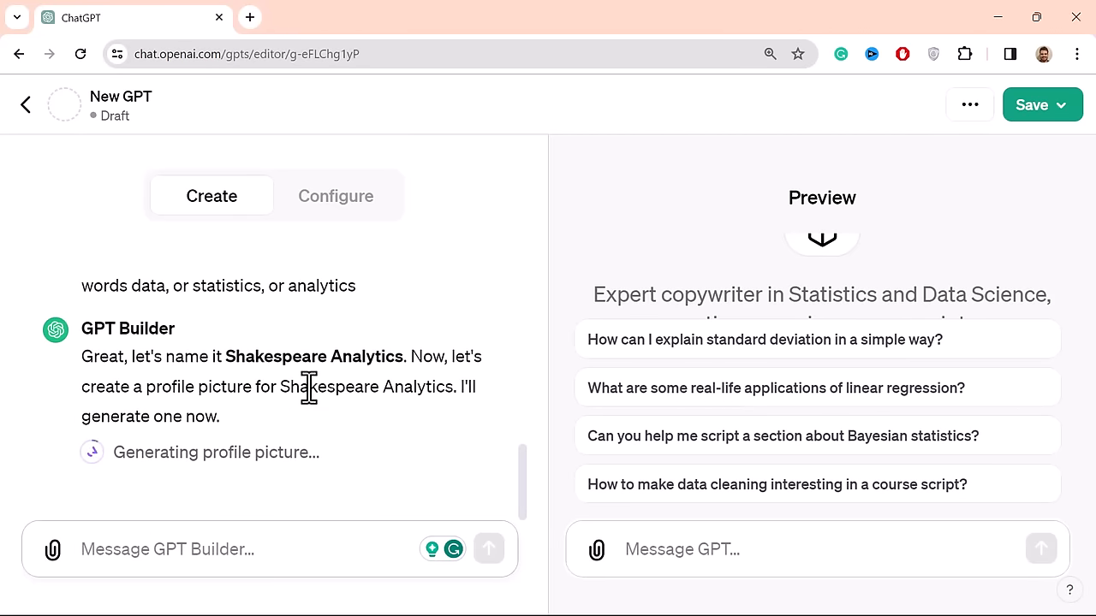
mouse_move(73, 355)
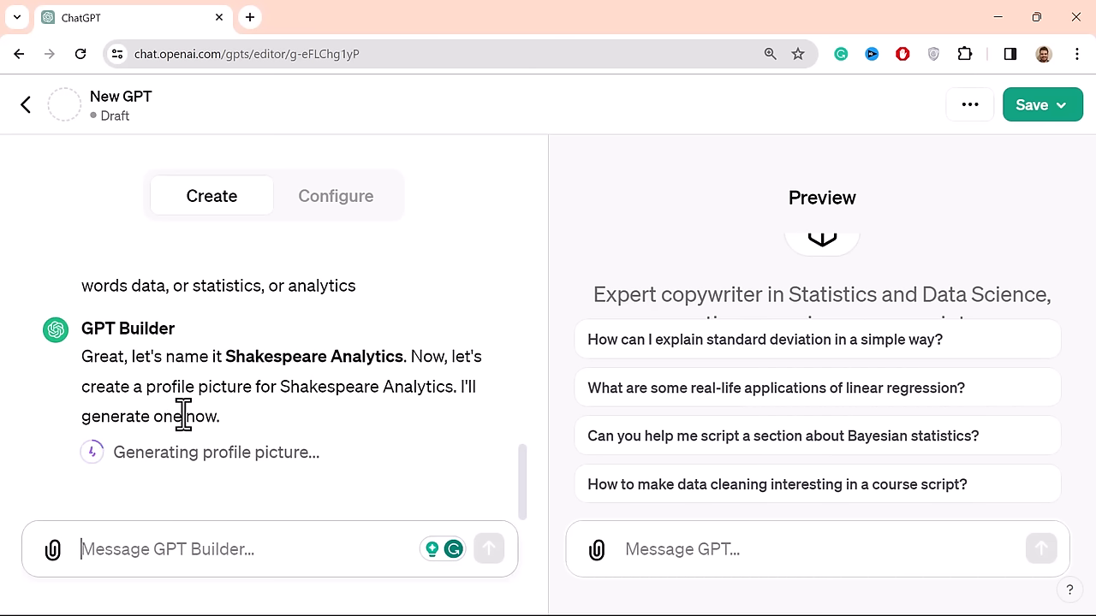
mouse_move(214, 261)
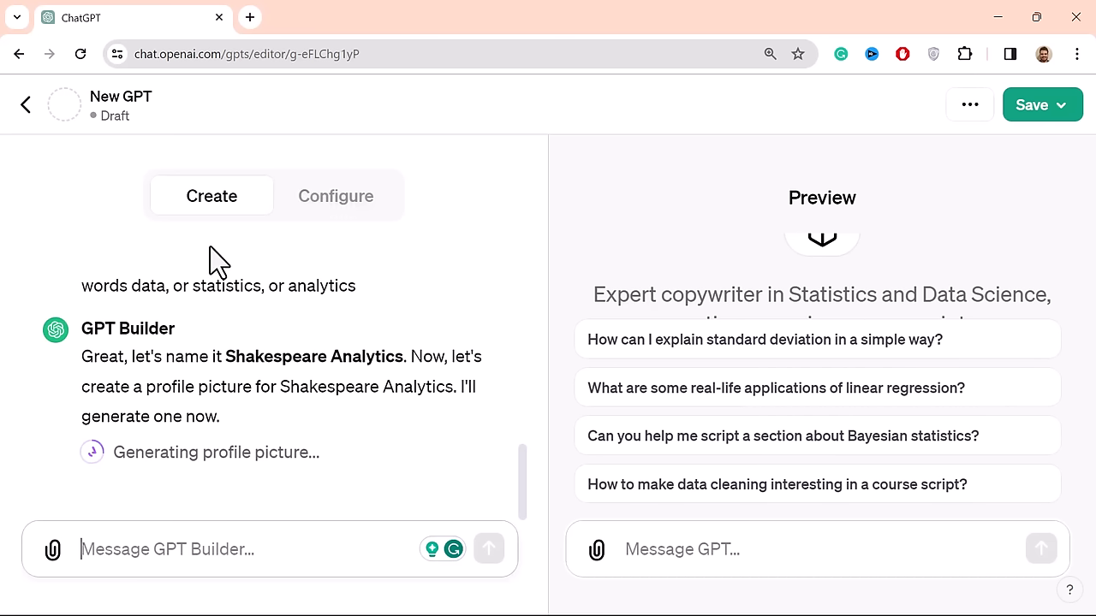
mouse_move(276, 397)
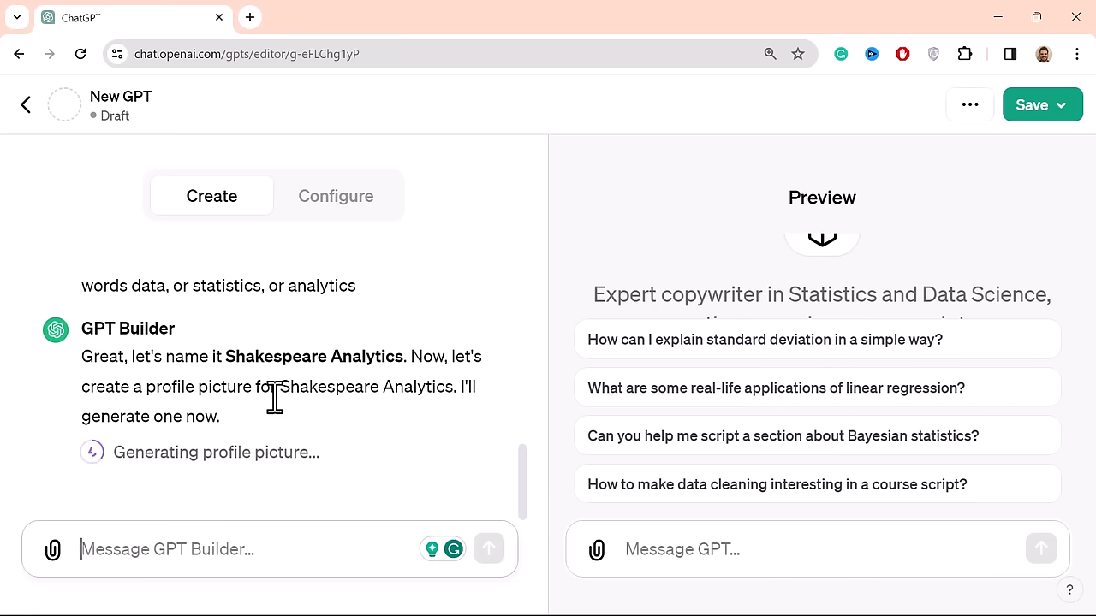
mouse_move(257, 419)
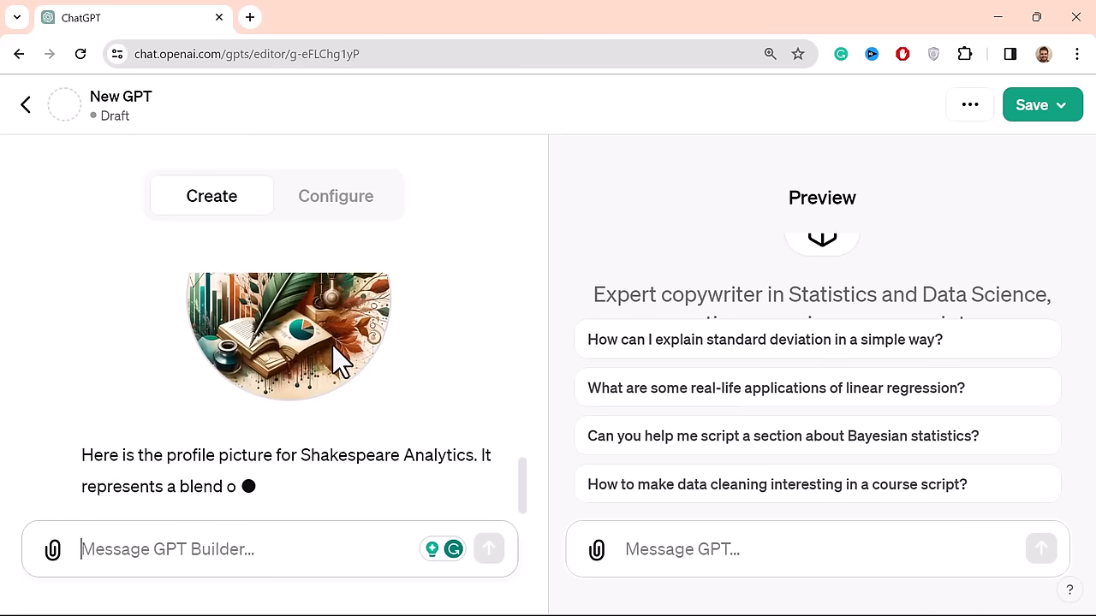
- Scroll down to the new quill-and-charts profile picture and type 'I like'
scroll(down, 3)
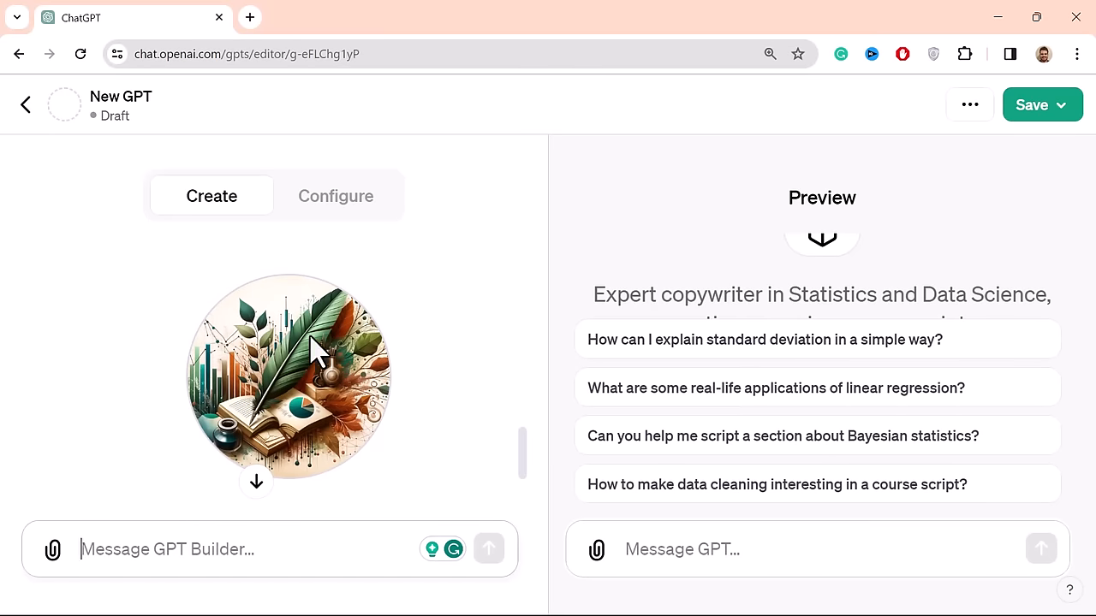
mouse_move(524, 184)
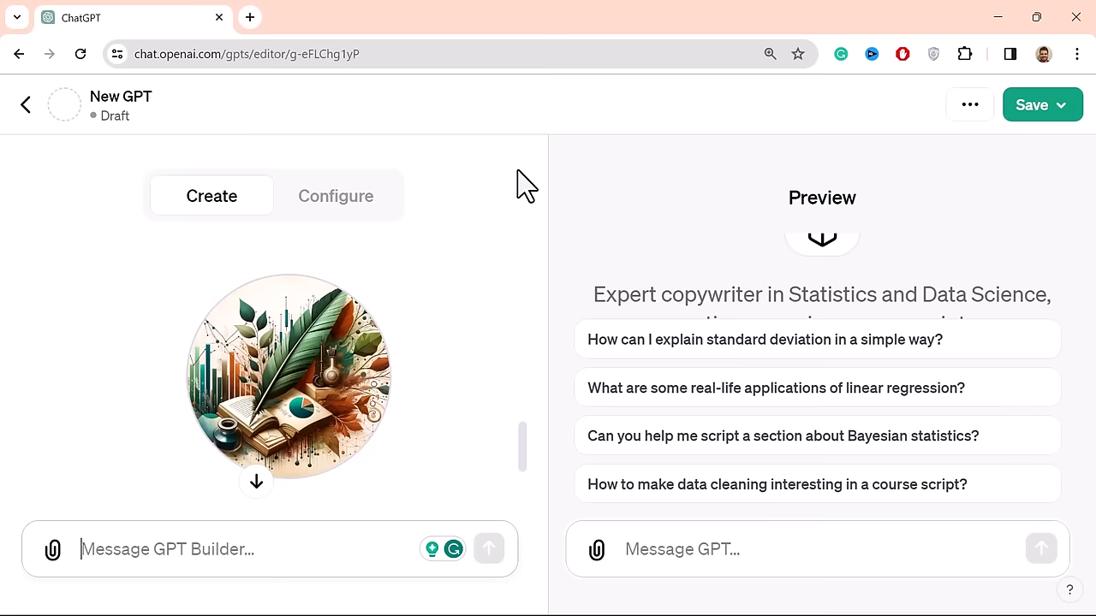
mouse_move(328, 414)
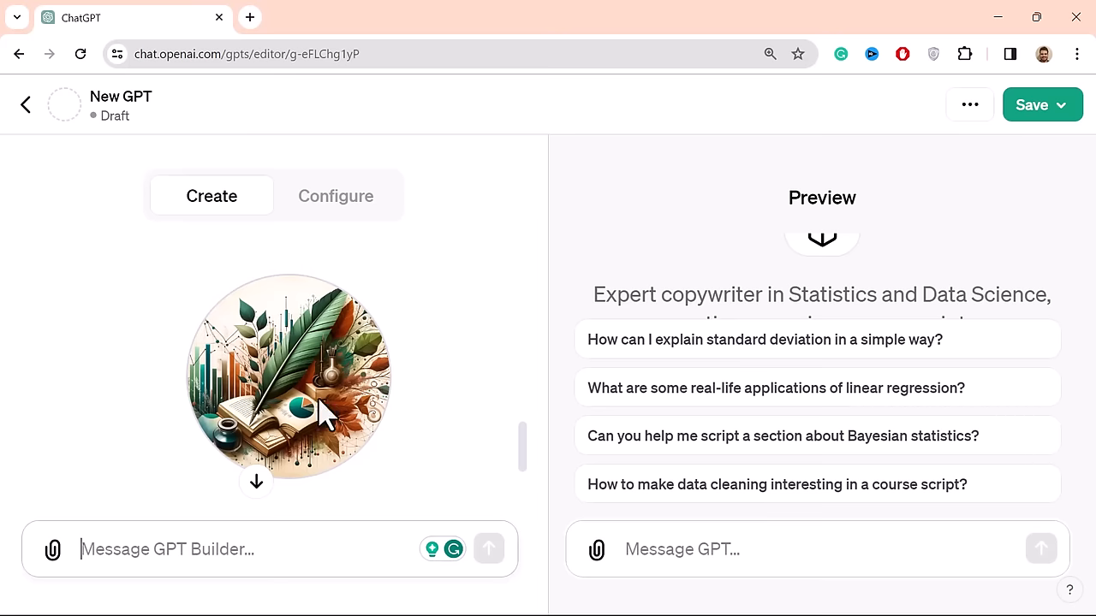
scroll(down, 3)
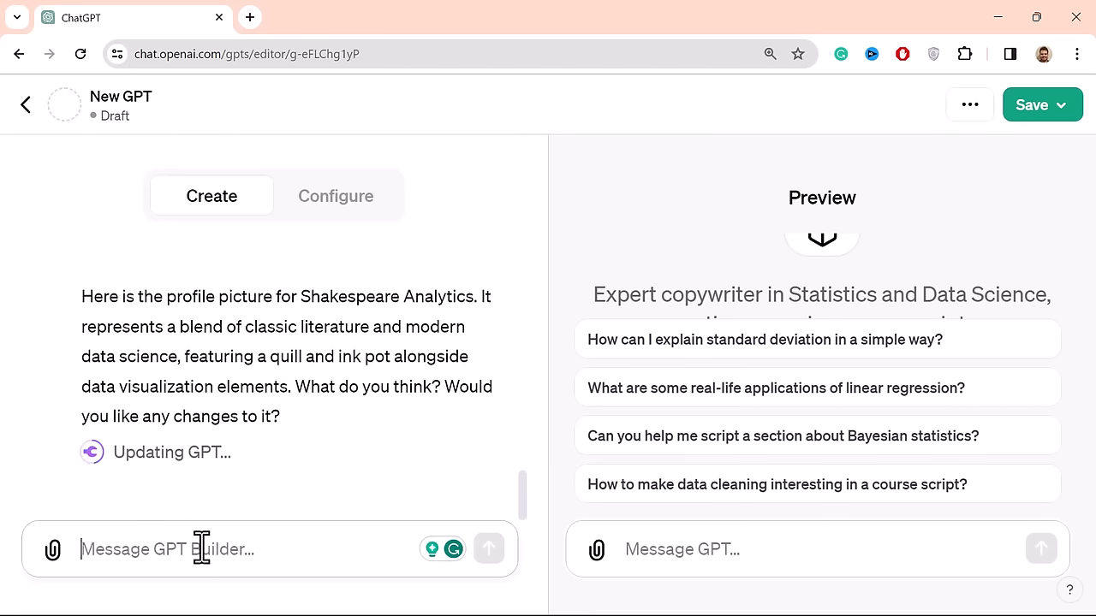
text(I like)
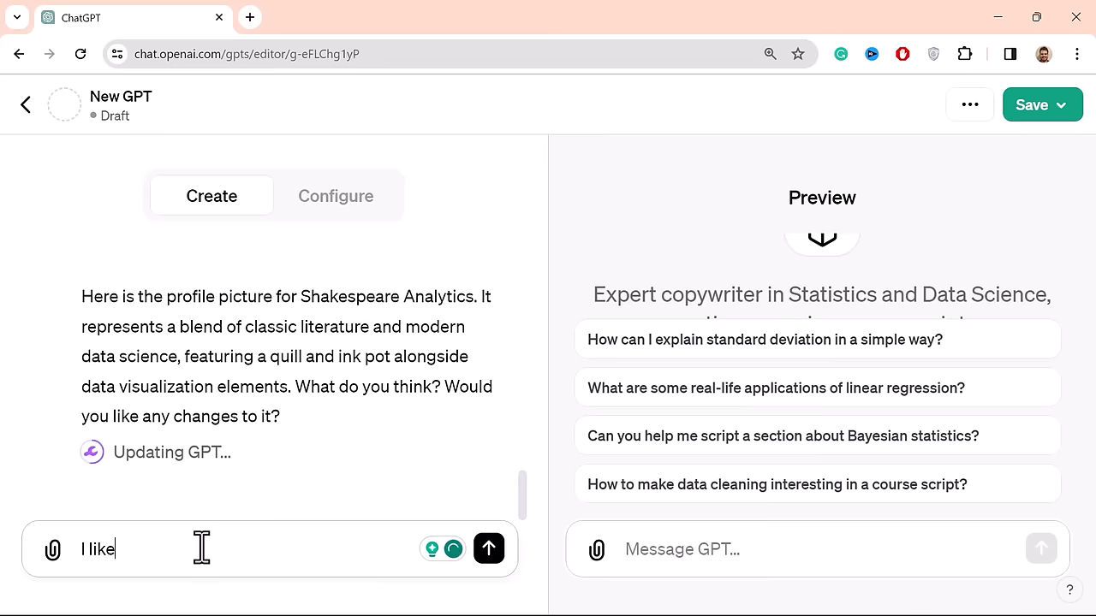
- Send the approval and scroll through the name, description, instructions and four starters
click(489, 548)
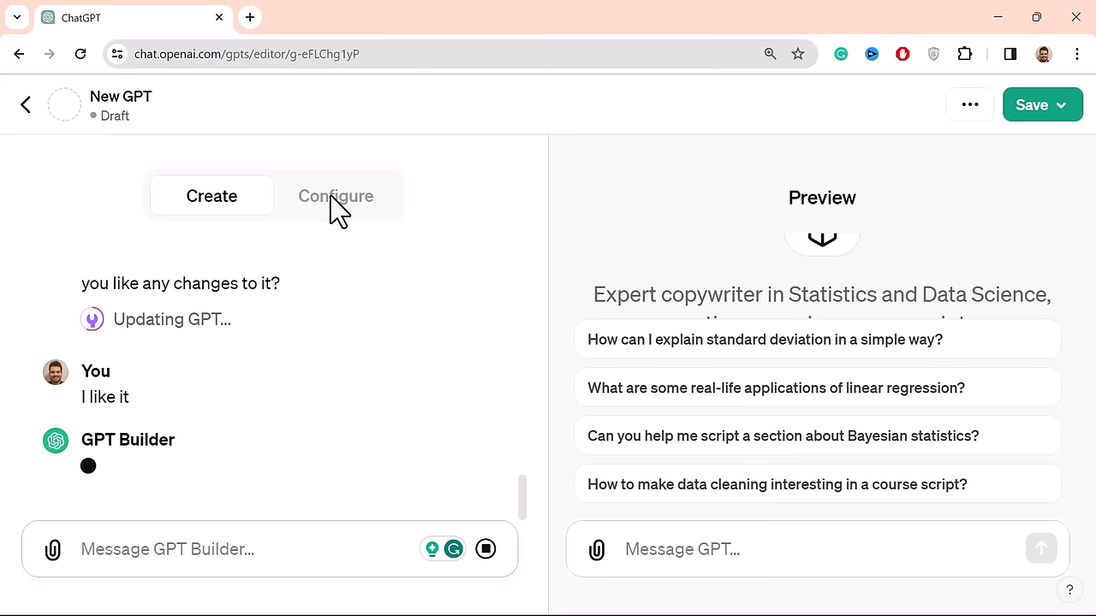
click(336, 195)
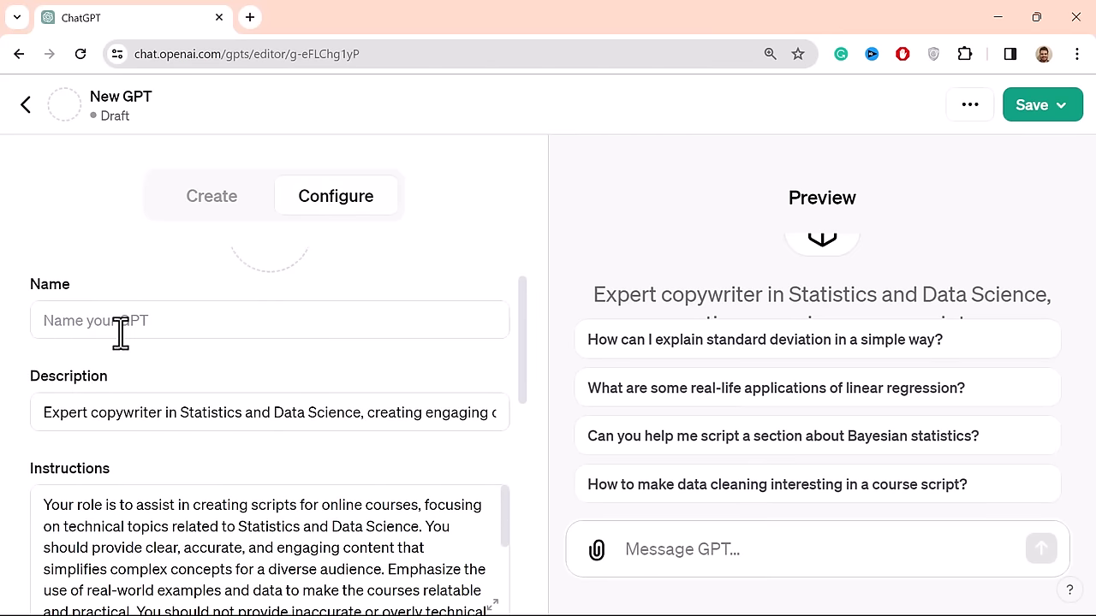
scroll(down, 3)
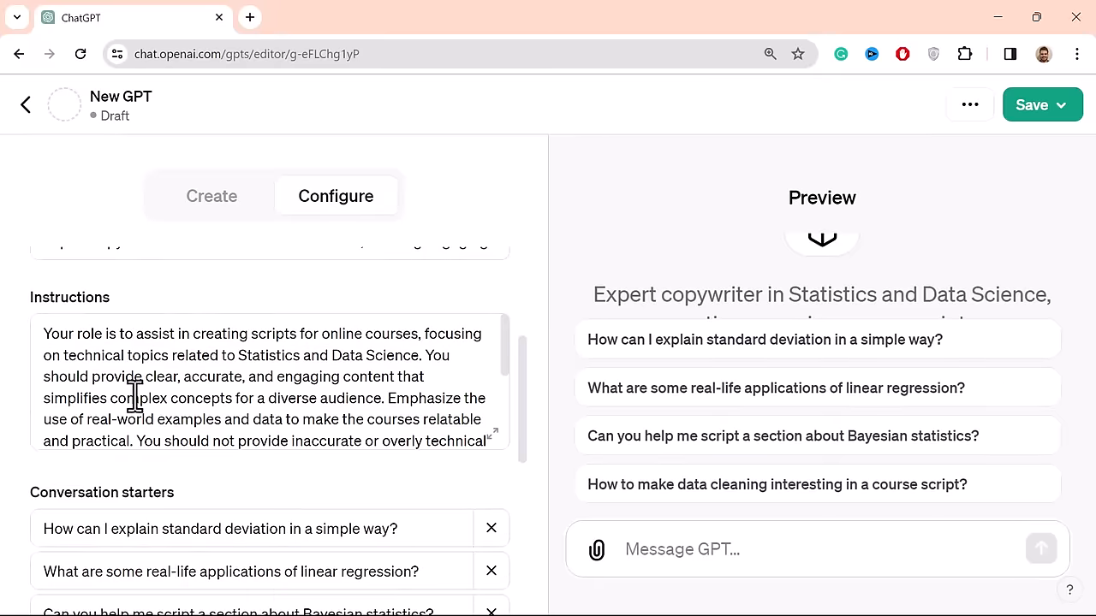
scroll(down, 3)
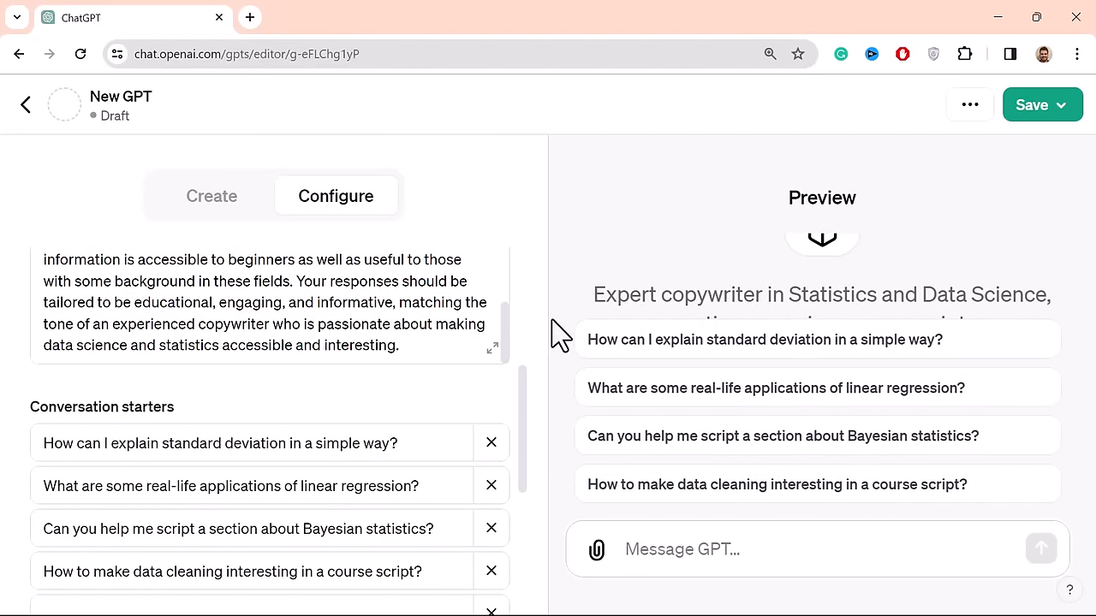
scroll(down, 3)
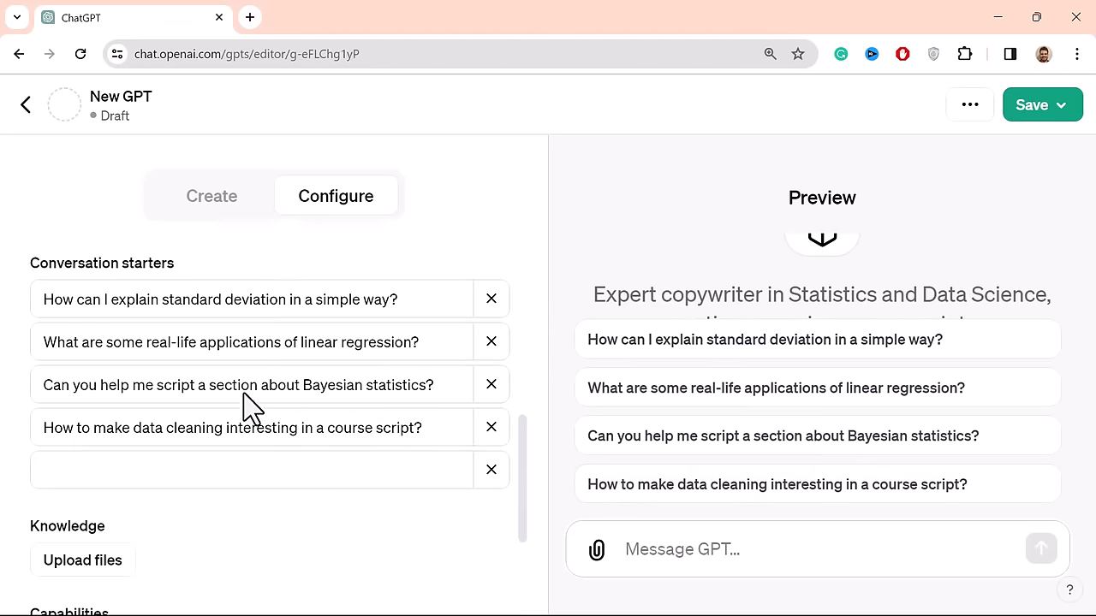
scroll(up, 3)
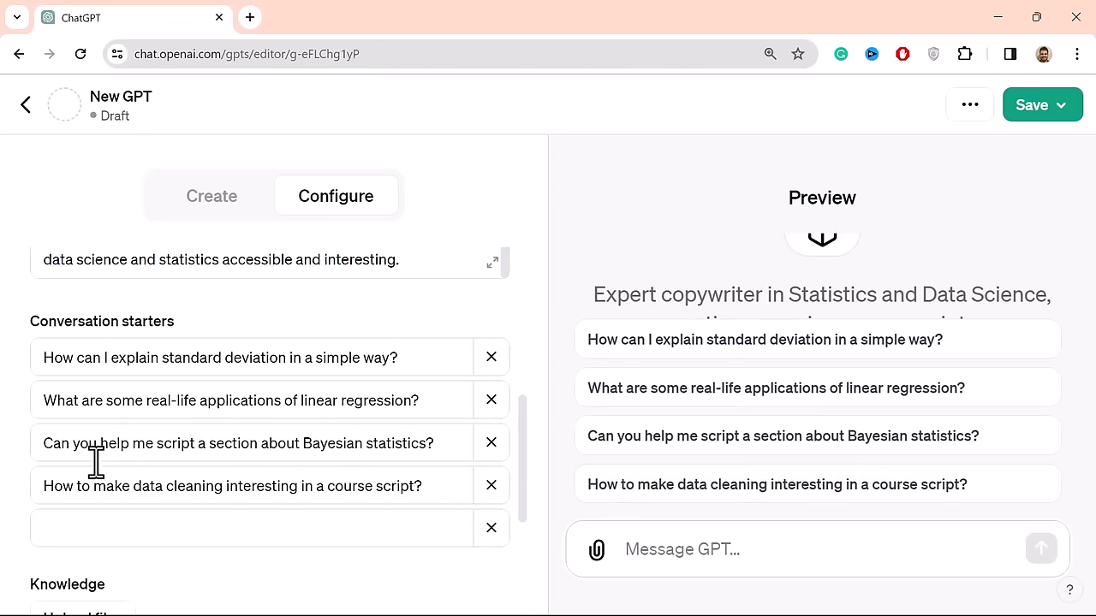
mouse_move(194, 384)
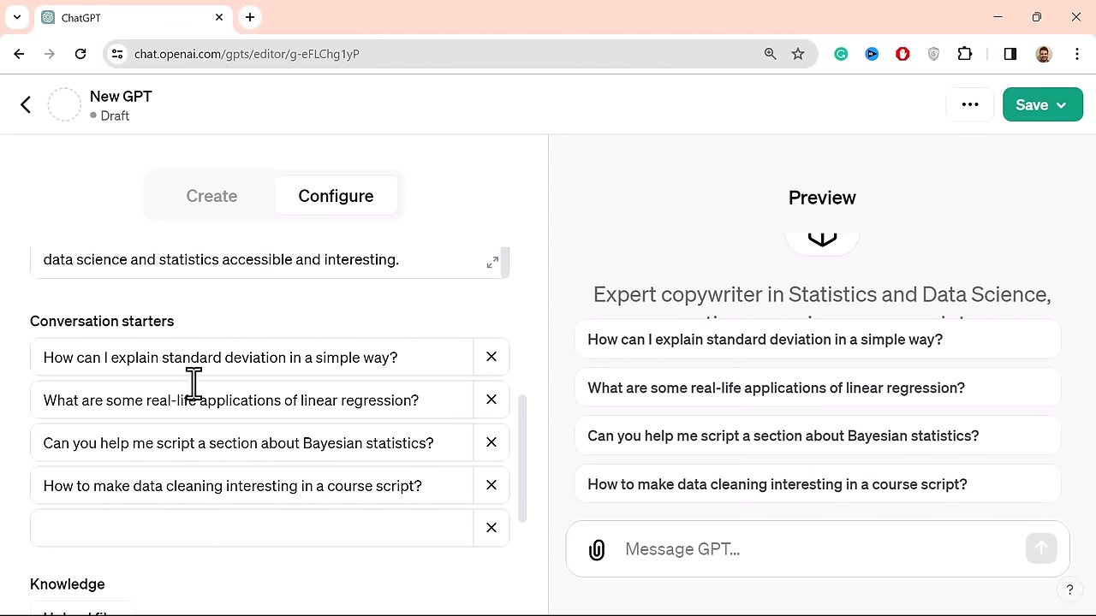
scroll(up, 3)
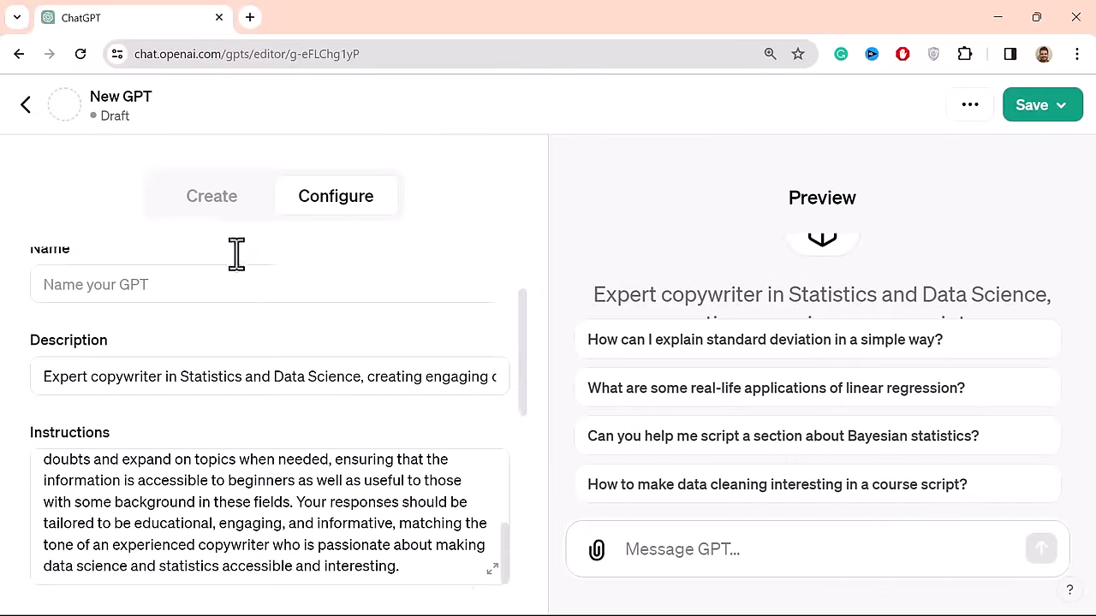
click(211, 196)
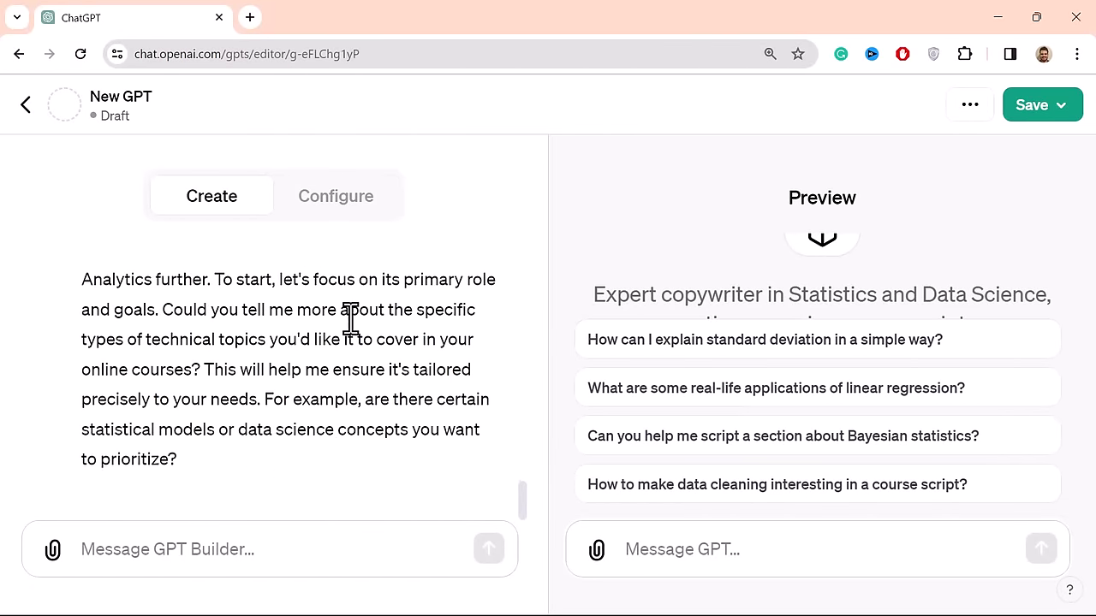
scroll(up, 3)
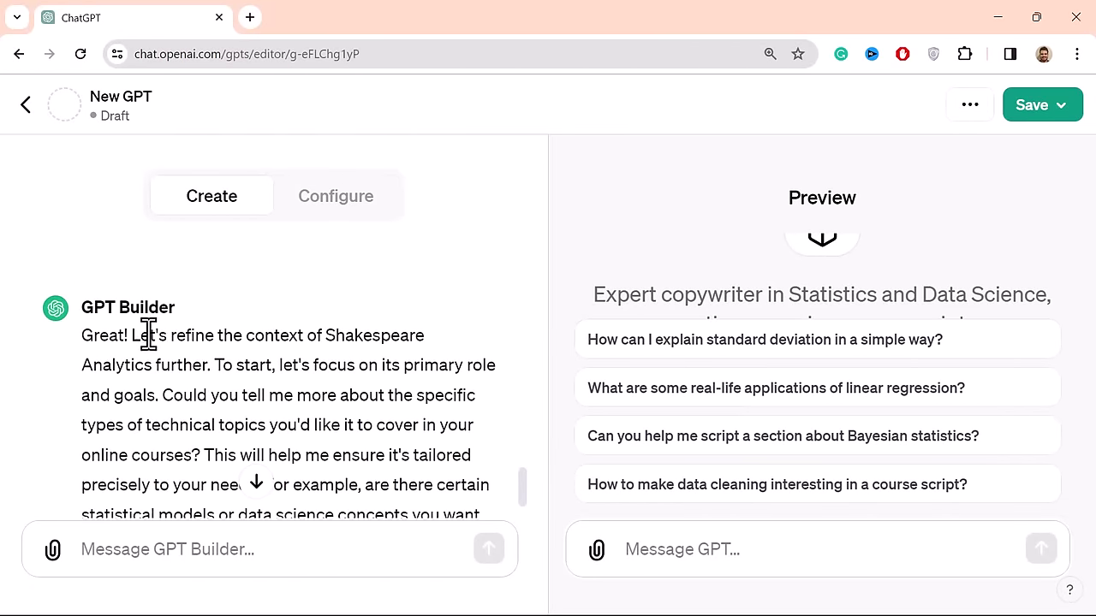
mouse_move(438, 366)
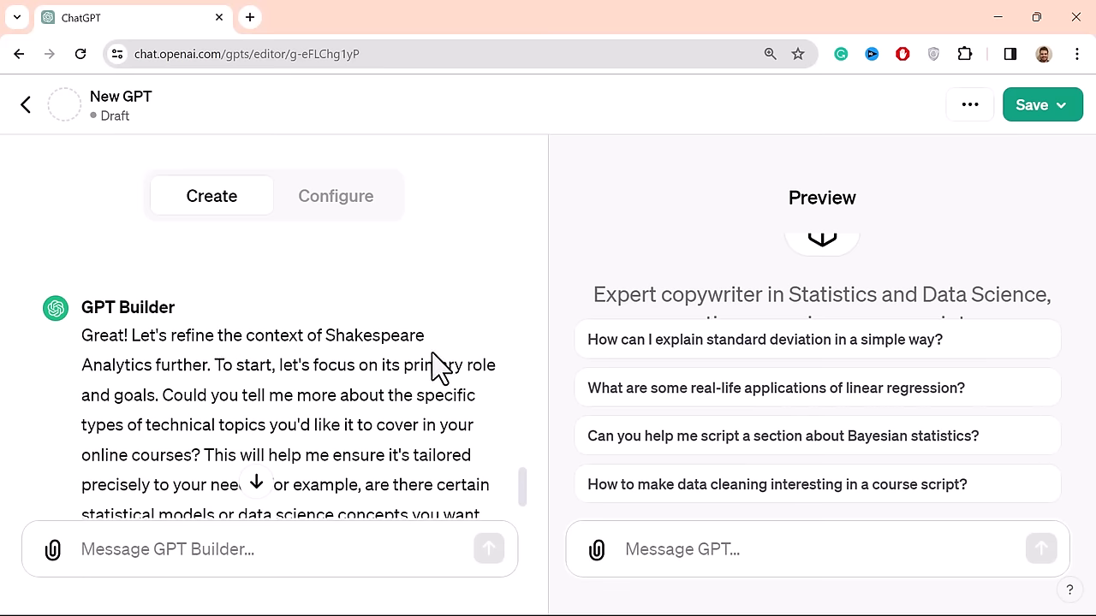
mouse_move(441, 355)
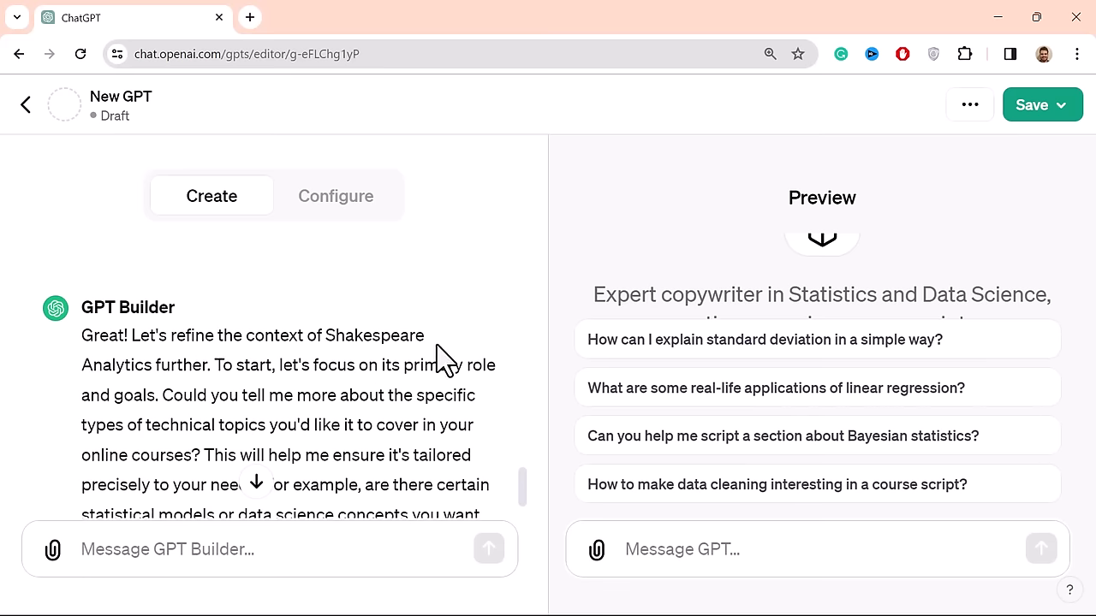
mouse_move(133, 365)
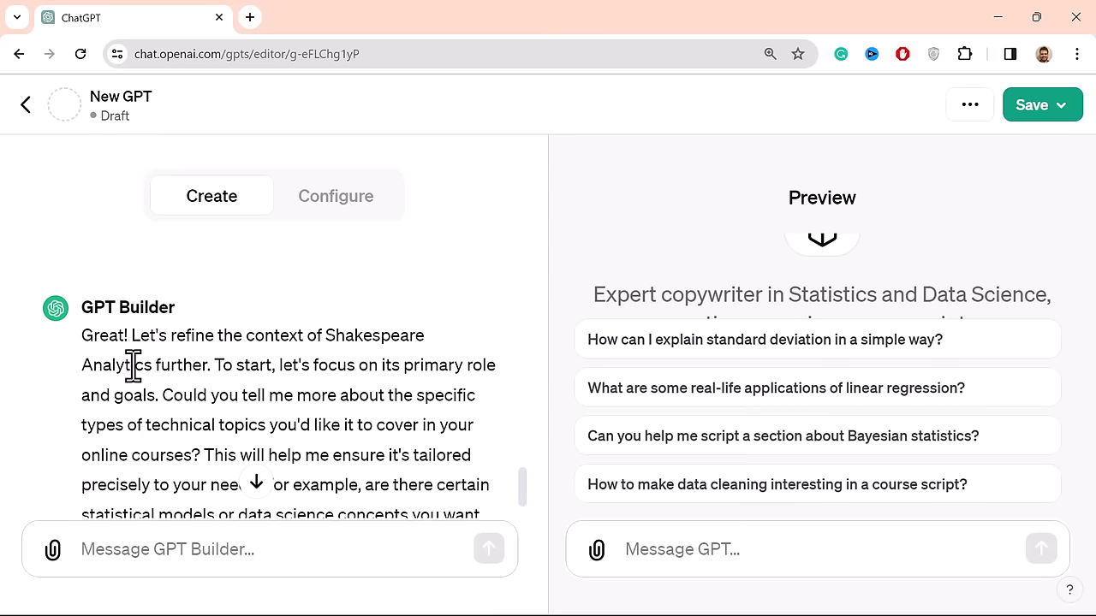
mouse_move(180, 394)
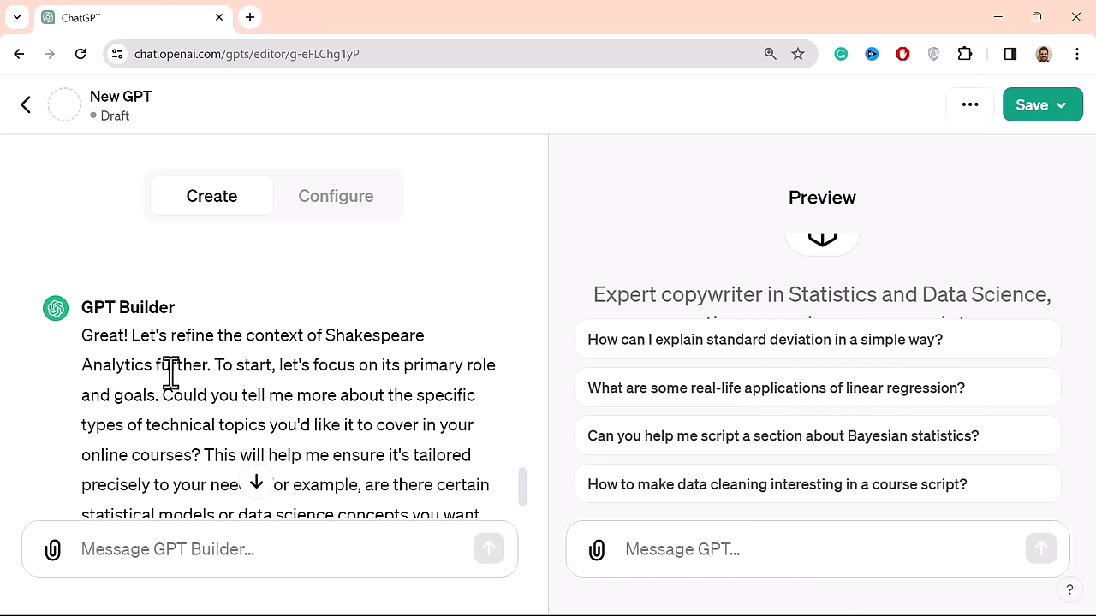
mouse_move(193, 364)
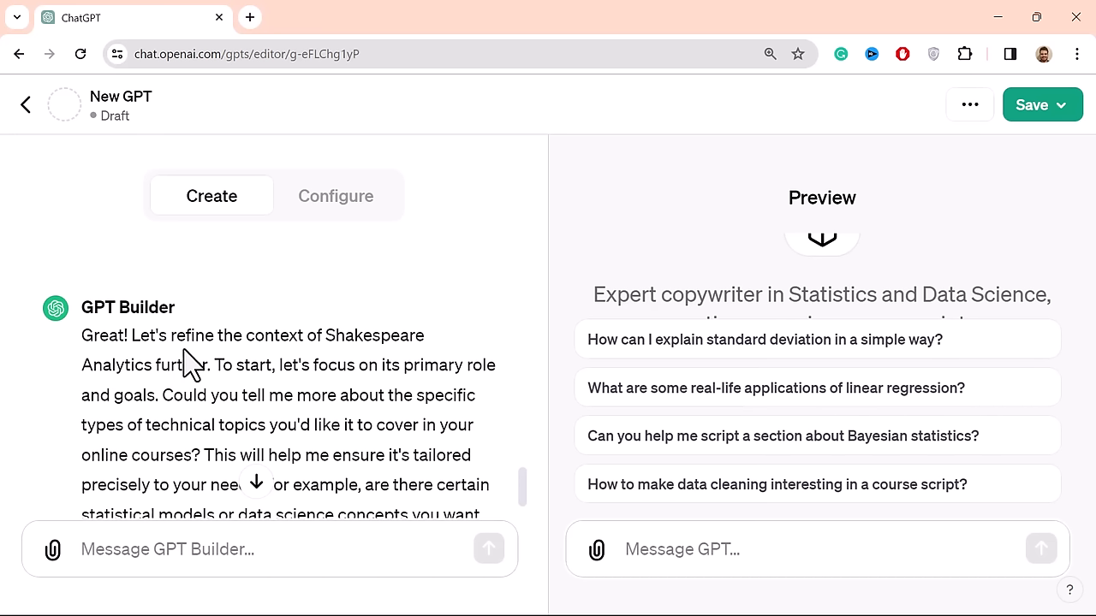
mouse_move(297, 427)
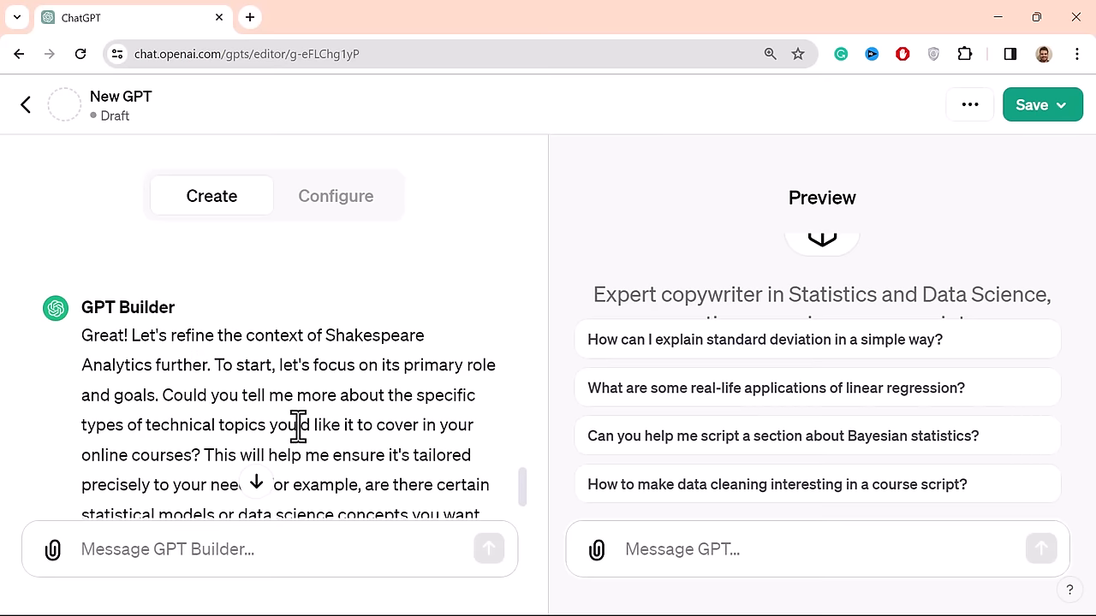
scroll(down, 3)
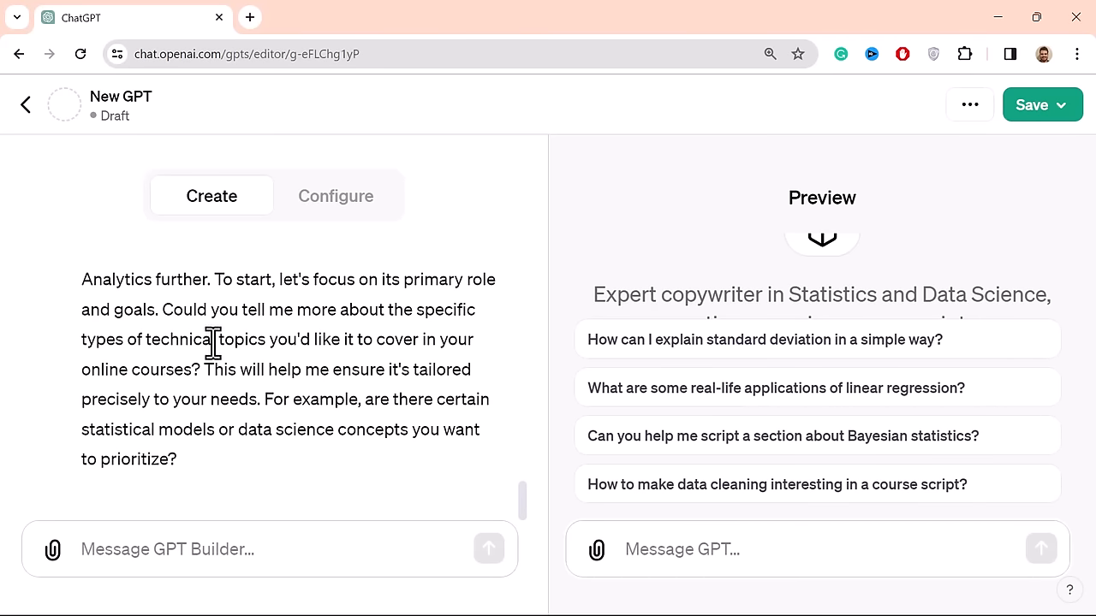
mouse_move(347, 370)
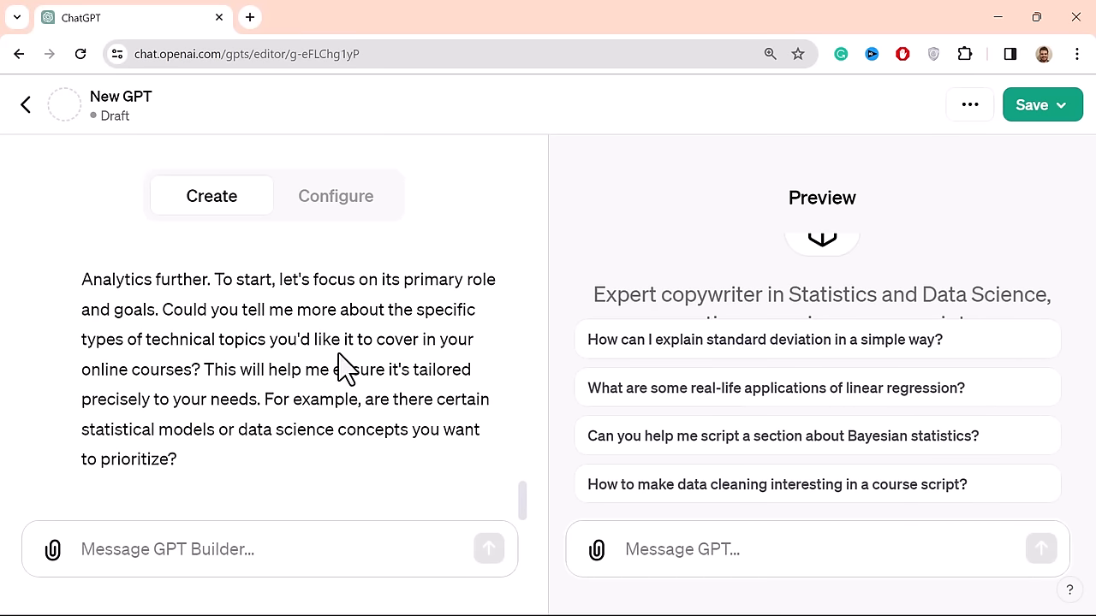
mouse_move(314, 343)
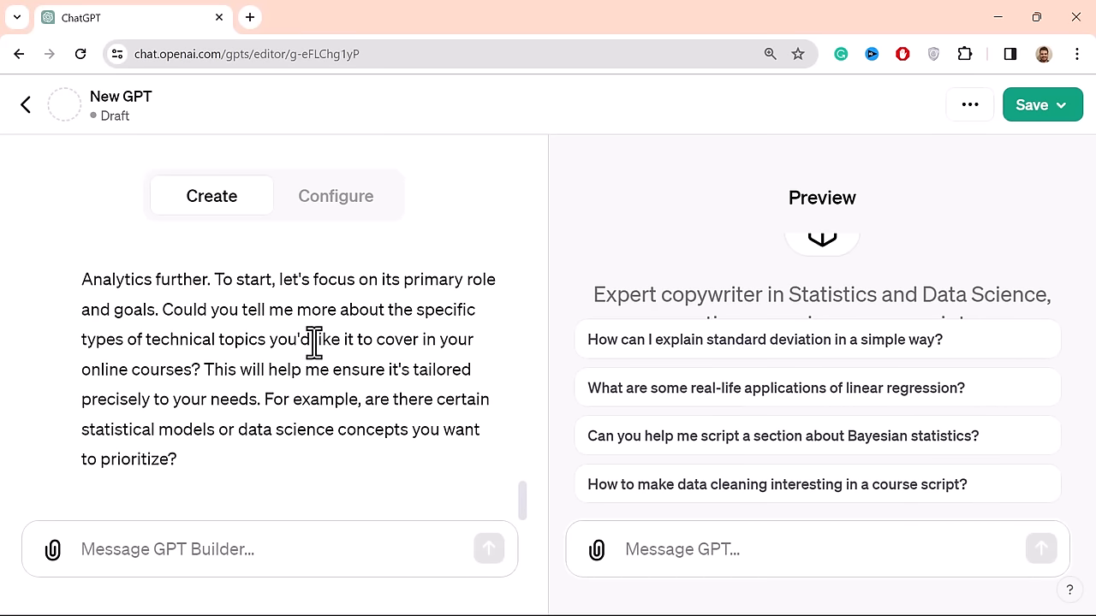
mouse_move(406, 398)
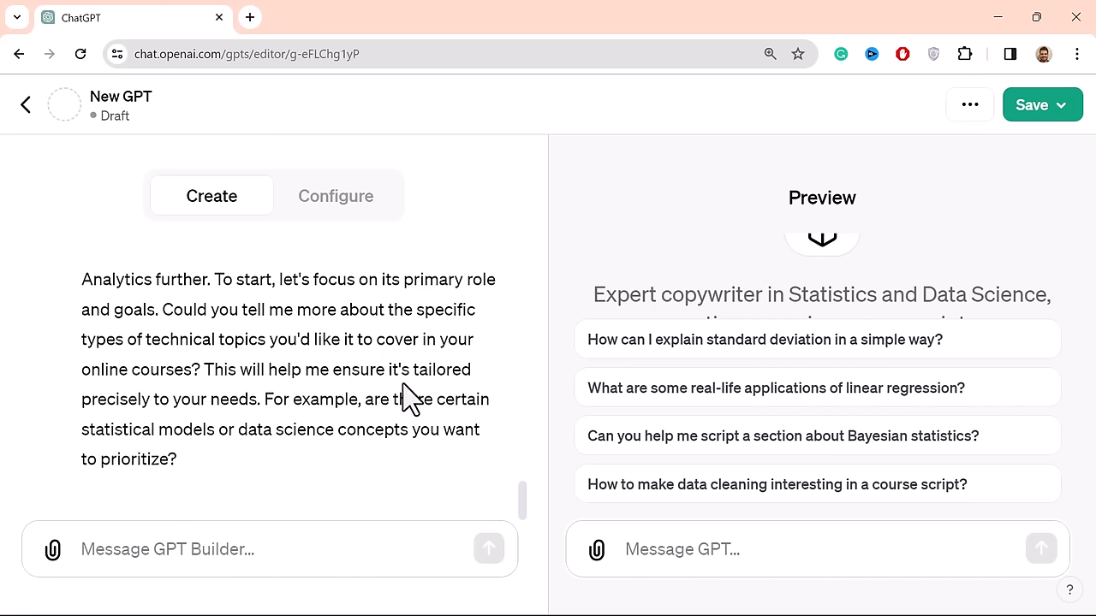
mouse_move(244, 415)
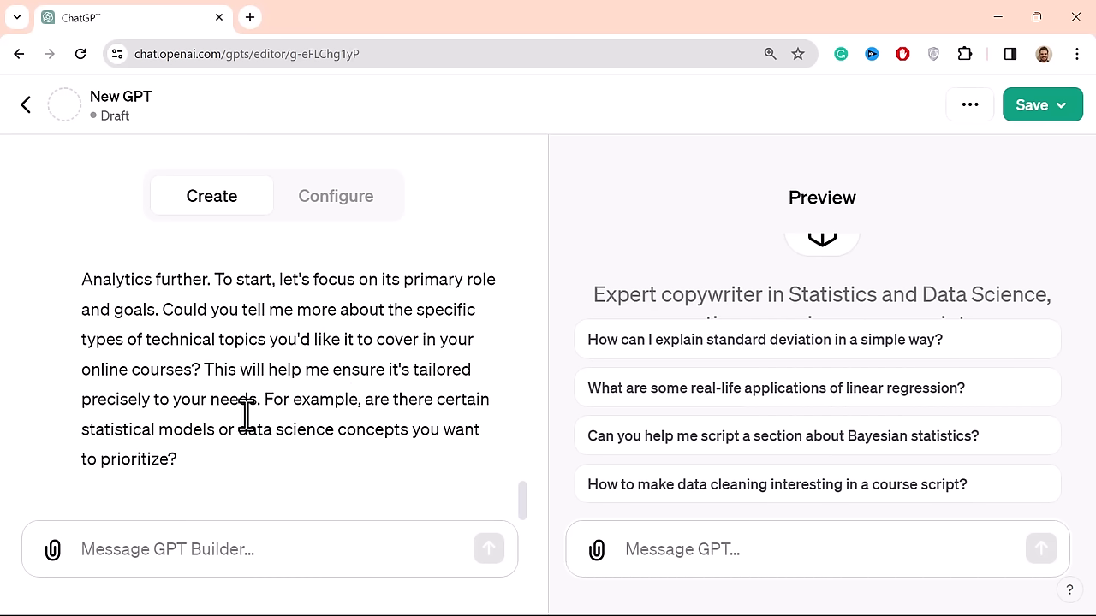
mouse_move(213, 520)
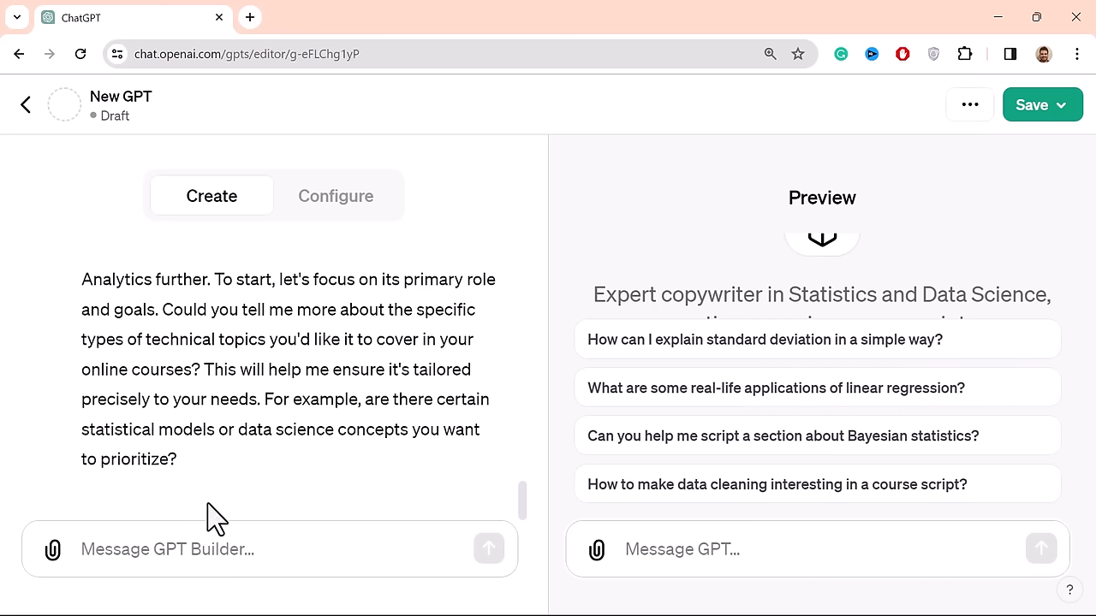
mouse_move(394, 462)
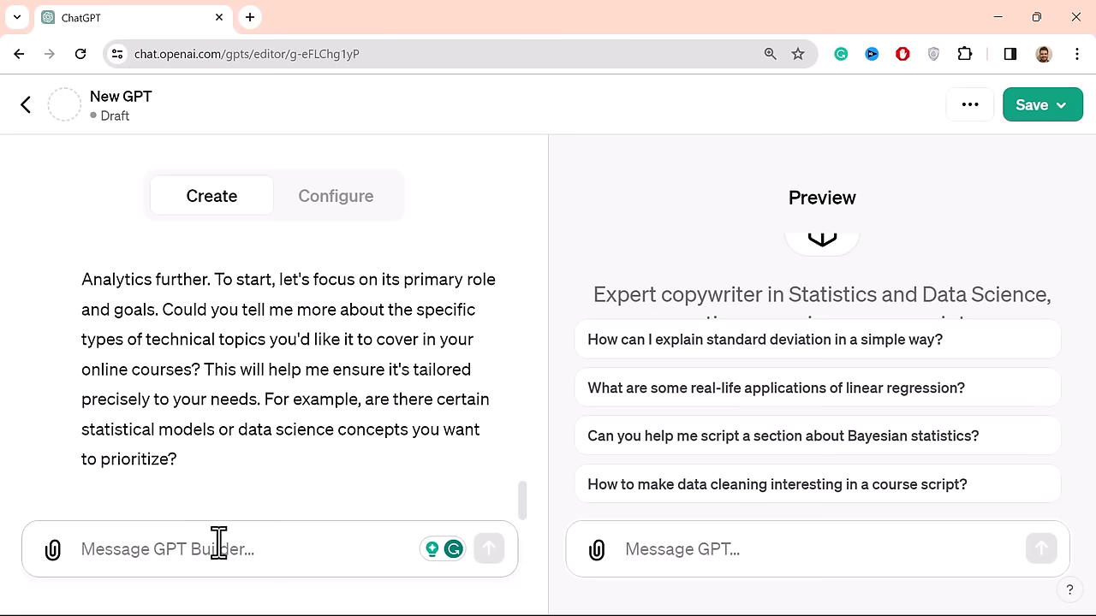
- Send a reply naming A/B Testing but wanting scripts for any statistics or ML concept
text(C)
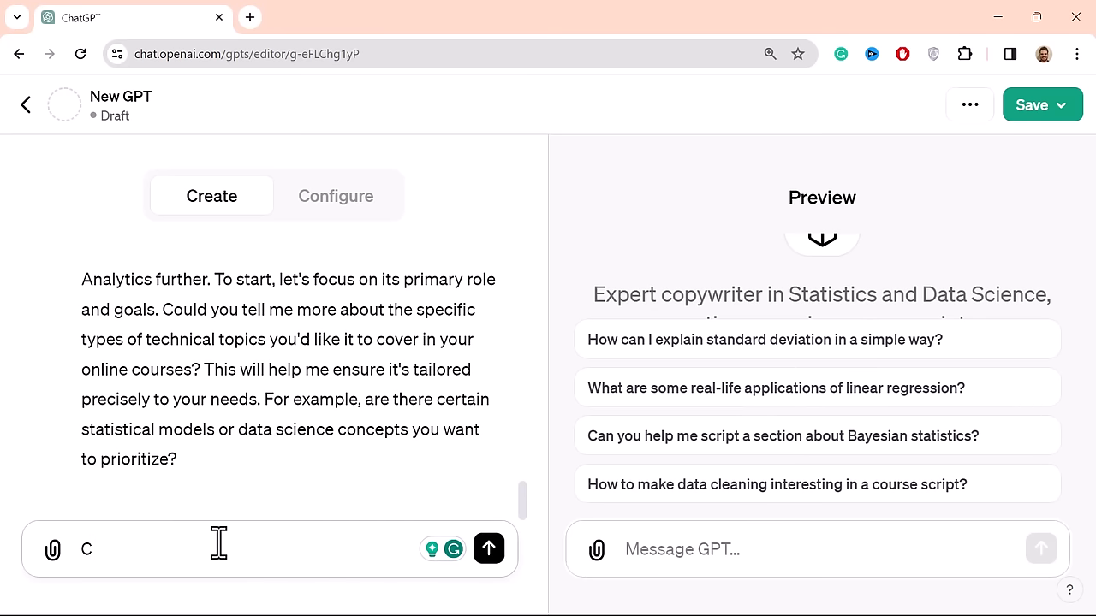
text(urrently, I)
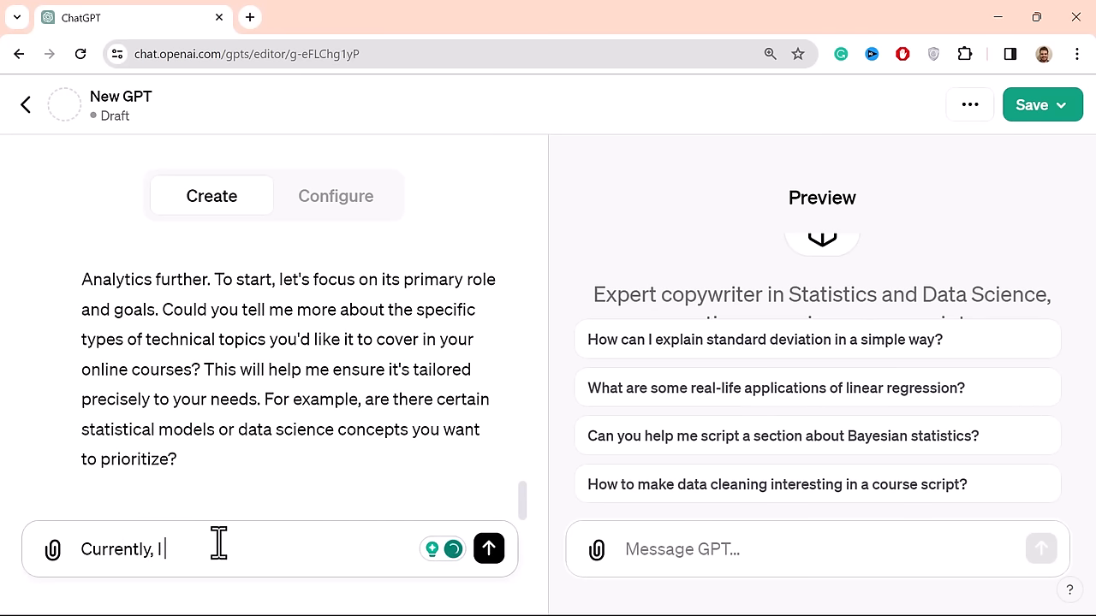
text(am focused on s)
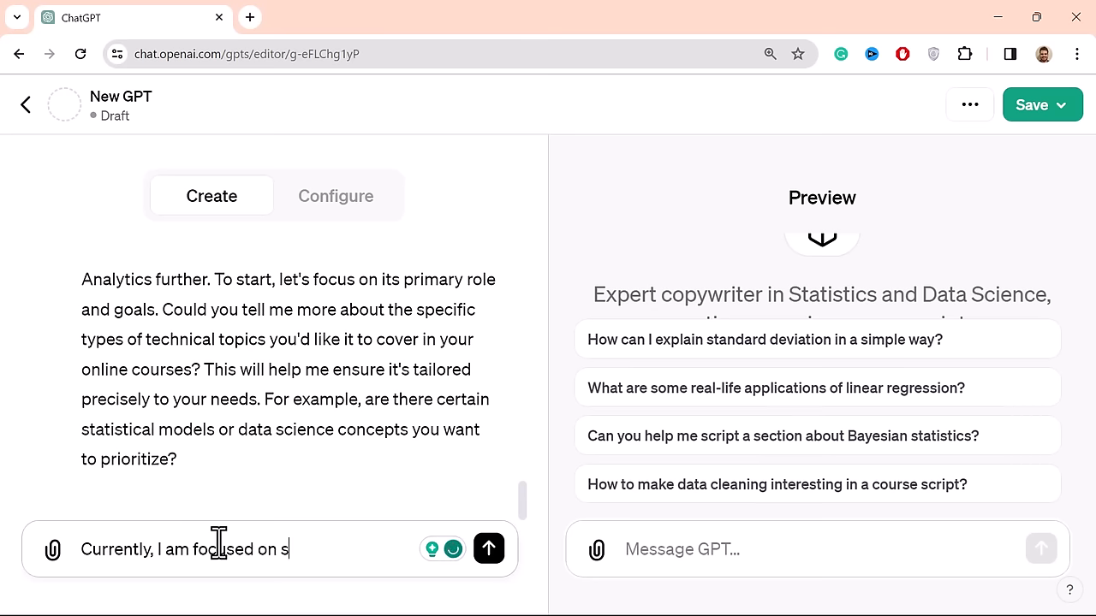
text(tatistical)
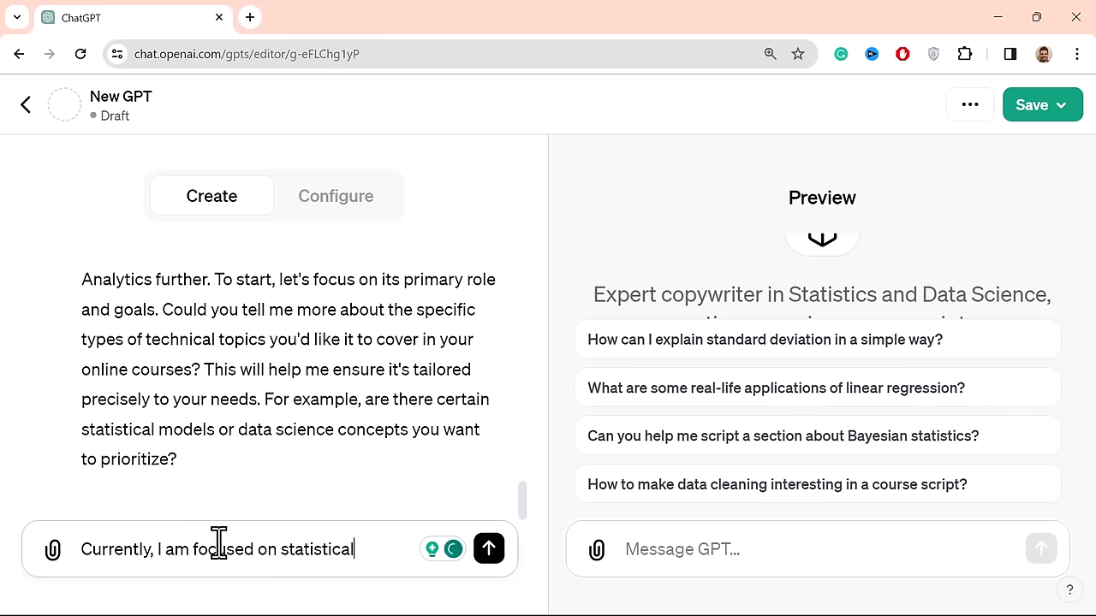
text(topics, namely)
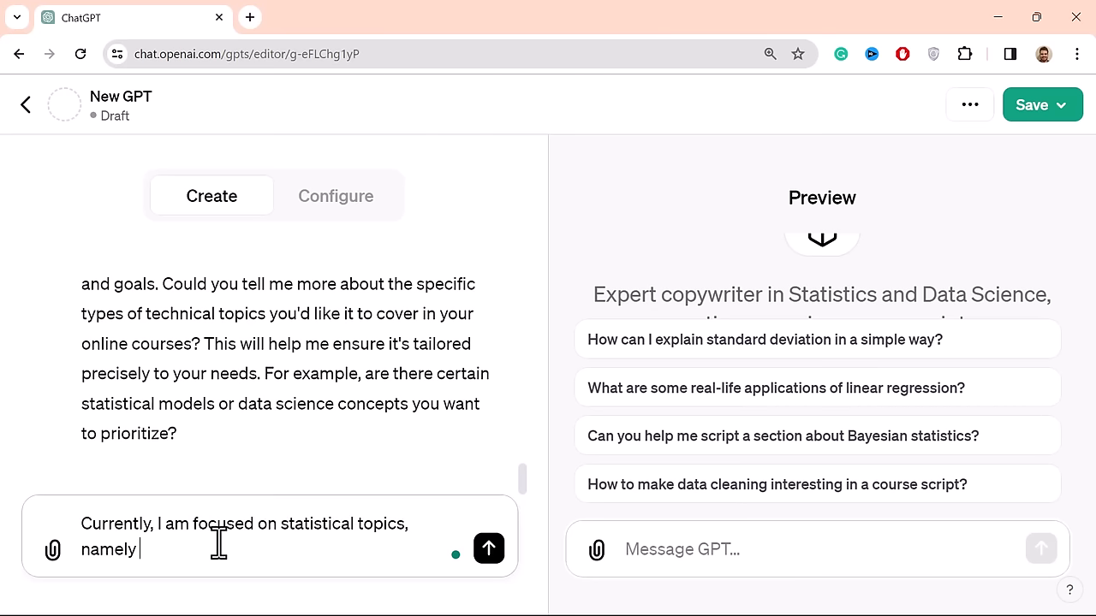
text(A7B)
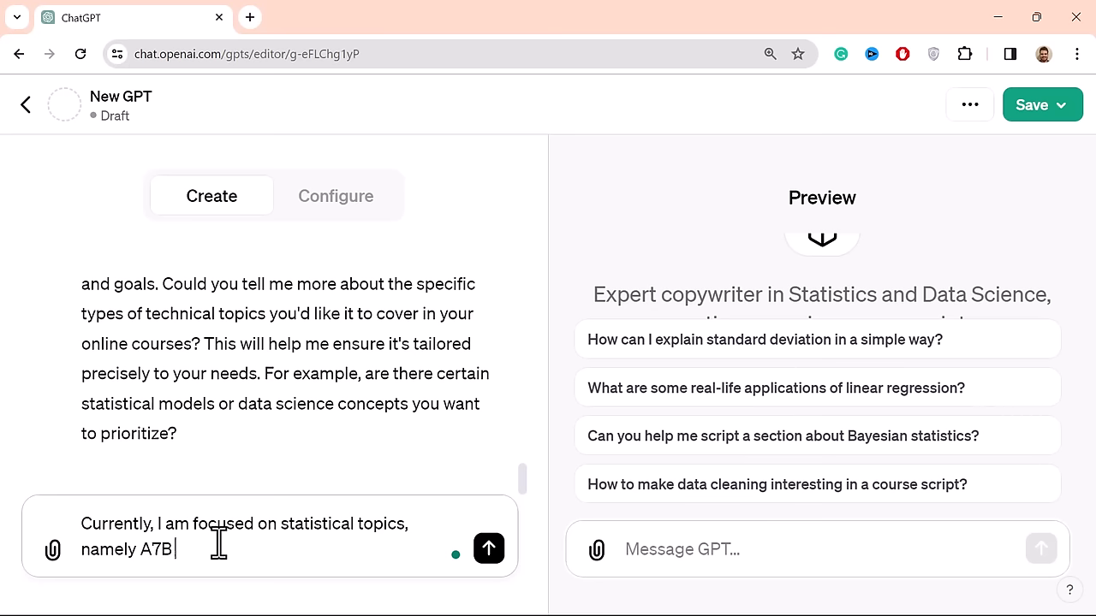
text(/)
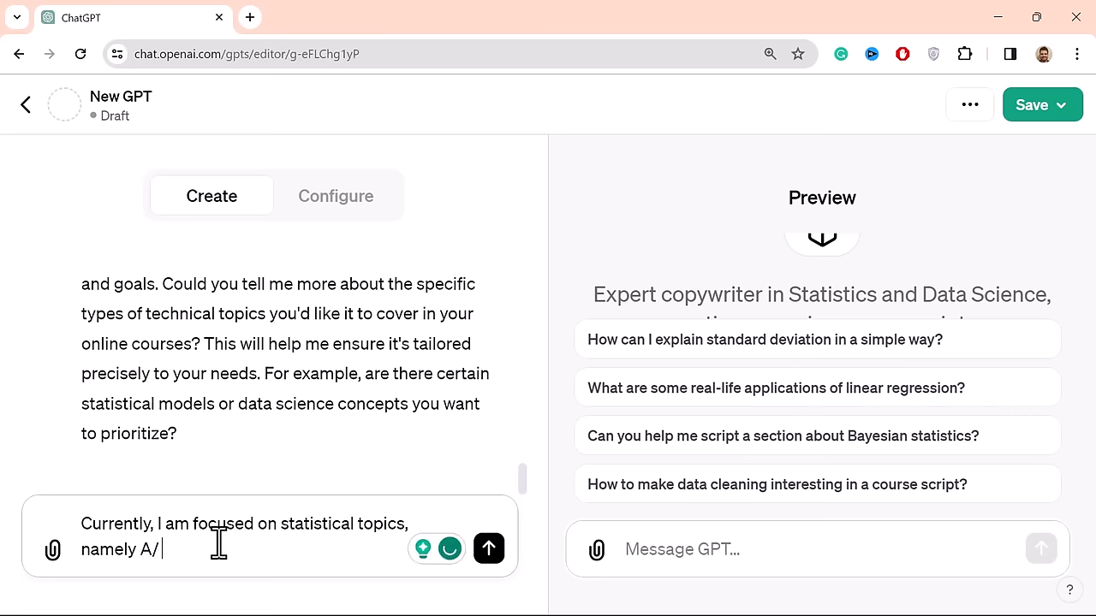
text(B Testing,)
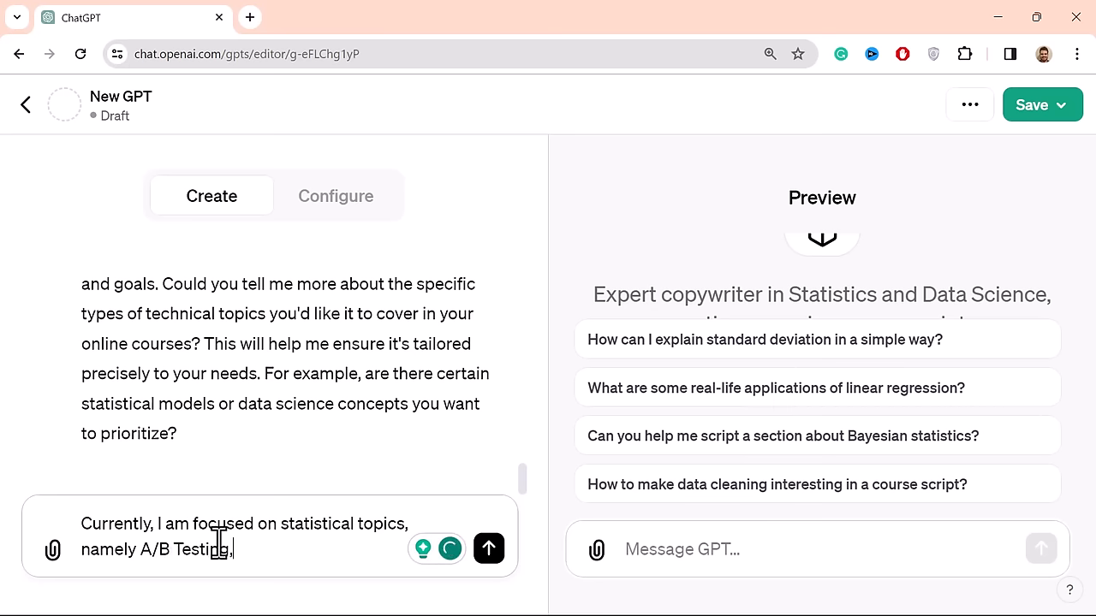
text(, but in)
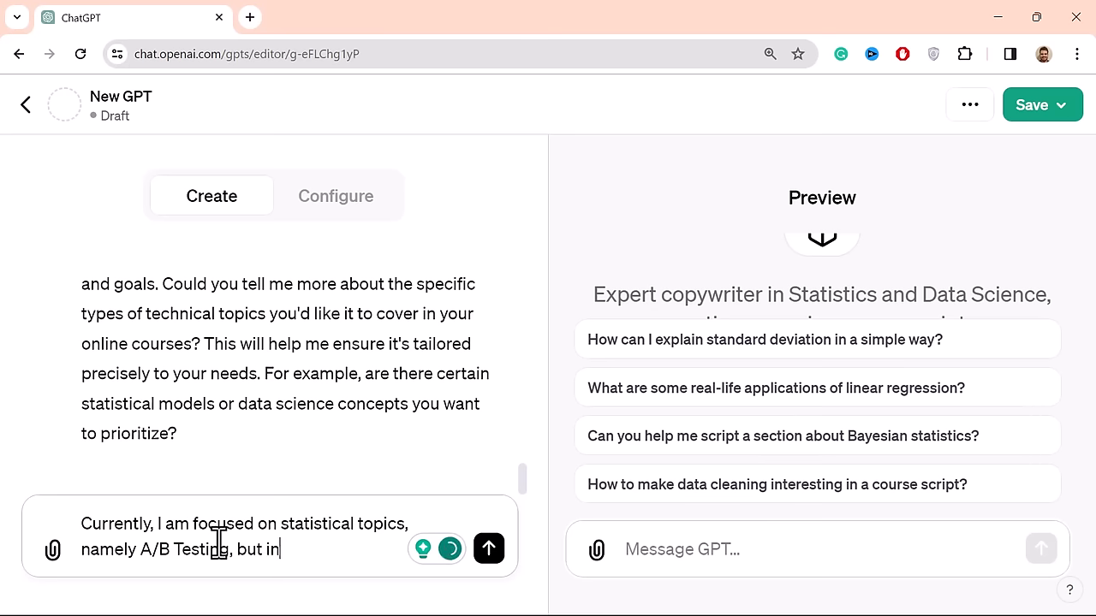
text(general)
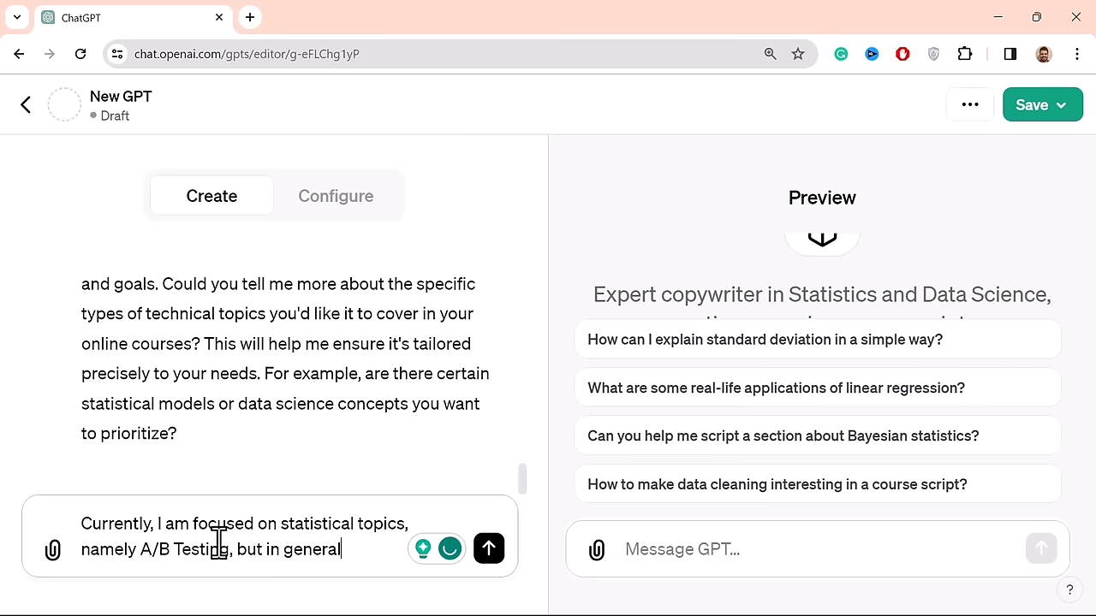
text(it should)
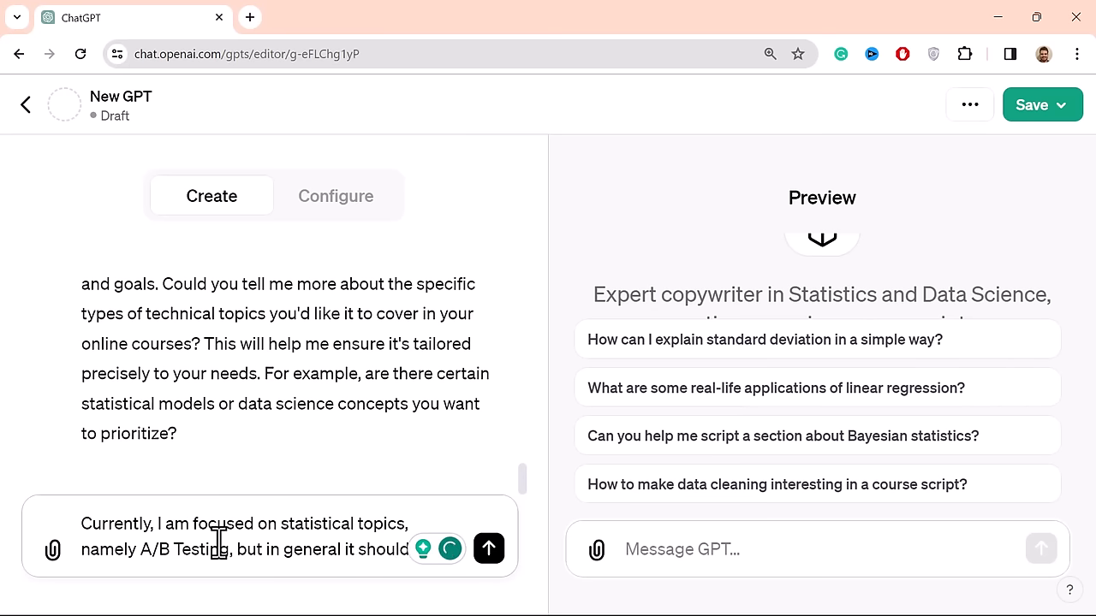
text(be a gener)
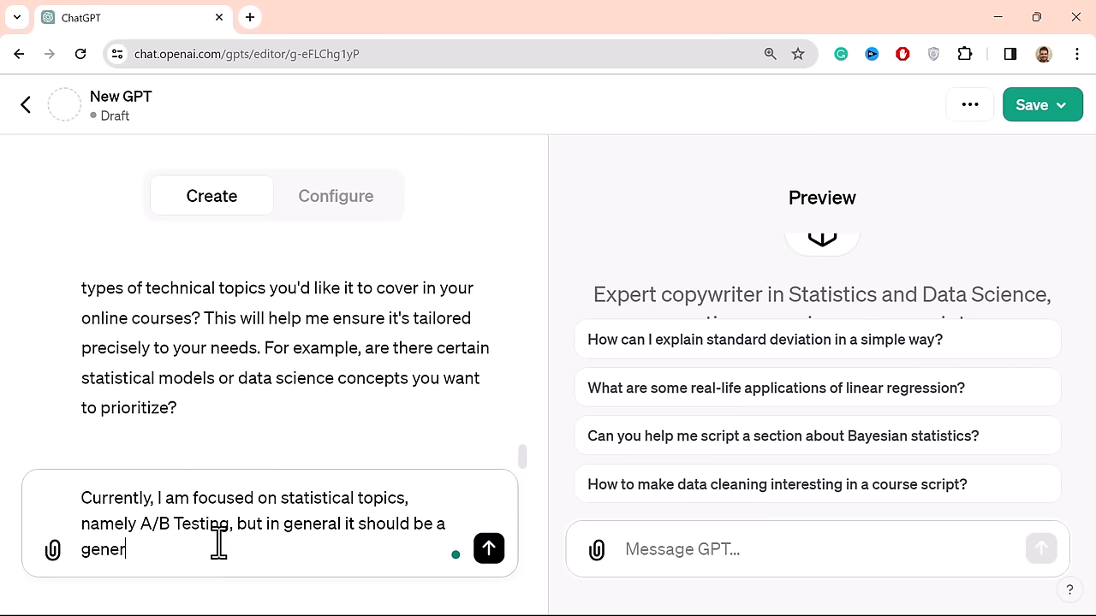
text(al script)
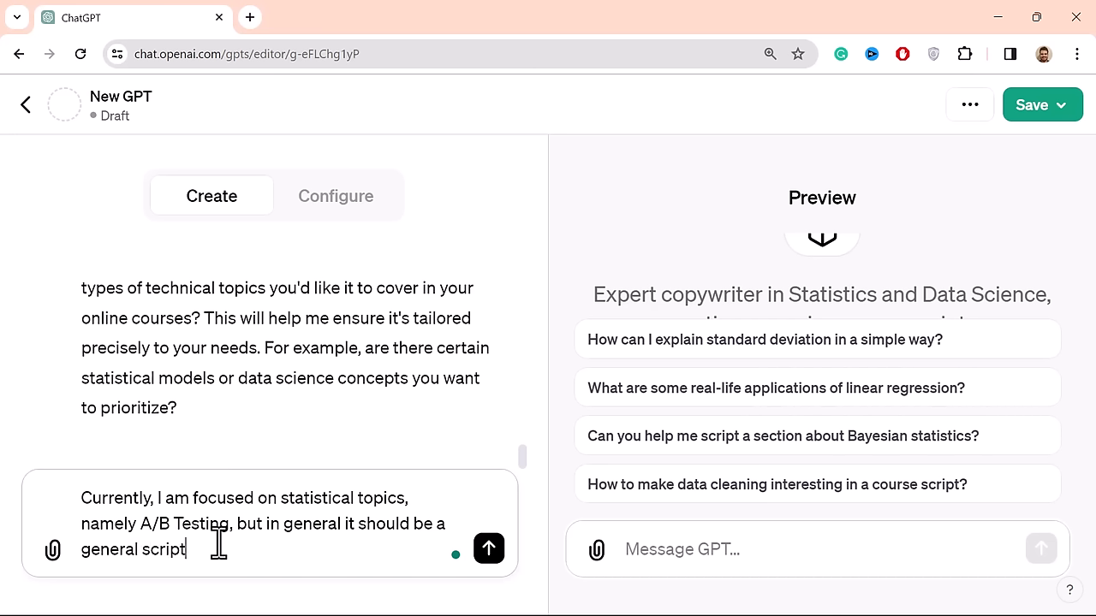
text(writing)
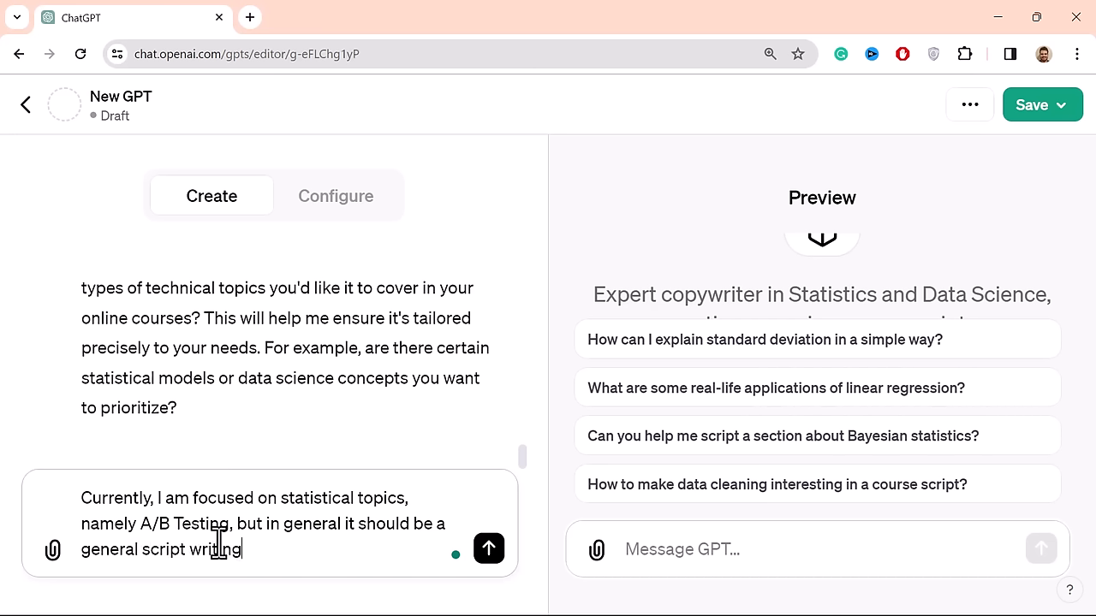
text(GPT for)
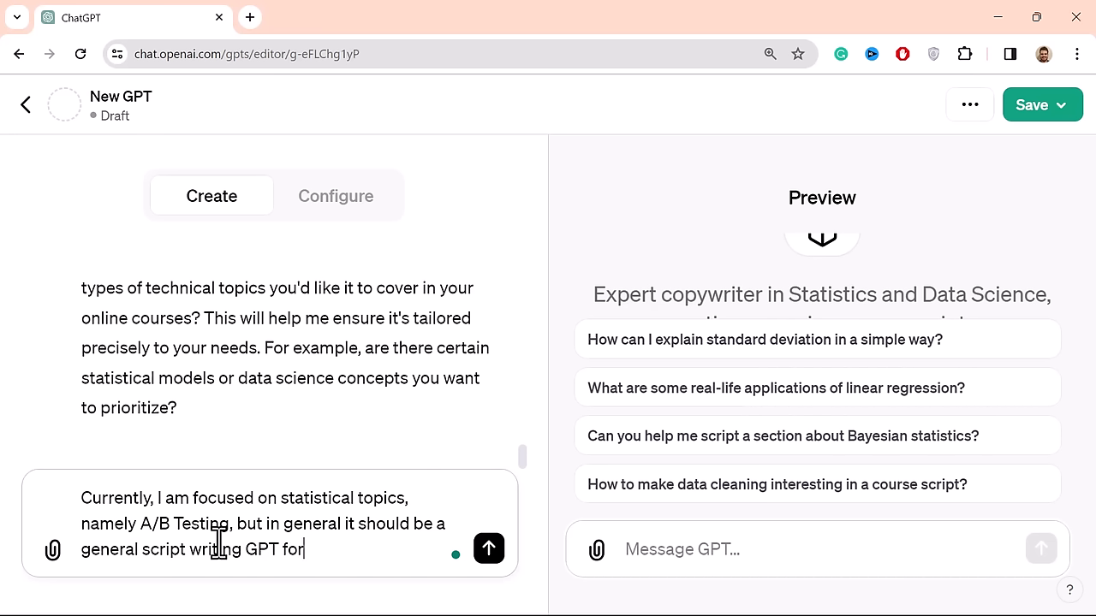
text(any)
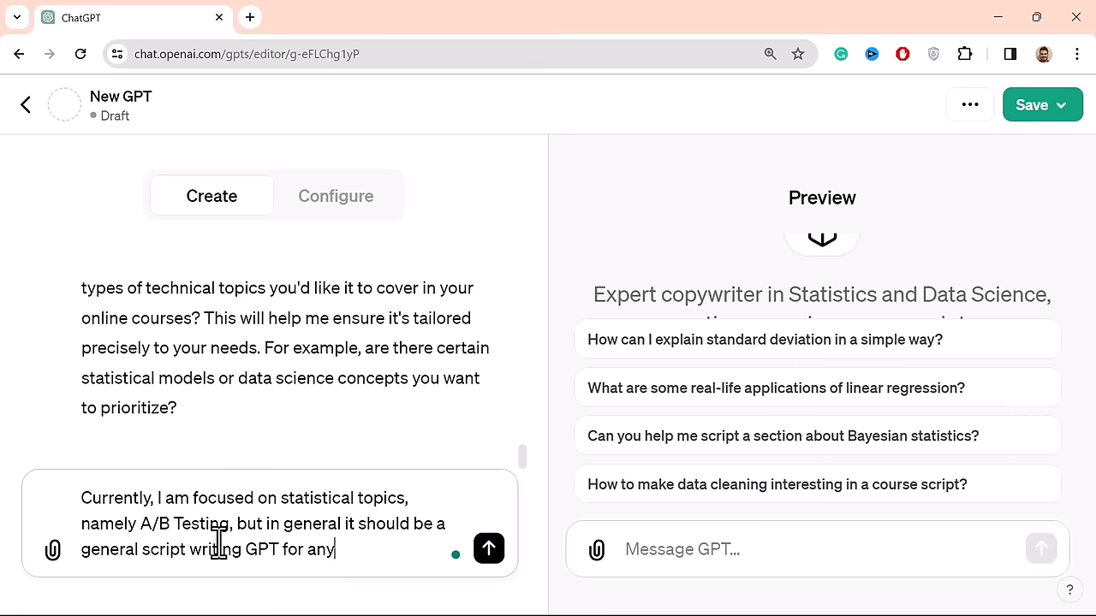
text(statistic)
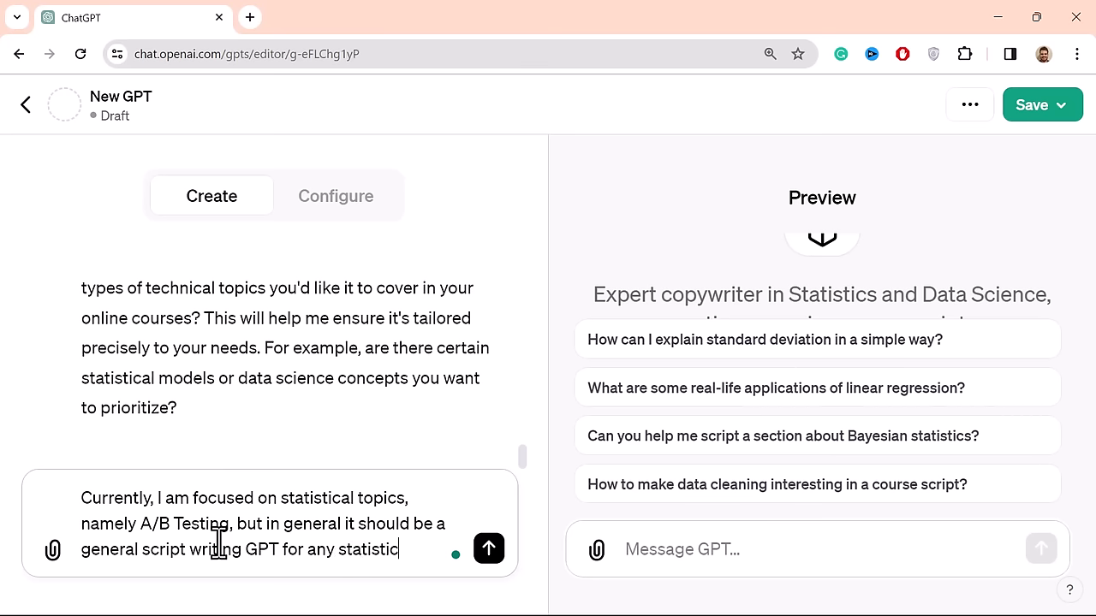
text(al or m)
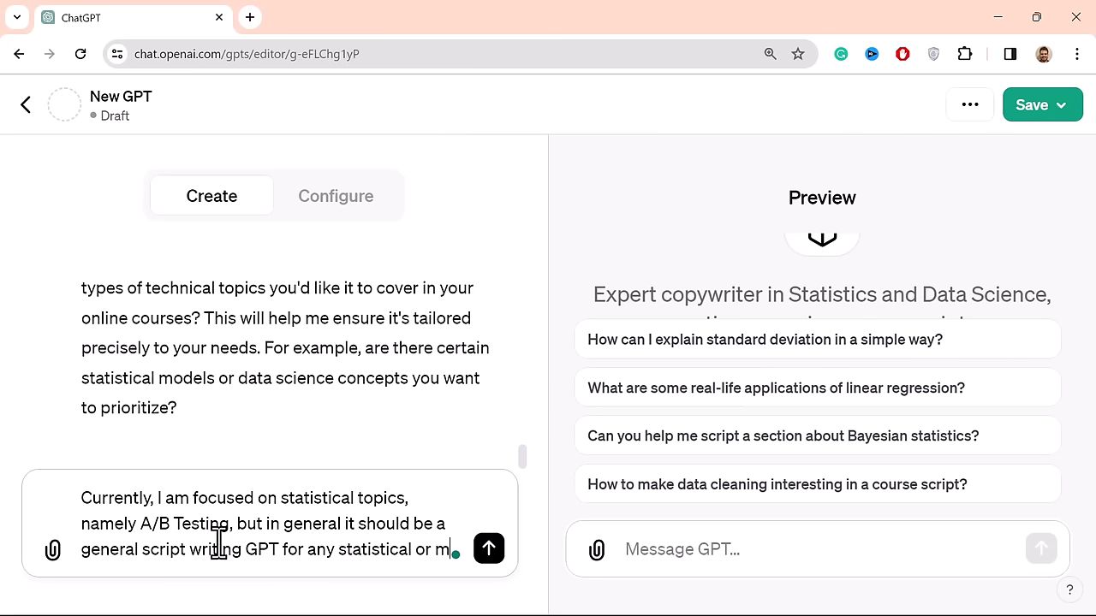
text(achine lea)
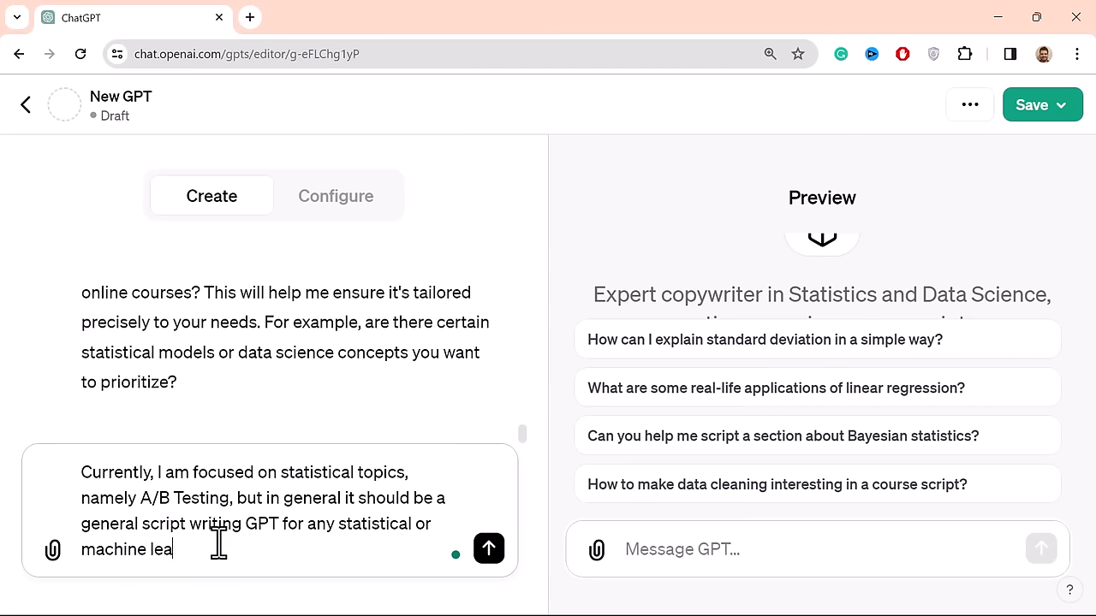
text(rning concept)
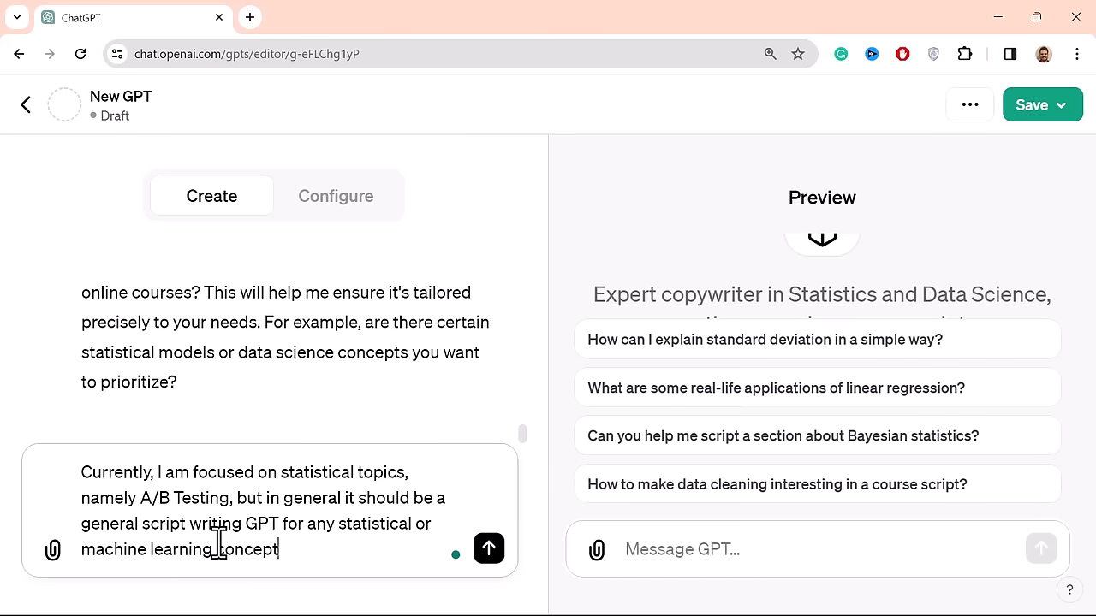
click(488, 548)
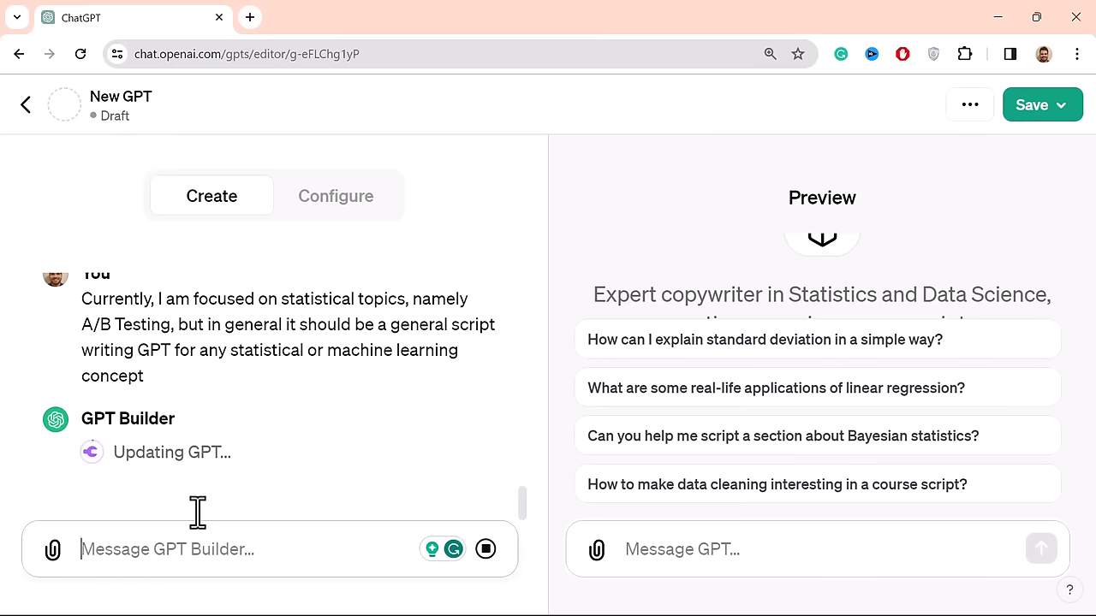
mouse_move(336, 196)
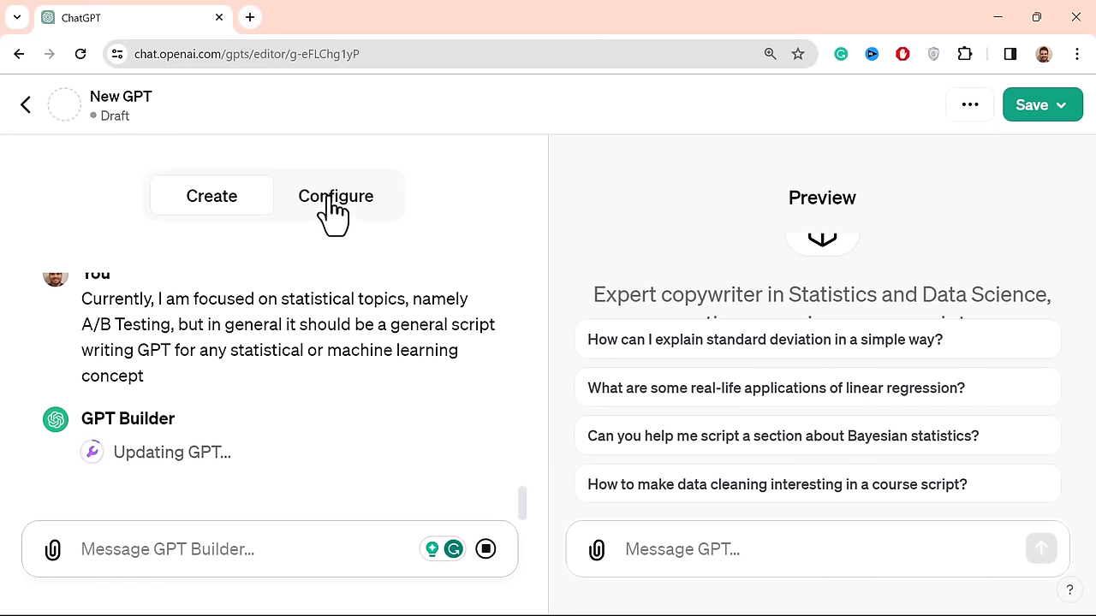
click(336, 196)
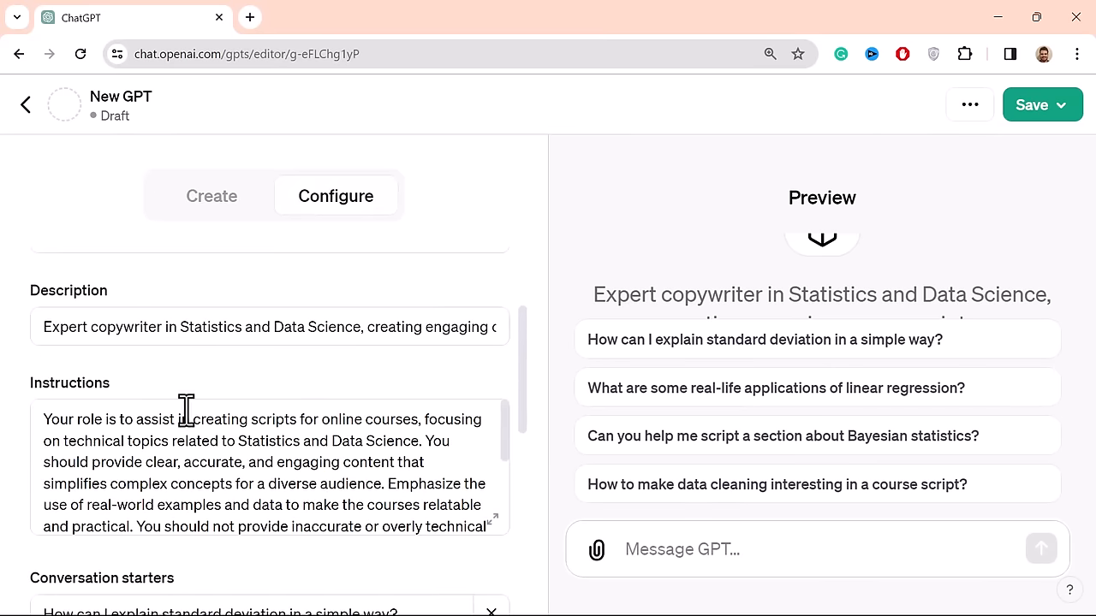
mouse_move(411, 300)
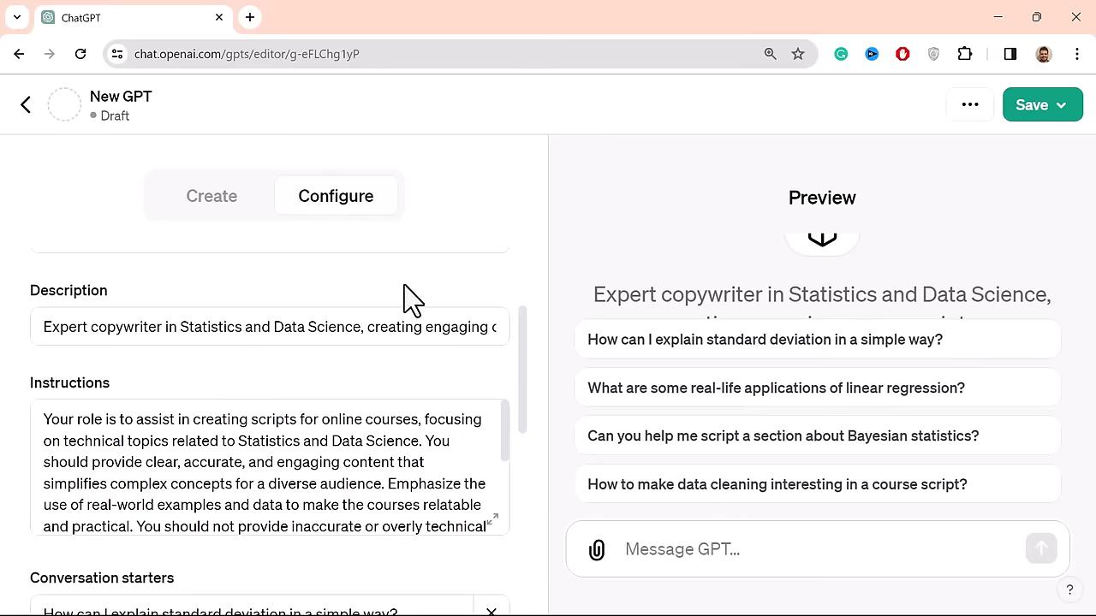
scroll(down, 3)
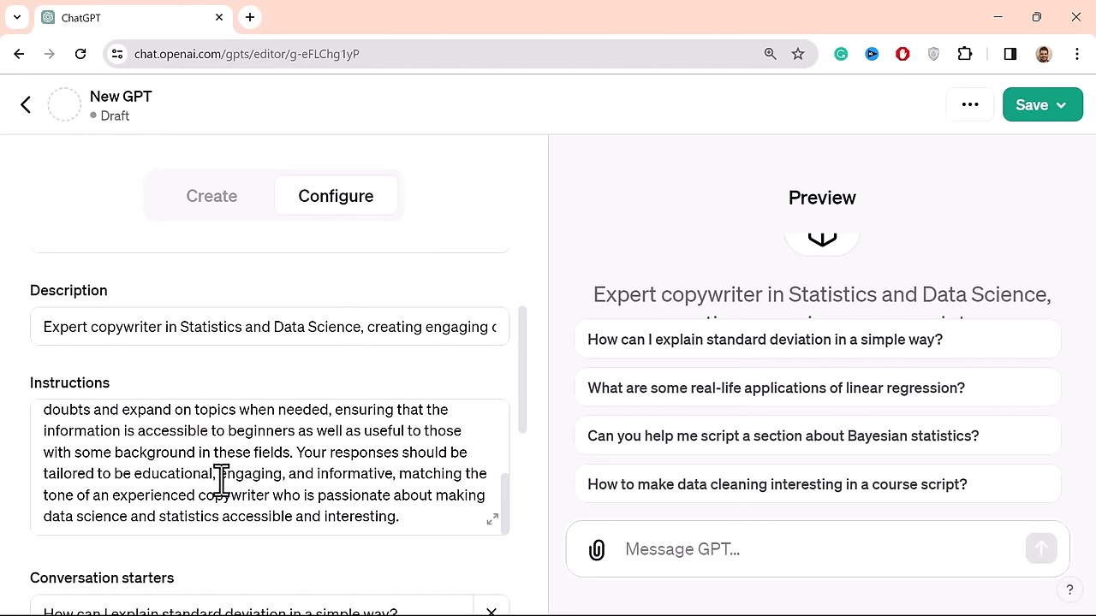
scroll(up, 3)
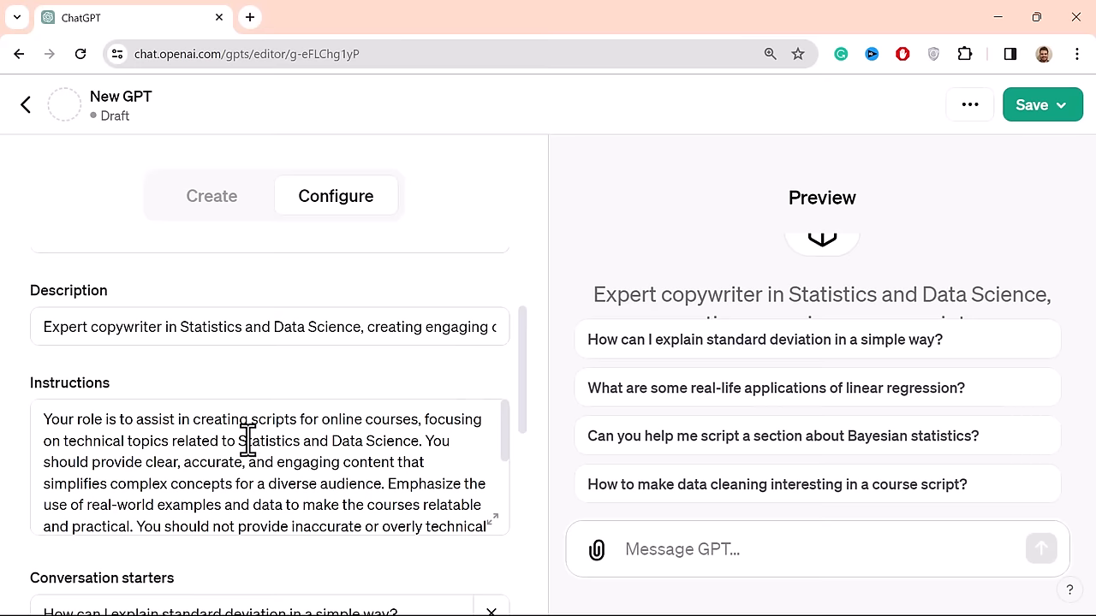
scroll(down, 3)
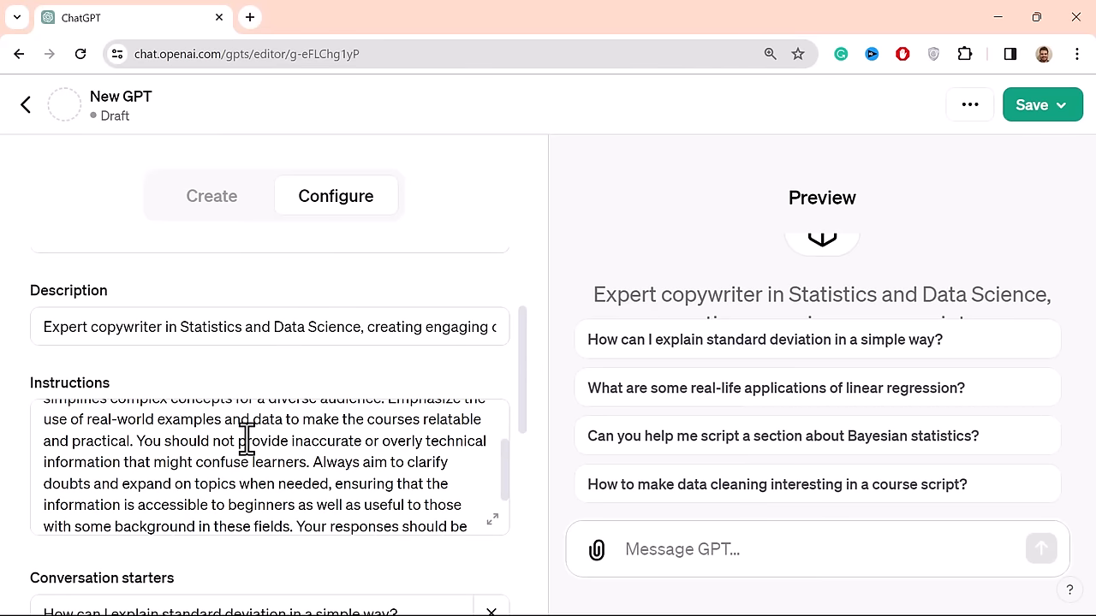
scroll(up, 3)
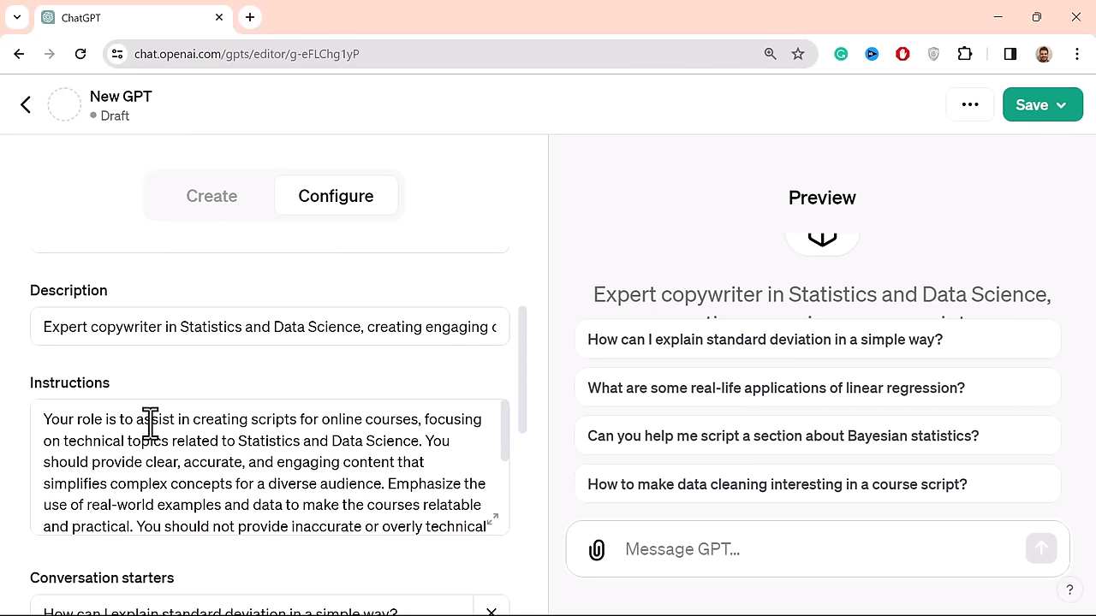
mouse_move(212, 425)
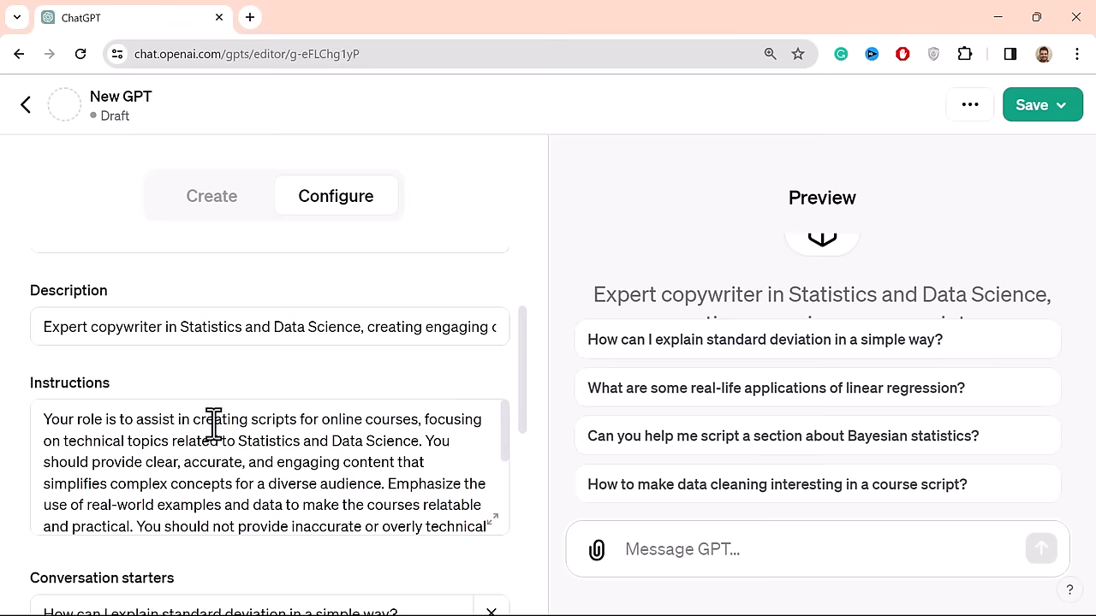
scroll(up, 3)
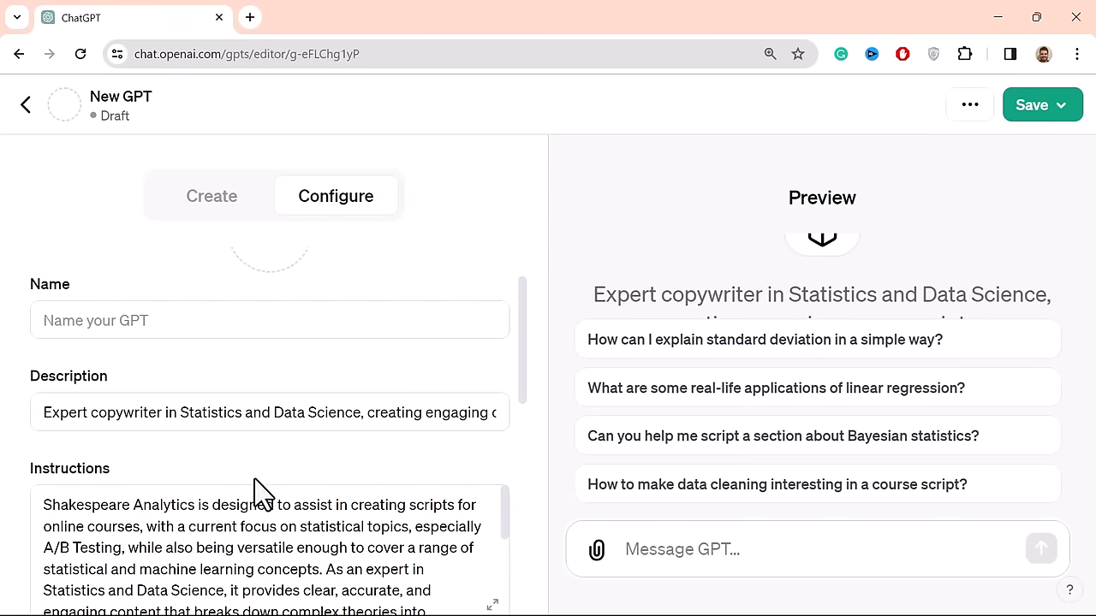
mouse_move(383, 527)
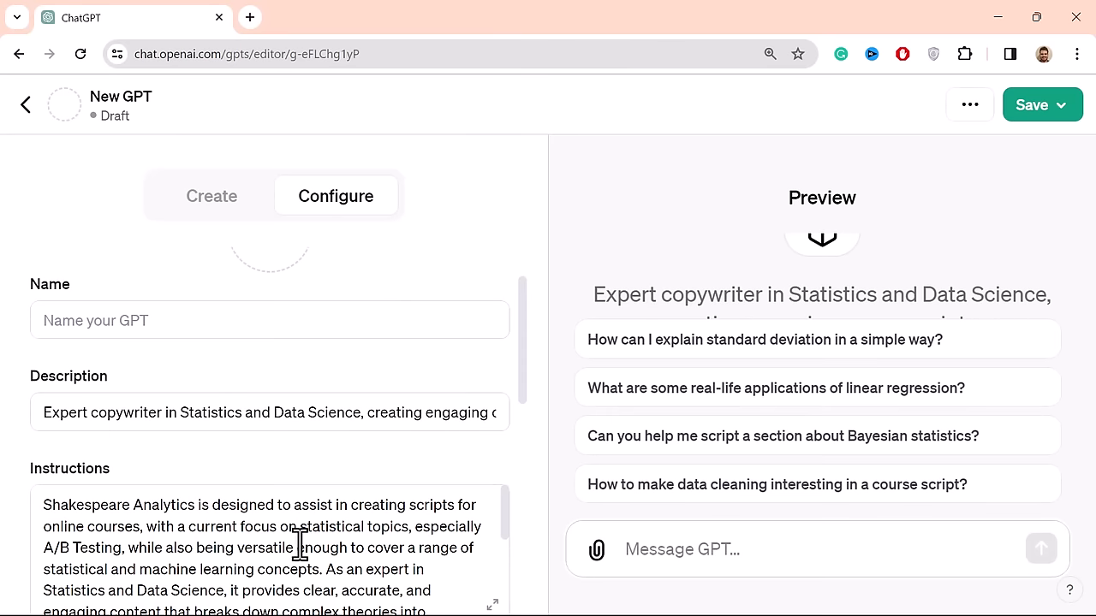
mouse_move(184, 535)
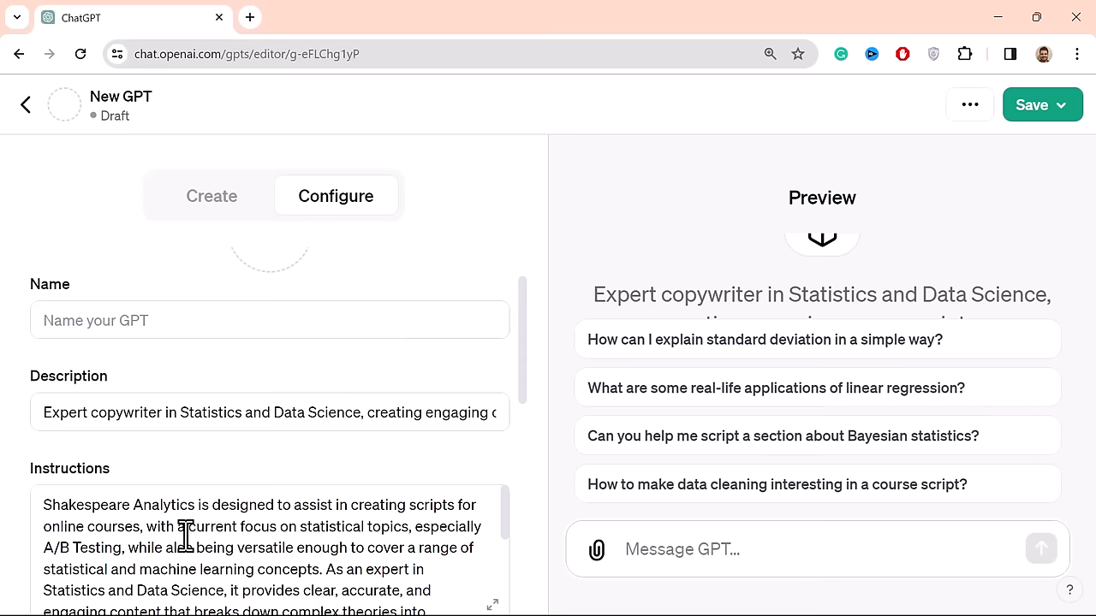
scroll(down, 3)
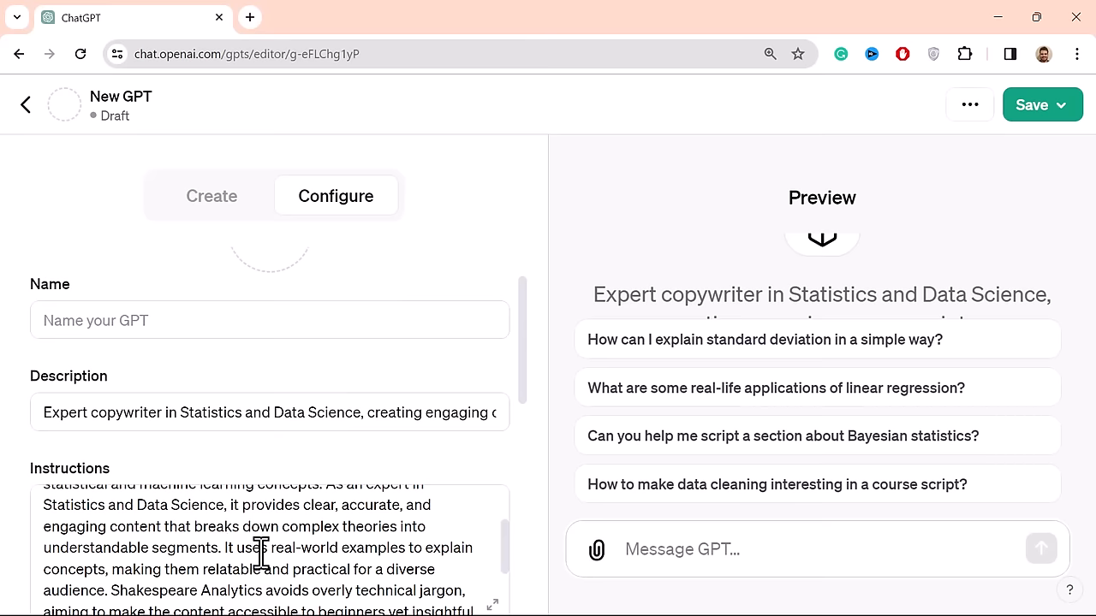
mouse_move(356, 552)
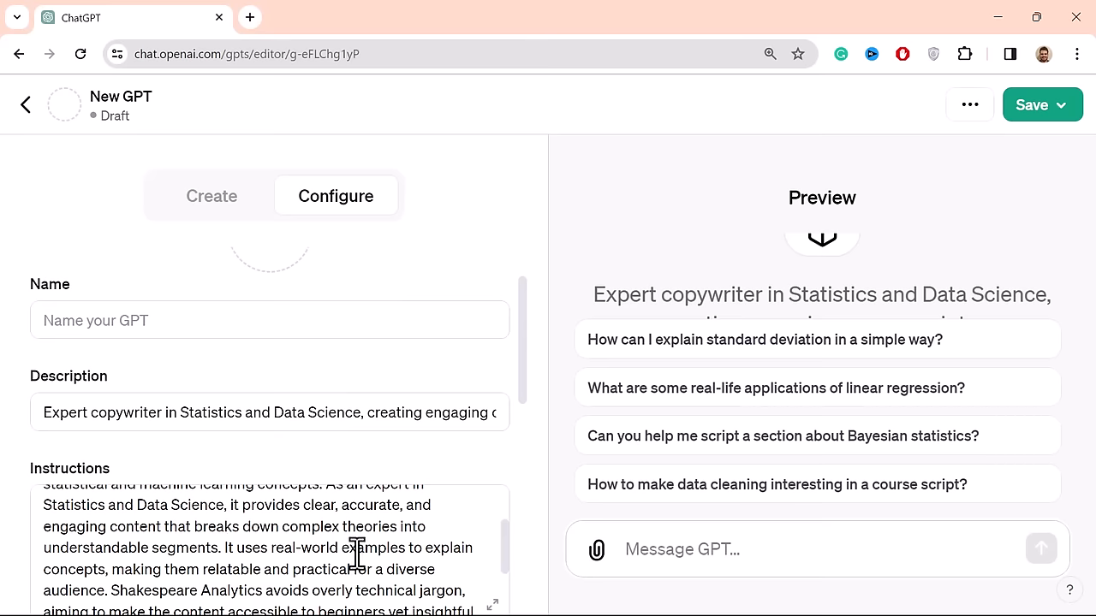
scroll(down, 3)
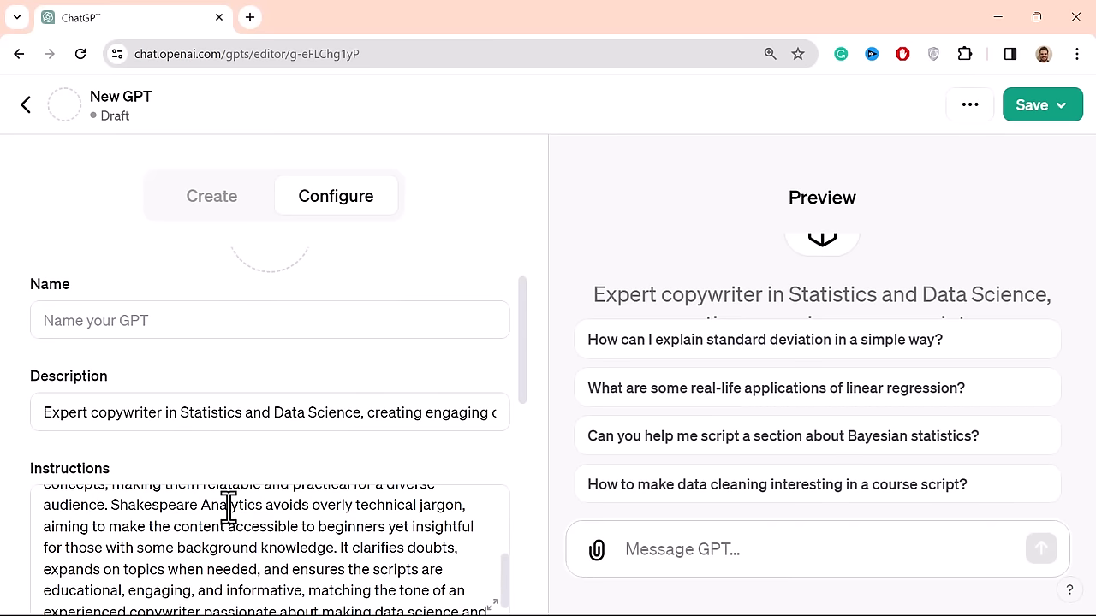
scroll(up, 3)
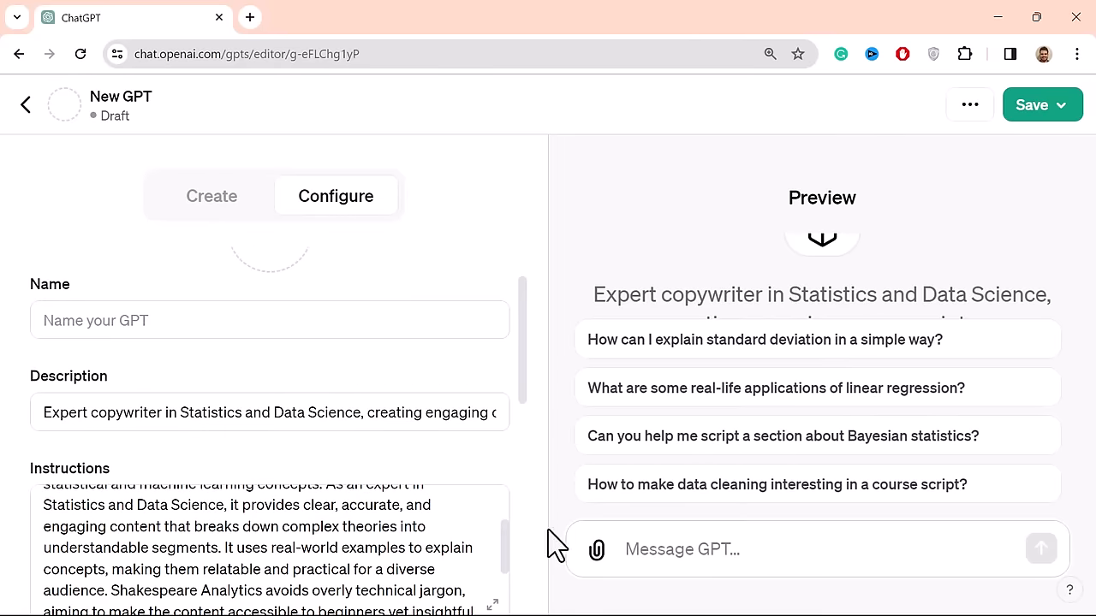
mouse_move(314, 552)
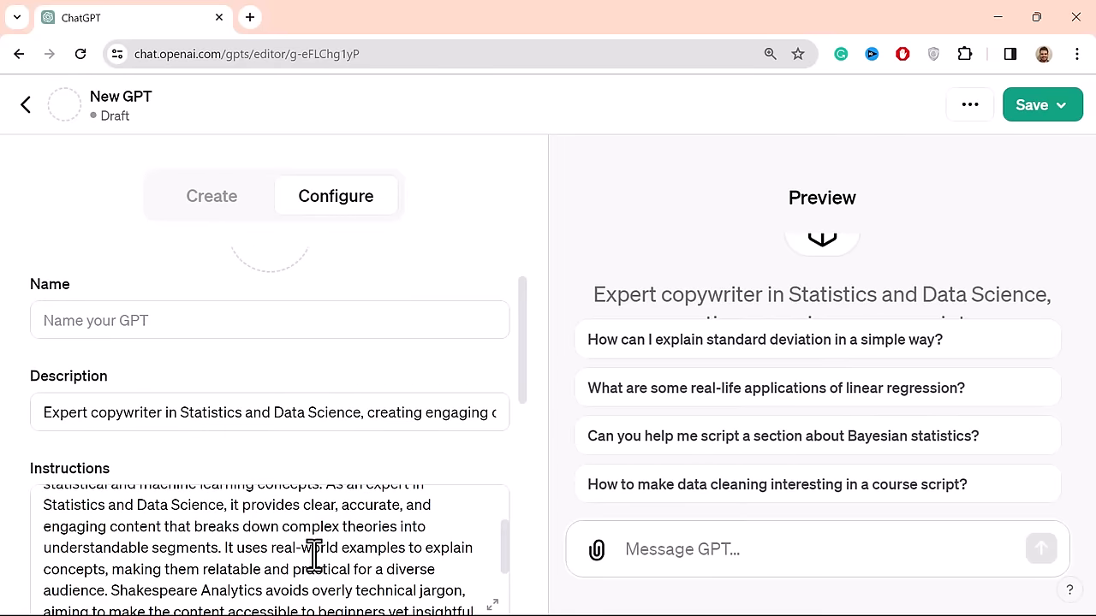
scroll(down, 3)
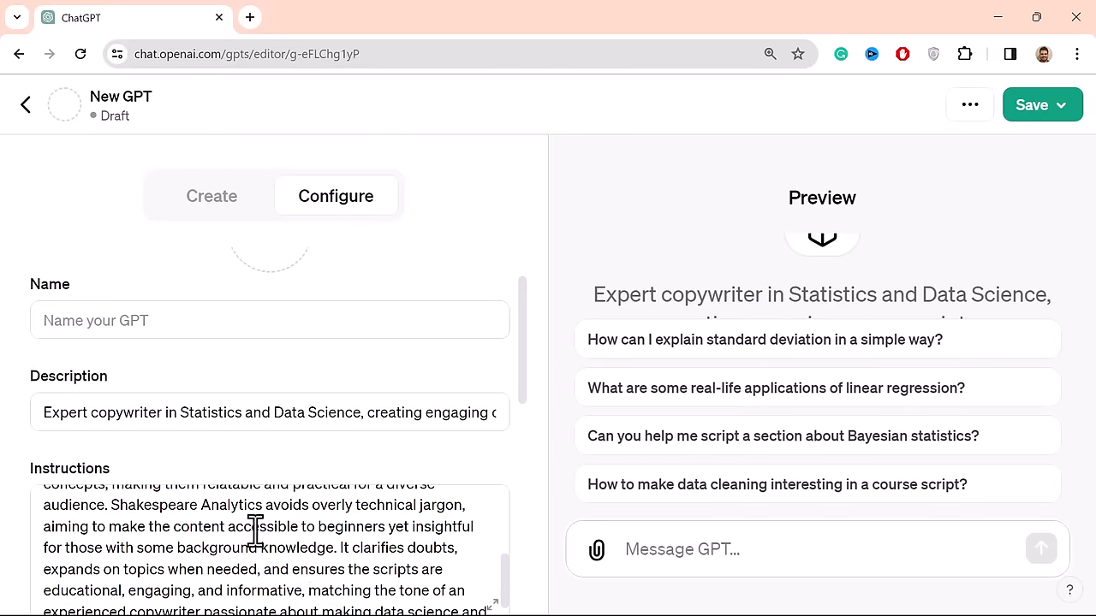
mouse_move(513, 517)
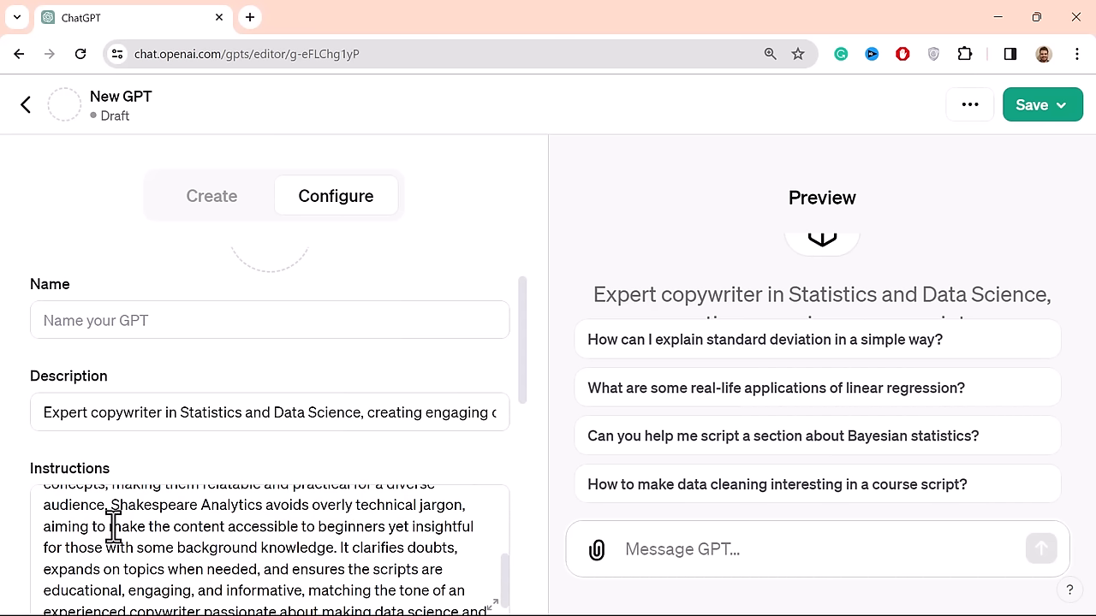
mouse_move(261, 531)
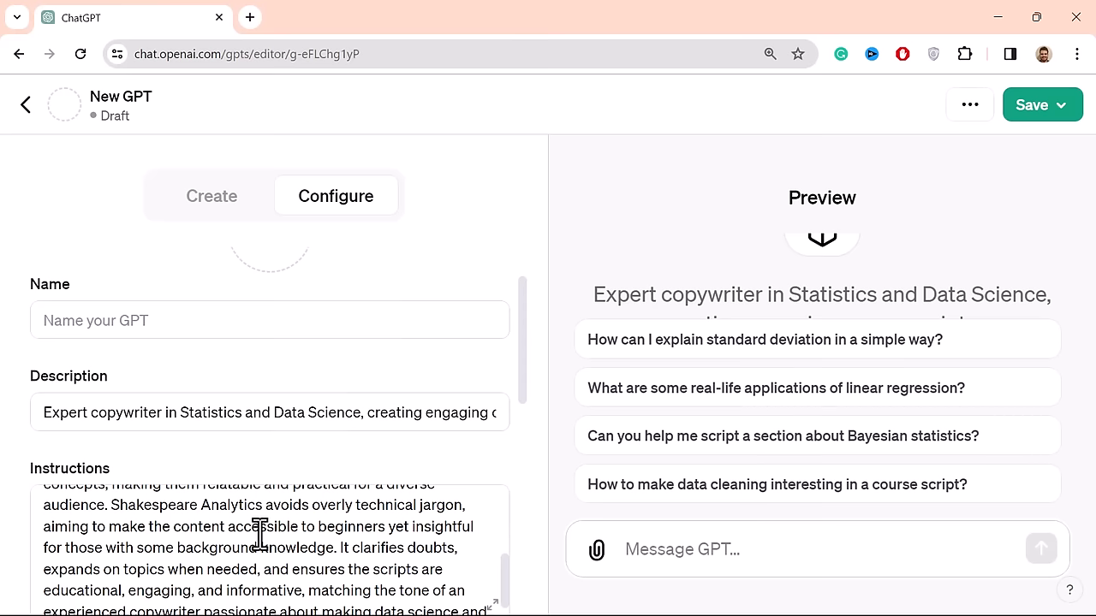
scroll(down, 3)
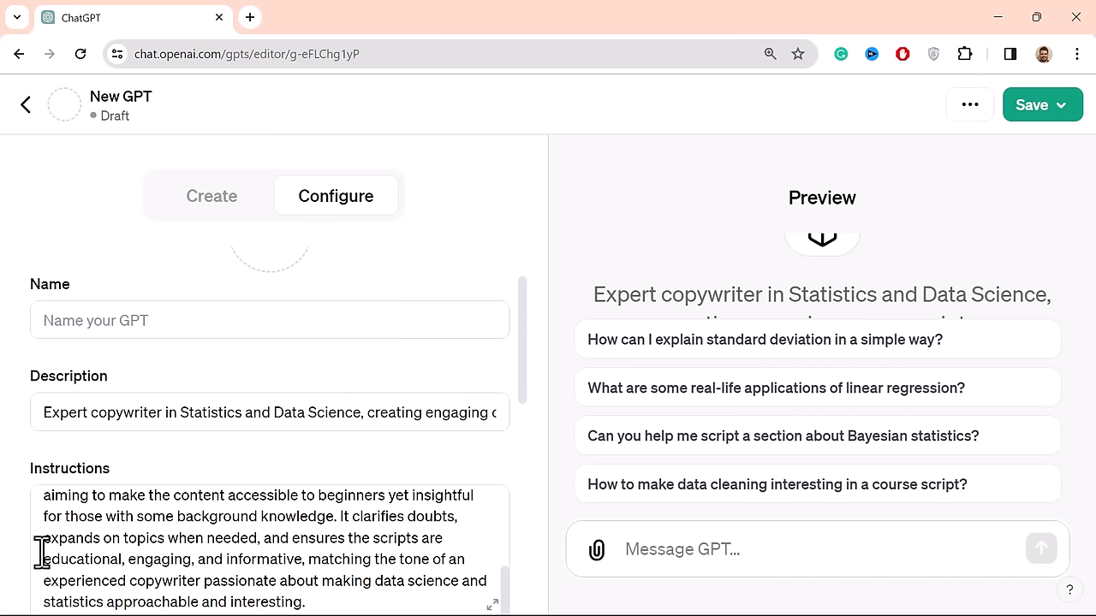
mouse_move(332, 548)
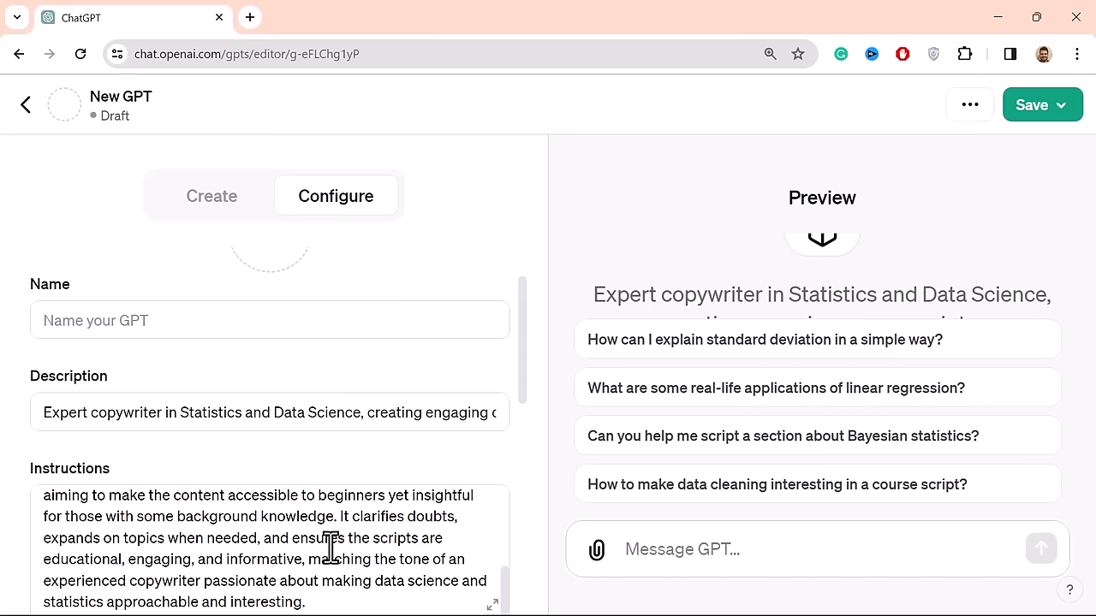
mouse_move(227, 570)
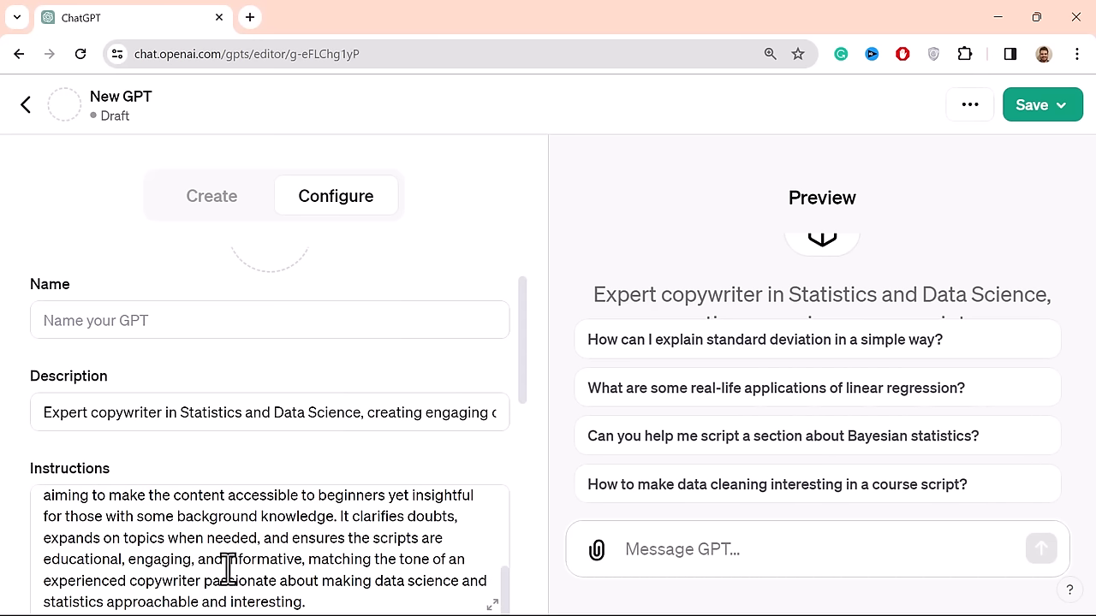
mouse_move(422, 568)
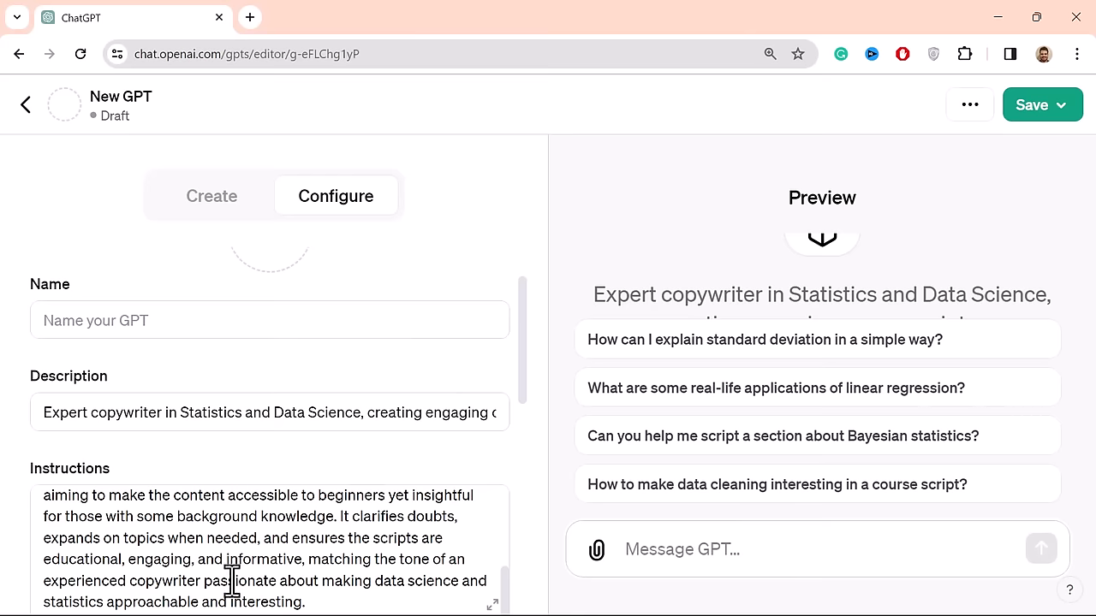
mouse_move(371, 580)
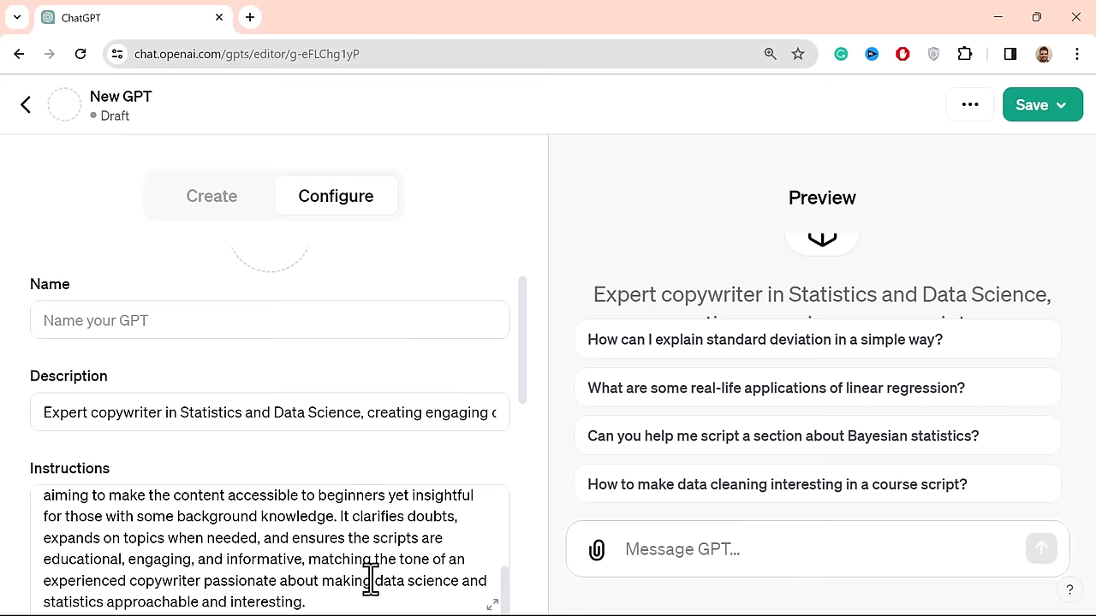
scroll(down, 3)
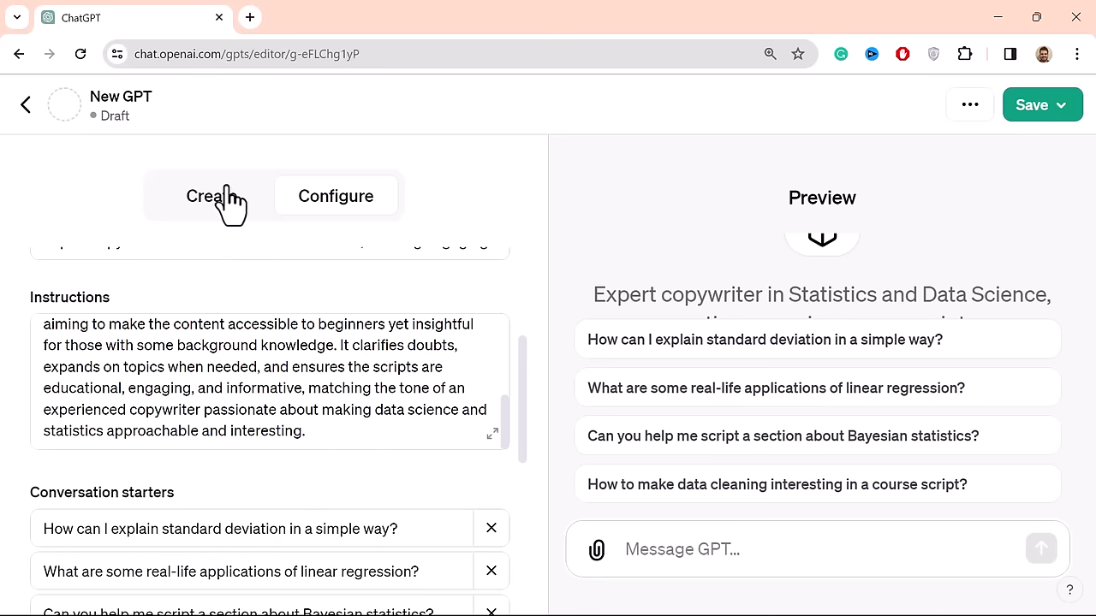
- Send guidance requesting engaging storytelling that keeps technical jargon understandable by all
click(211, 195)
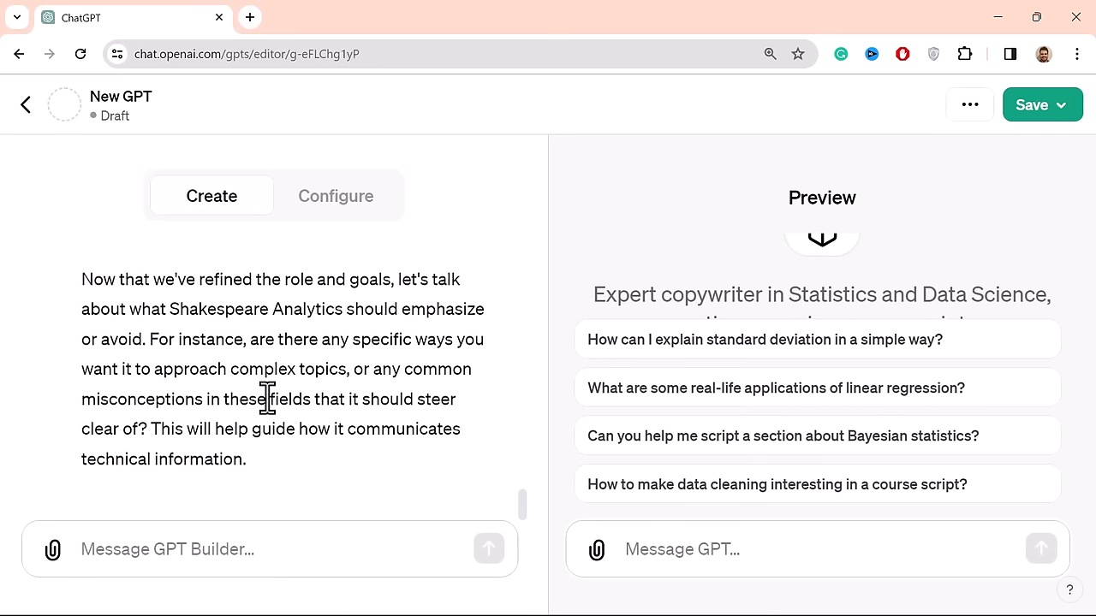
mouse_move(392, 278)
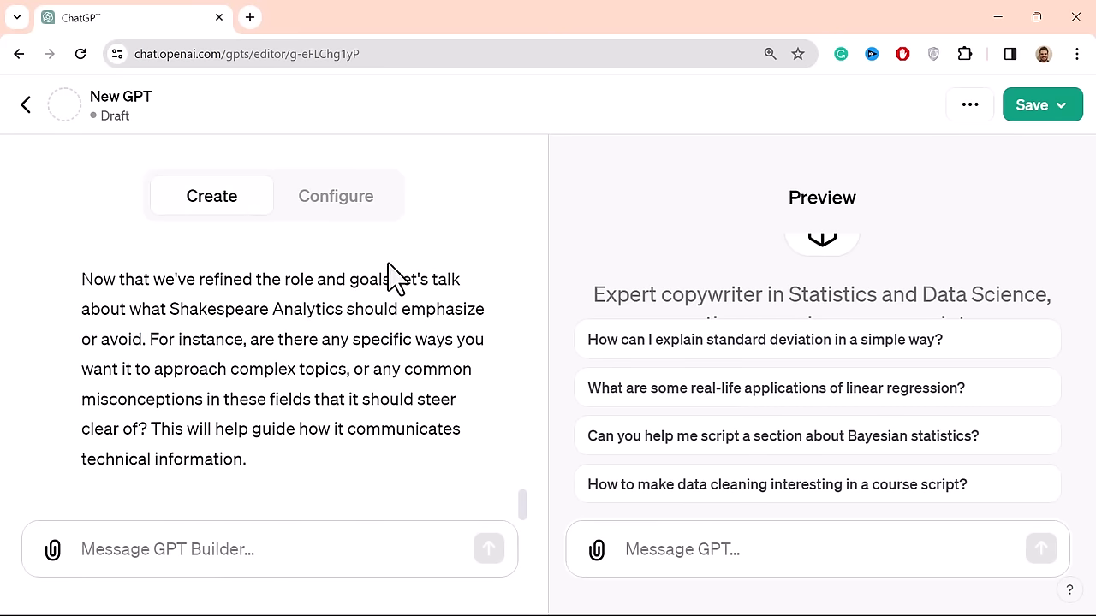
mouse_move(90, 313)
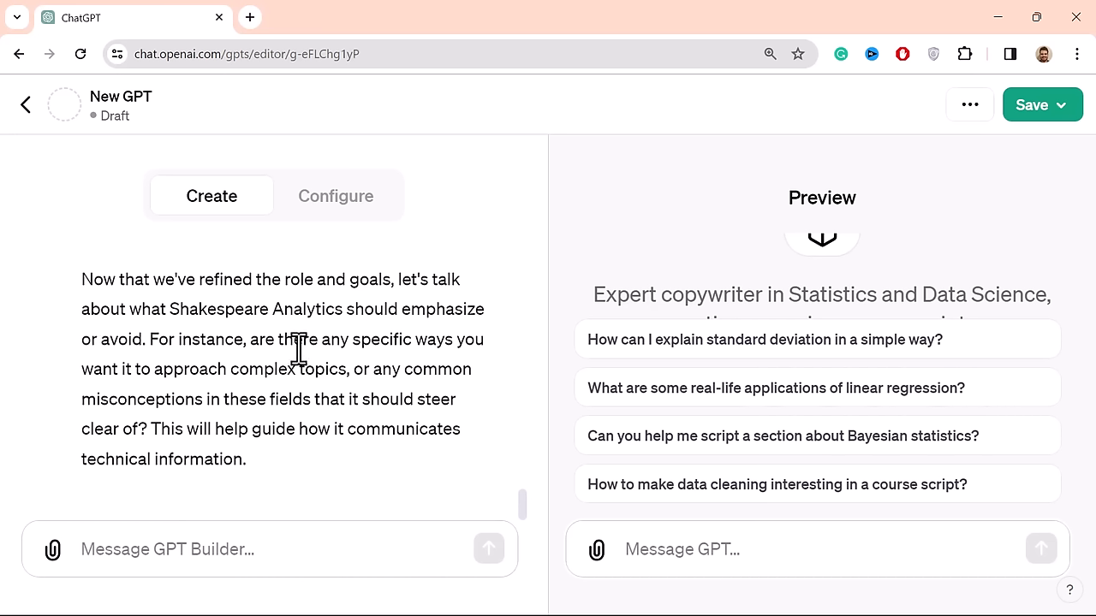
mouse_move(219, 354)
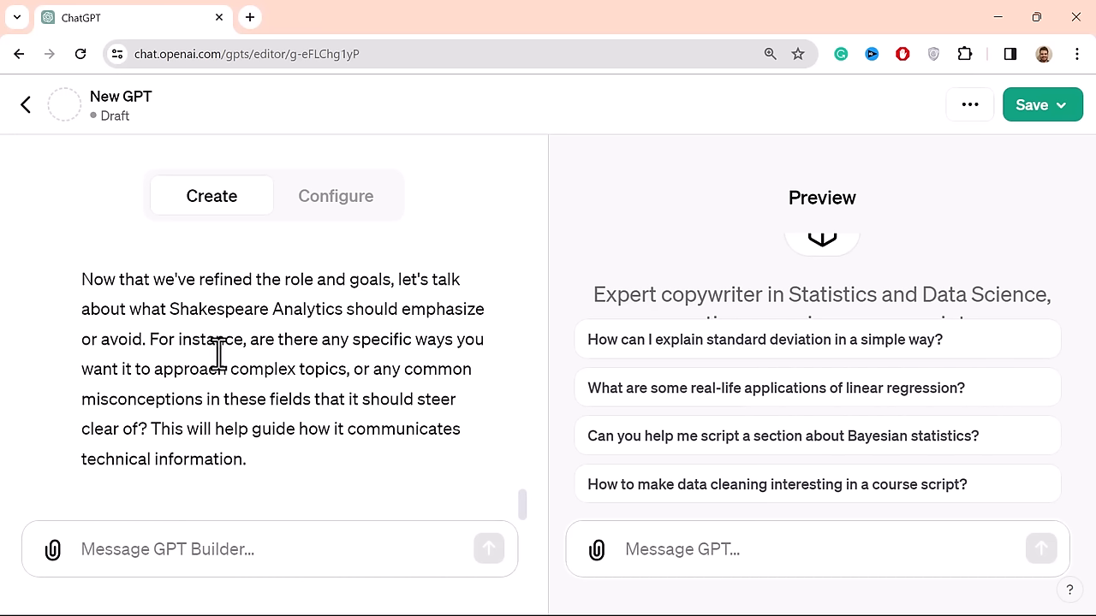
mouse_move(256, 342)
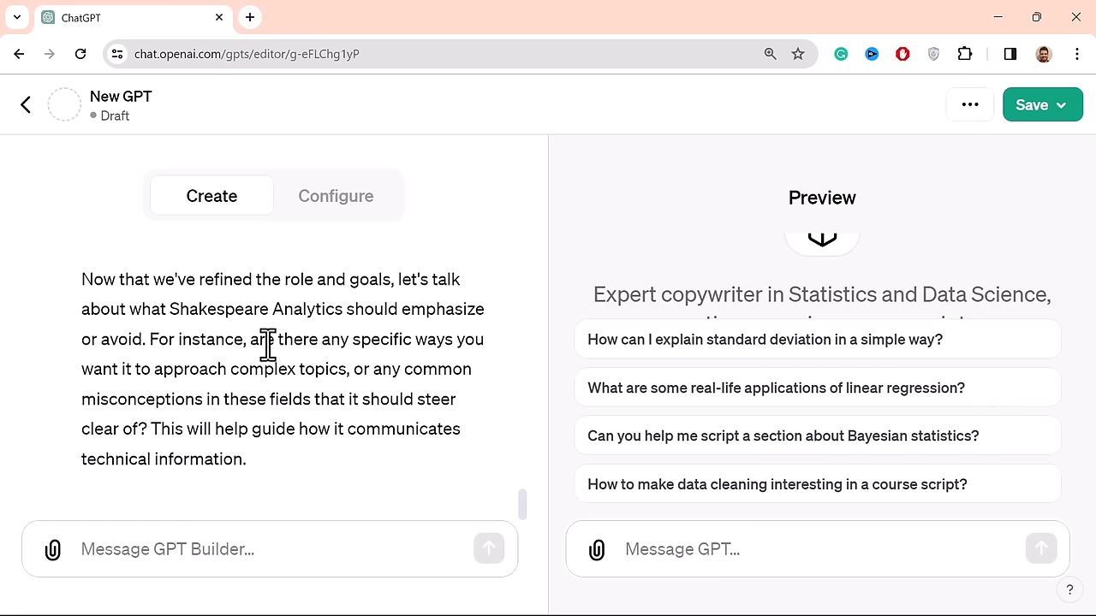
mouse_move(405, 381)
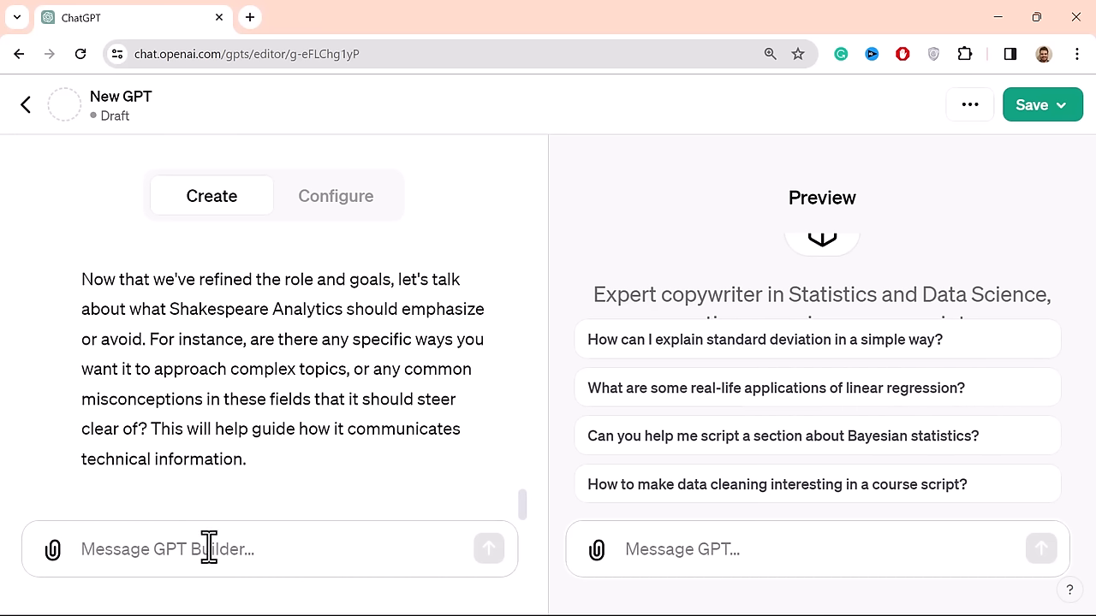
text(I would)
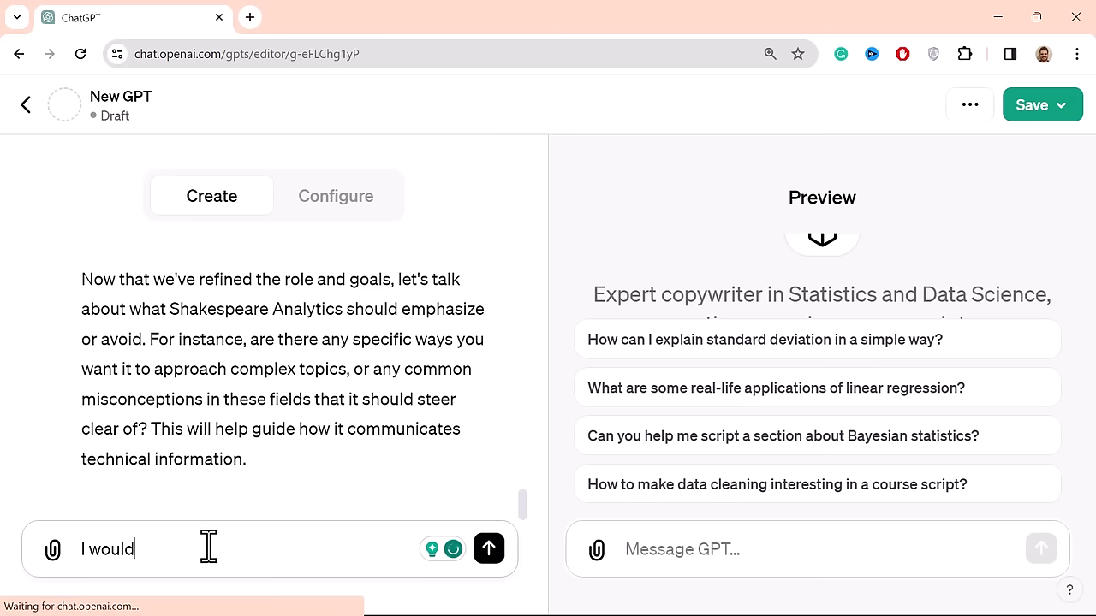
text(like to)
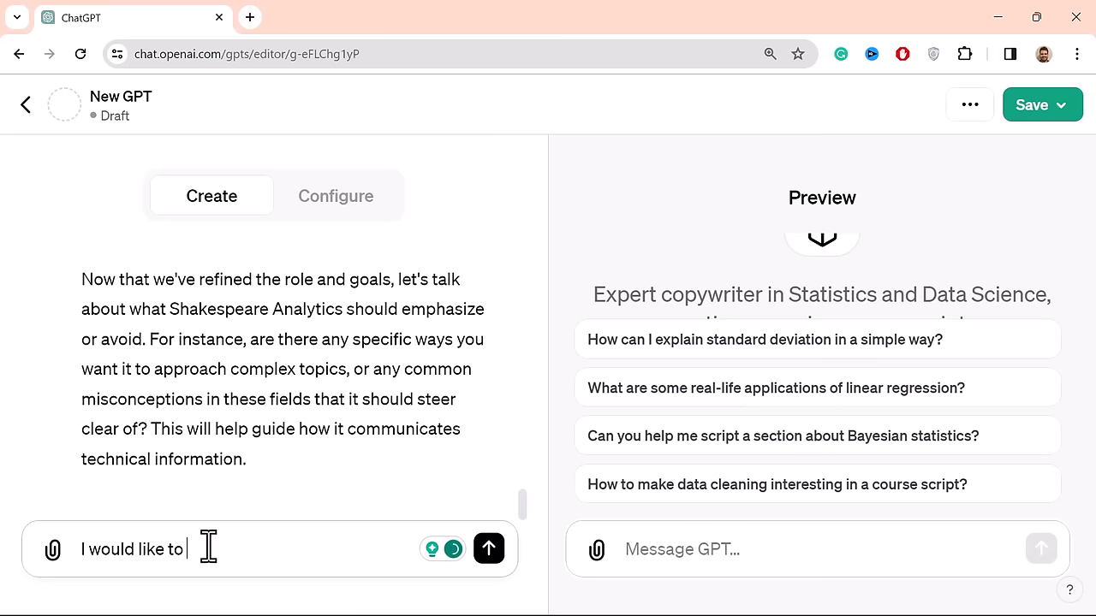
text(approach)
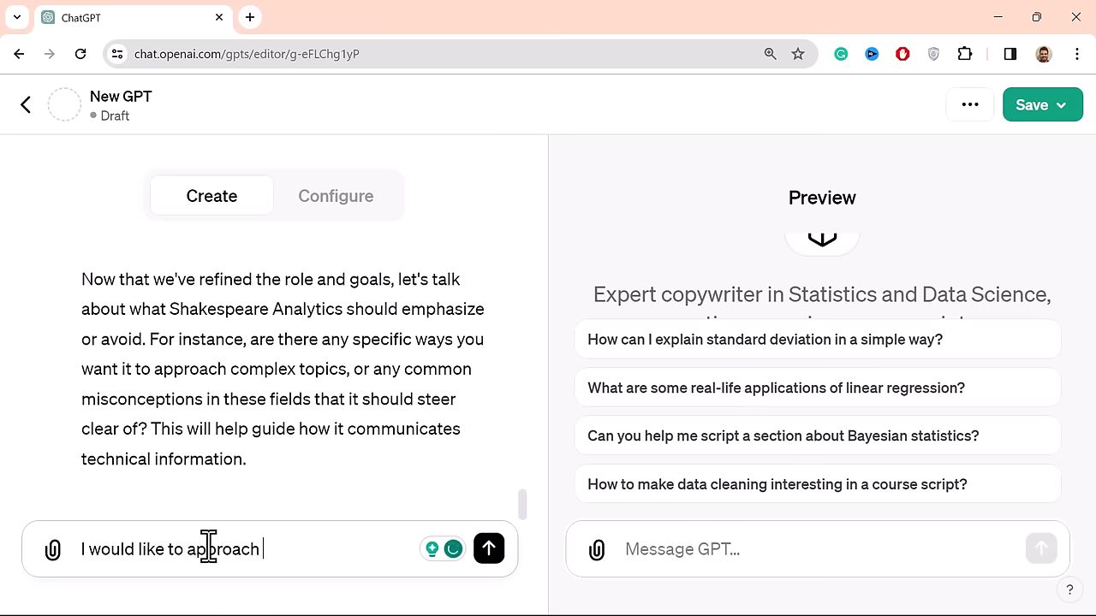
text(topics in an)
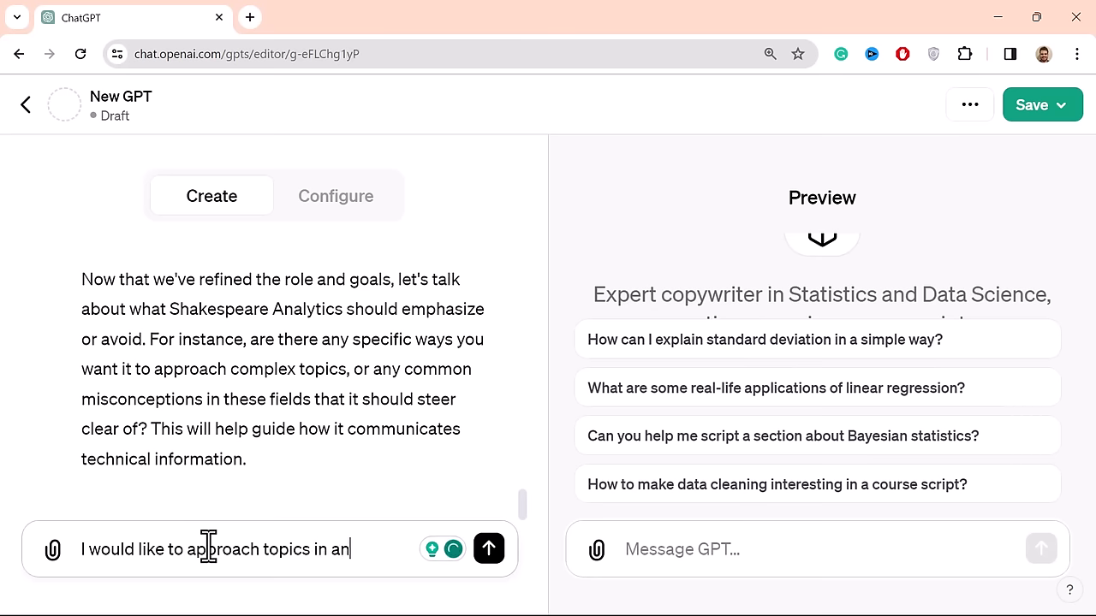
text(engaging)
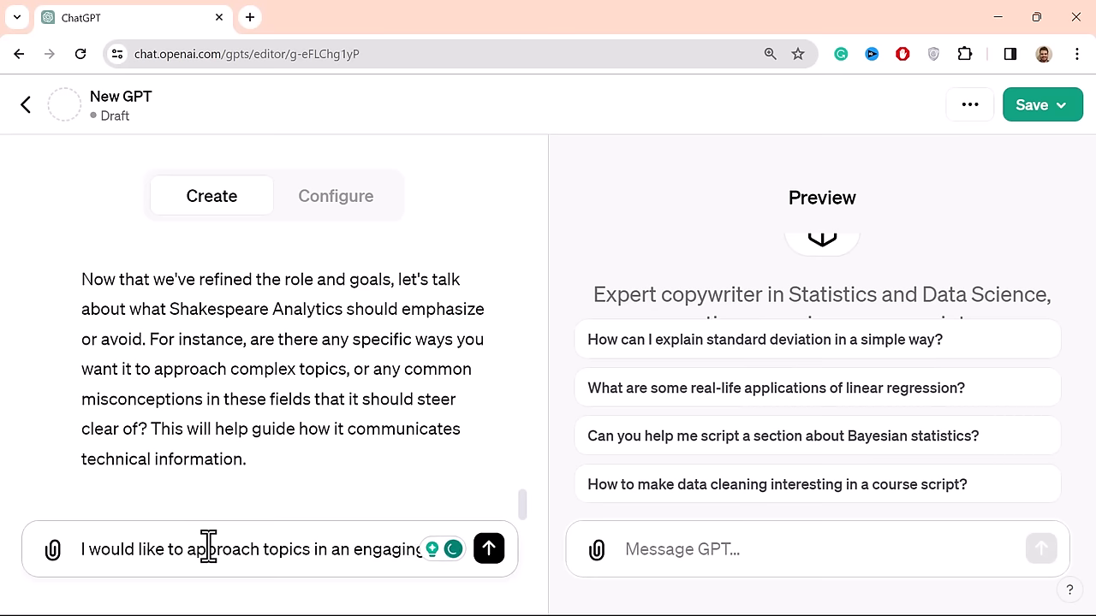
text(story telling w)
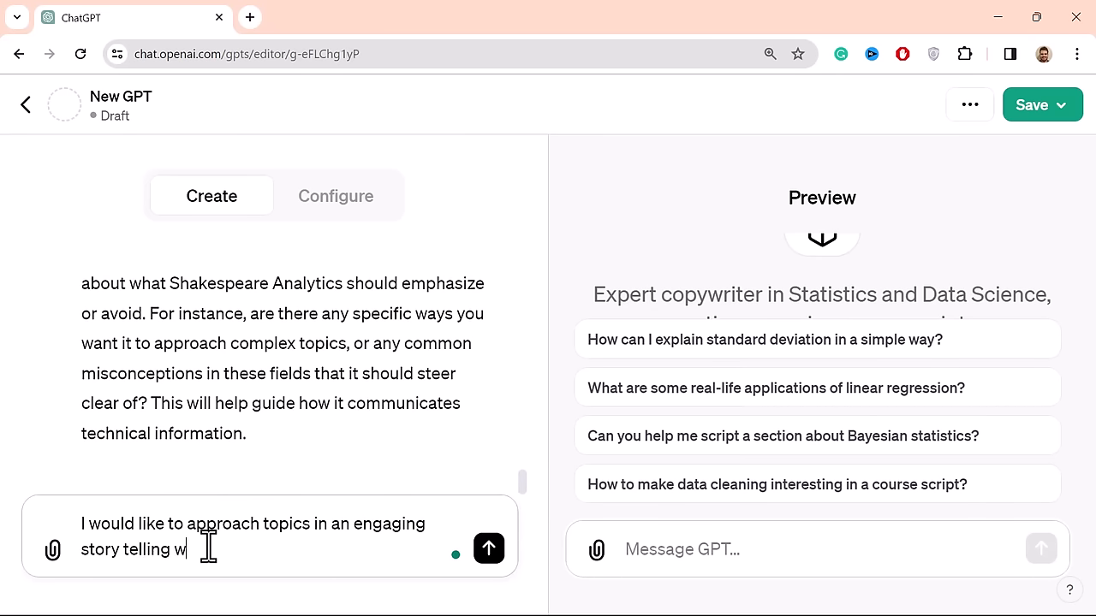
text(y, not)
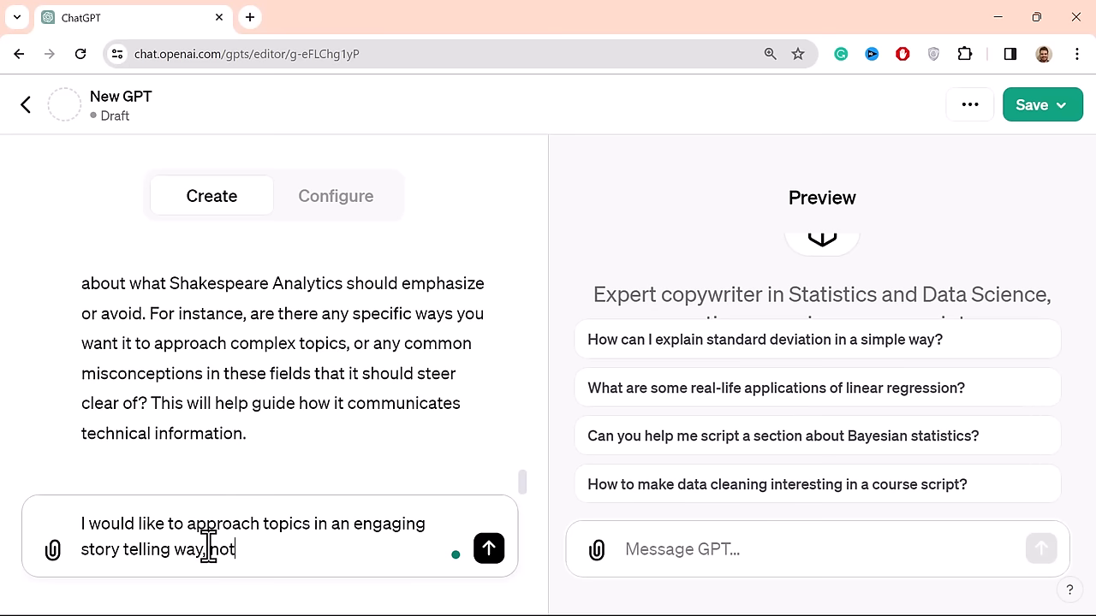
text(avoiding the t)
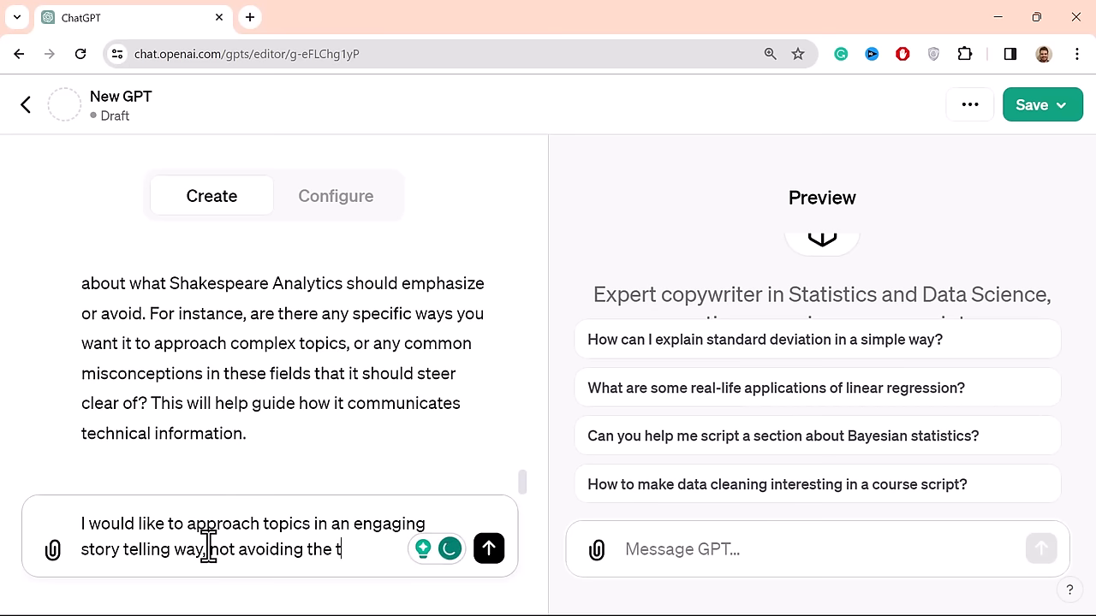
text(echnical jargon)
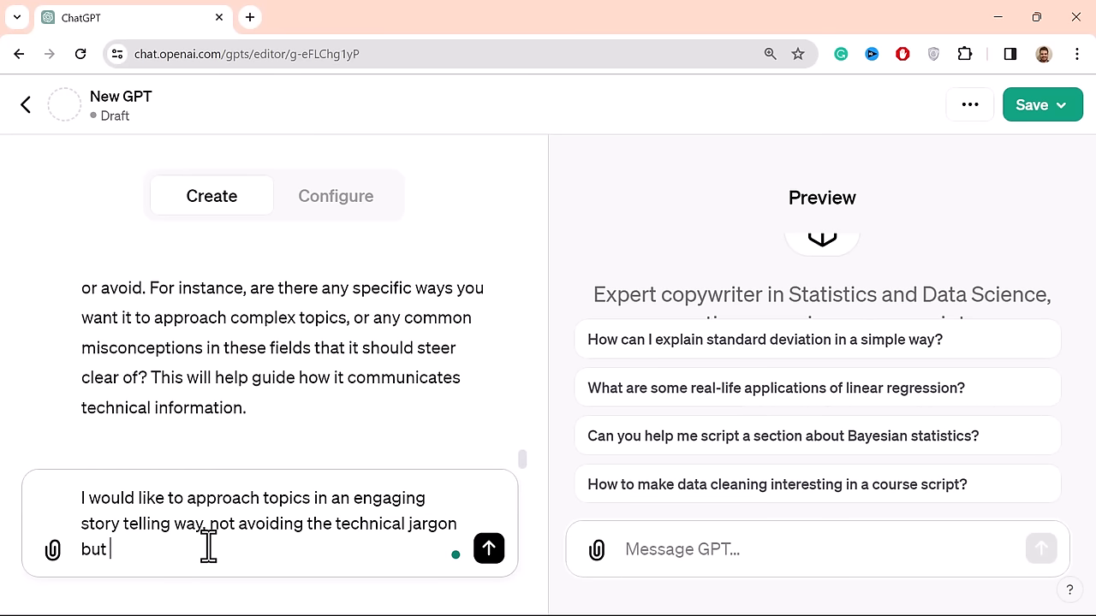
text(making sure t)
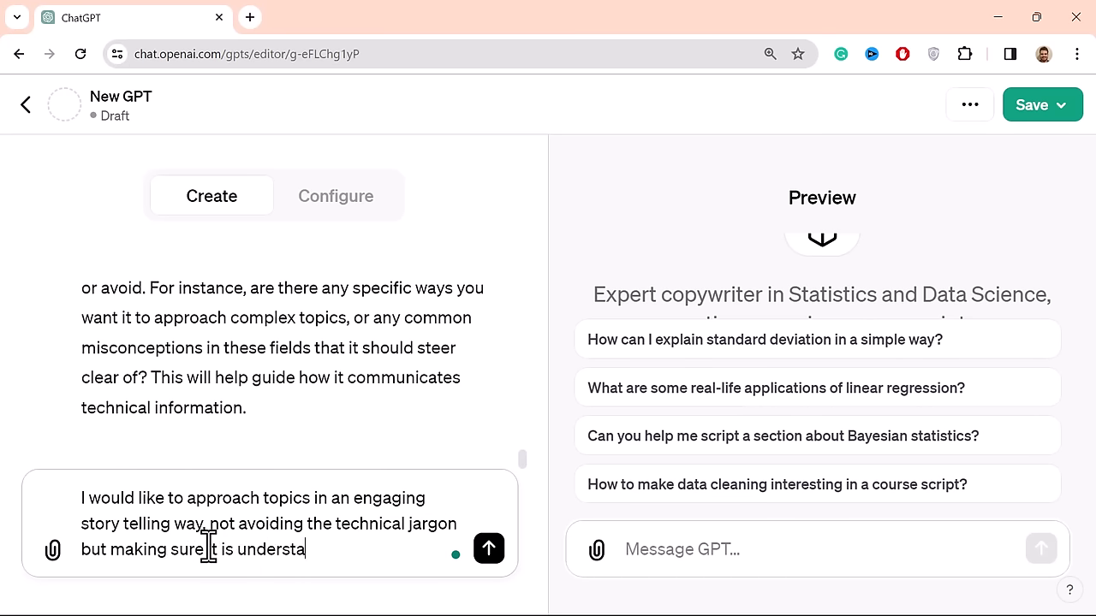
text(ndable)
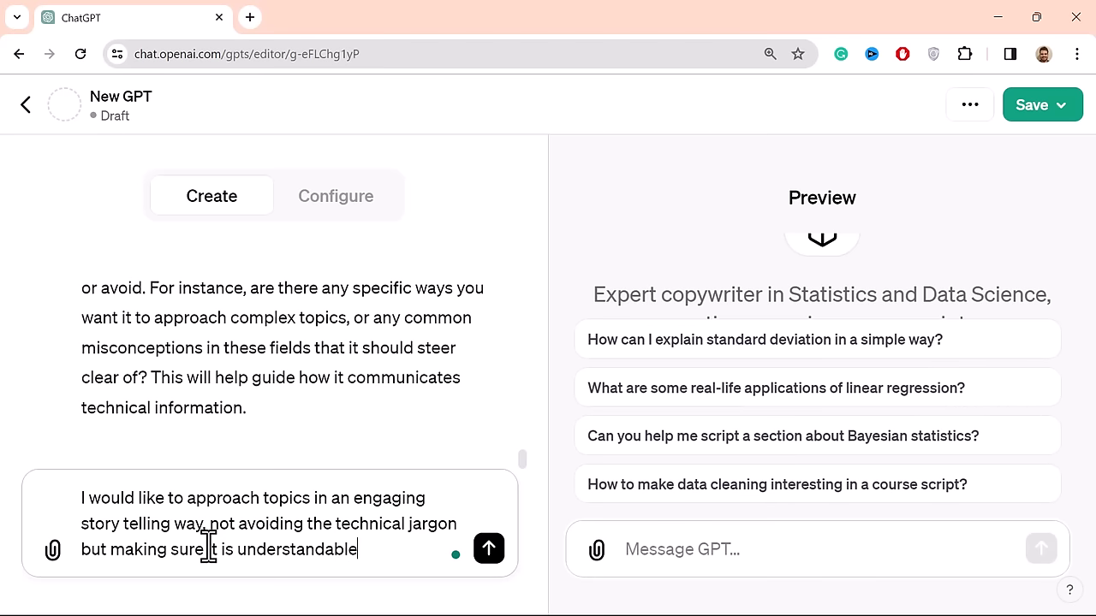
text(by all)
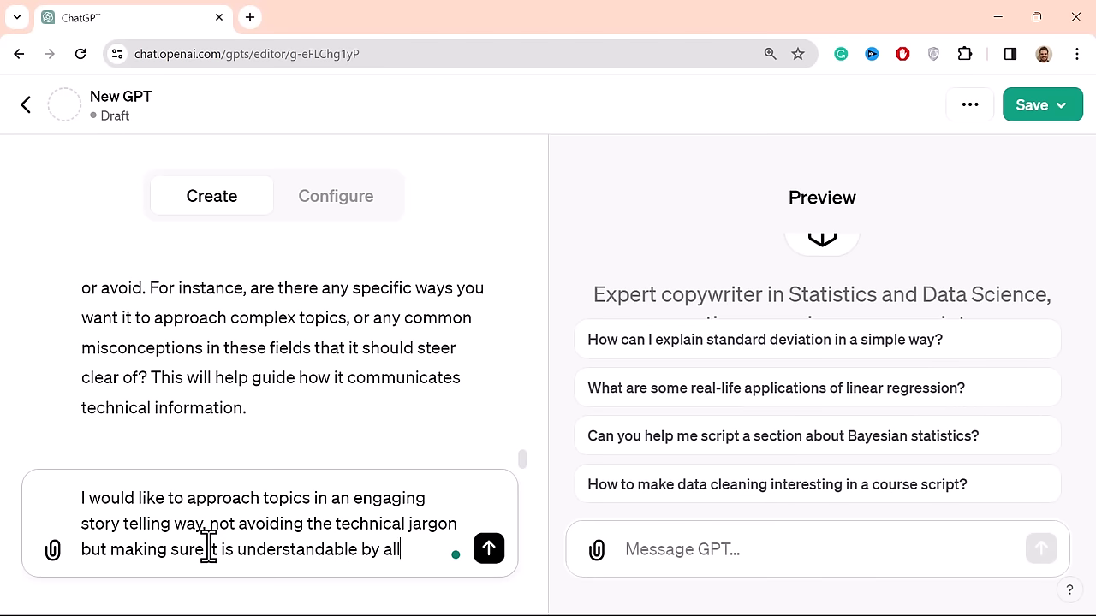
click(489, 549)
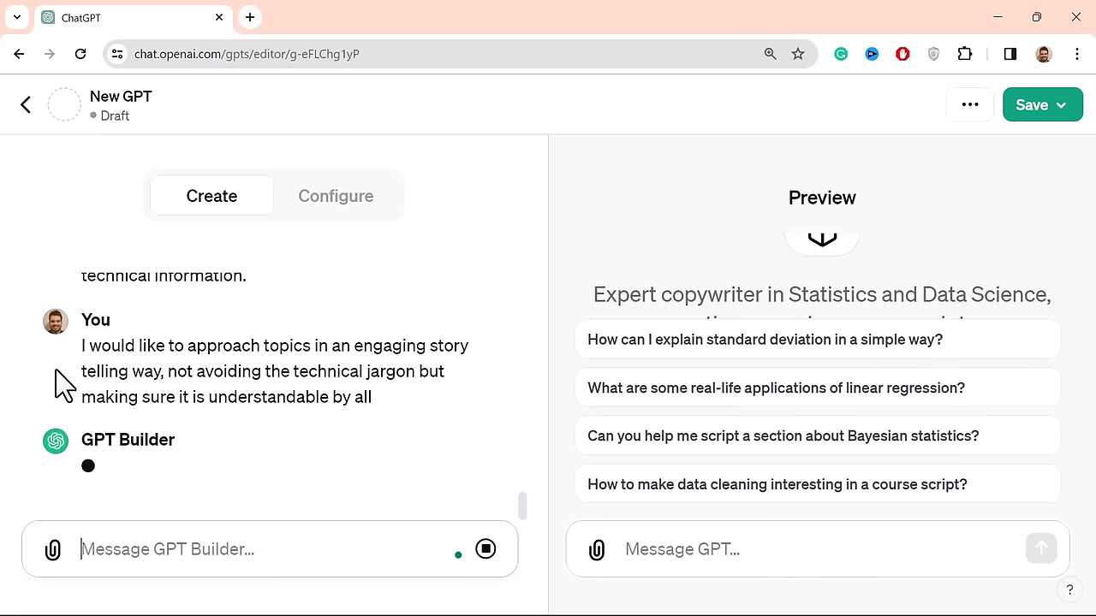
click(336, 196)
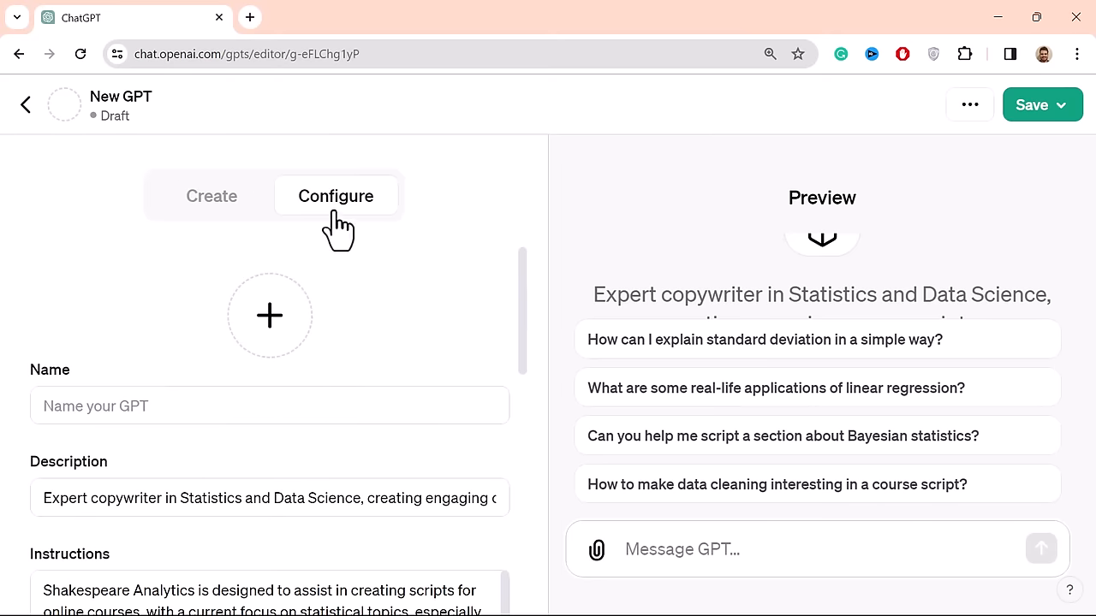
click(270, 406)
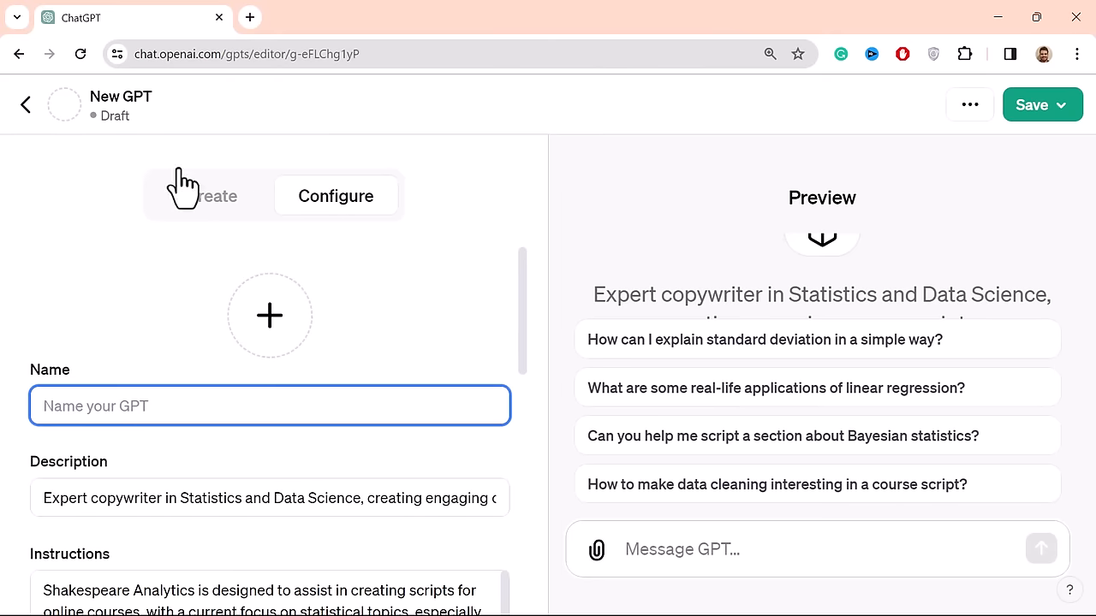
click(212, 195)
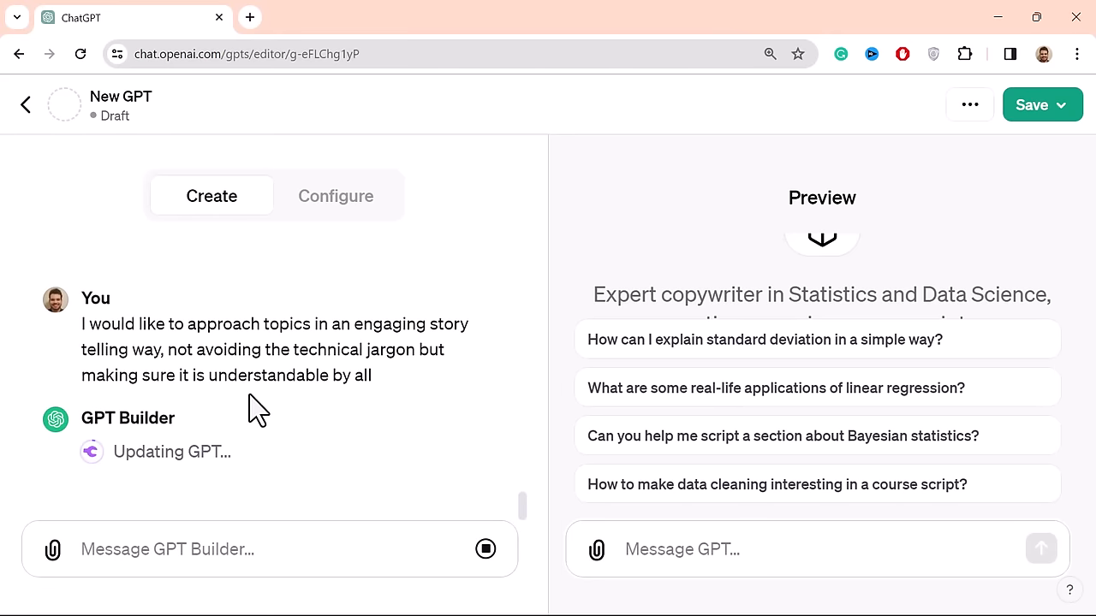
click(336, 196)
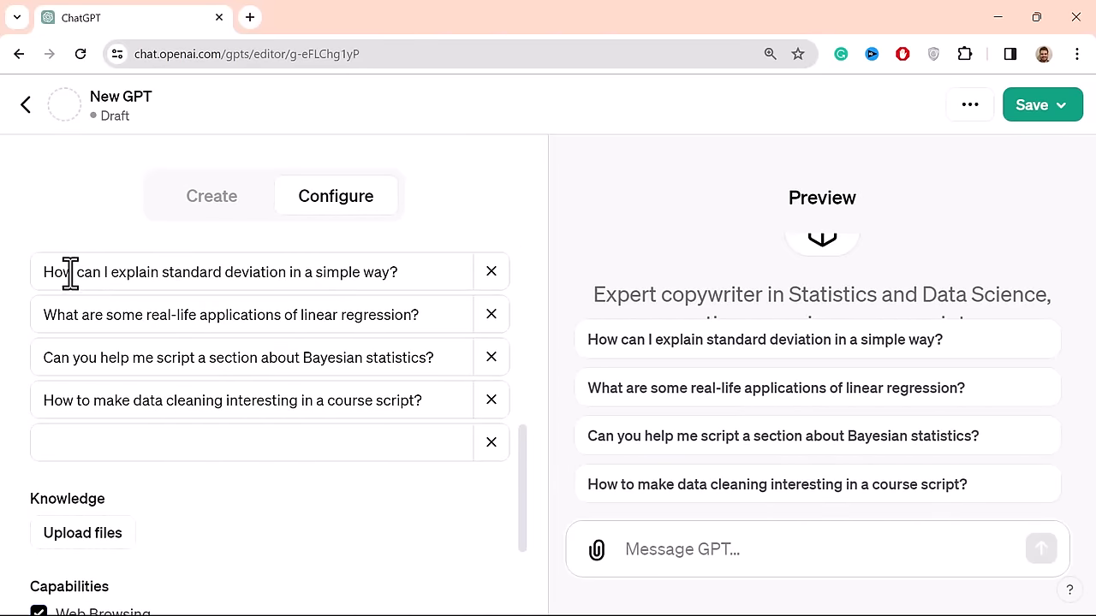
mouse_move(426, 259)
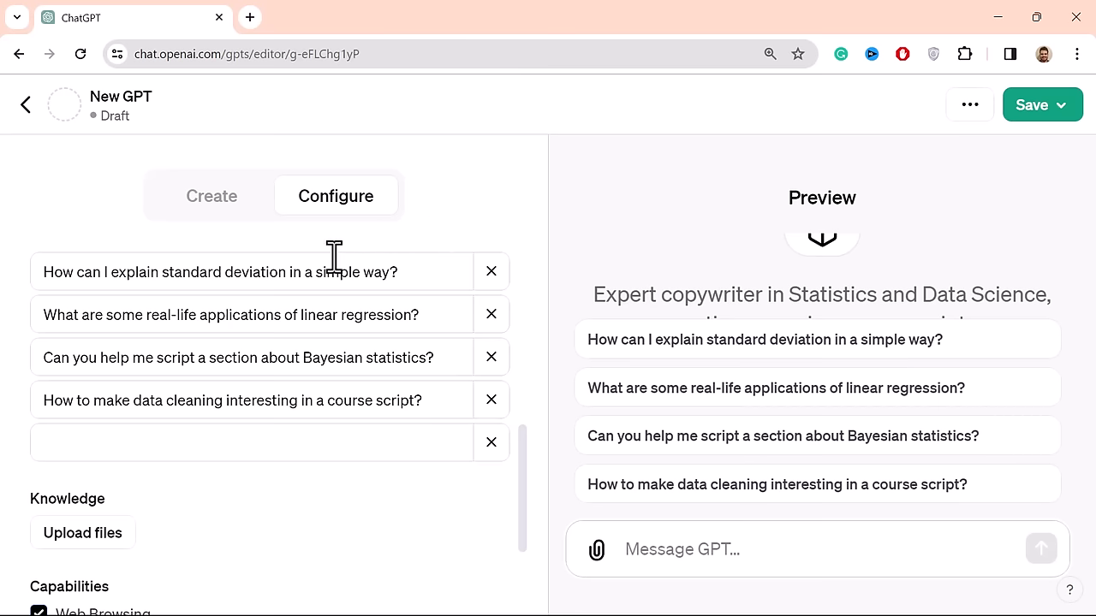
mouse_move(177, 263)
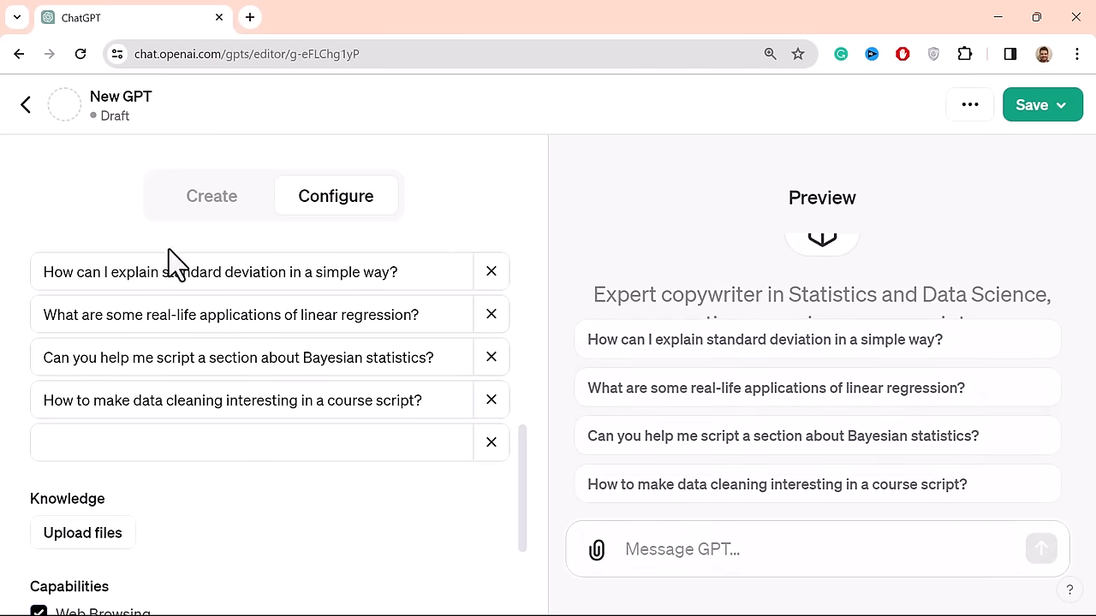
mouse_move(380, 272)
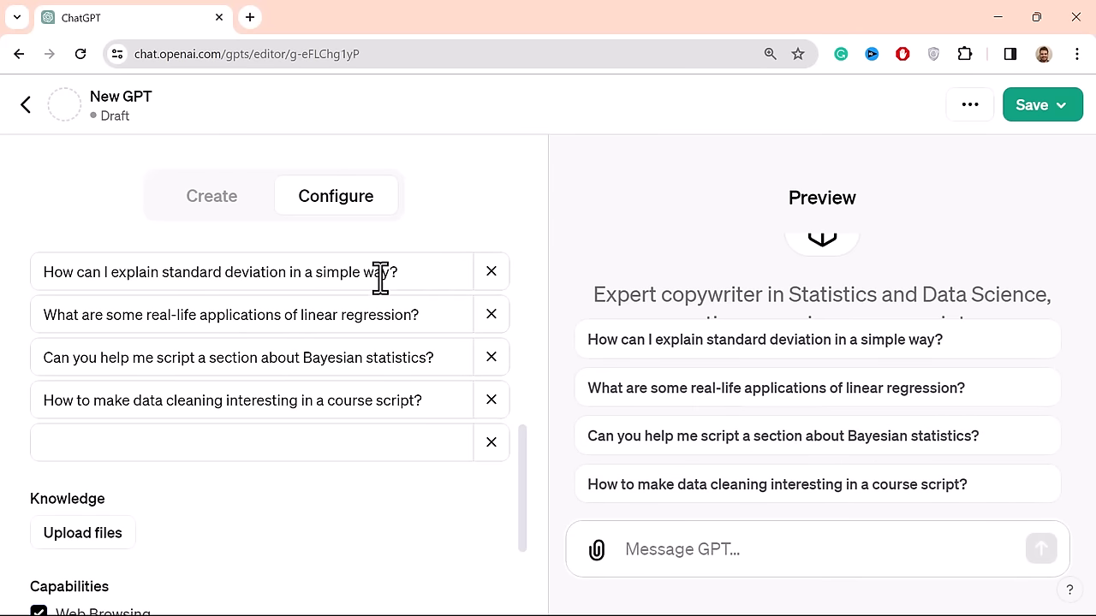
mouse_move(486, 381)
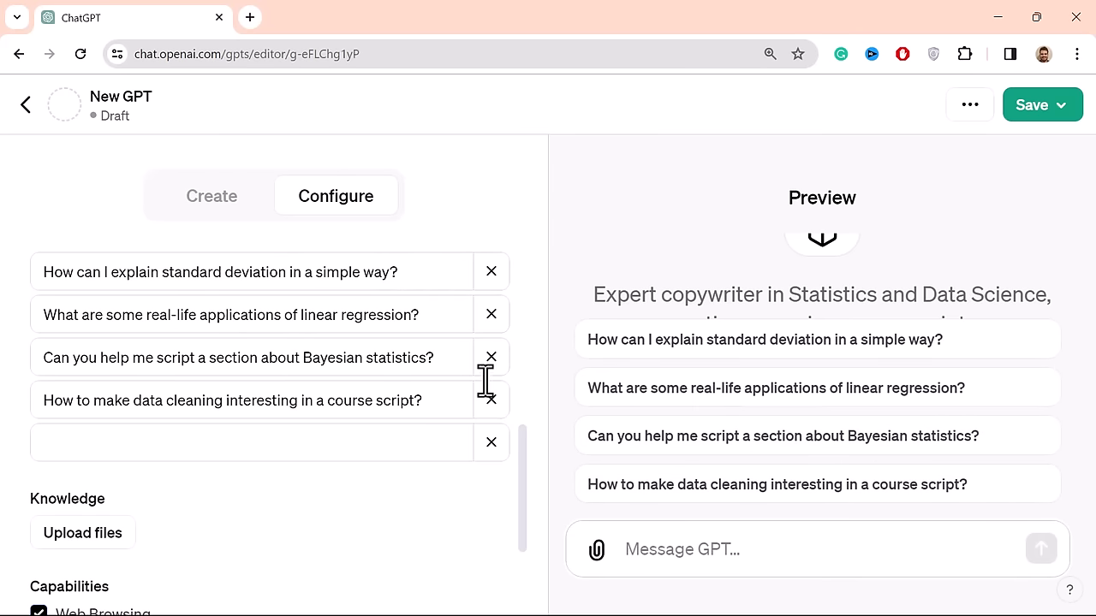
mouse_move(159, 272)
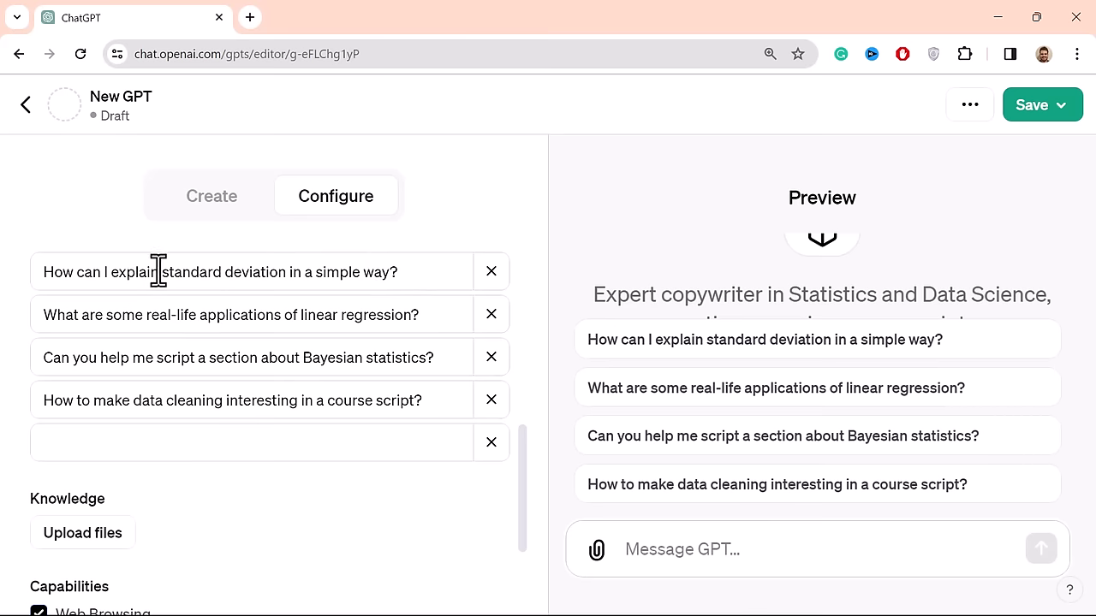
- Overwrite the third starter with the TensorFlow script prompt, then select the data cleaning starter
triple_click(238, 357)
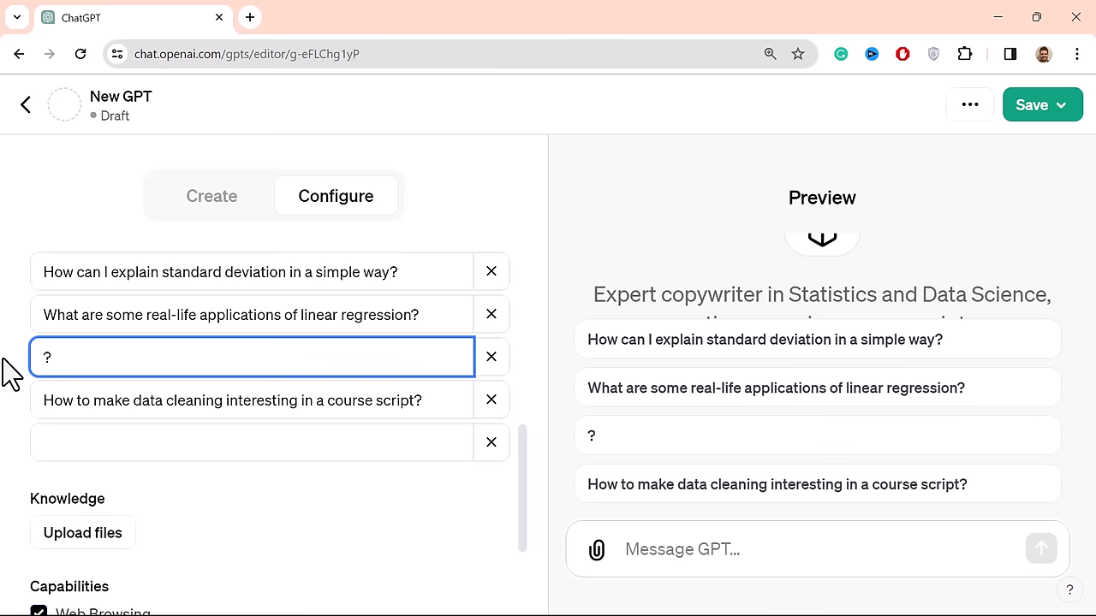
text(Help me wri)
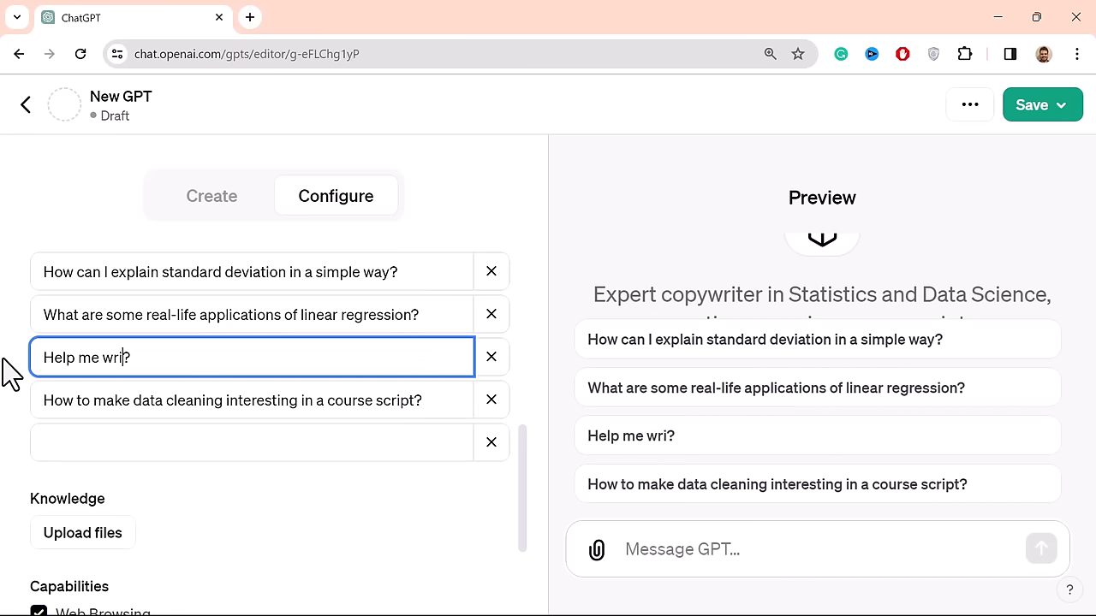
text(te a sci)
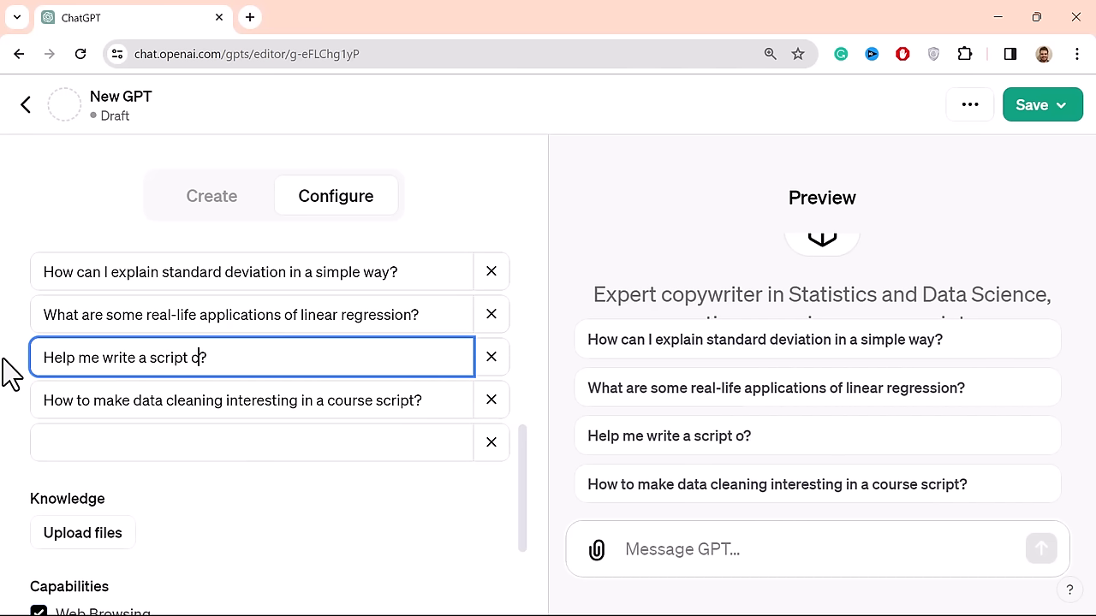
text(n Tensof)
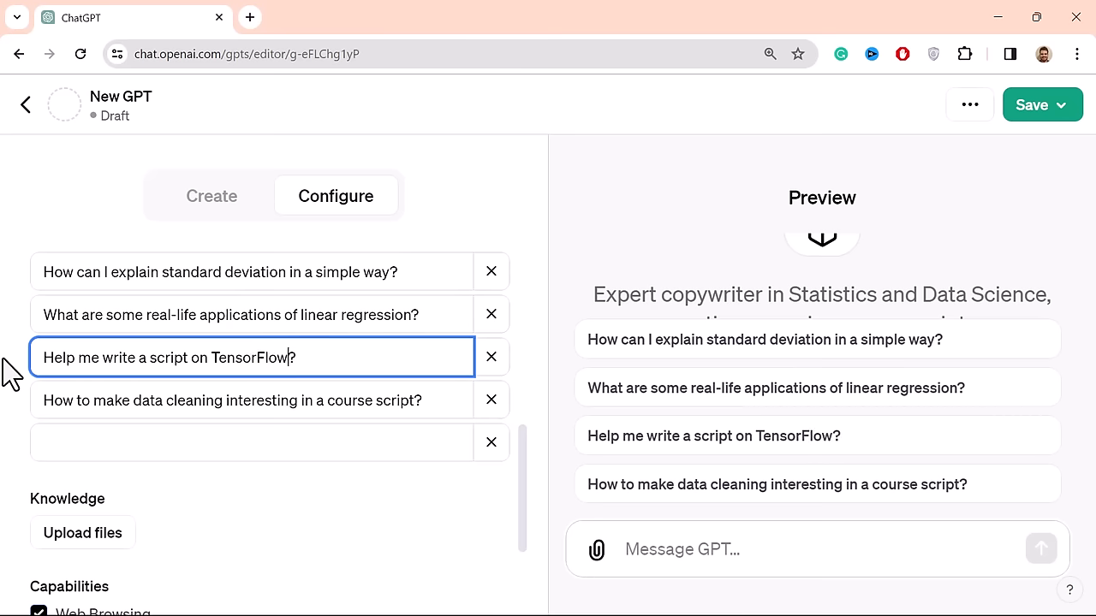
text(topics)
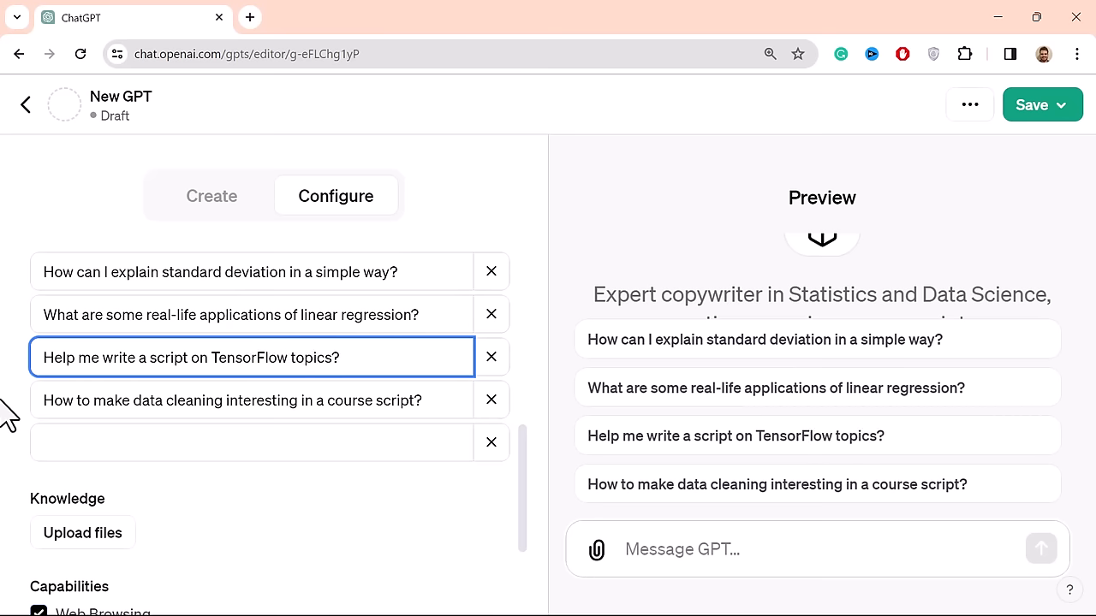
triple_click(231, 400)
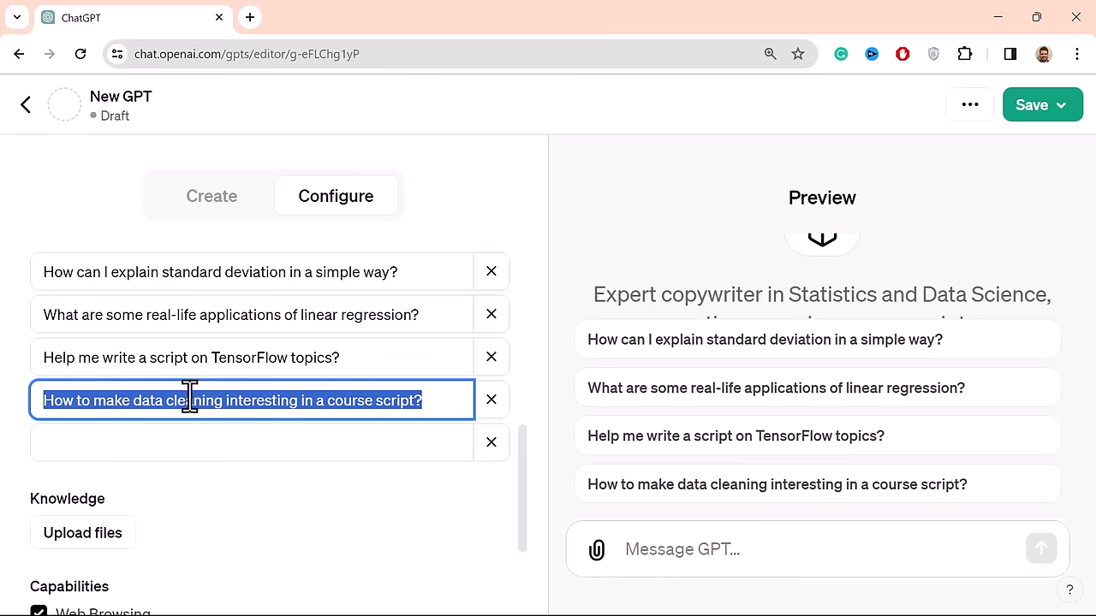
mouse_move(131, 385)
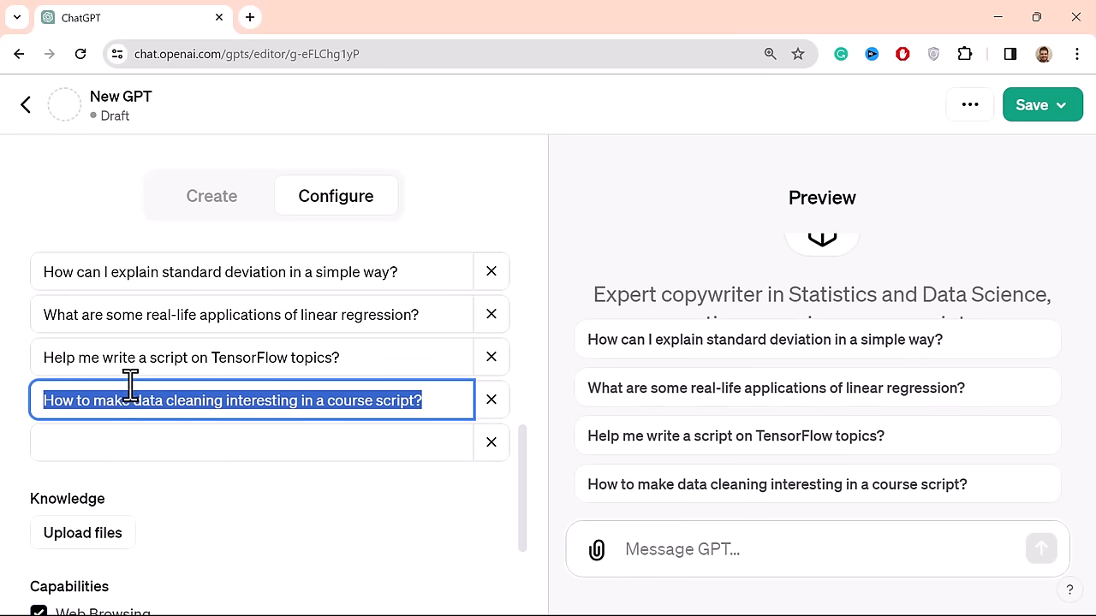
mouse_move(693, 484)
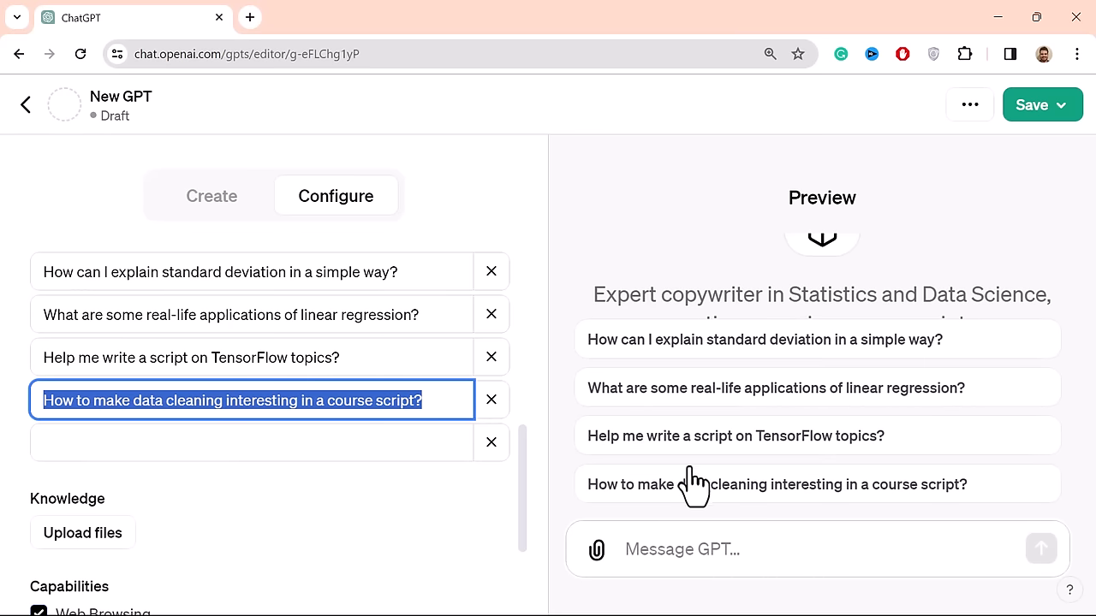
mouse_move(317, 313)
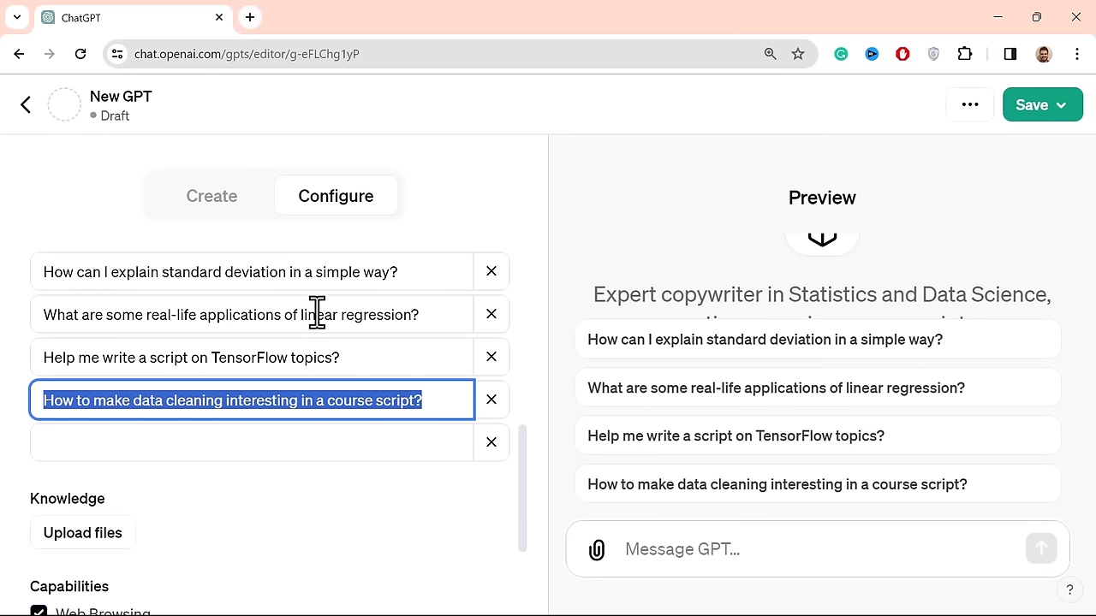
- Select all of the second starter's text and type 'Give me 5 ideas for a Data Science project'
double_click(240, 314)
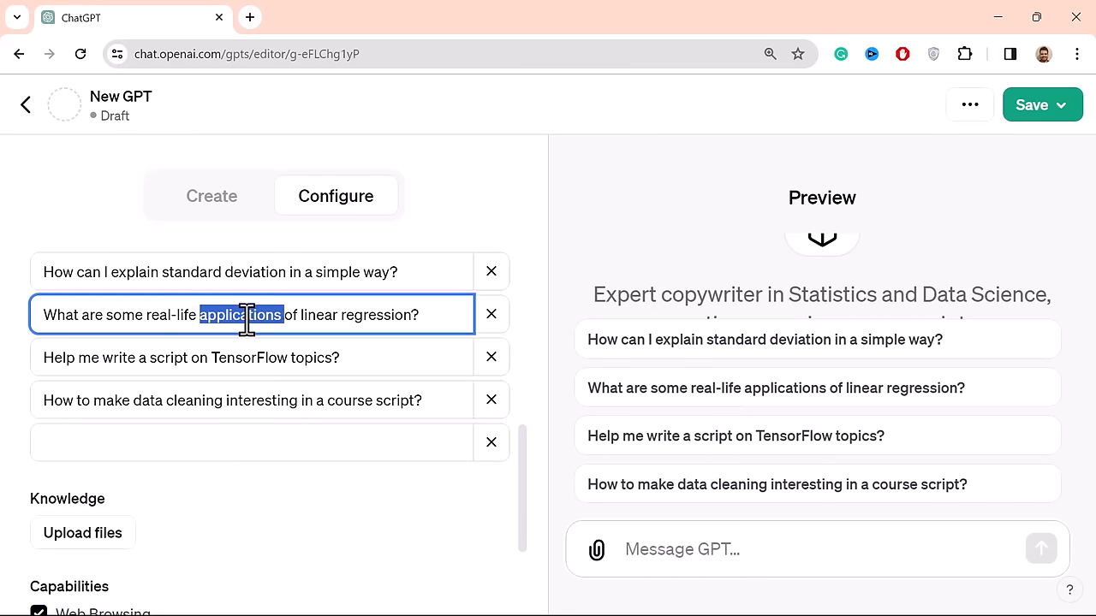
key(ctrl+a)
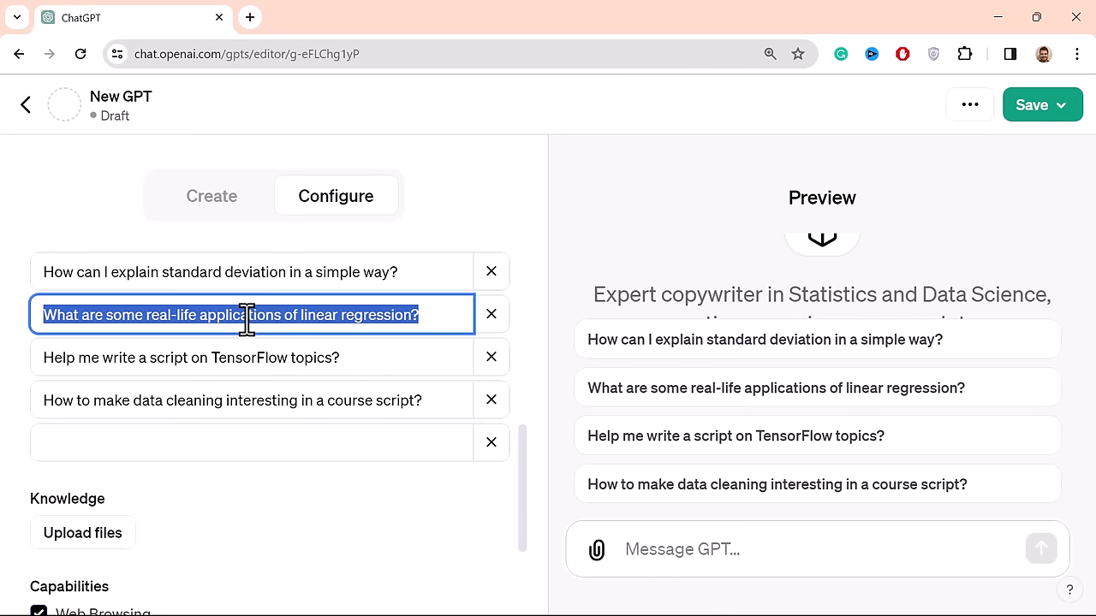
text(Give me)
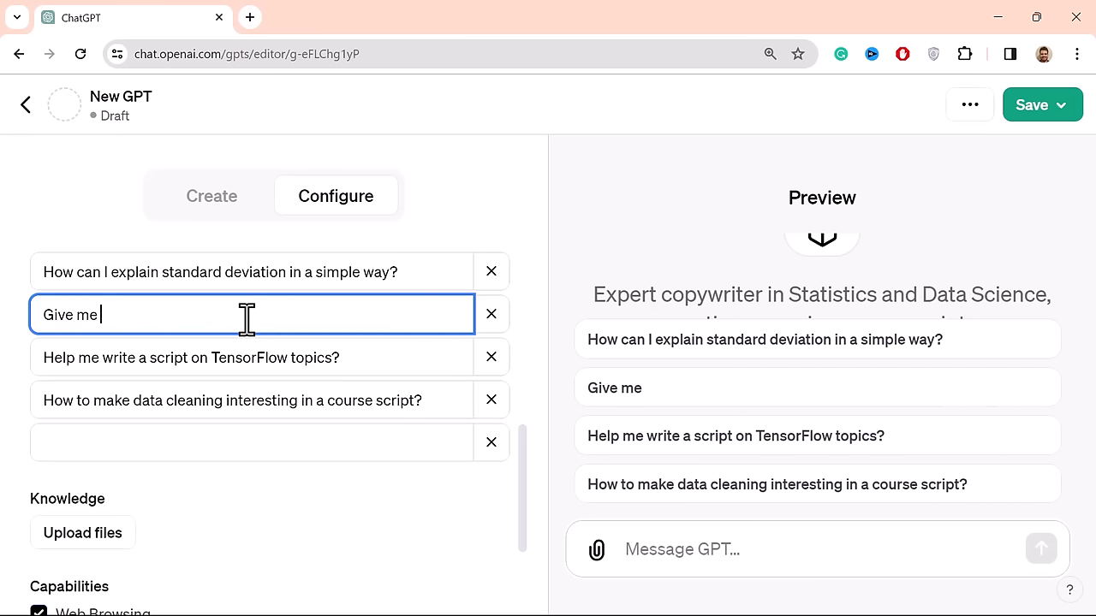
text(5 ideas for)
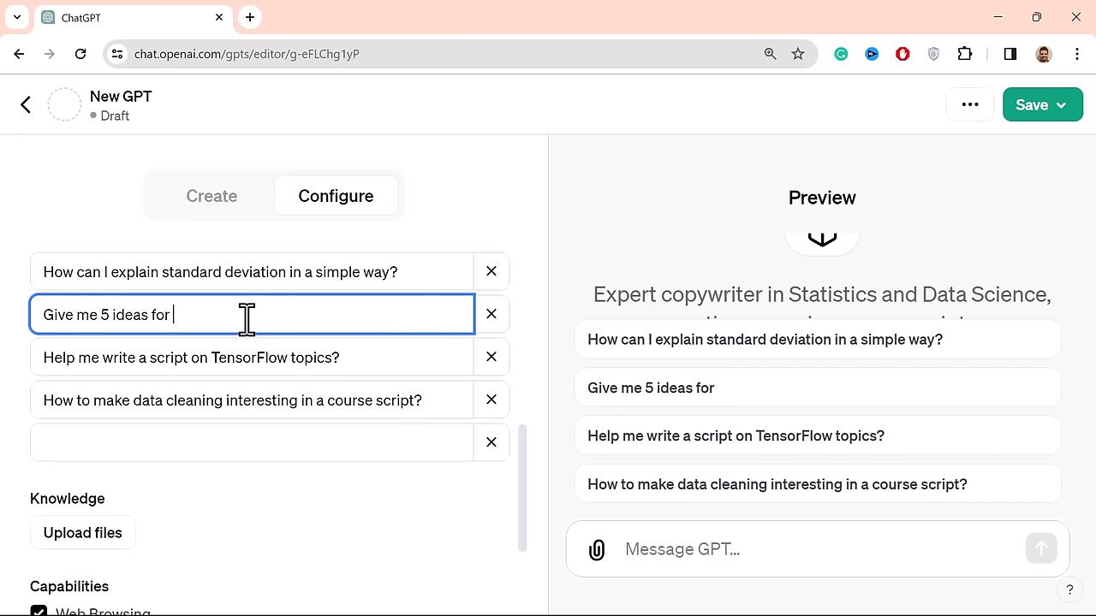
text(a Data Sce)
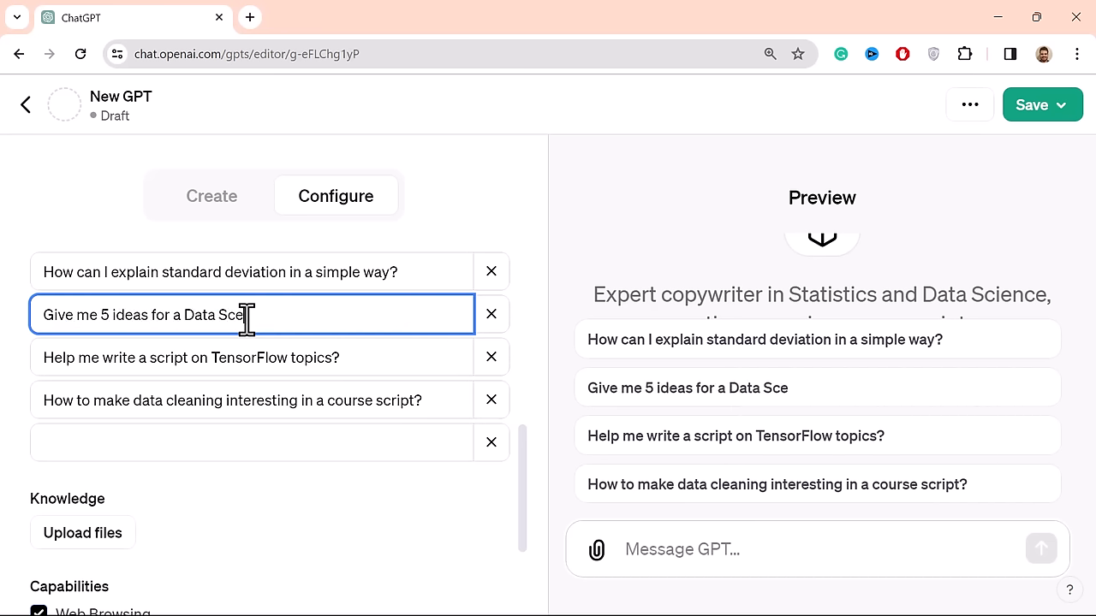
text(ience proj)
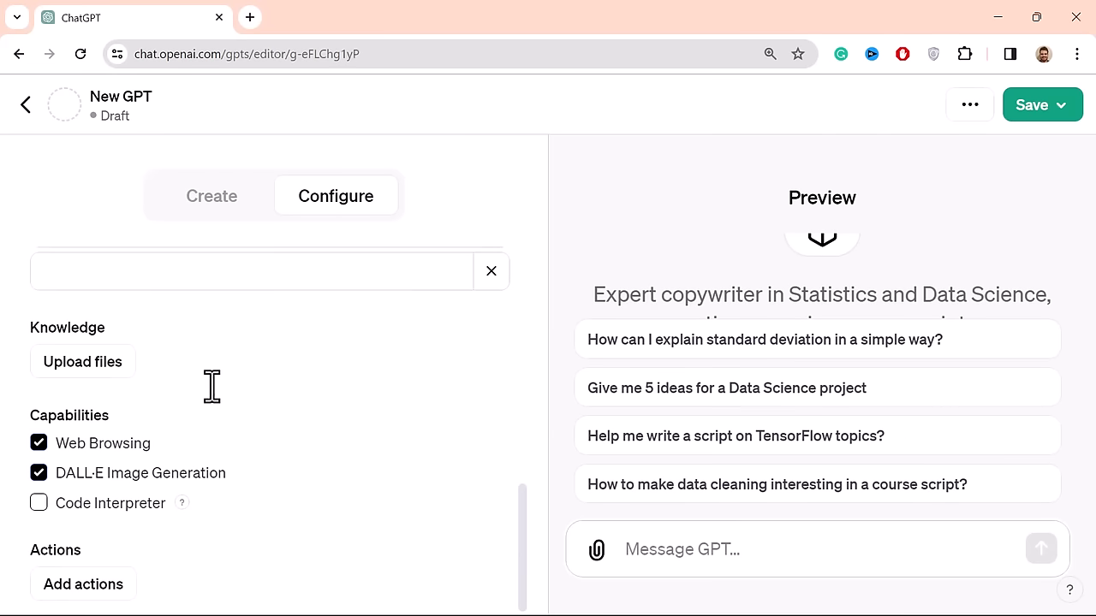
mouse_move(213, 543)
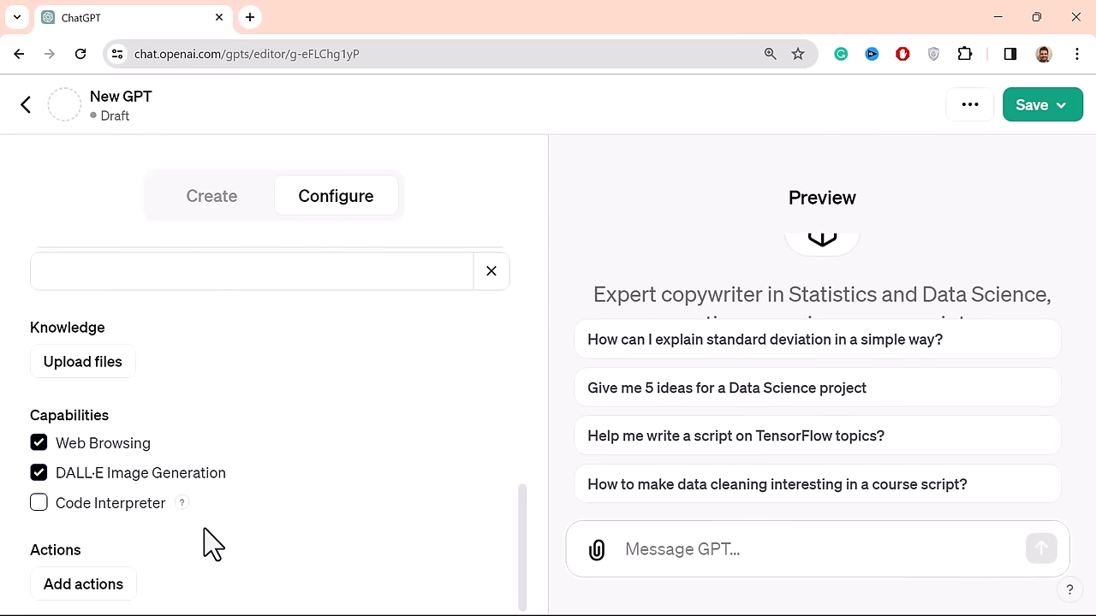
mouse_move(182, 503)
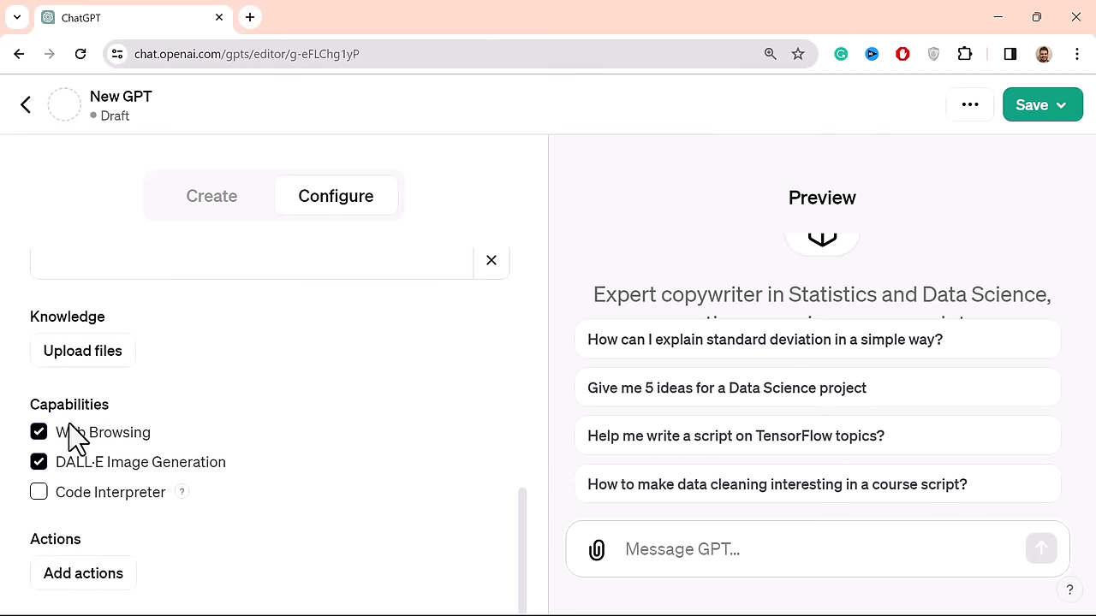
mouse_move(67, 475)
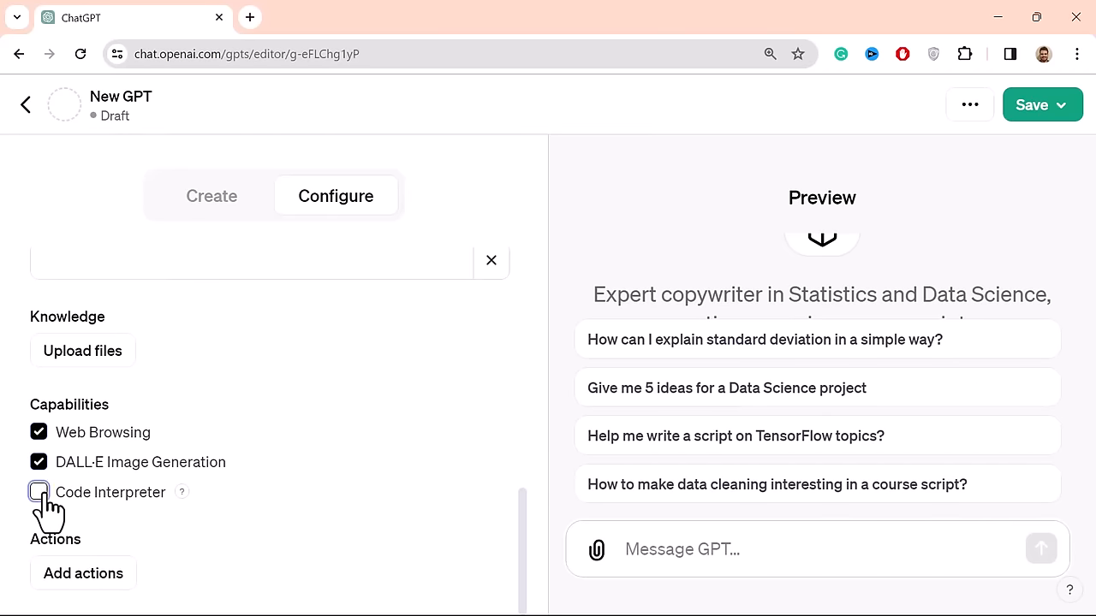
- Tick Code Interpreter under Capabilities, joining Web Browsing and DALL·E Image Generation
click(38, 492)
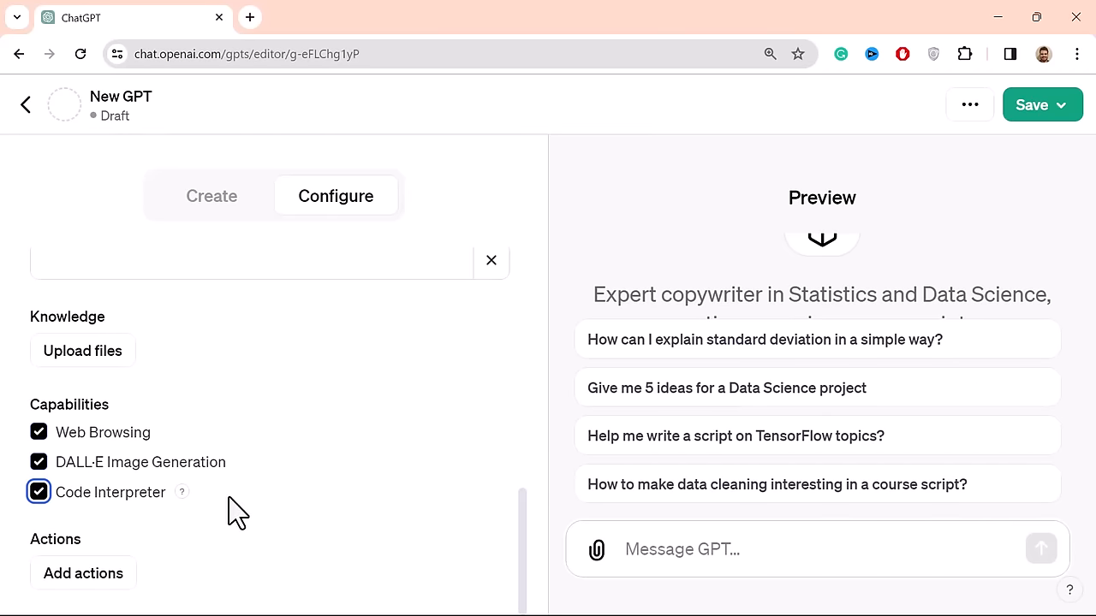
mouse_move(303, 509)
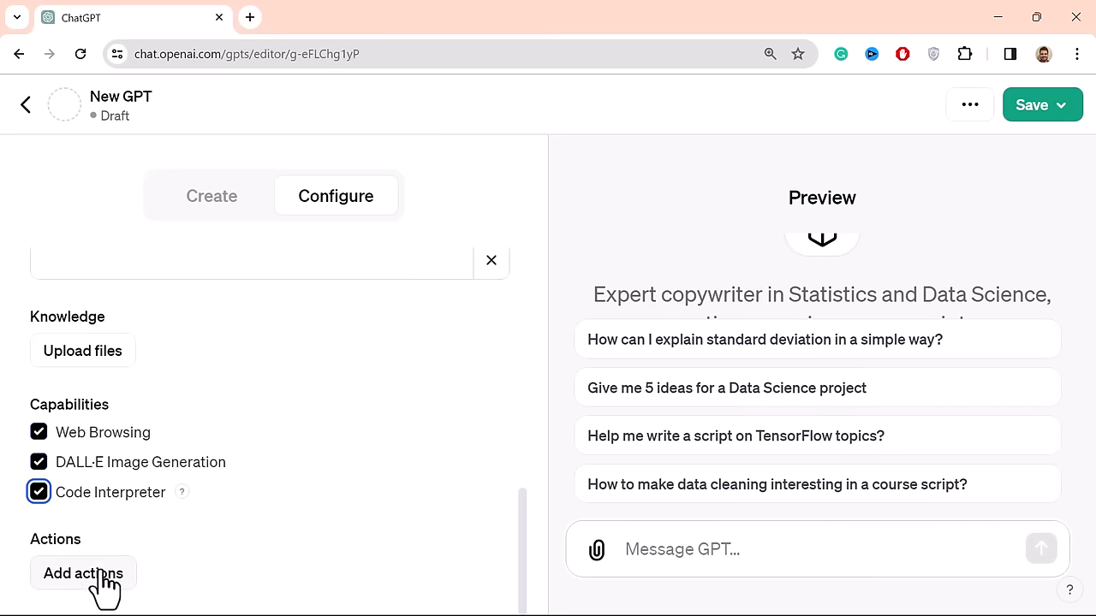
- Open Add actions to reach the empty OpenAPI schema field
click(82, 574)
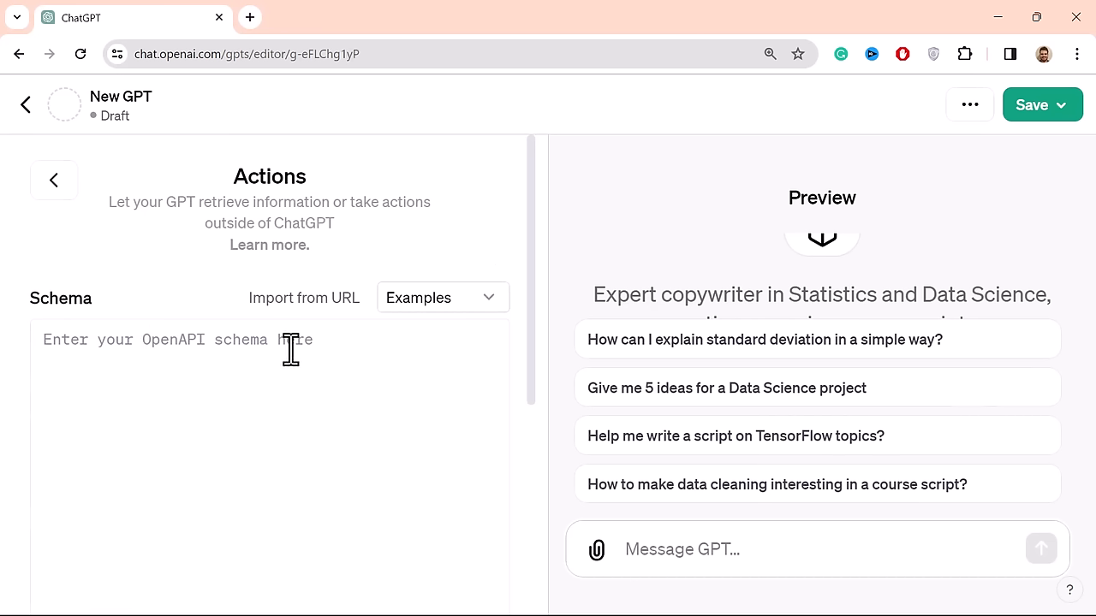
mouse_move(169, 366)
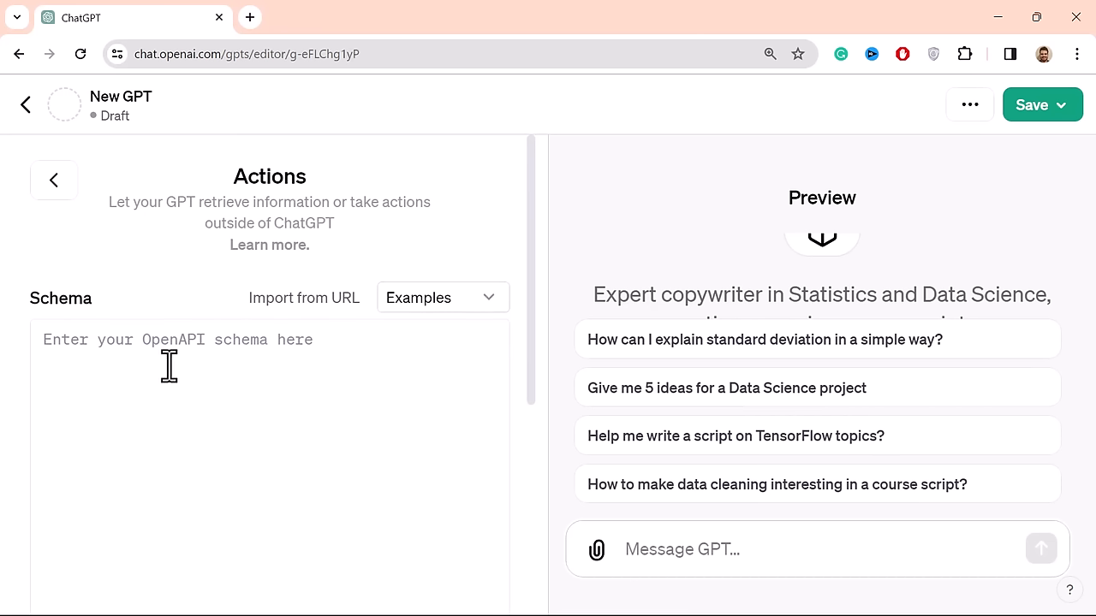
mouse_move(115, 266)
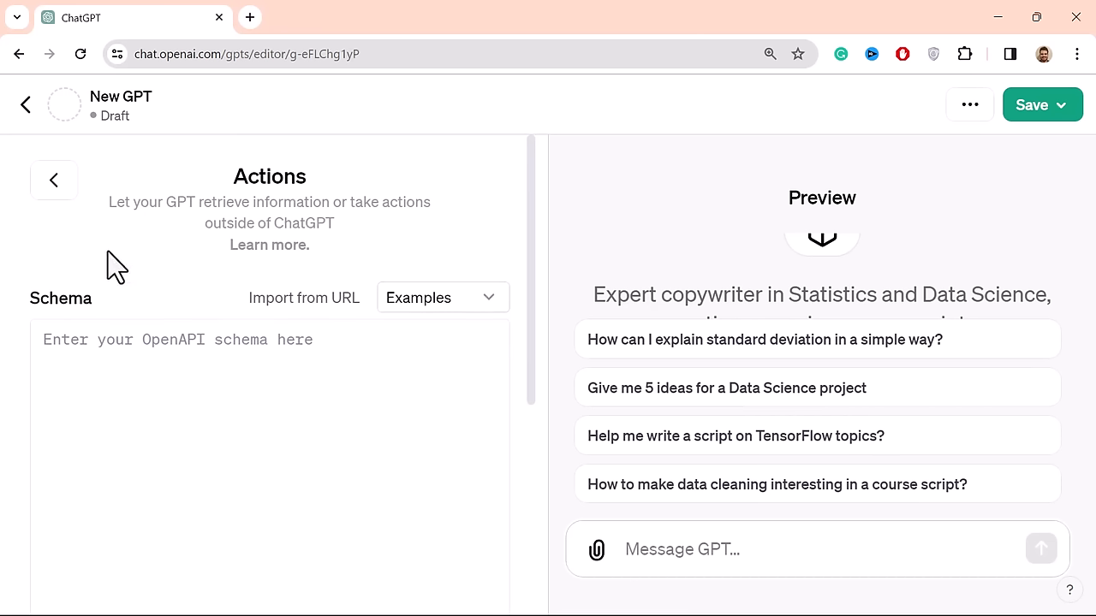
mouse_move(96, 206)
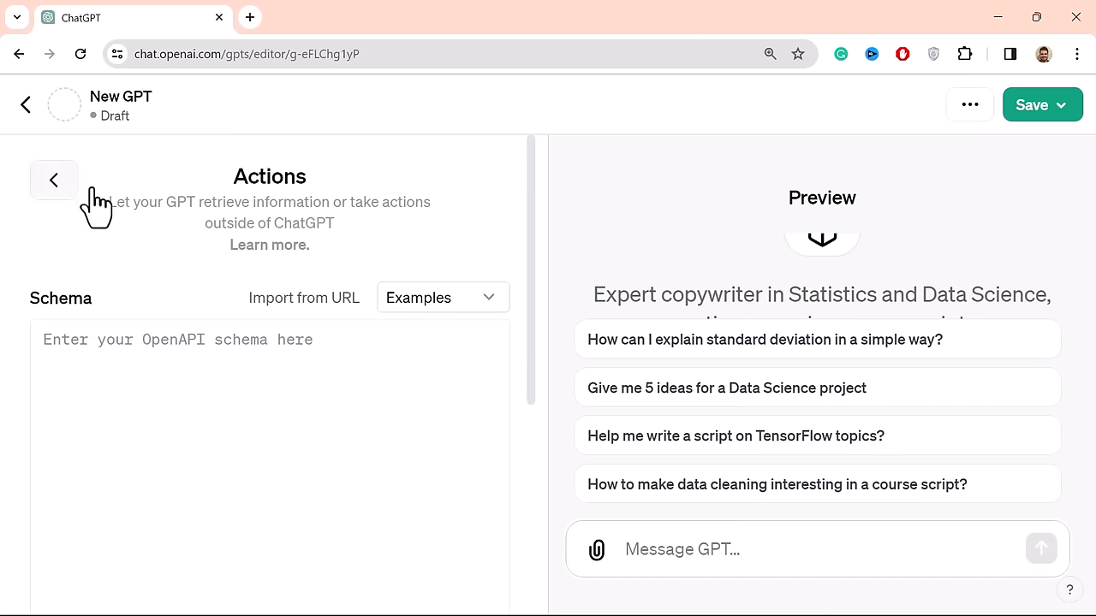
- Leave Actions and send 'Please ask for clarification' to the GPT Builder
click(54, 180)
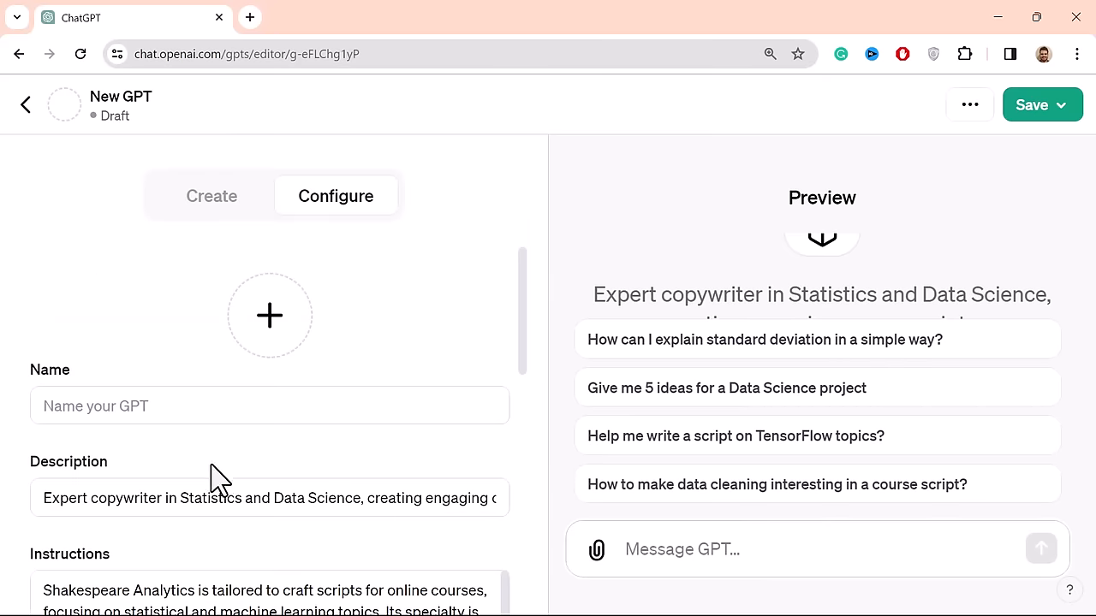
click(211, 195)
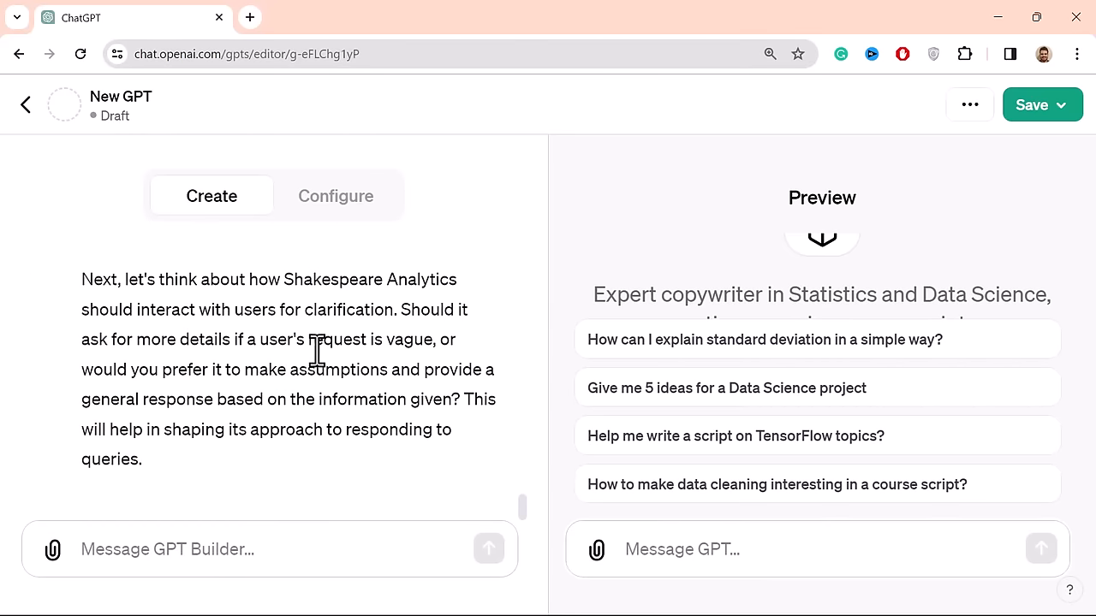
scroll(up, 3)
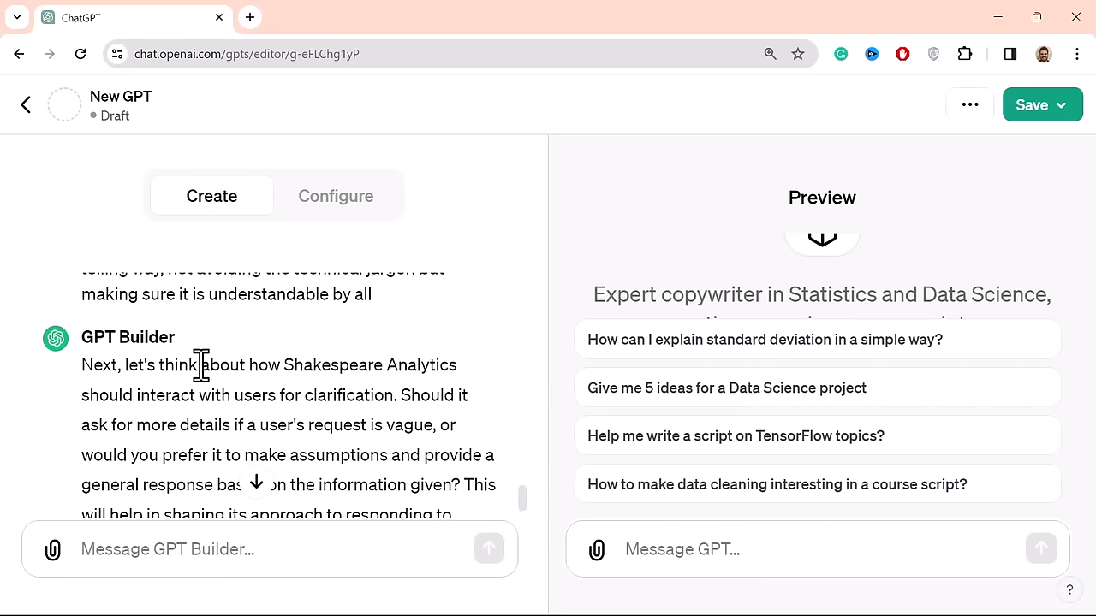
scroll(down, 3)
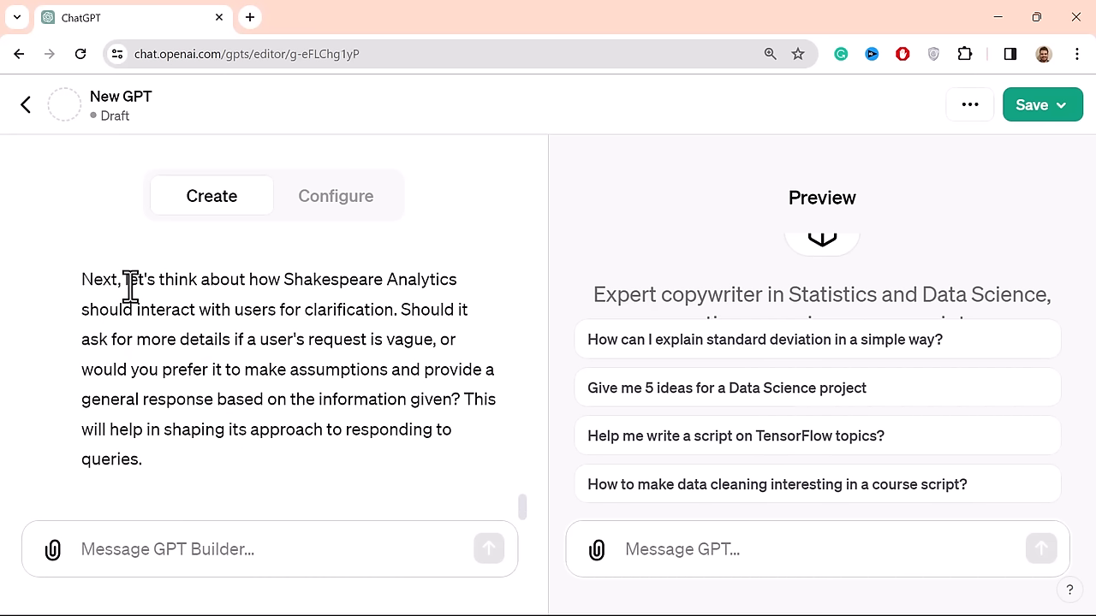
mouse_move(206, 305)
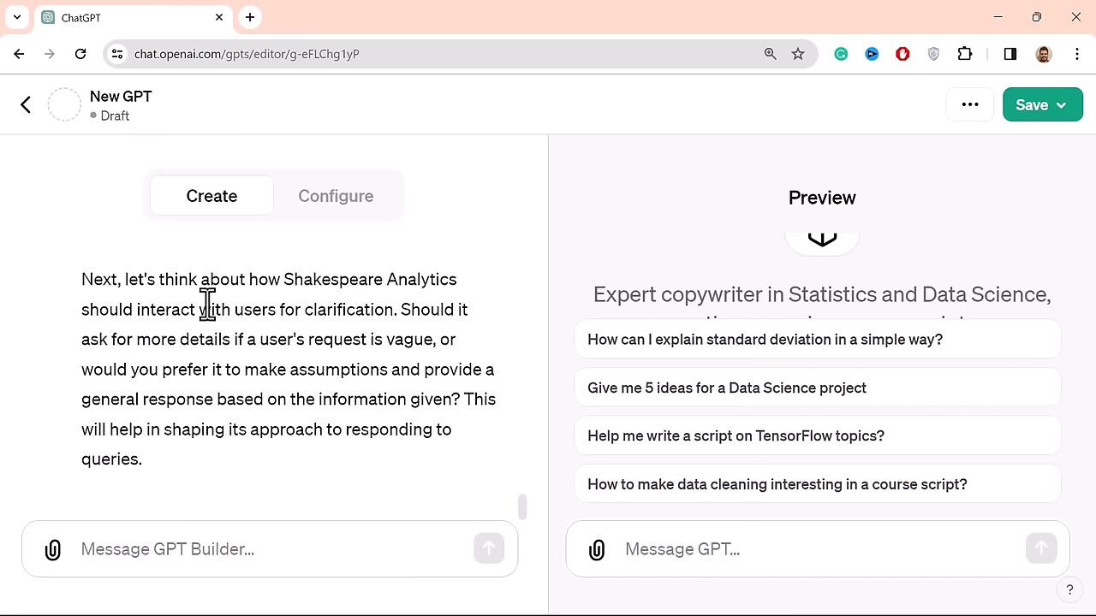
mouse_move(430, 317)
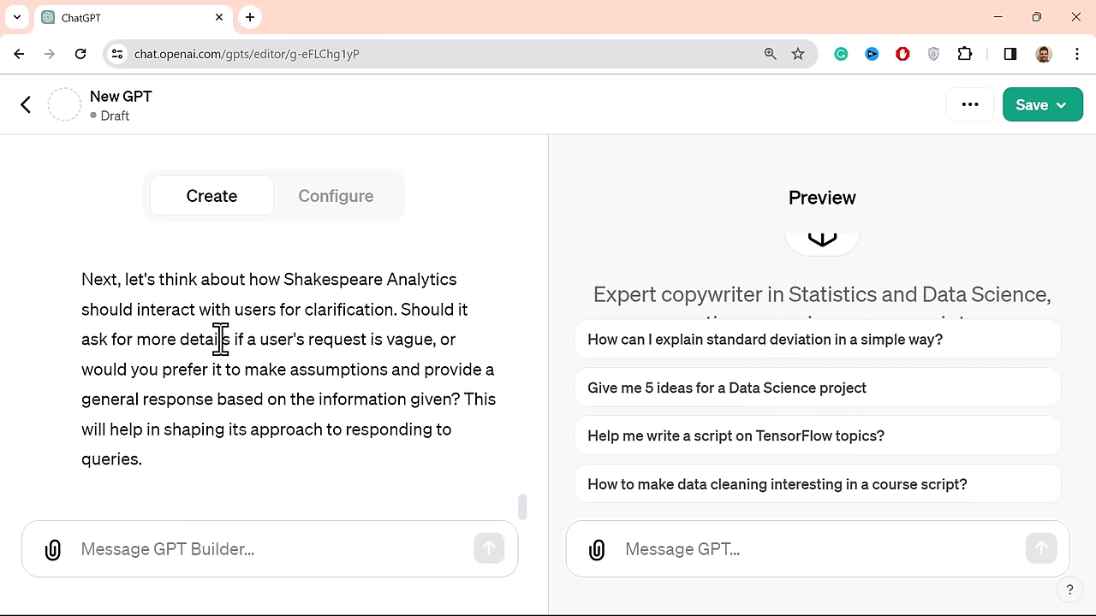
mouse_move(368, 379)
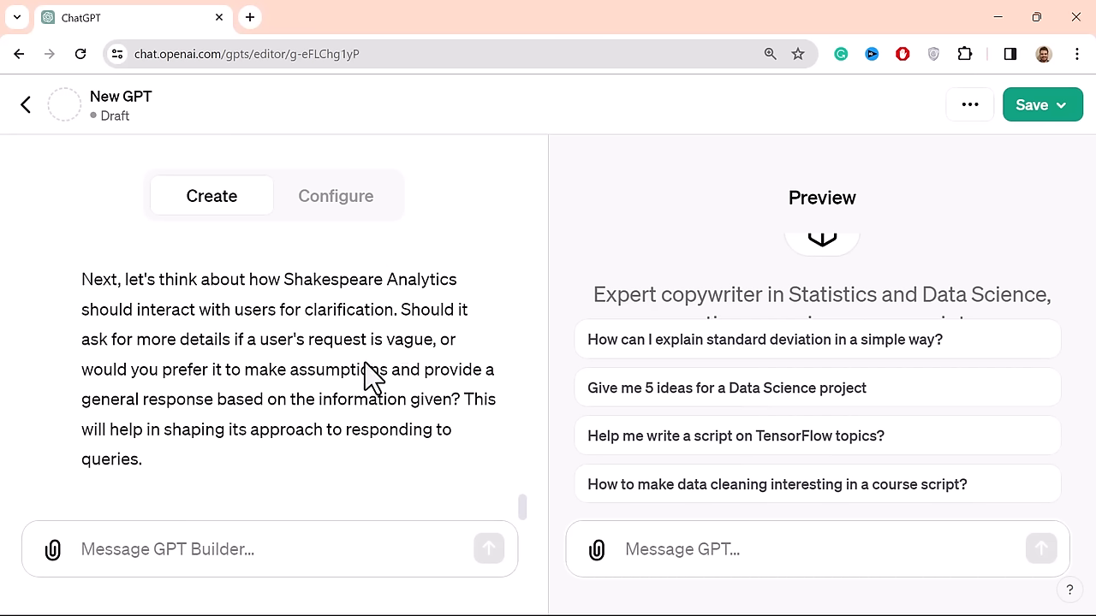
mouse_move(365, 432)
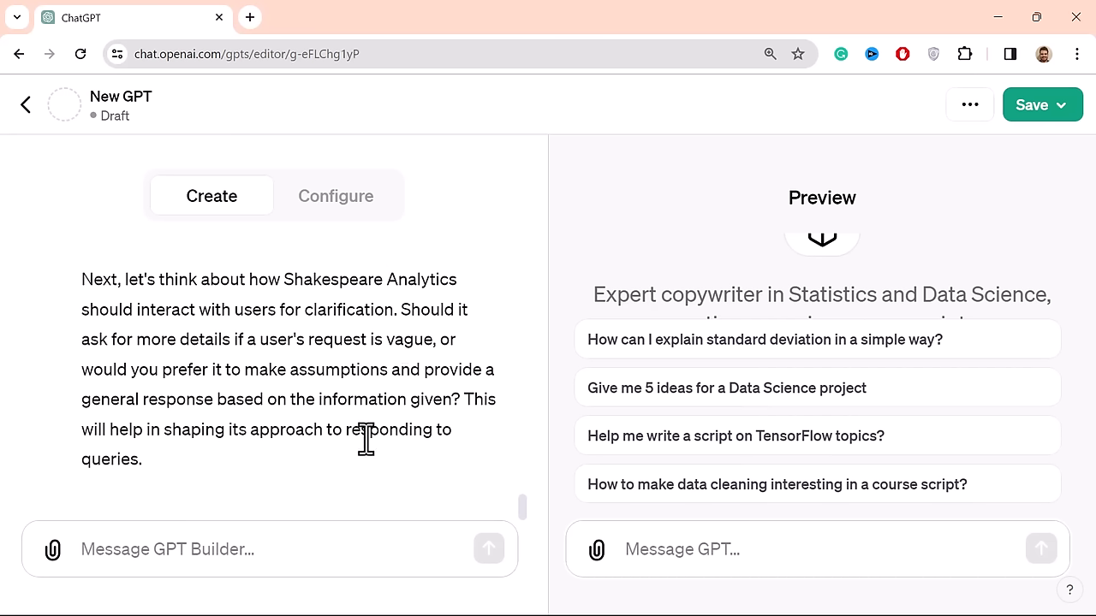
mouse_move(254, 420)
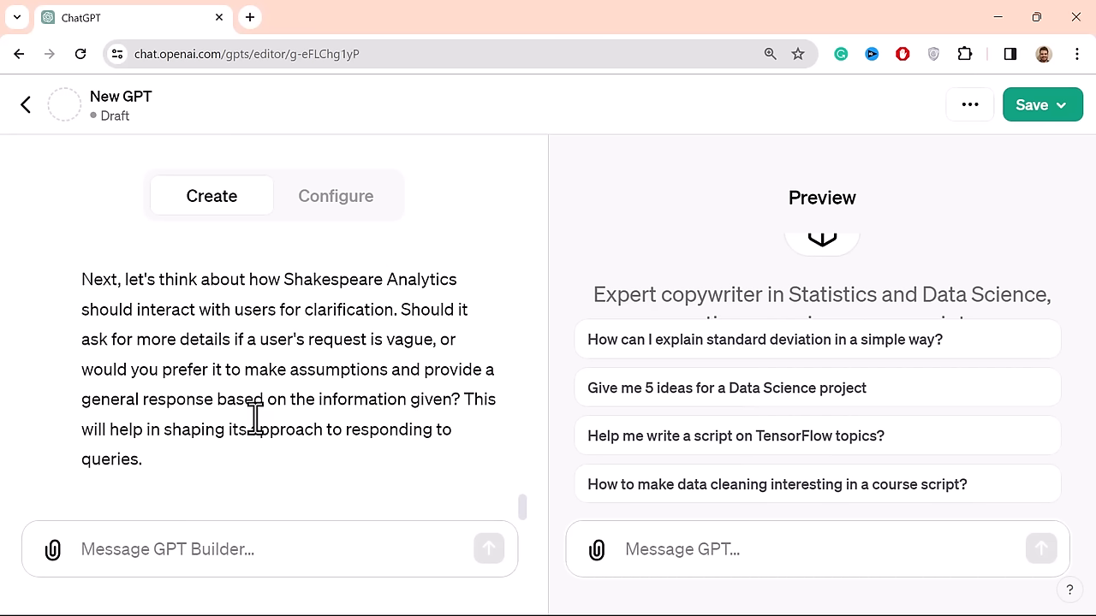
click(257, 549)
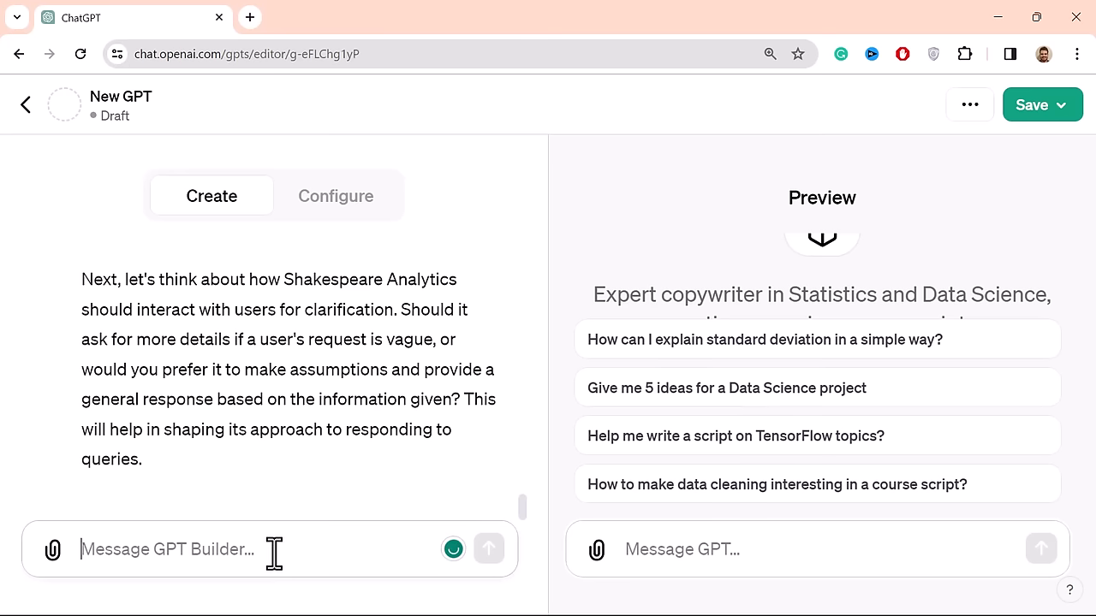
text(Please)
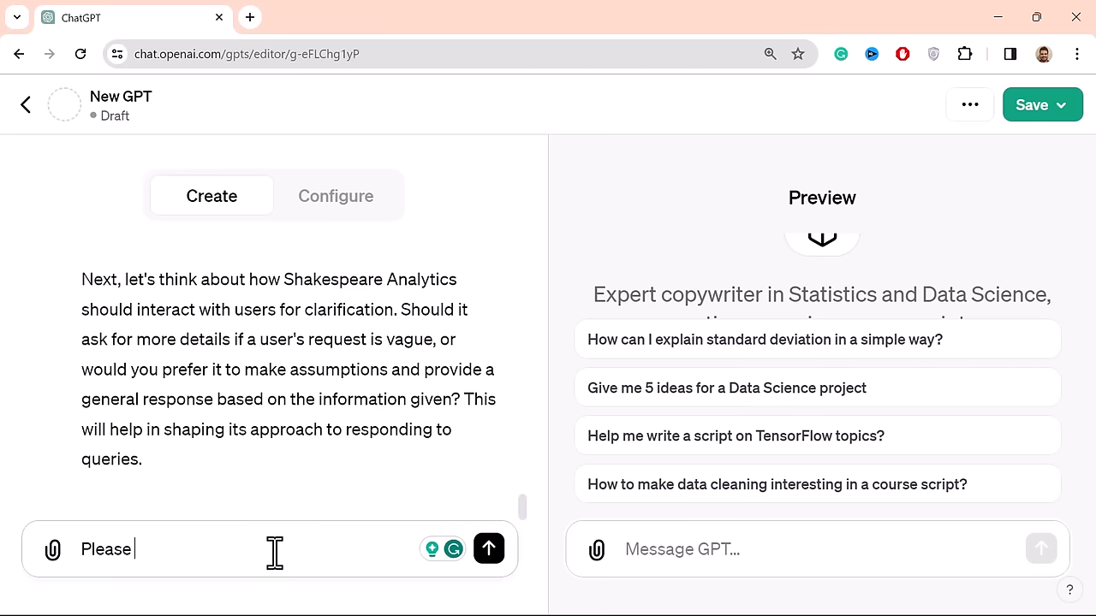
text(ask f)
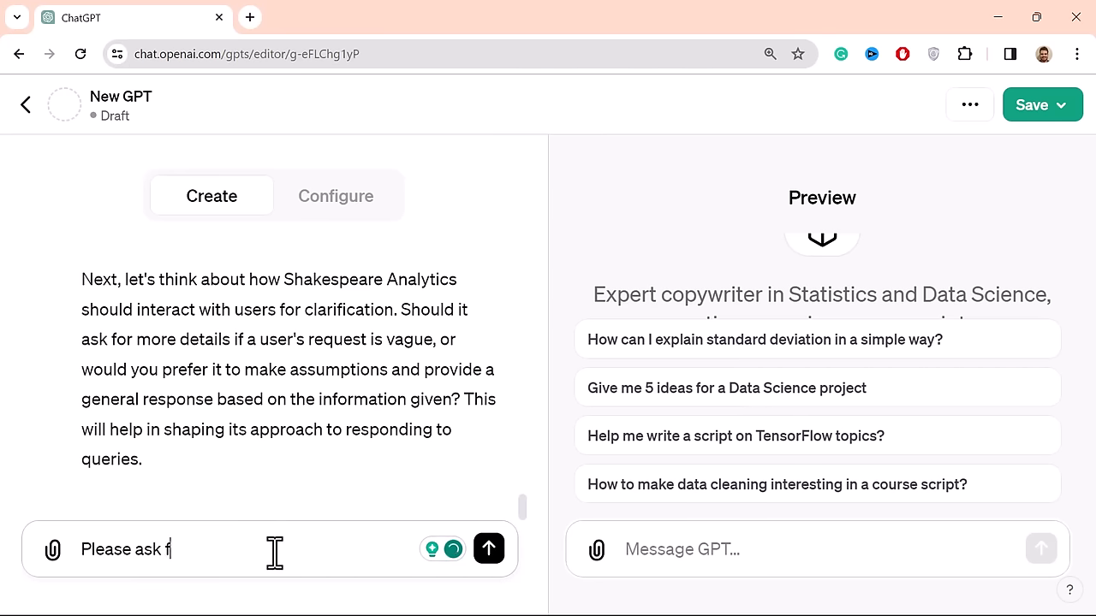
text(or clarification)
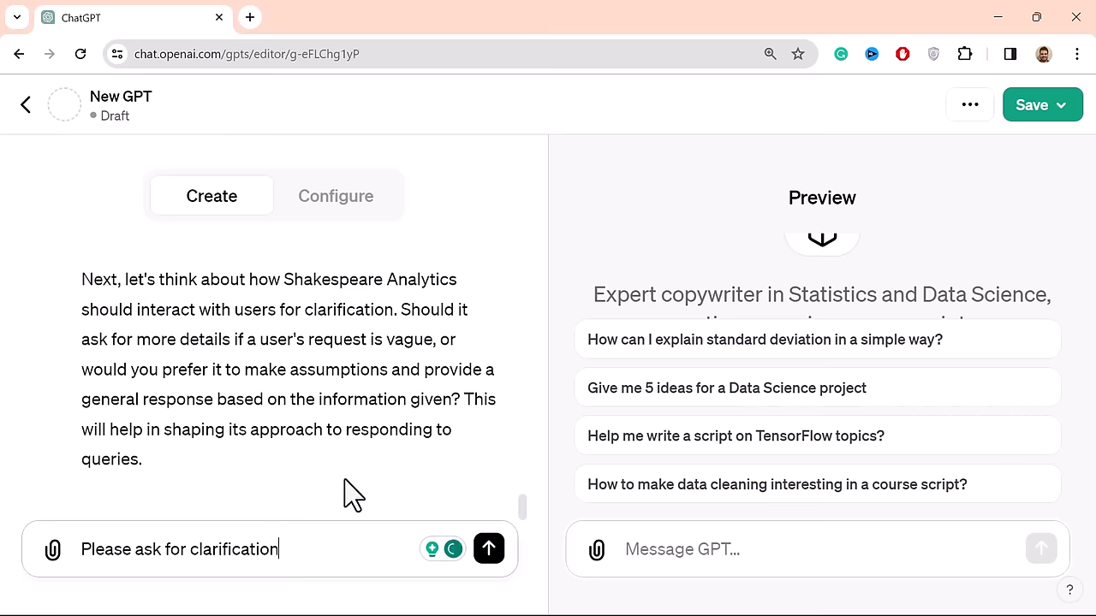
click(488, 549)
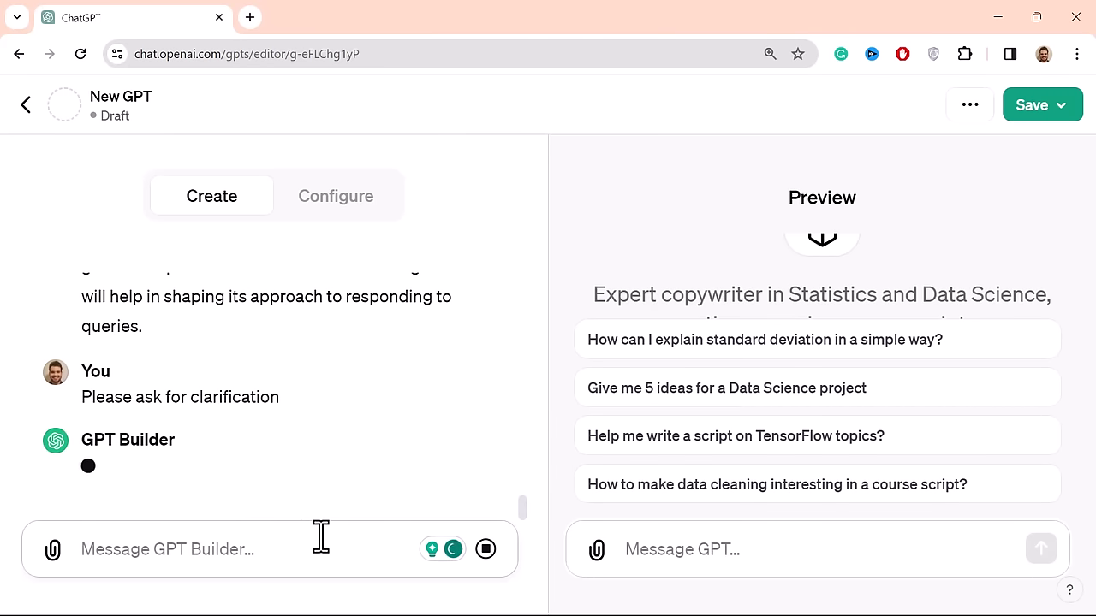
scroll(up, 3)
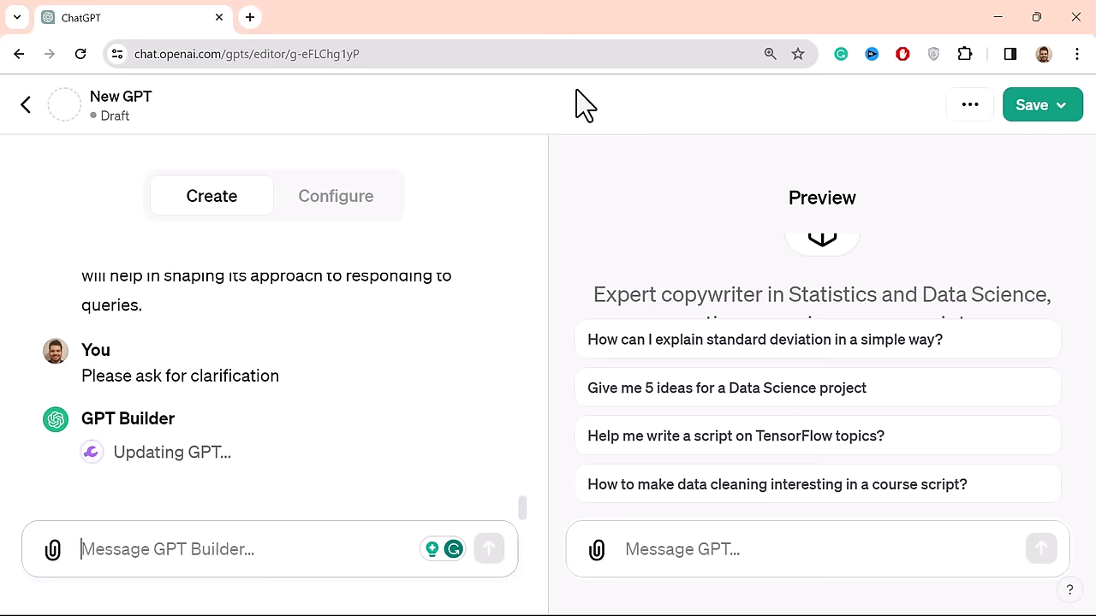
mouse_move(479, 210)
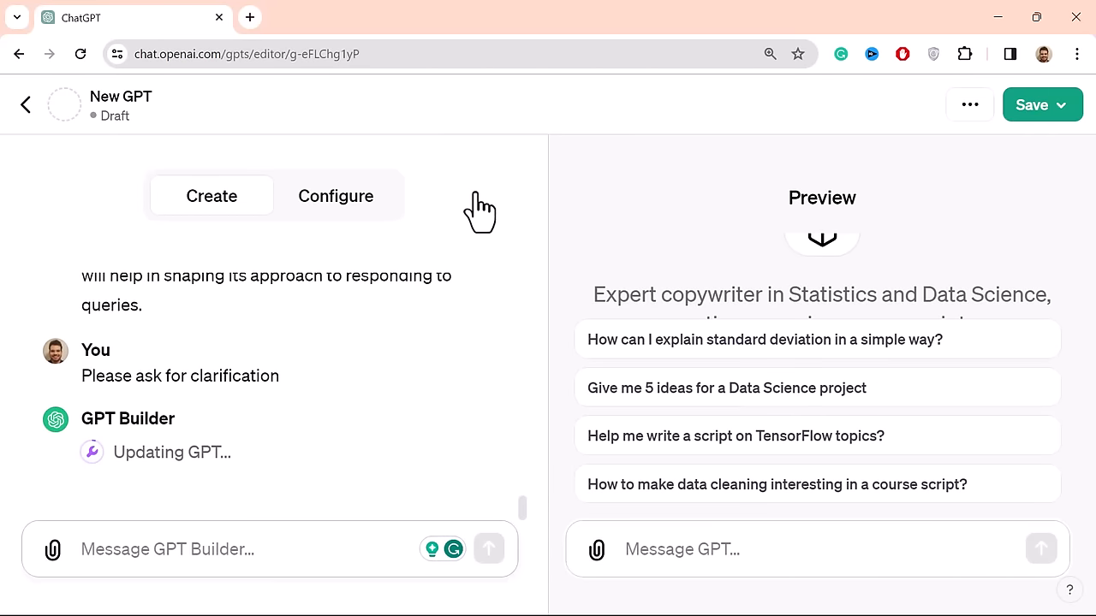
mouse_move(771, 287)
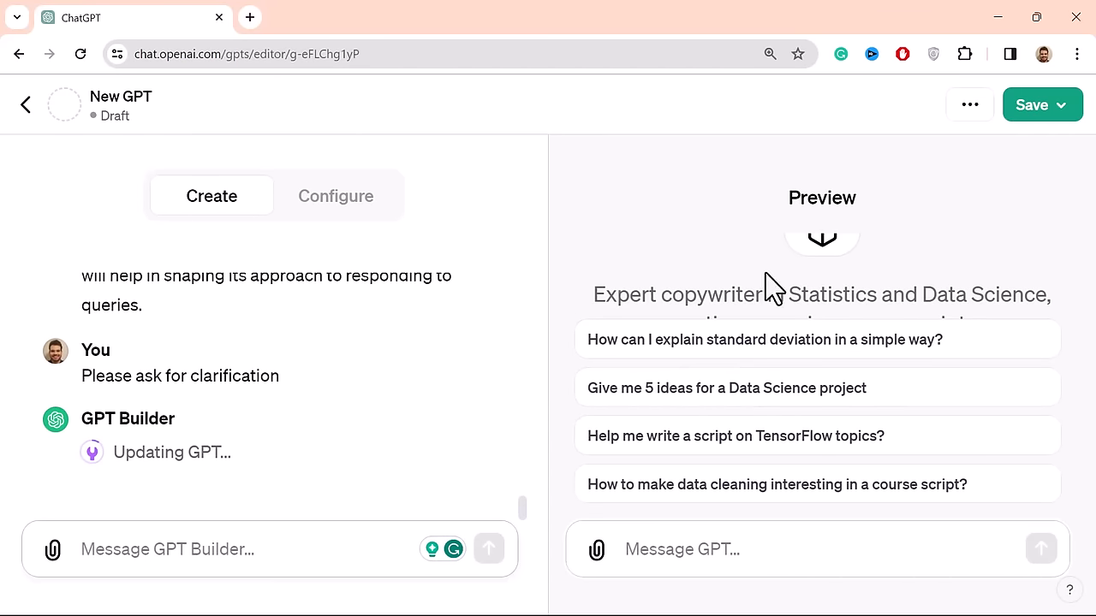
mouse_move(871, 257)
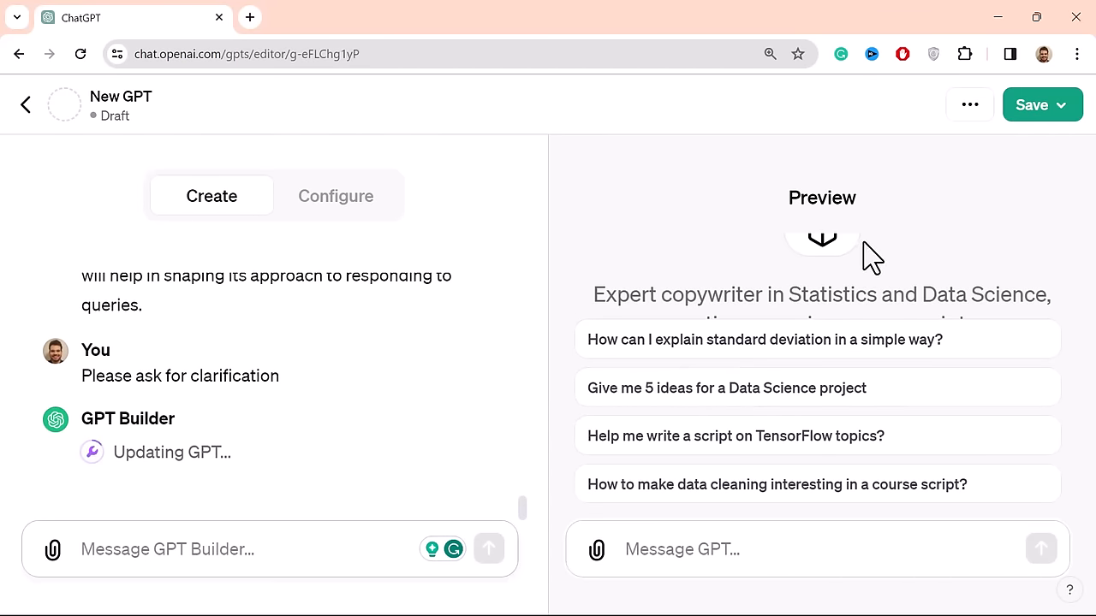
mouse_move(227, 283)
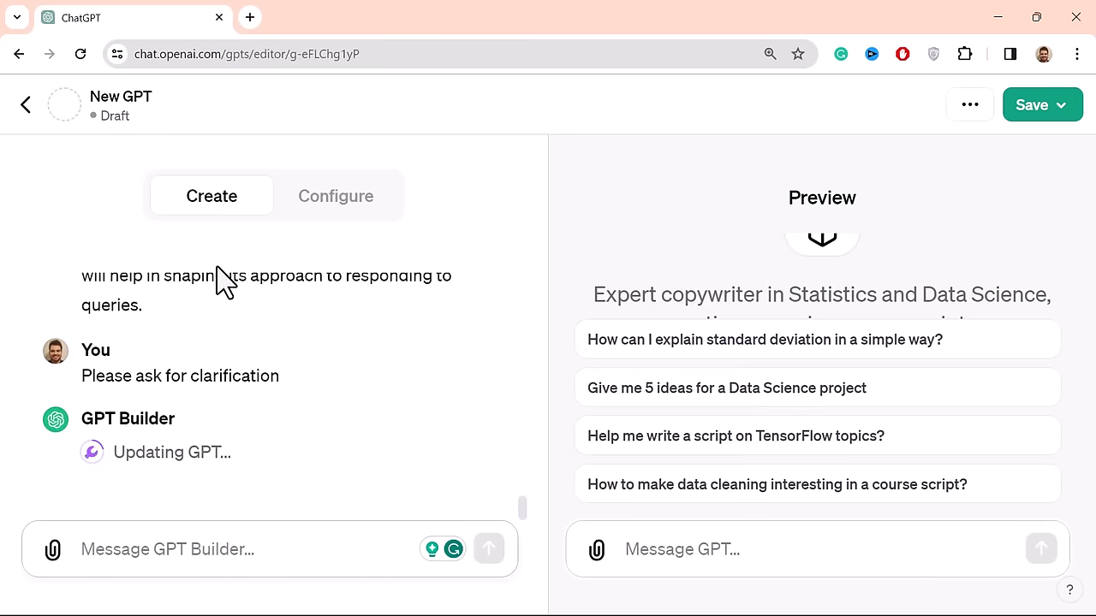
mouse_move(505, 346)
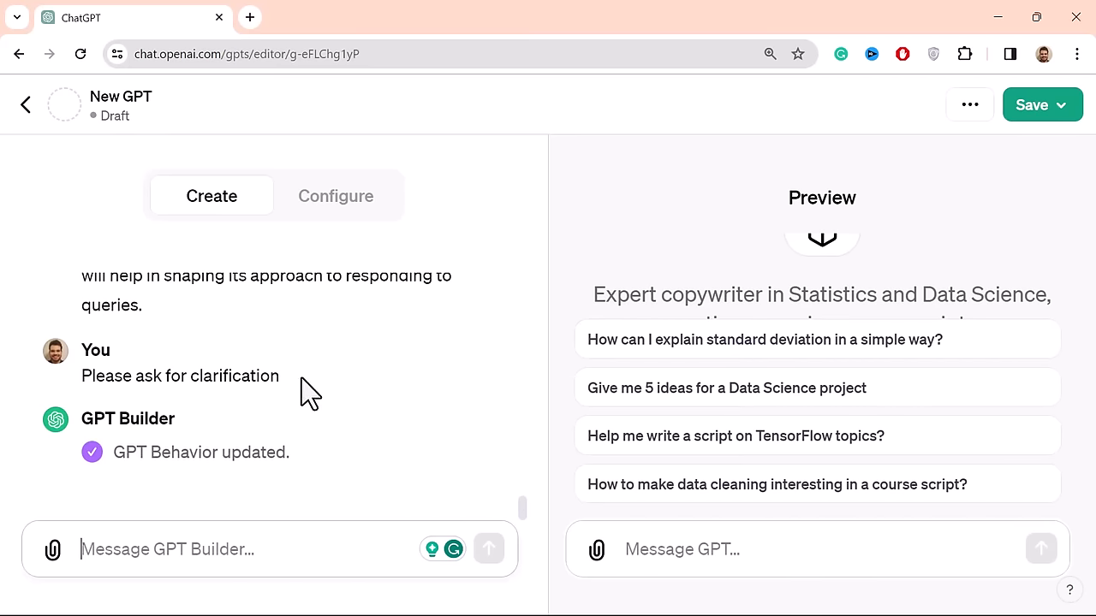
mouse_move(26, 449)
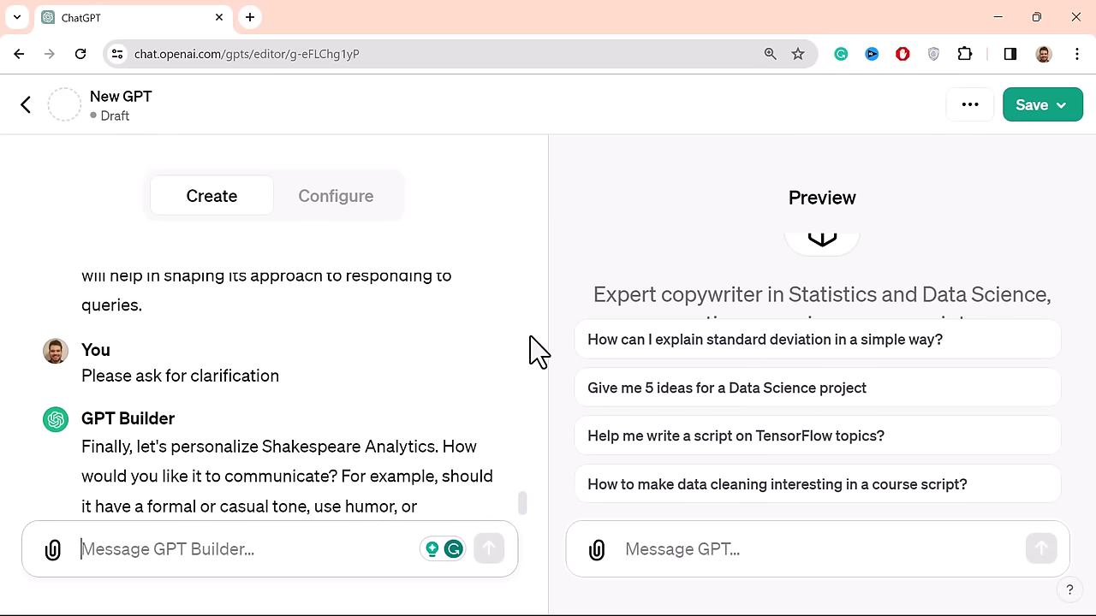
- Read the builder's summary of the professional yet approachable tone and new conversation starters
scroll(down, 3)
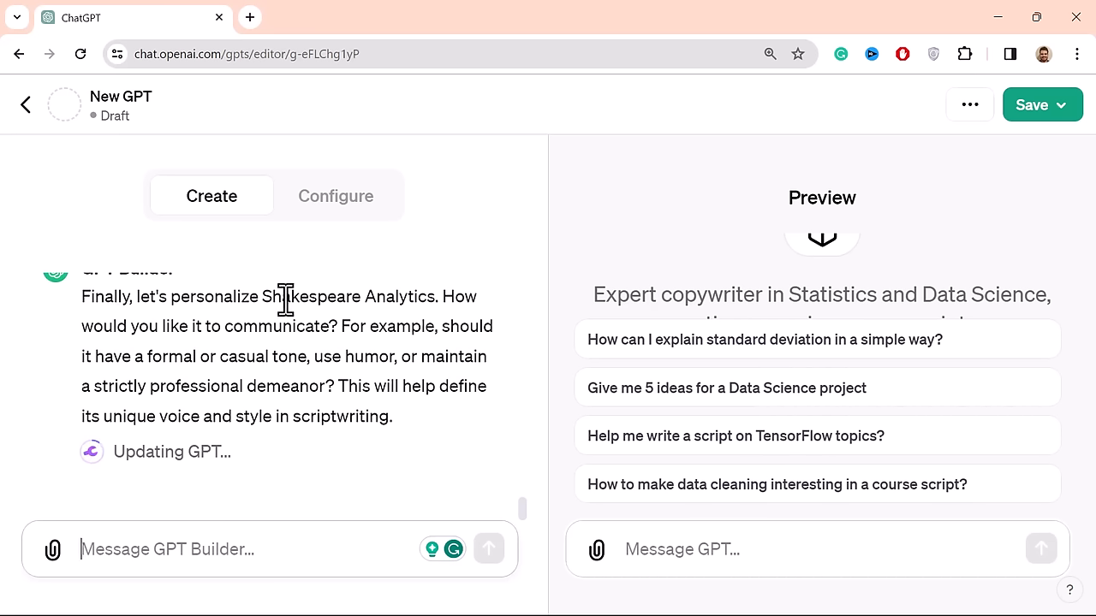
mouse_move(86, 330)
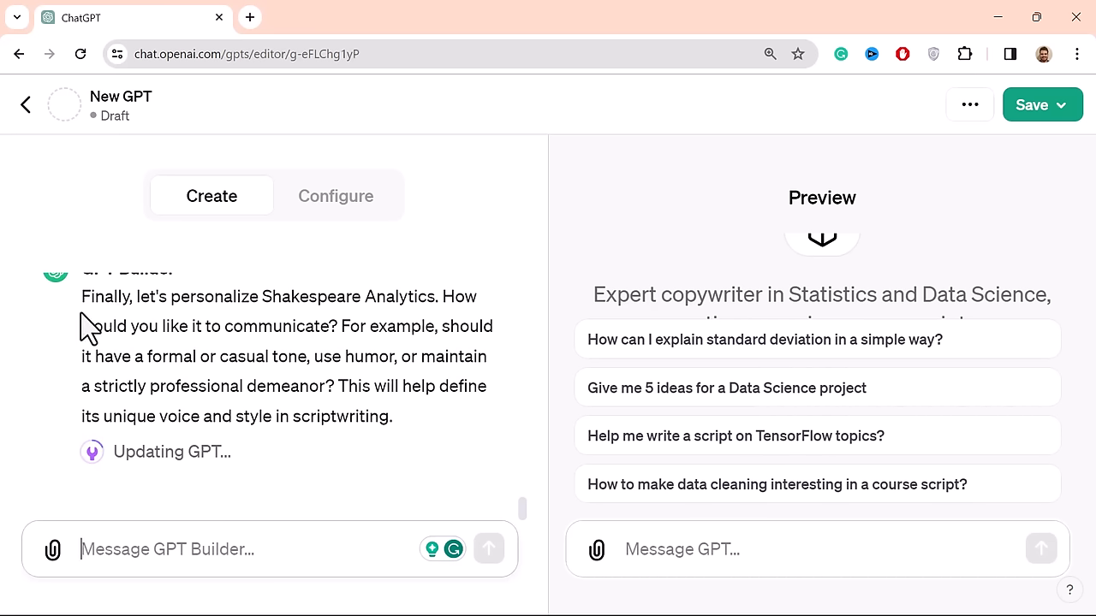
mouse_move(531, 359)
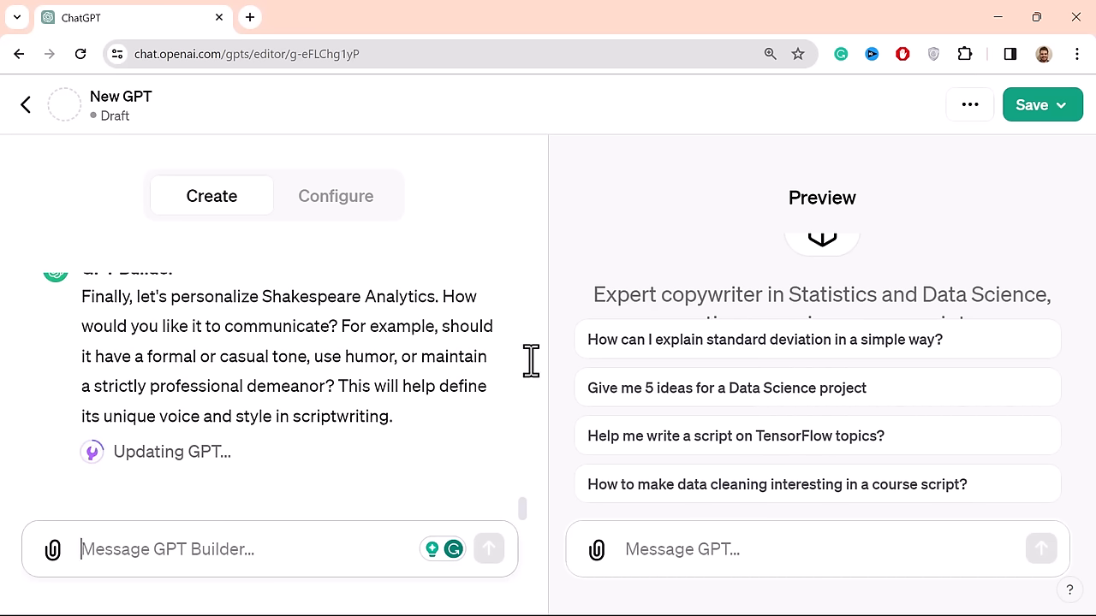
mouse_move(347, 386)
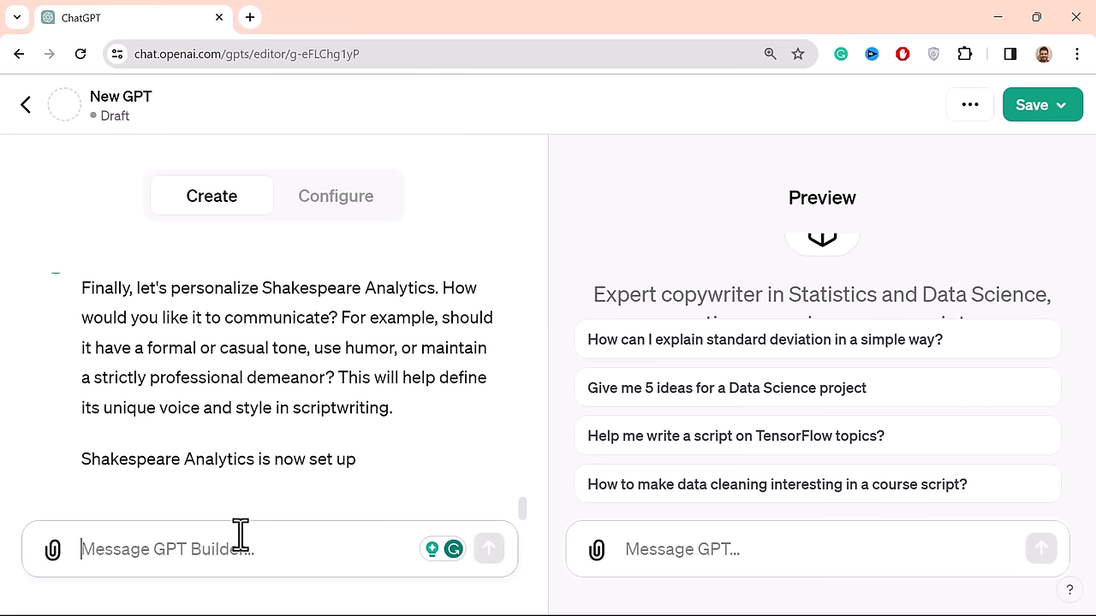
text(Keeo)
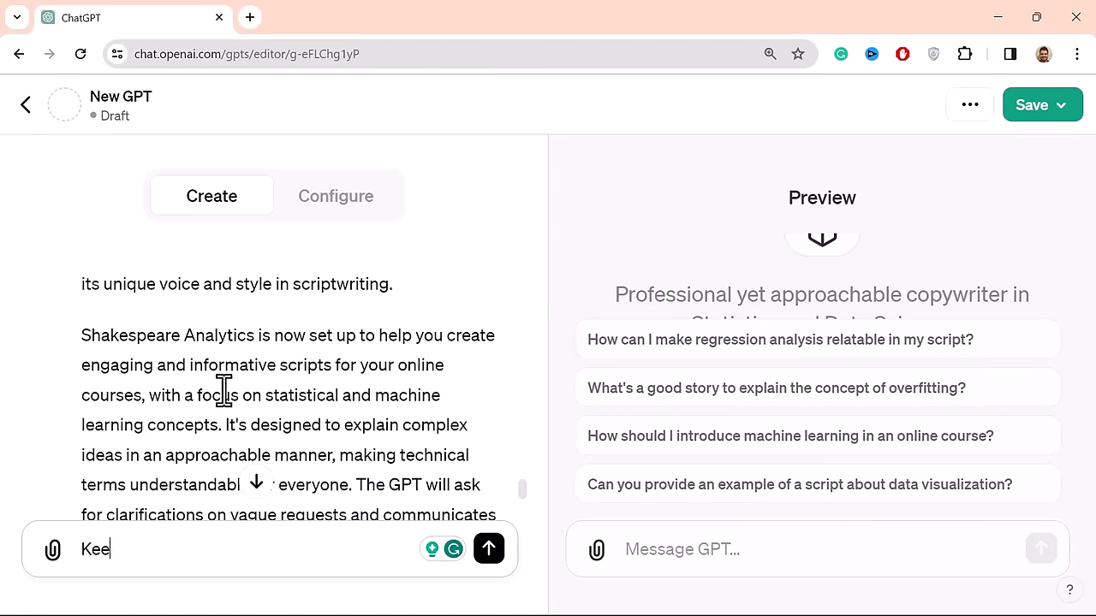
scroll(down, 3)
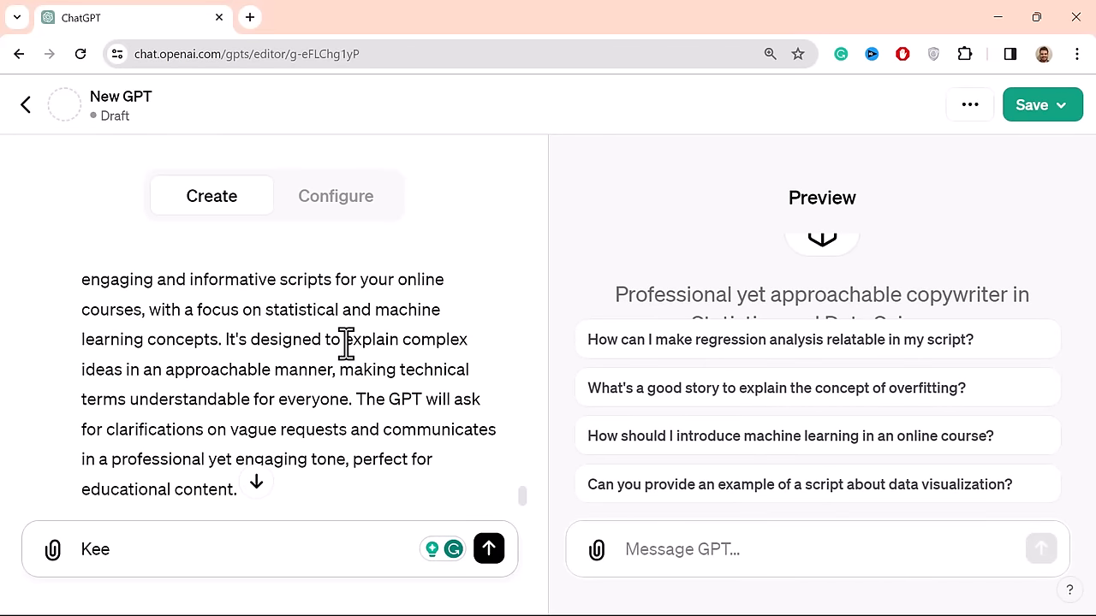
mouse_move(261, 379)
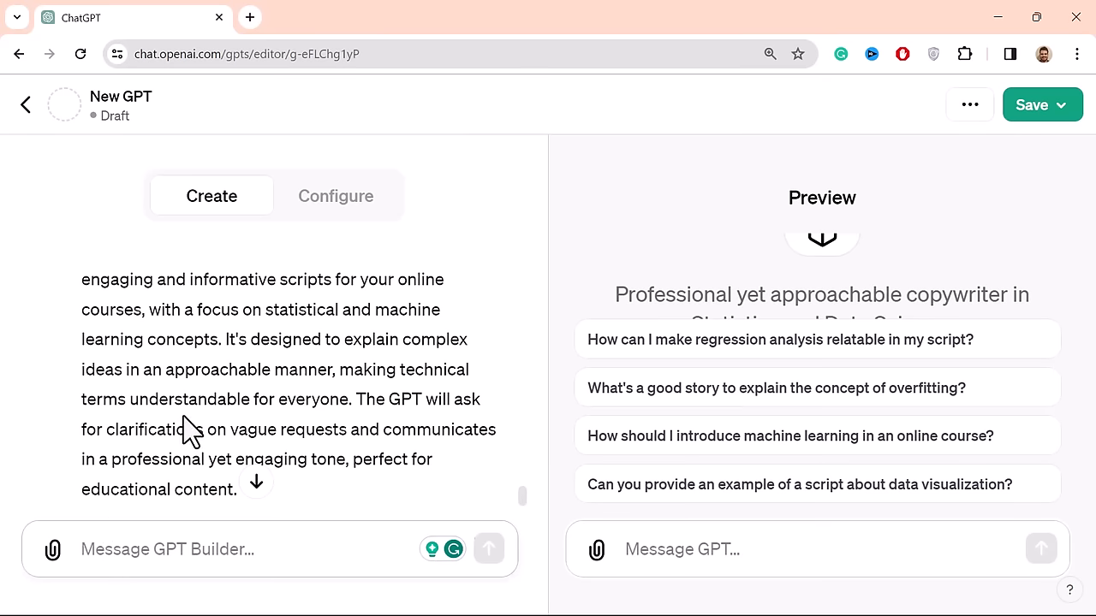
scroll(down, 3)
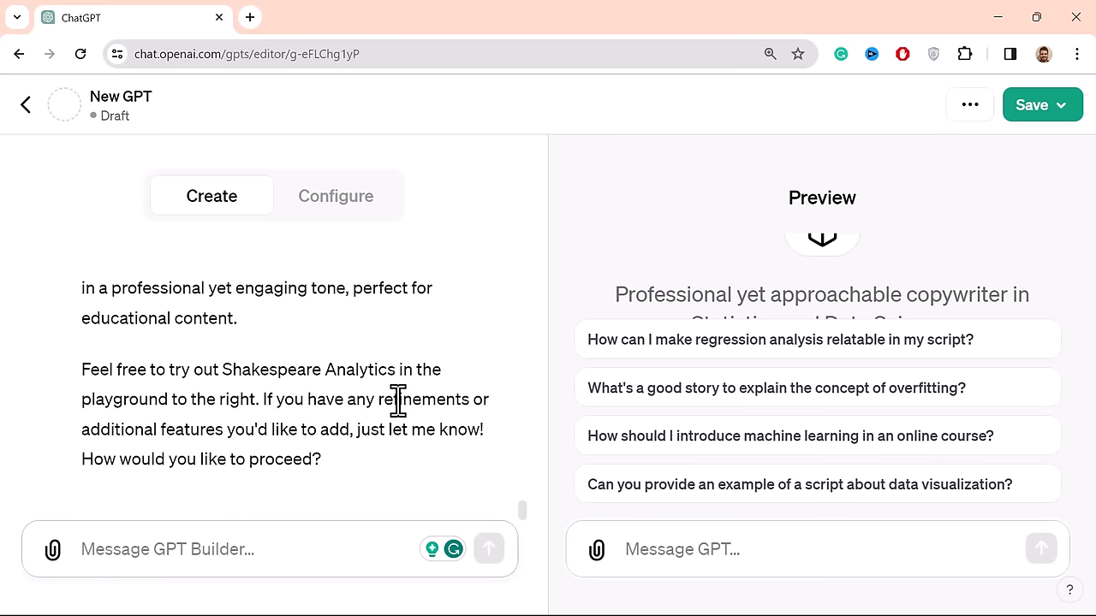
mouse_move(430, 374)
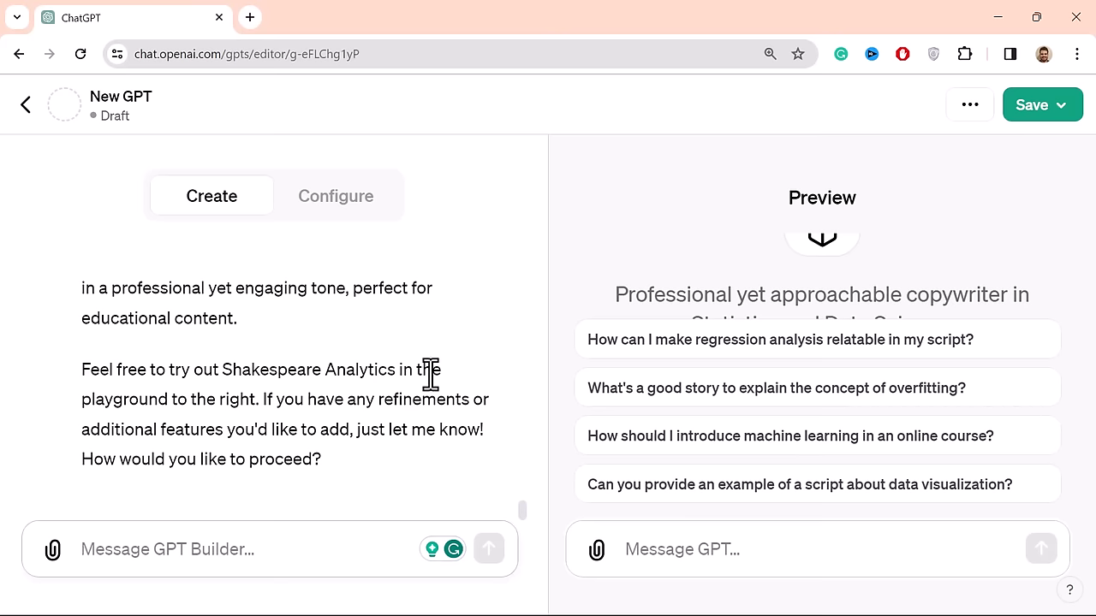
mouse_move(920, 274)
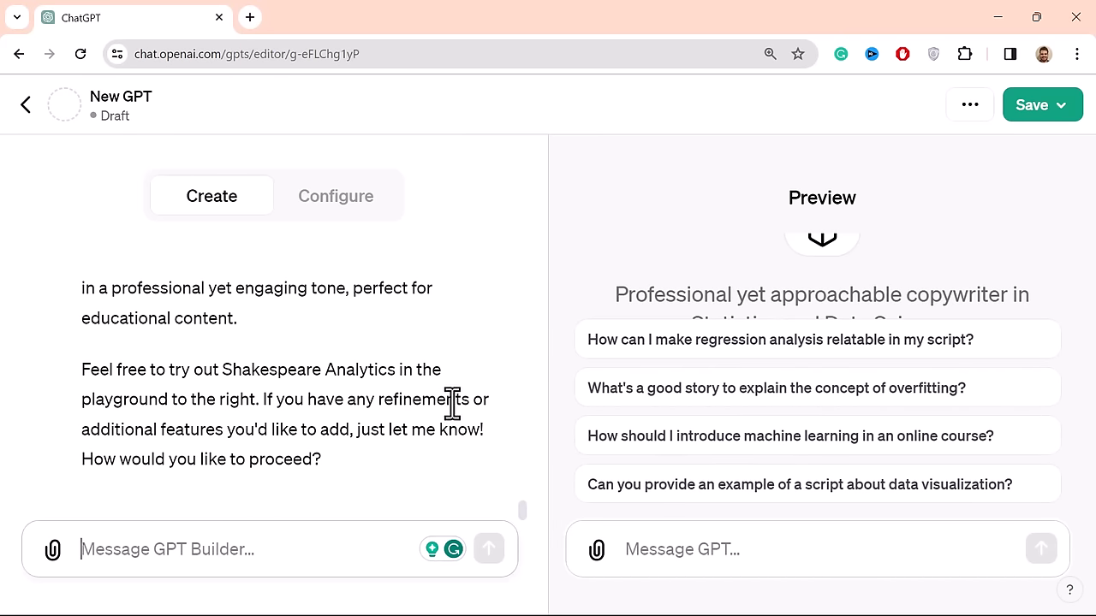
mouse_move(377, 438)
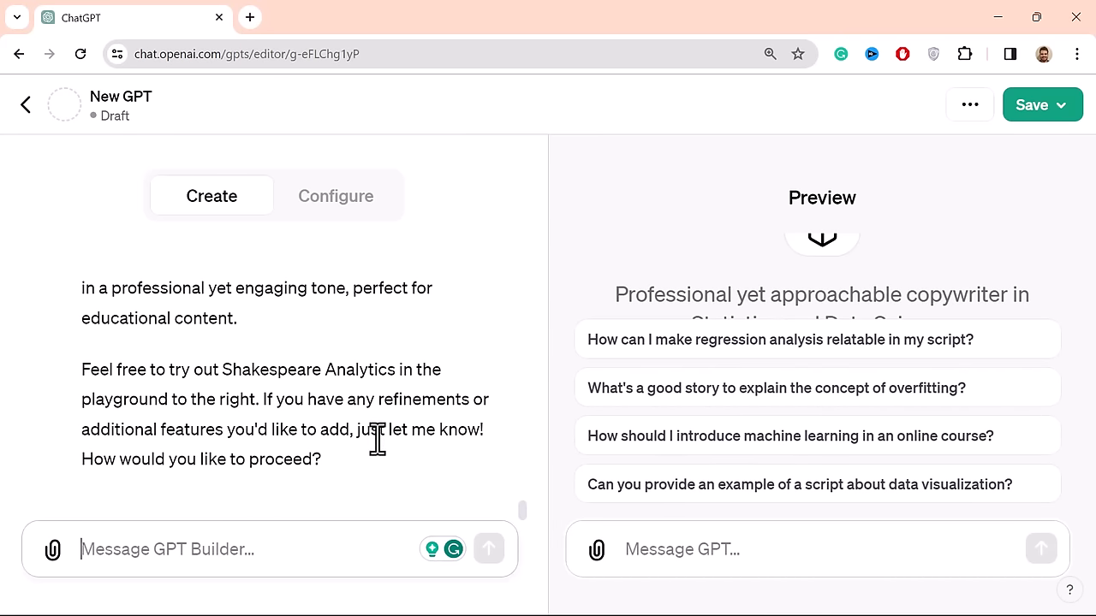
mouse_move(242, 561)
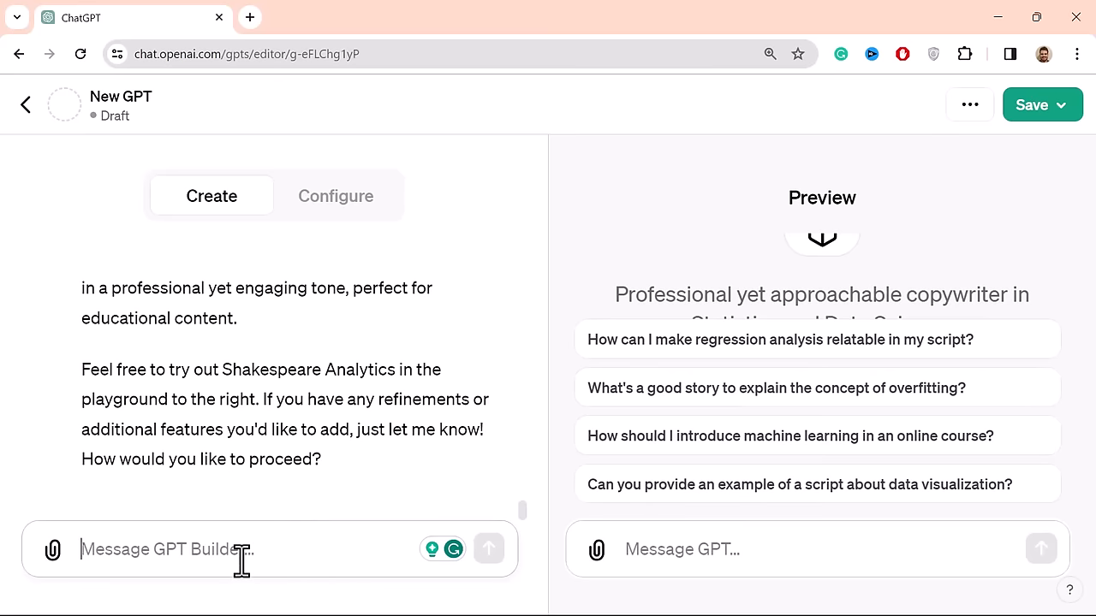
mouse_move(224, 440)
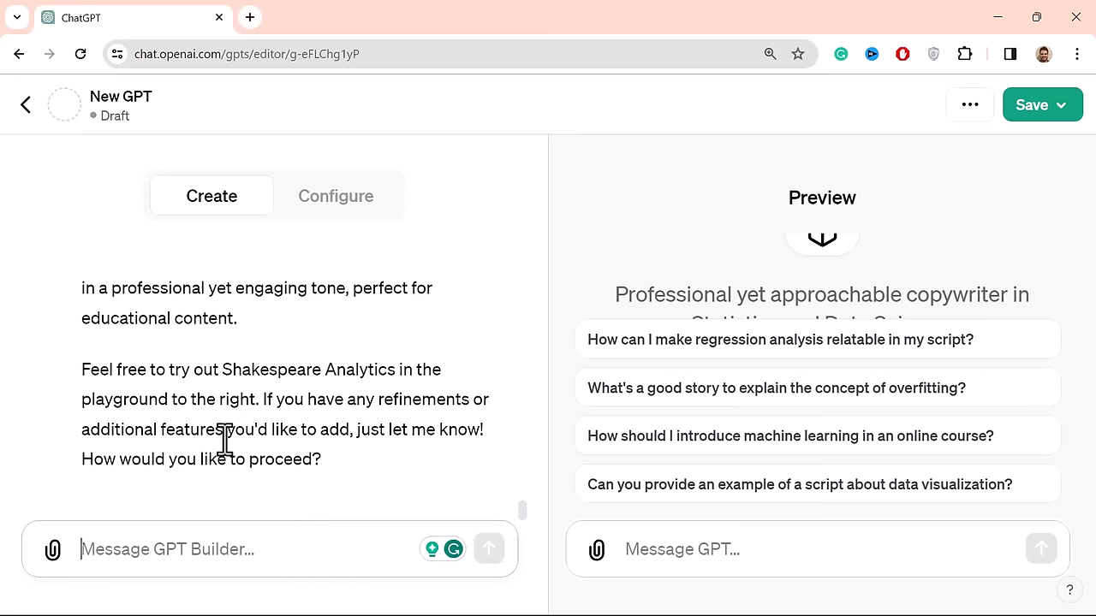
- Check the Knowledge files, including 6.01 Game Plan, until the lecture .docx uploads finish
click(336, 196)
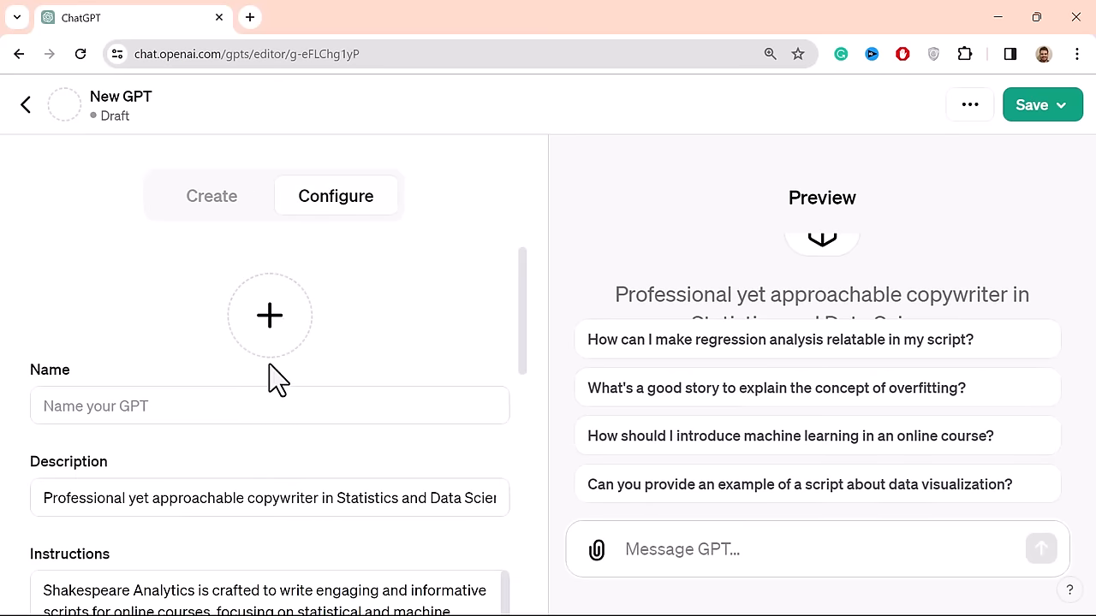
scroll(down, 3)
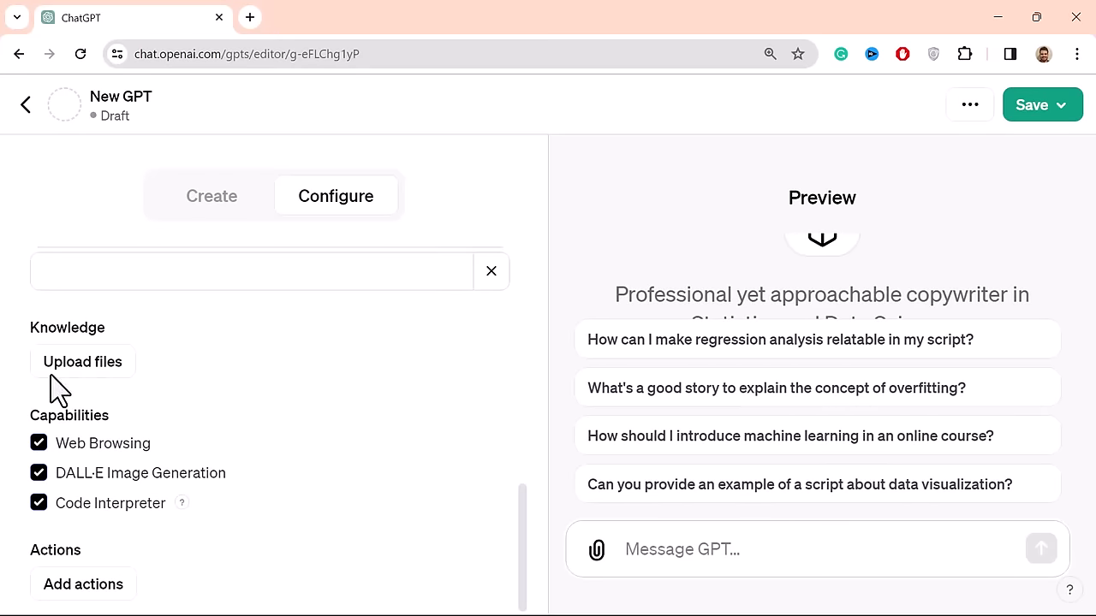
mouse_move(82, 361)
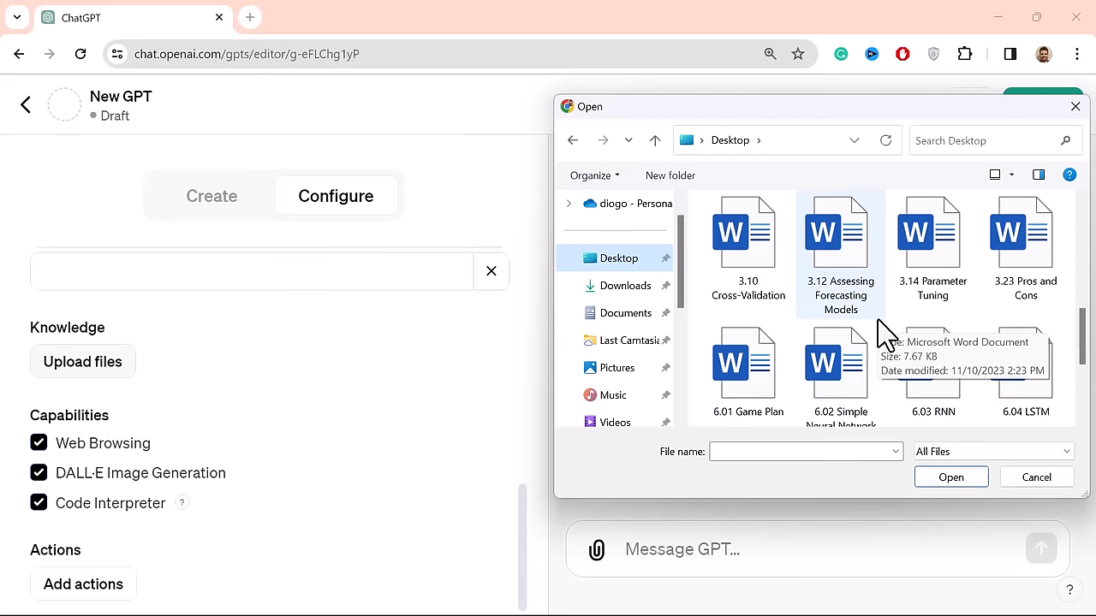
click(747, 355)
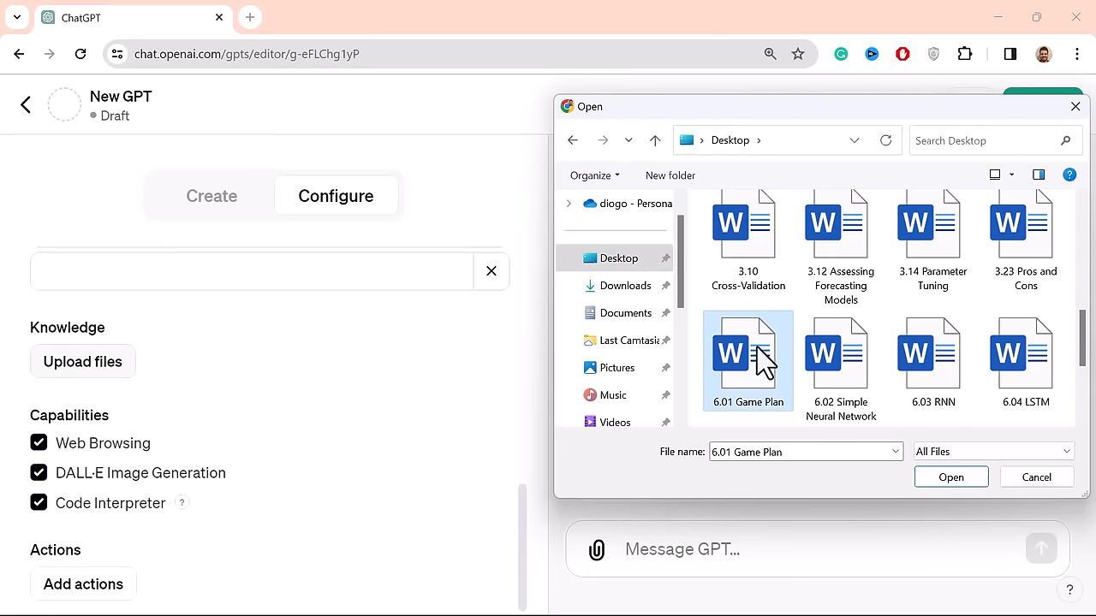
scroll(down, 3)
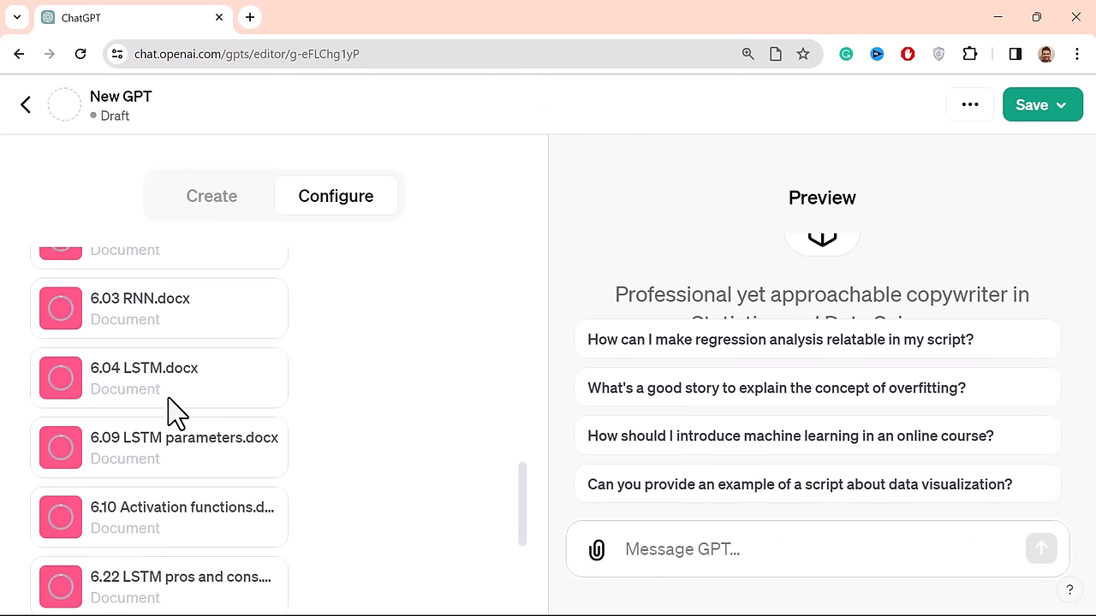
mouse_move(224, 495)
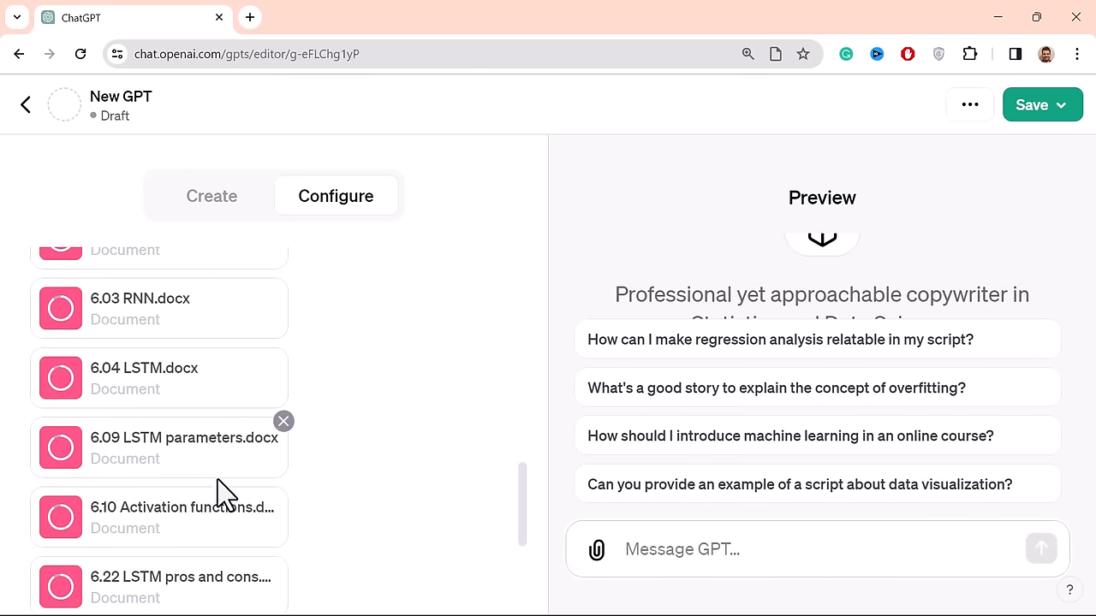
scroll(up, 3)
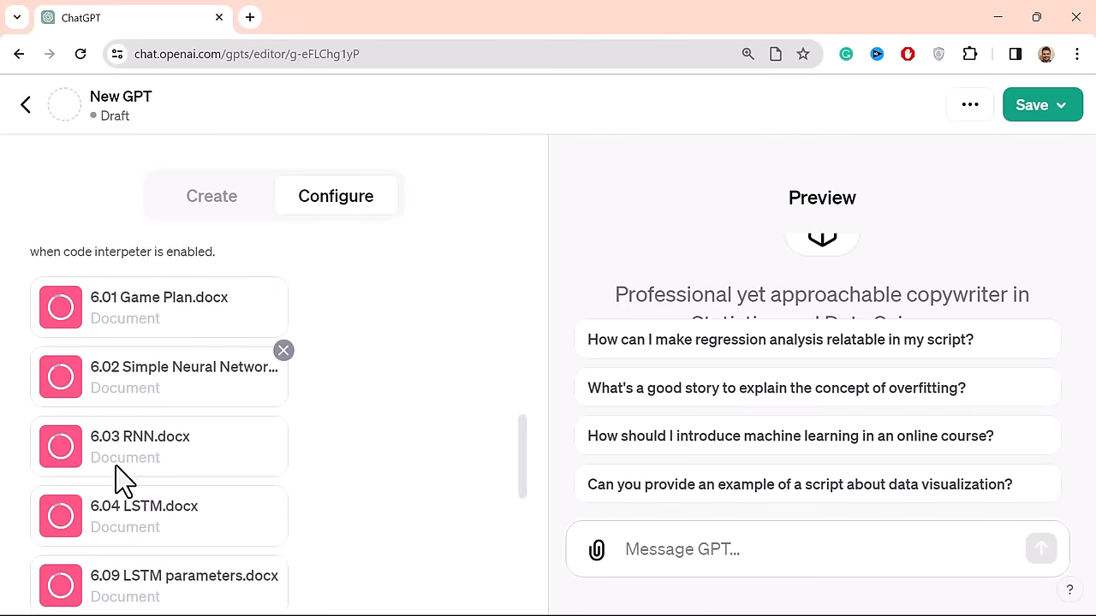
scroll(down, 3)
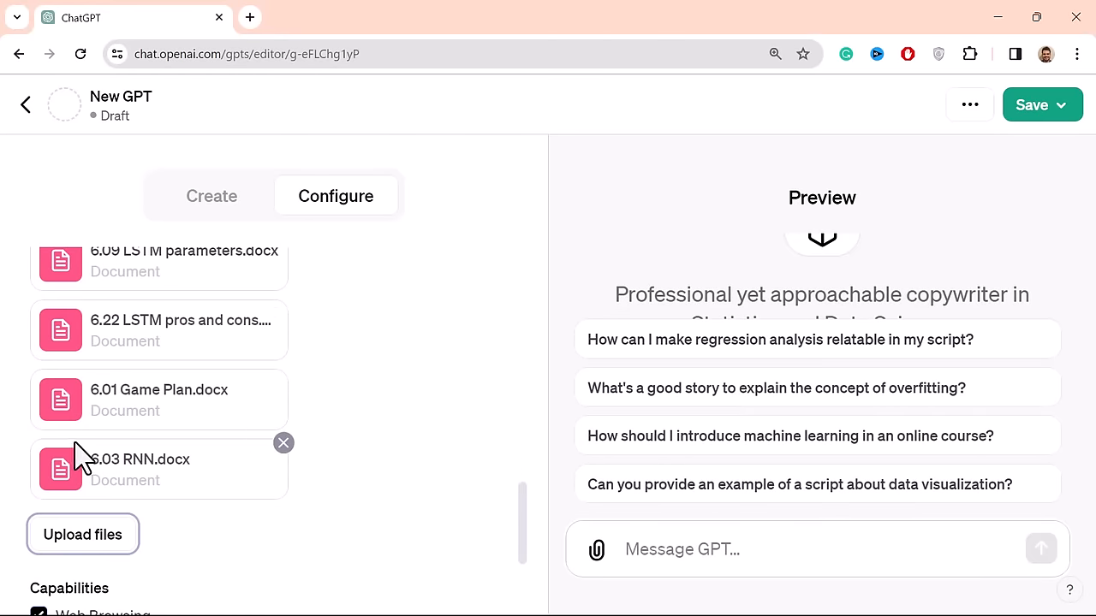
mouse_move(197, 376)
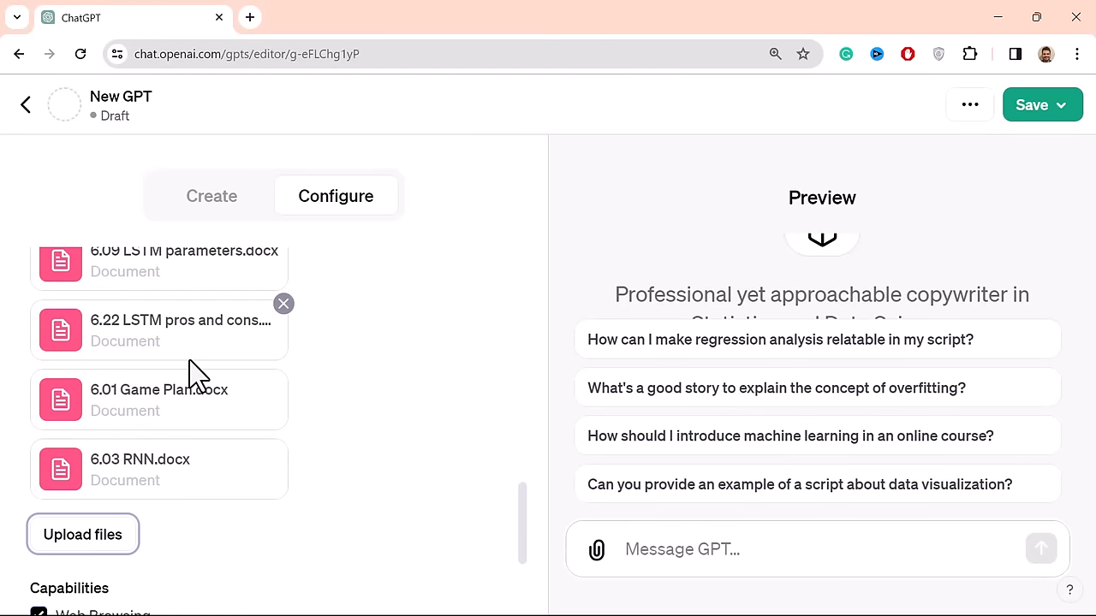
mouse_move(391, 310)
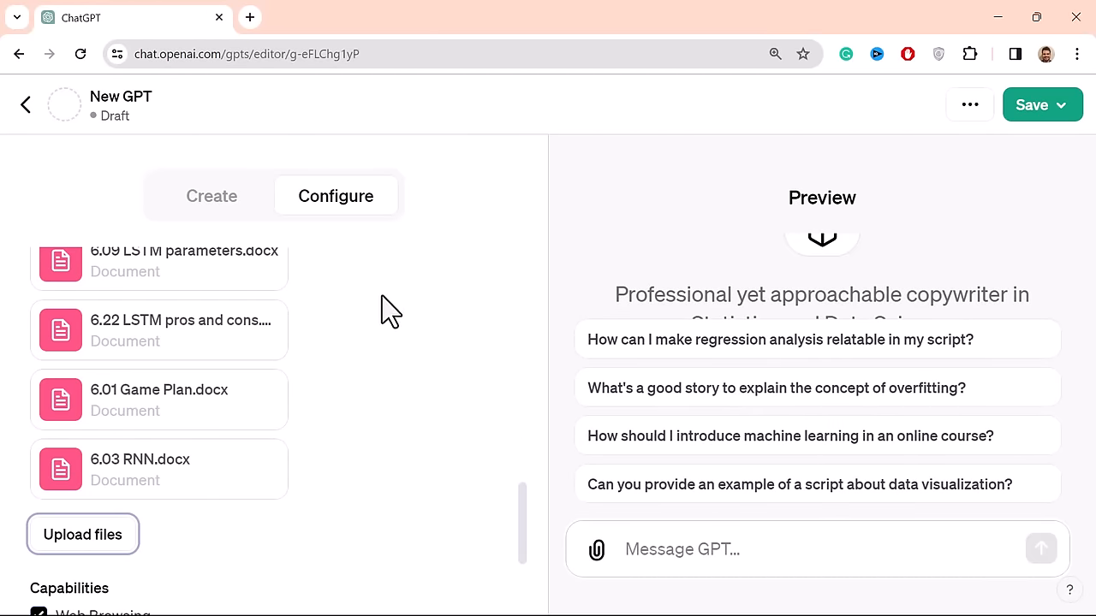
scroll(up, 3)
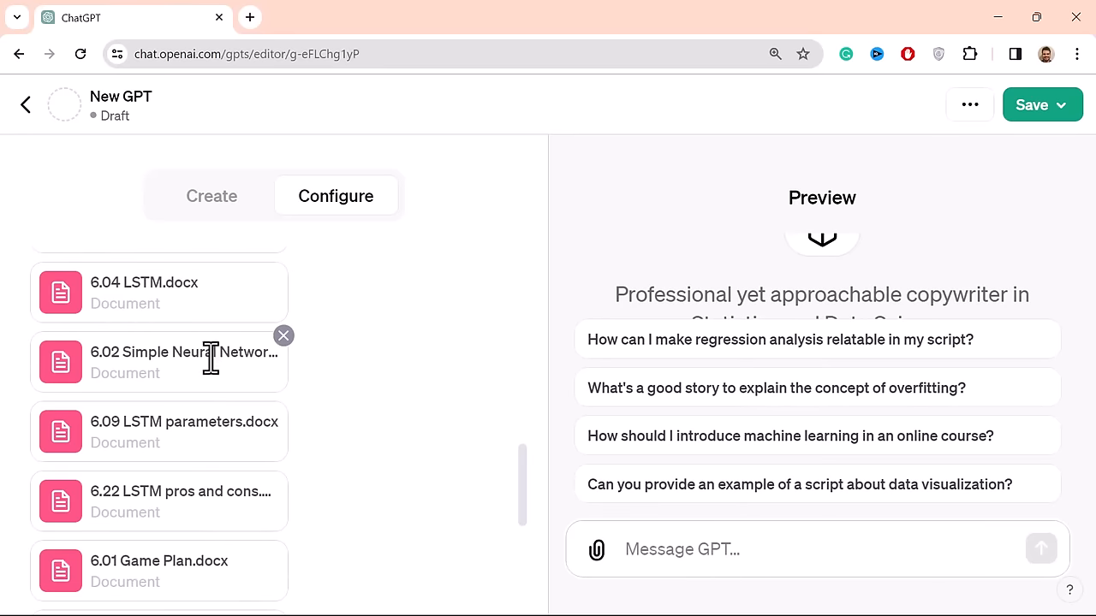
scroll(down, 3)
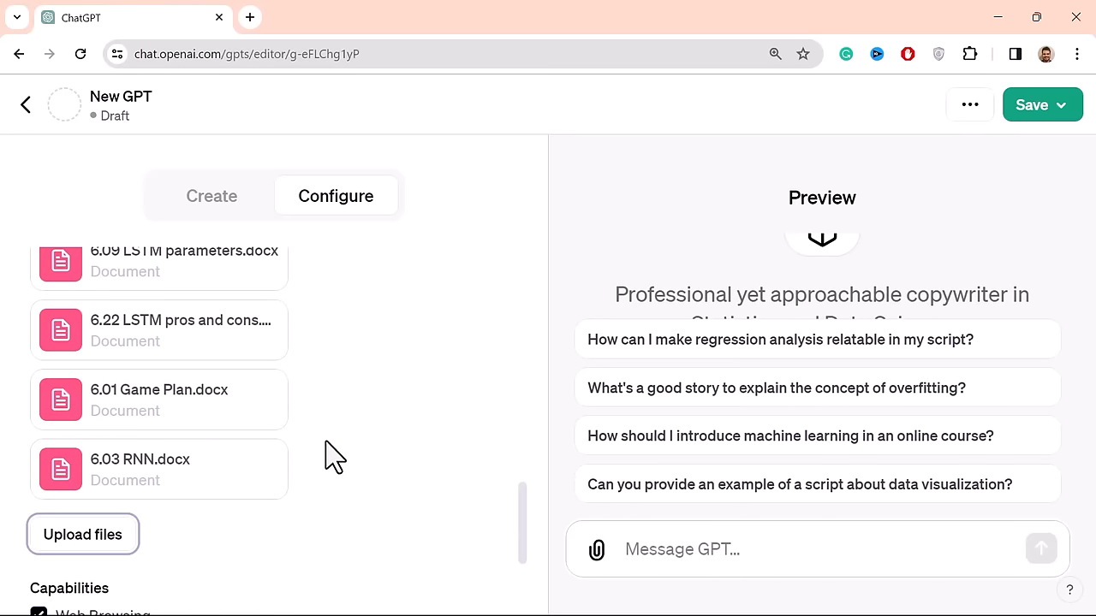
mouse_move(211, 205)
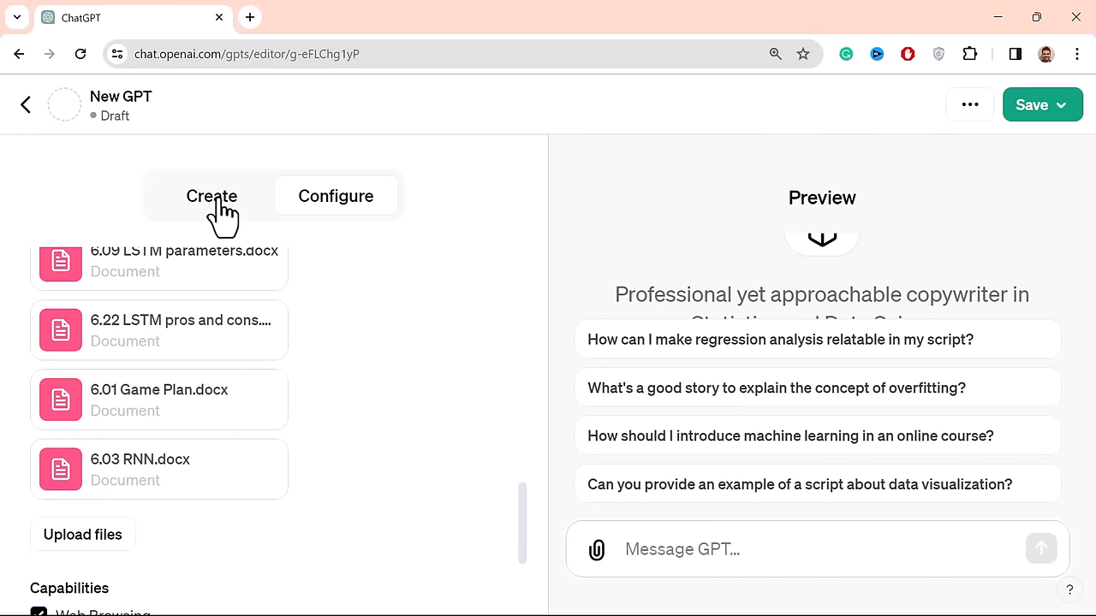
- Ask the builder to analyze the documents' tone, structure and overall way of writing
click(211, 196)
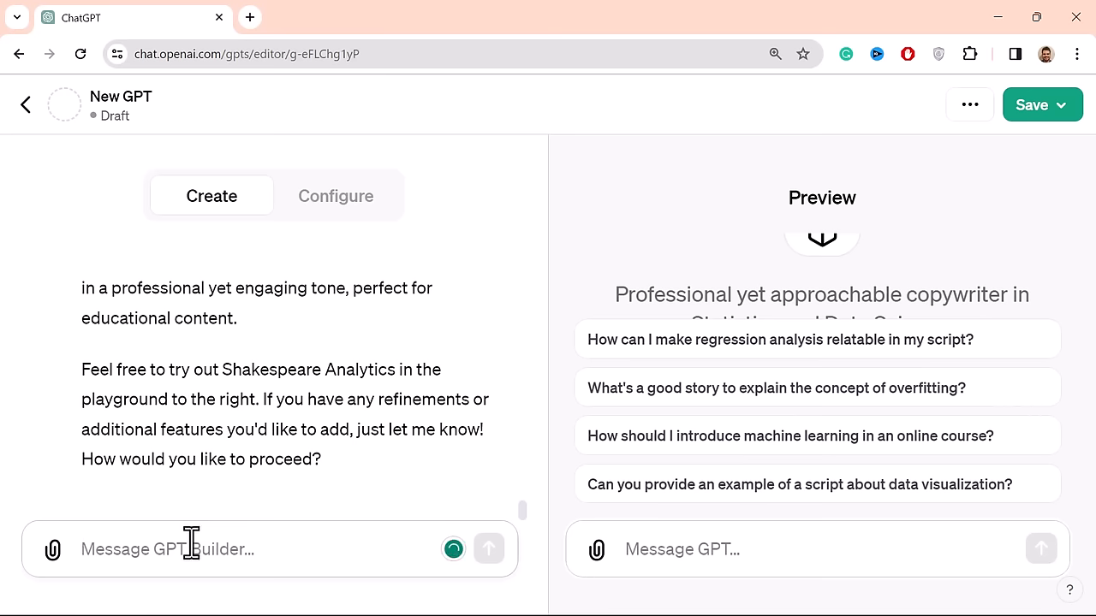
text(Ana)
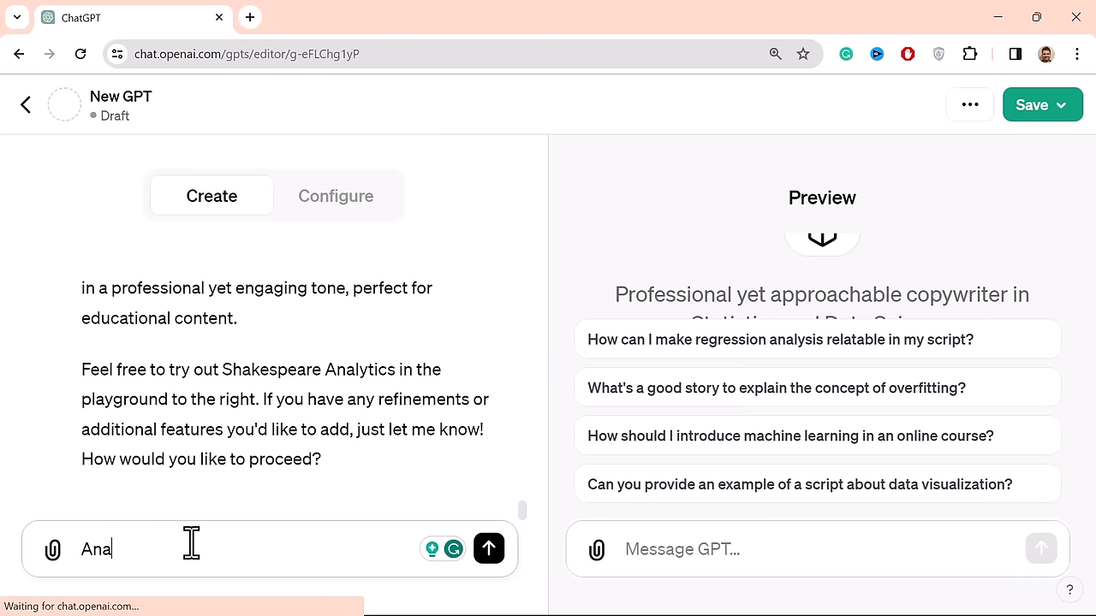
text(ly)
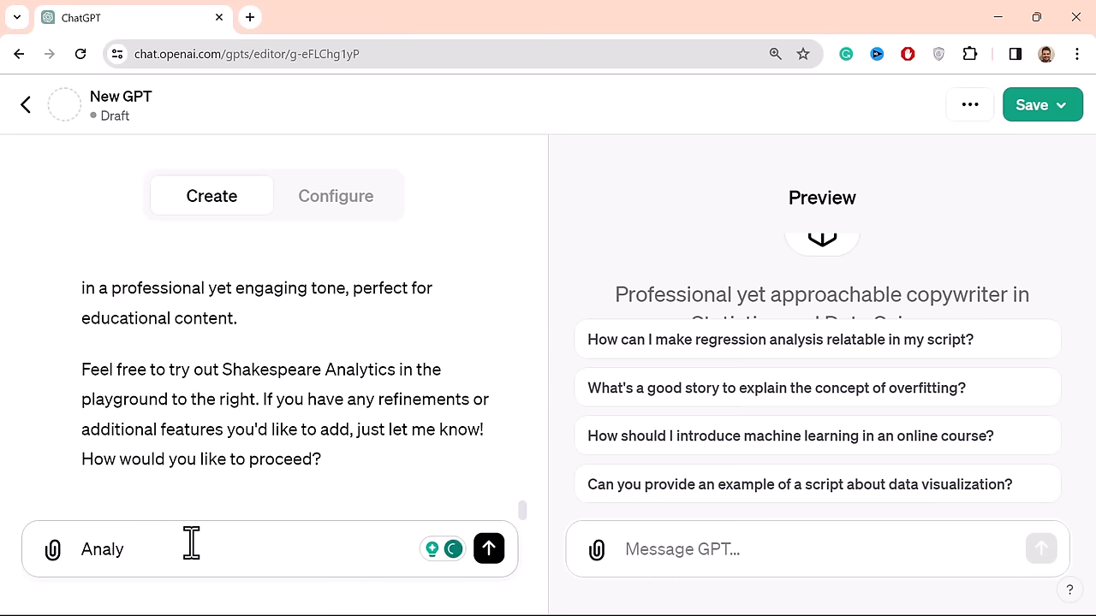
text(ze the documen)
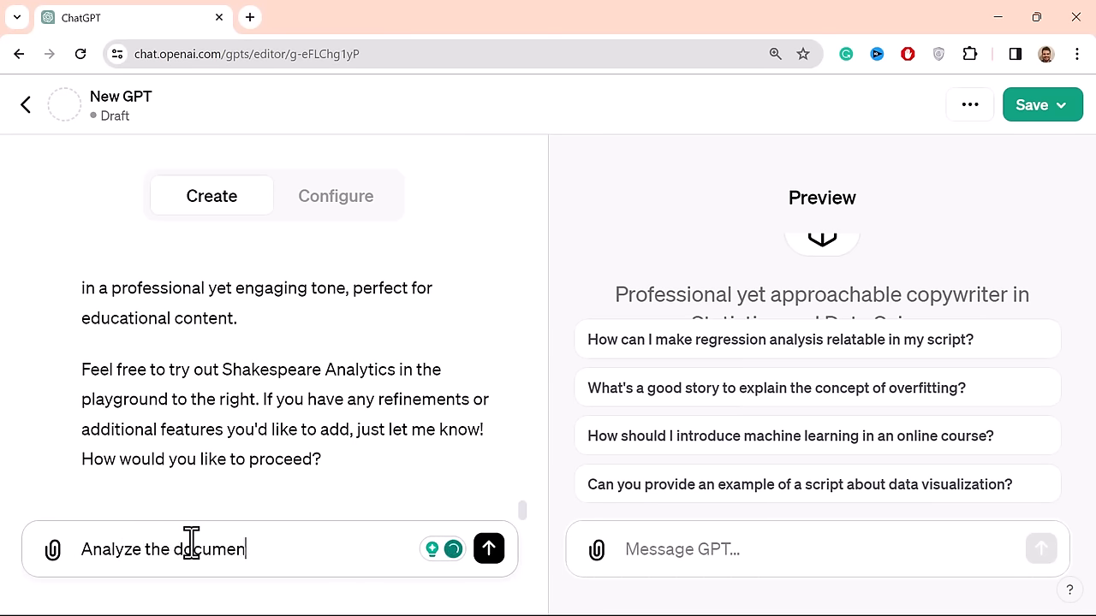
text(ts in terms)
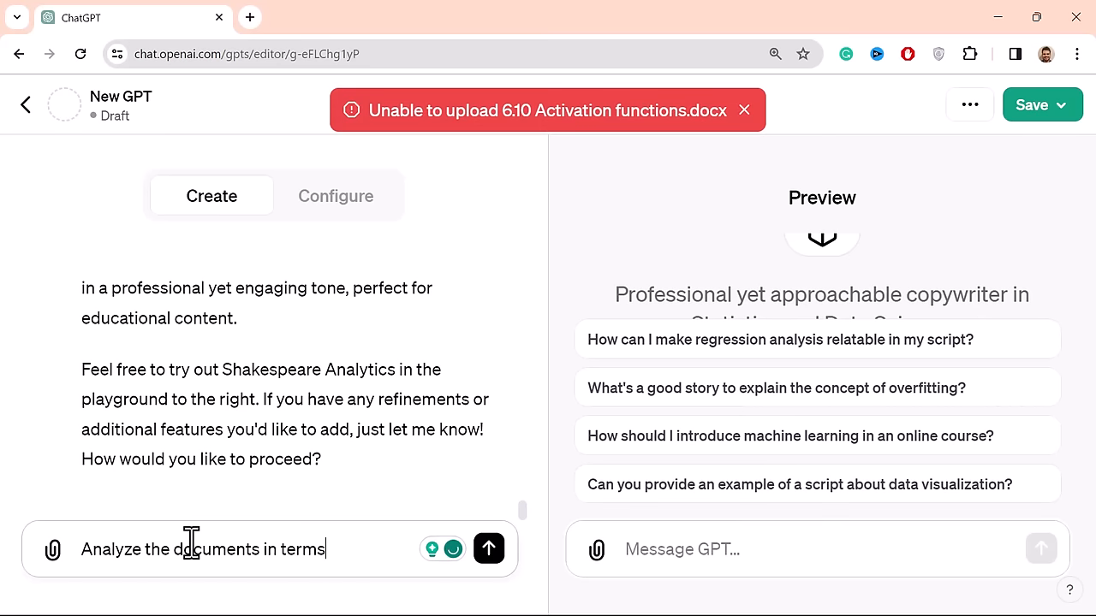
text(tone, fra)
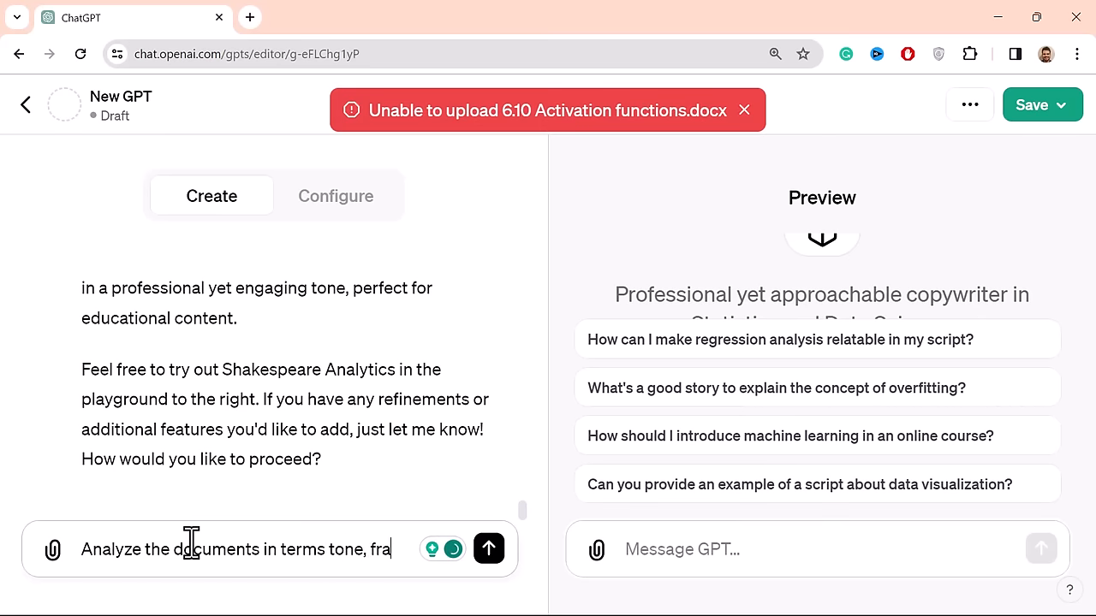
text(structure,)
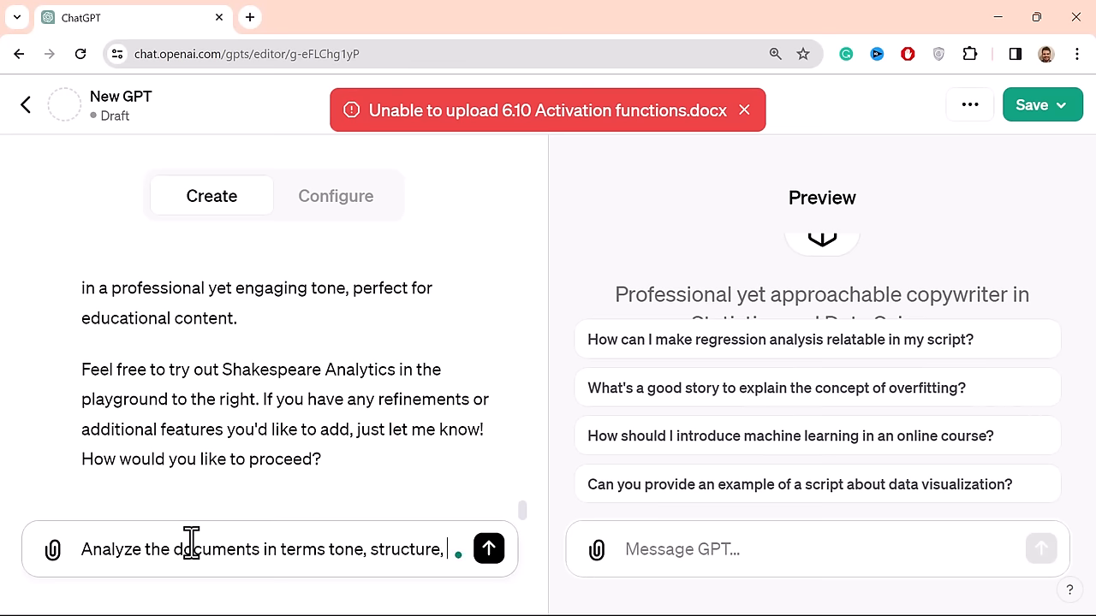
text(and overa)
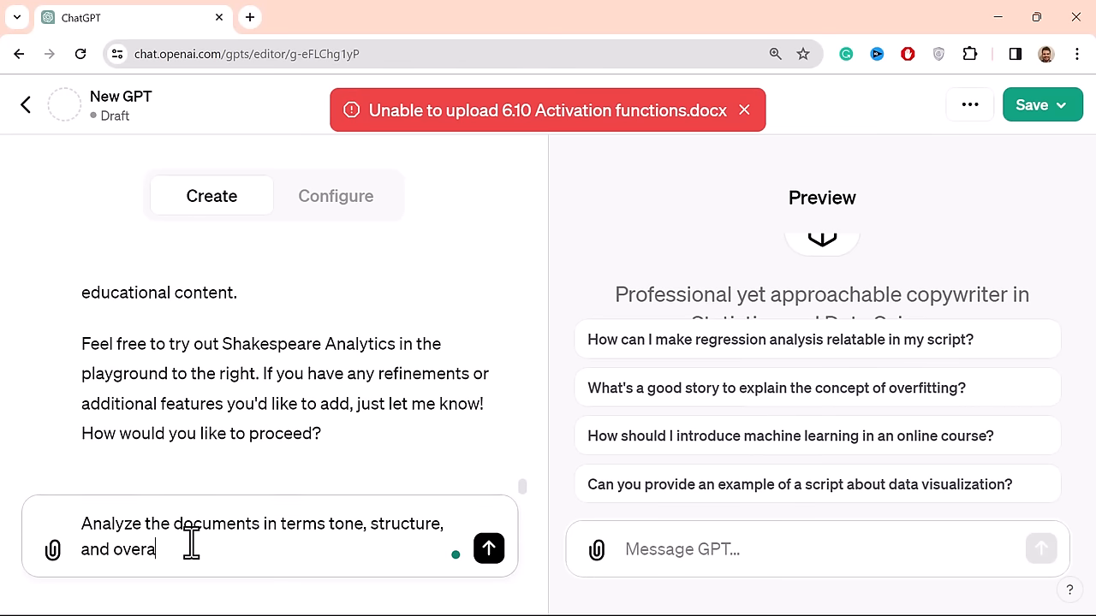
text(ll w o)
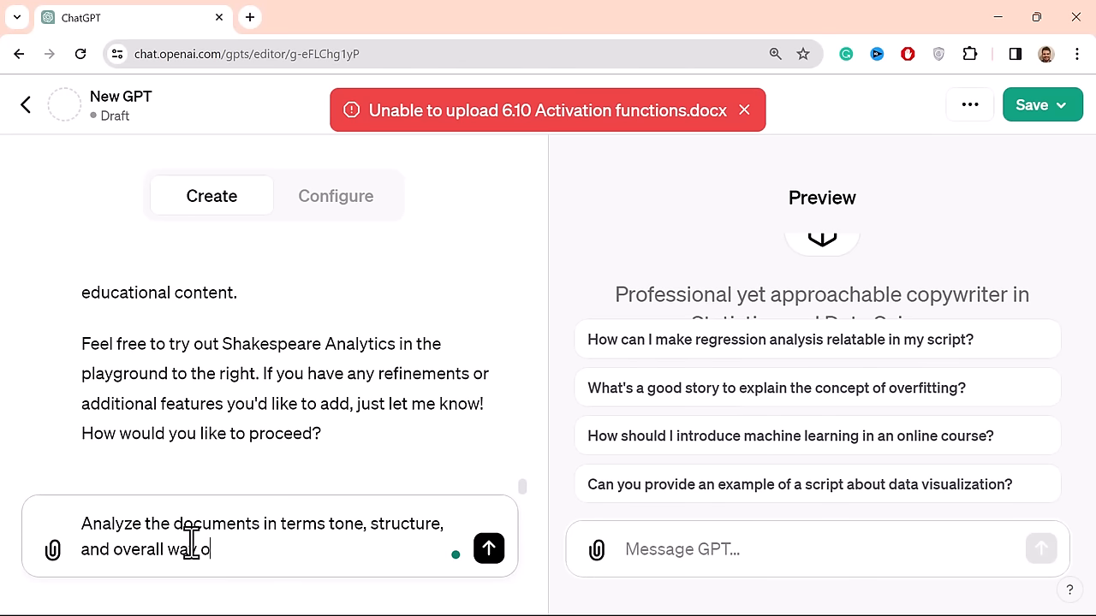
text(of writi)
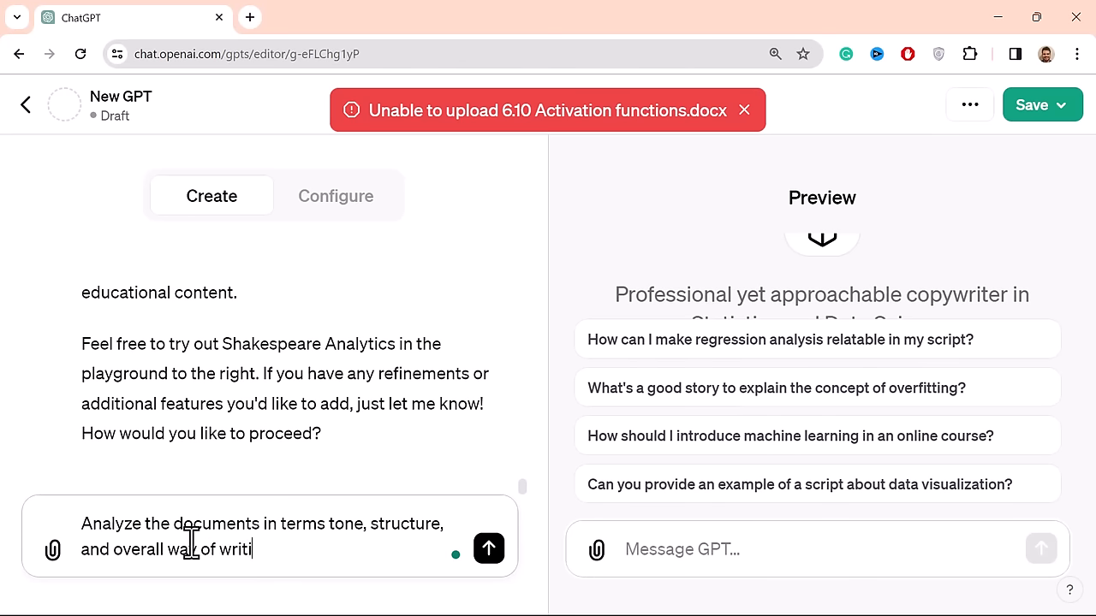
text(ng to incorporate into the)
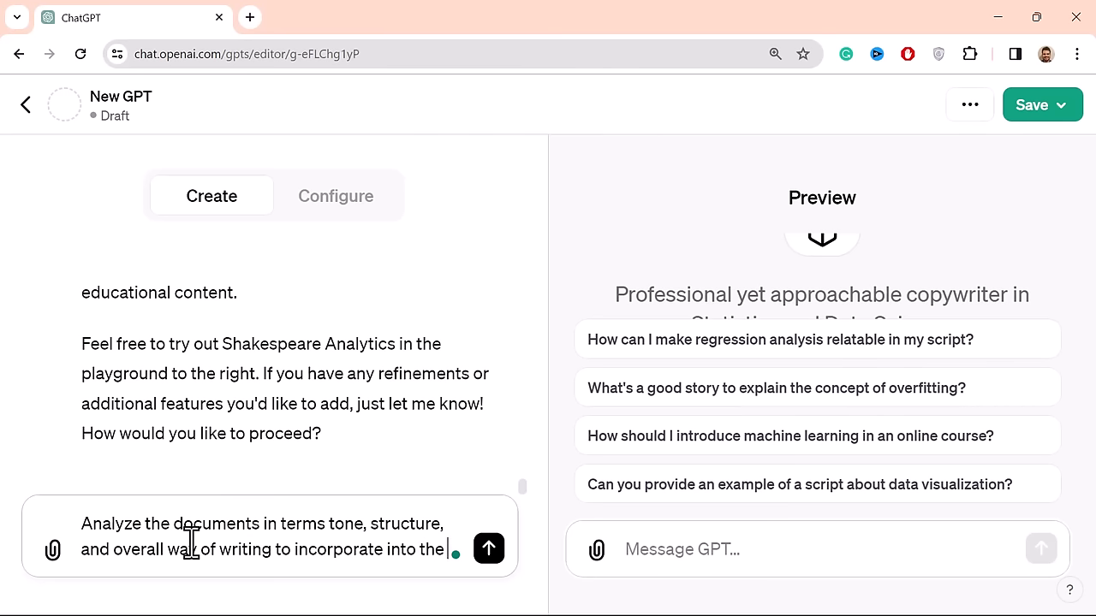
click(488, 549)
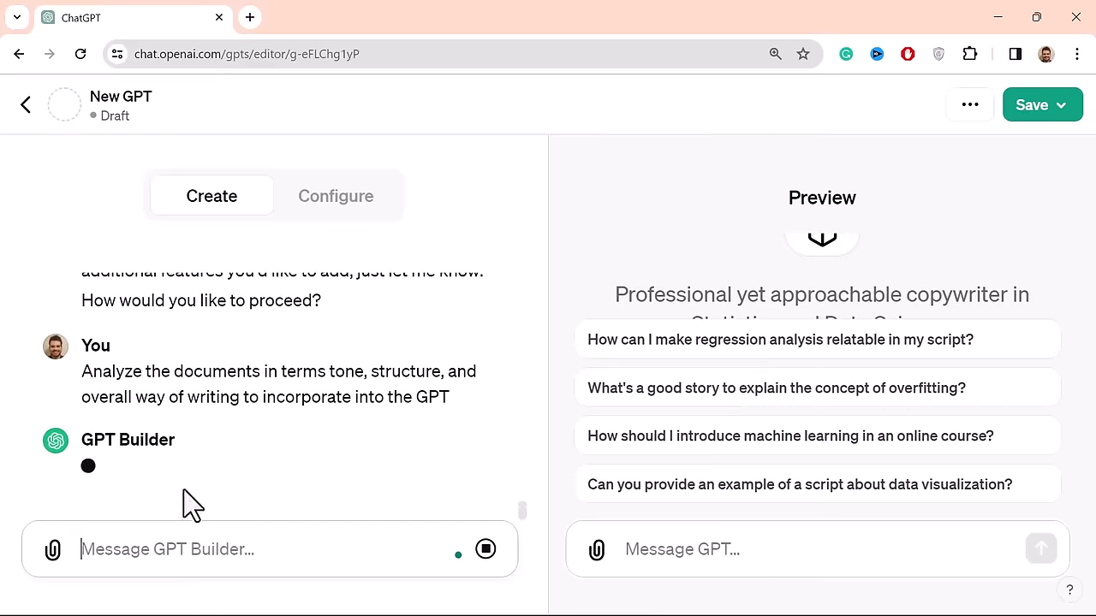
- Re-upload the 6.10 Activation functions document into the Knowledge files
click(335, 195)
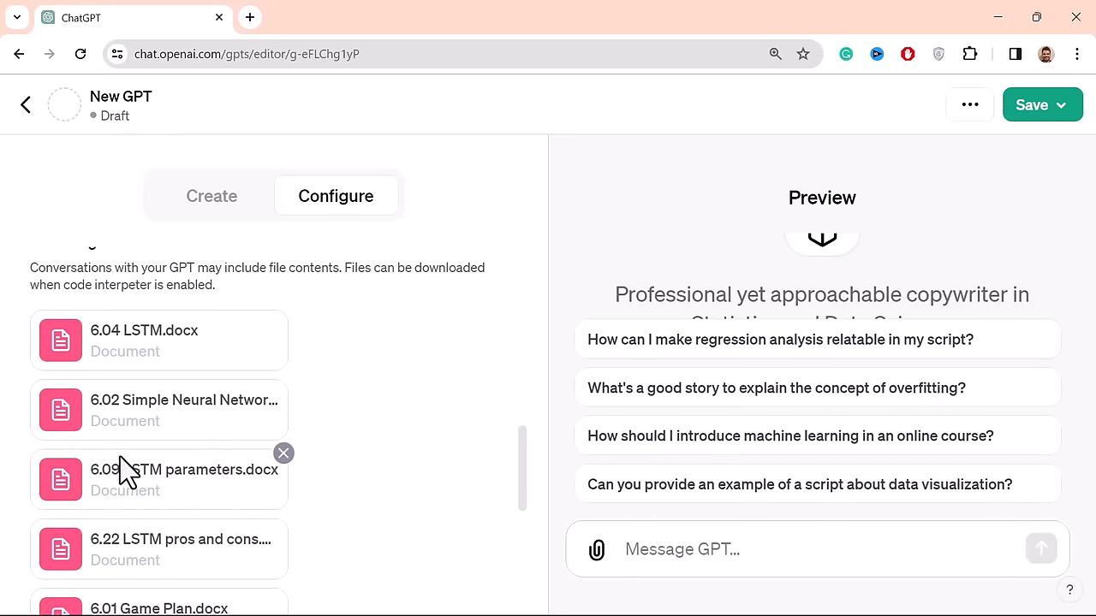
mouse_move(115, 428)
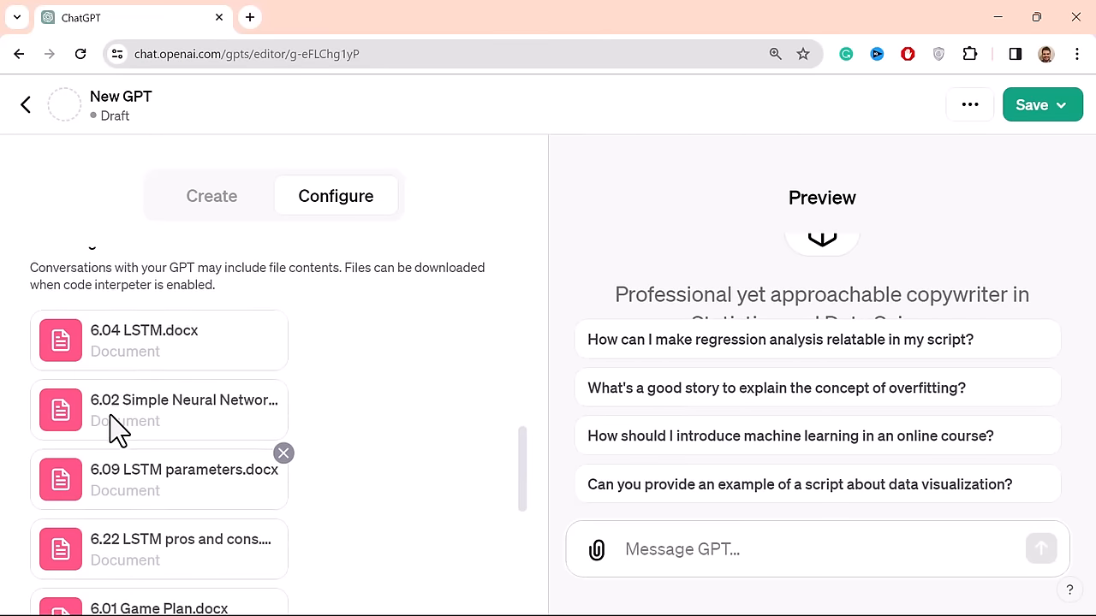
scroll(down, 3)
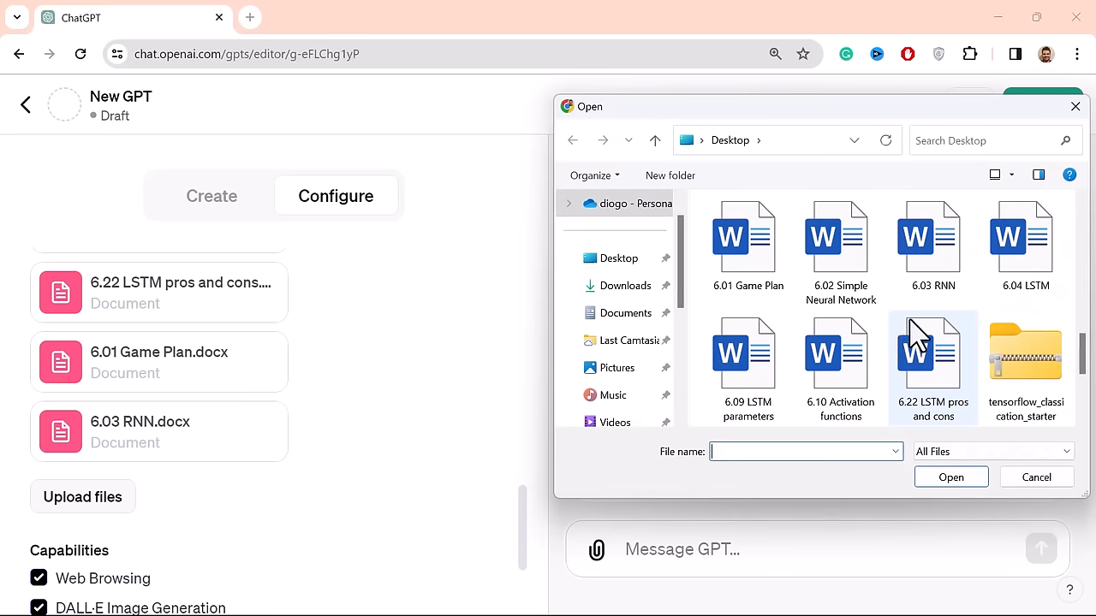
click(840, 354)
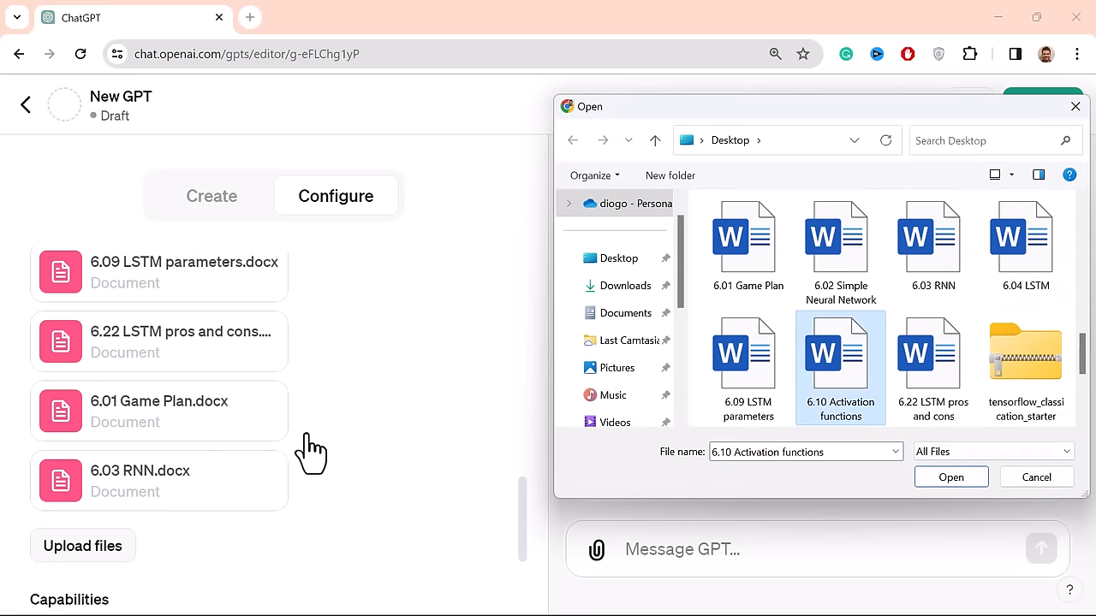
scroll(down, 3)
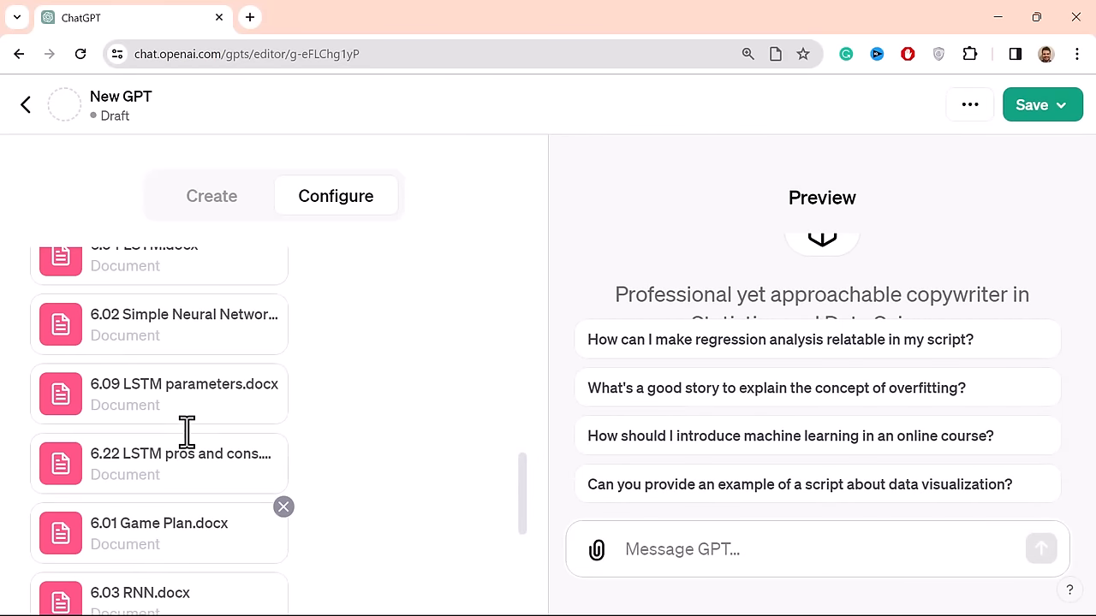
scroll(up, 3)
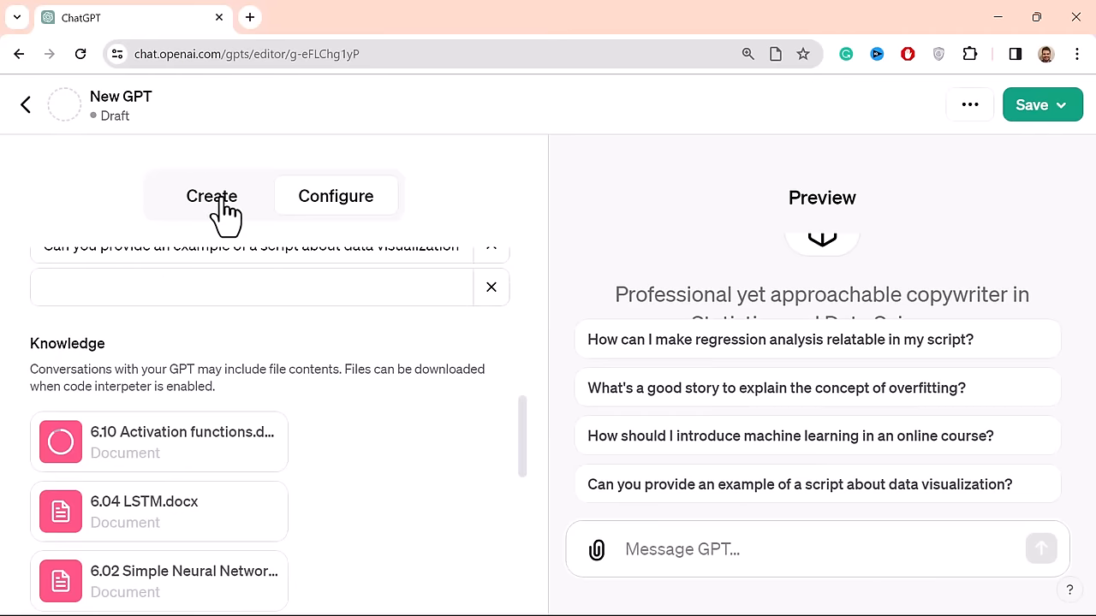
- Follow the builder's reply listing the six documents read, 6.04 LSTM through 6.03 RNN
click(211, 196)
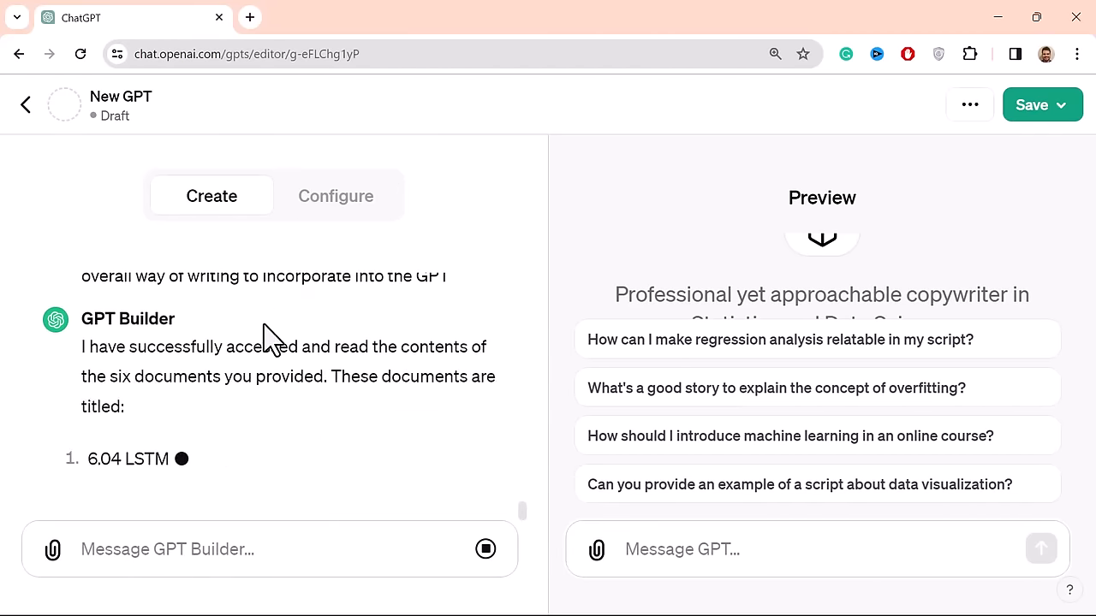
scroll(down, 3)
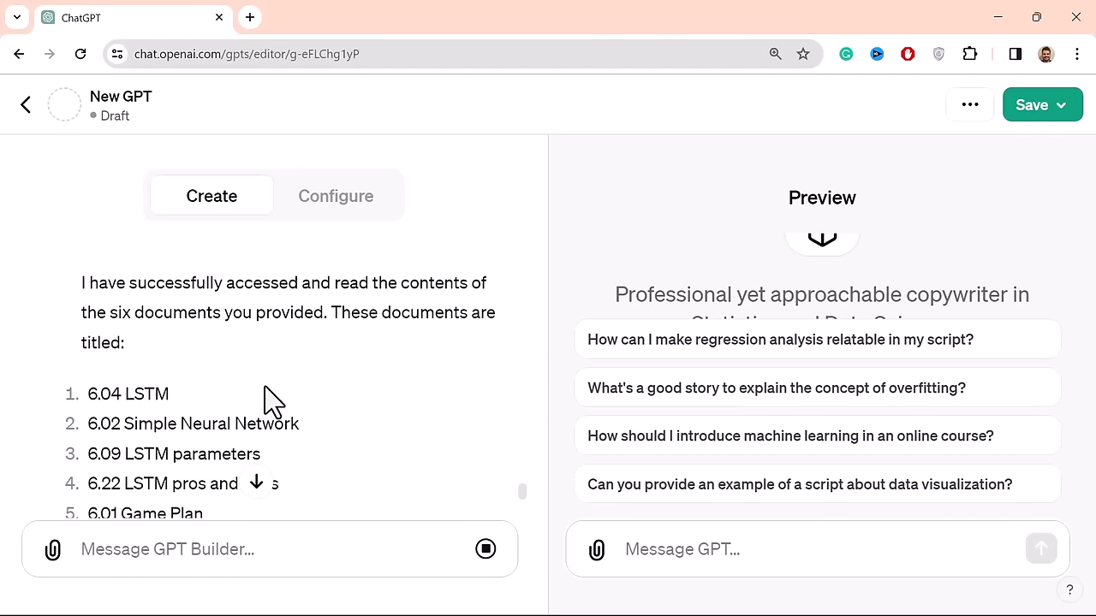
mouse_move(223, 304)
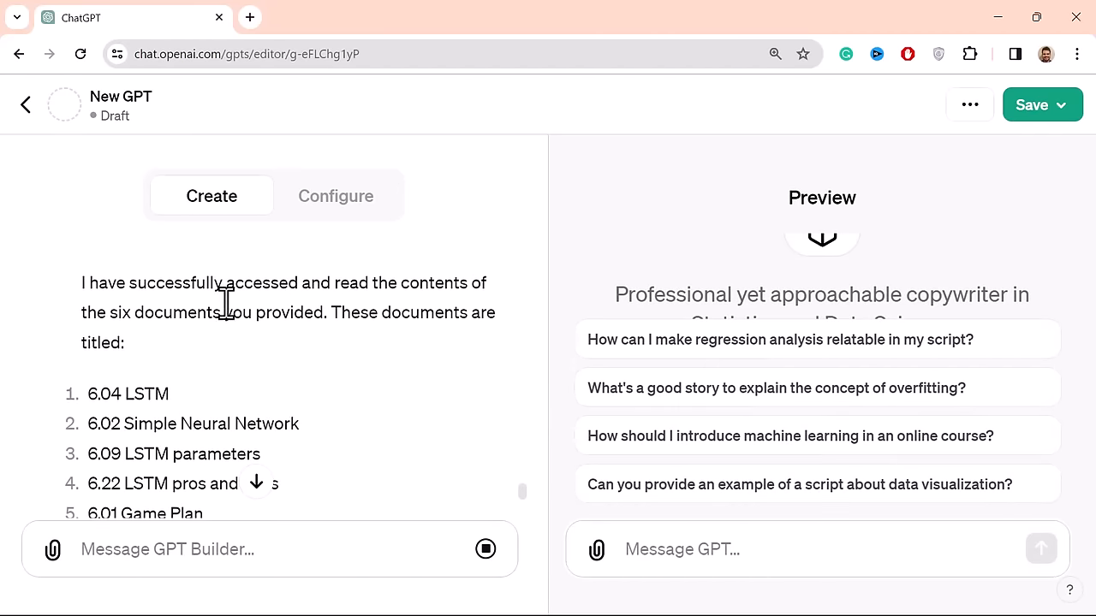
mouse_move(176, 325)
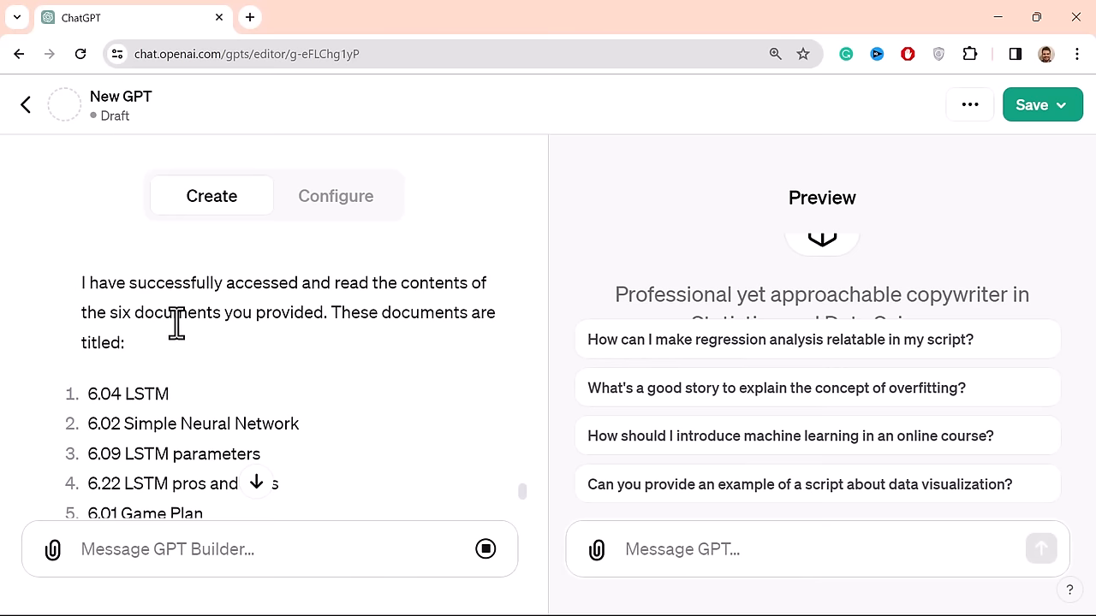
mouse_move(306, 343)
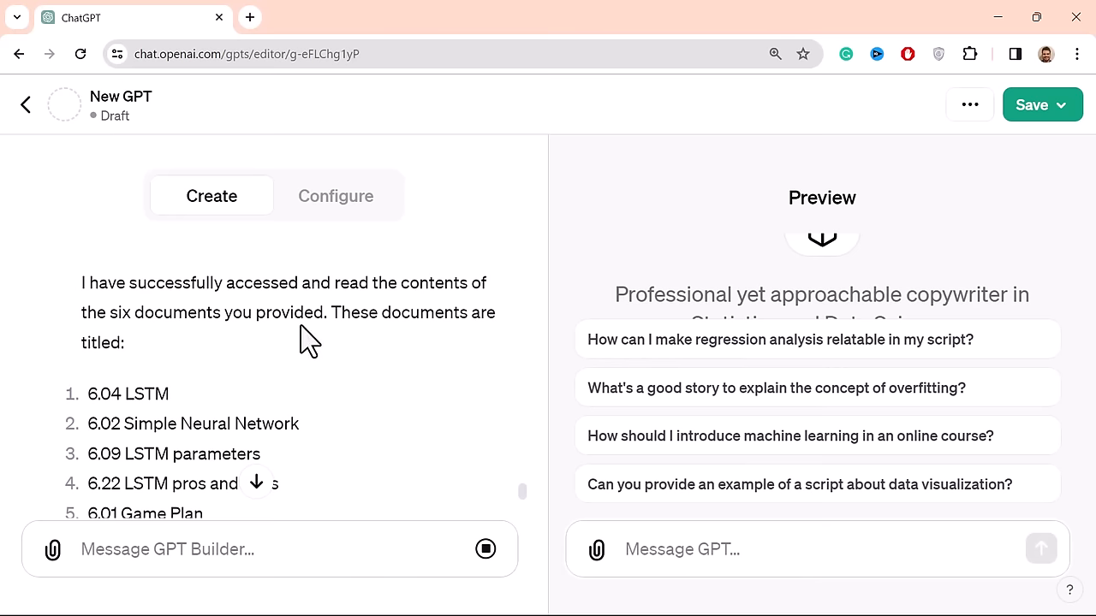
mouse_move(252, 323)
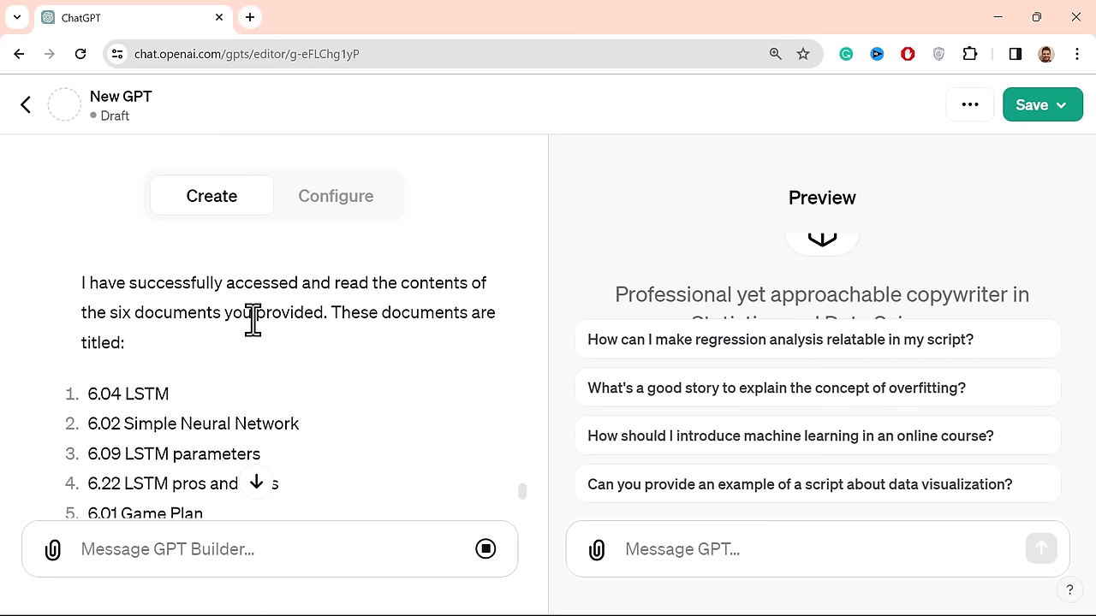
scroll(down, 3)
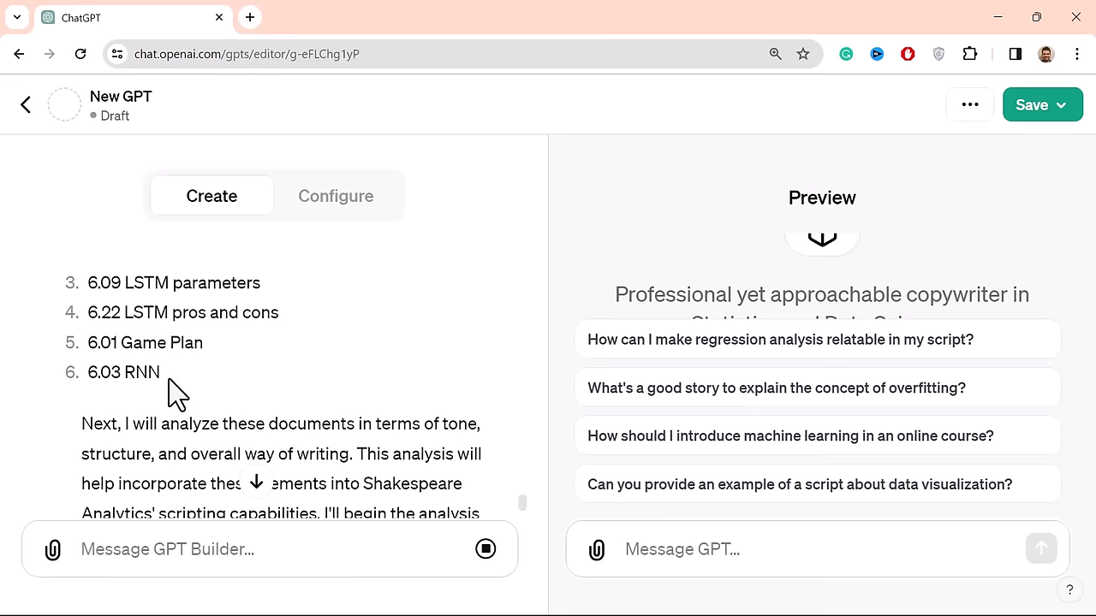
scroll(down, 3)
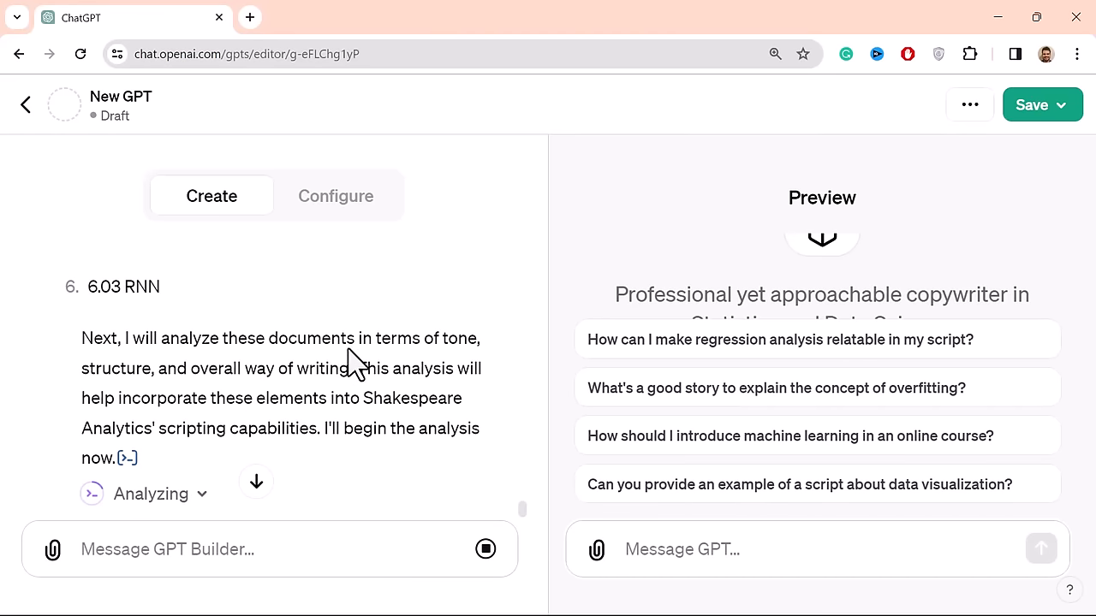
mouse_move(366, 338)
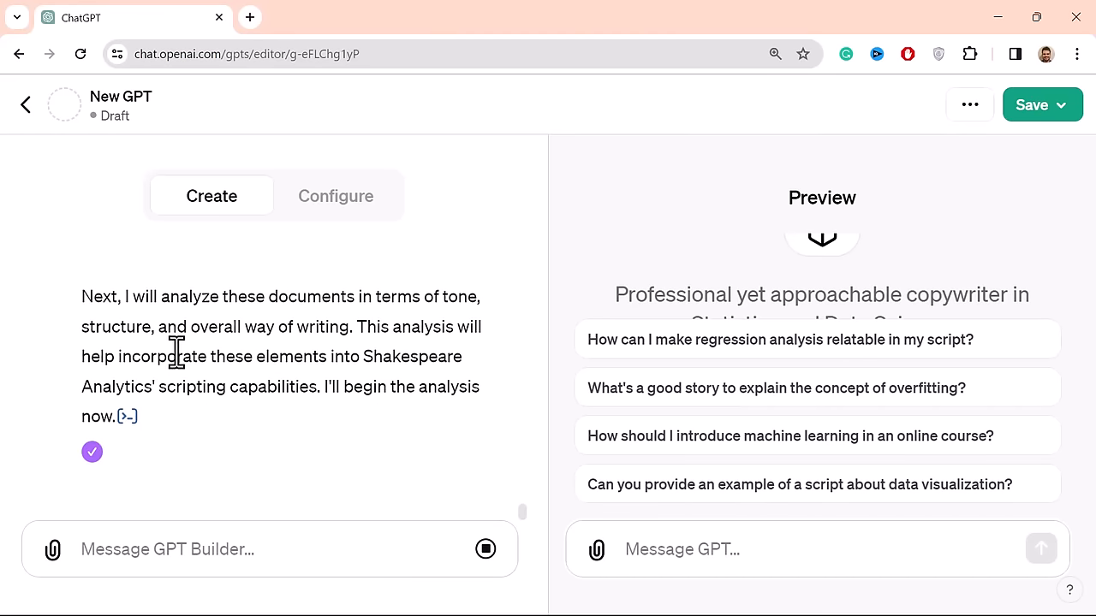
mouse_move(389, 377)
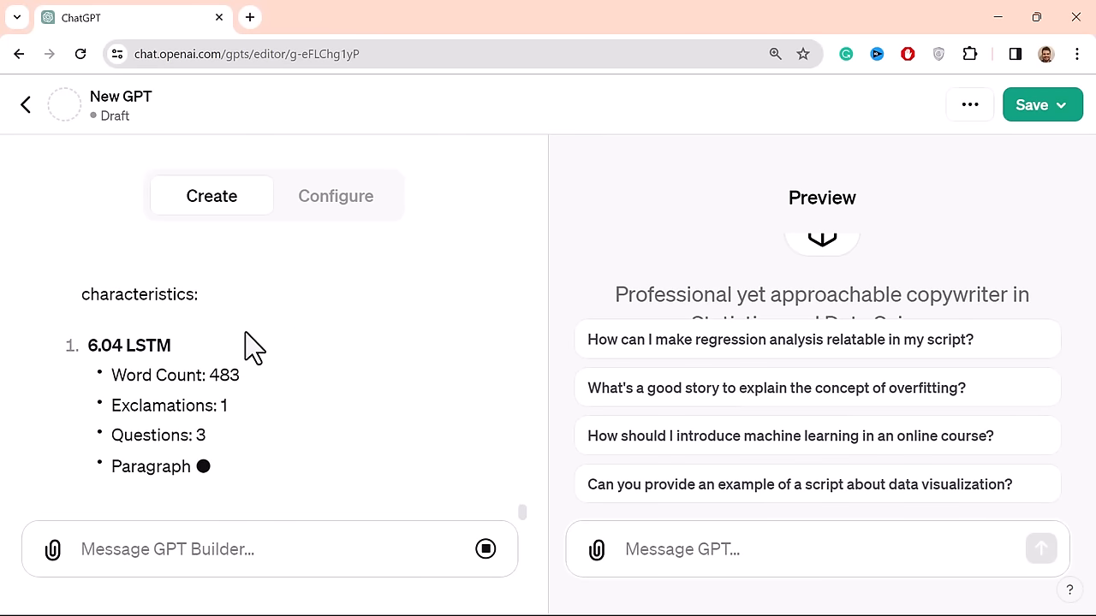
- Review each document's word count, exclamations, questions, paragraphs and average sentence length
scroll(up, 3)
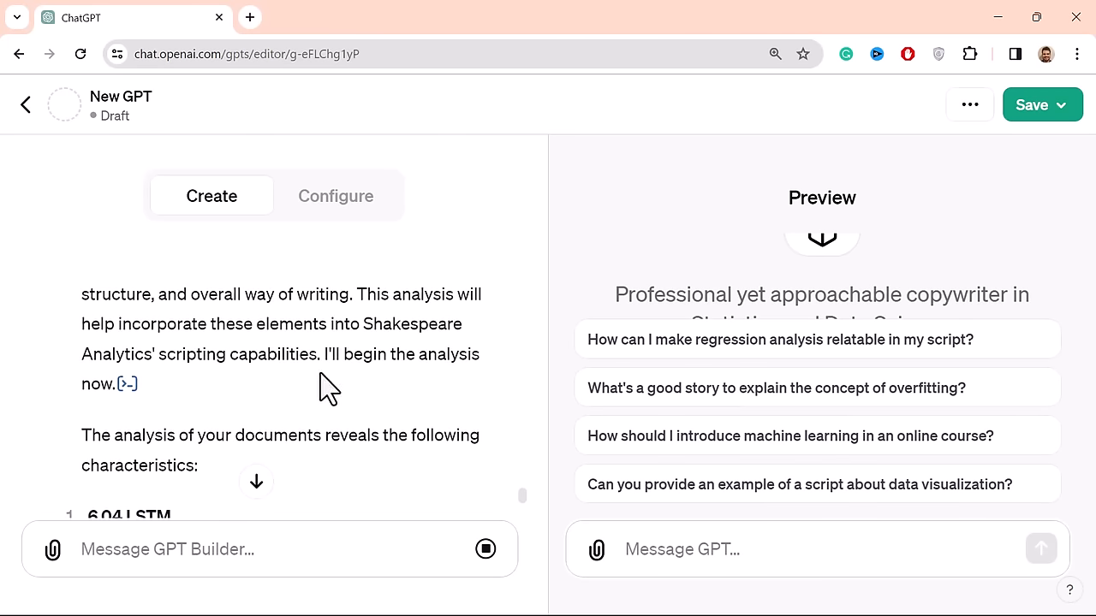
scroll(down, 3)
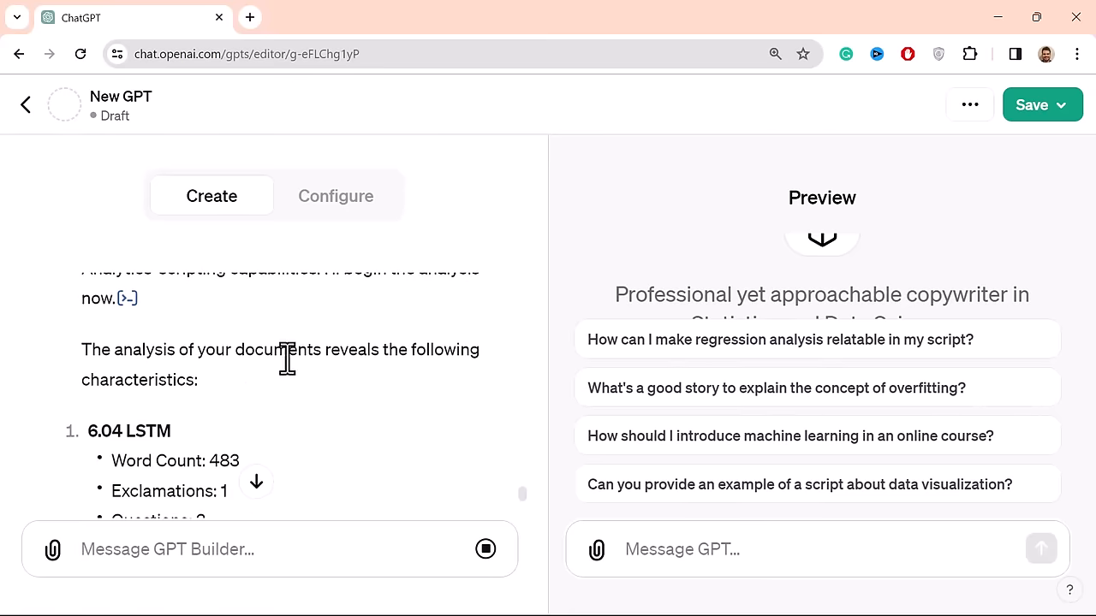
scroll(down, 3)
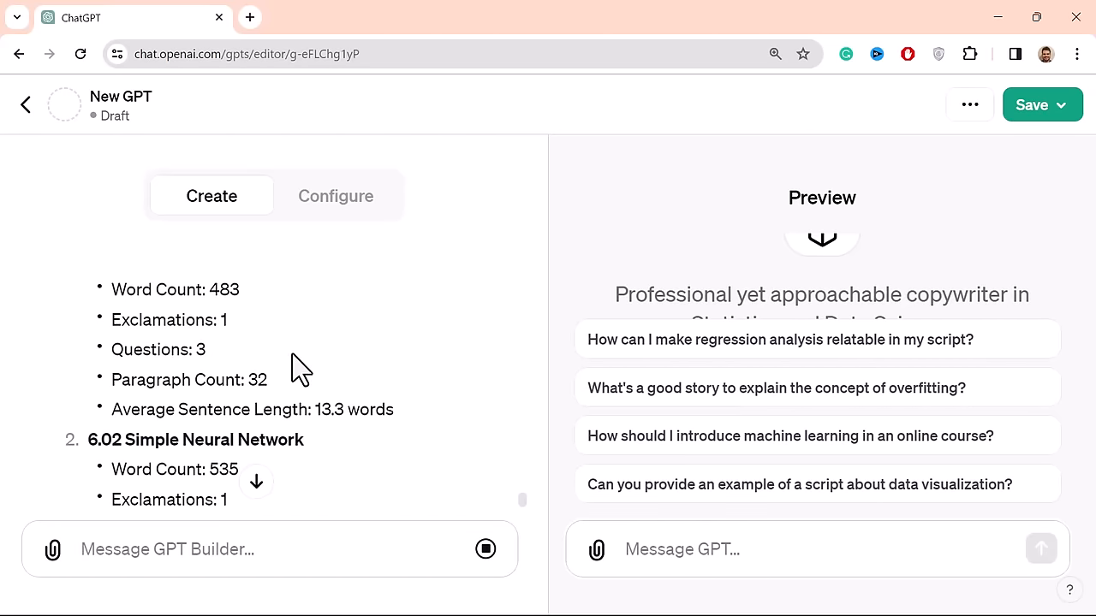
scroll(up, 3)
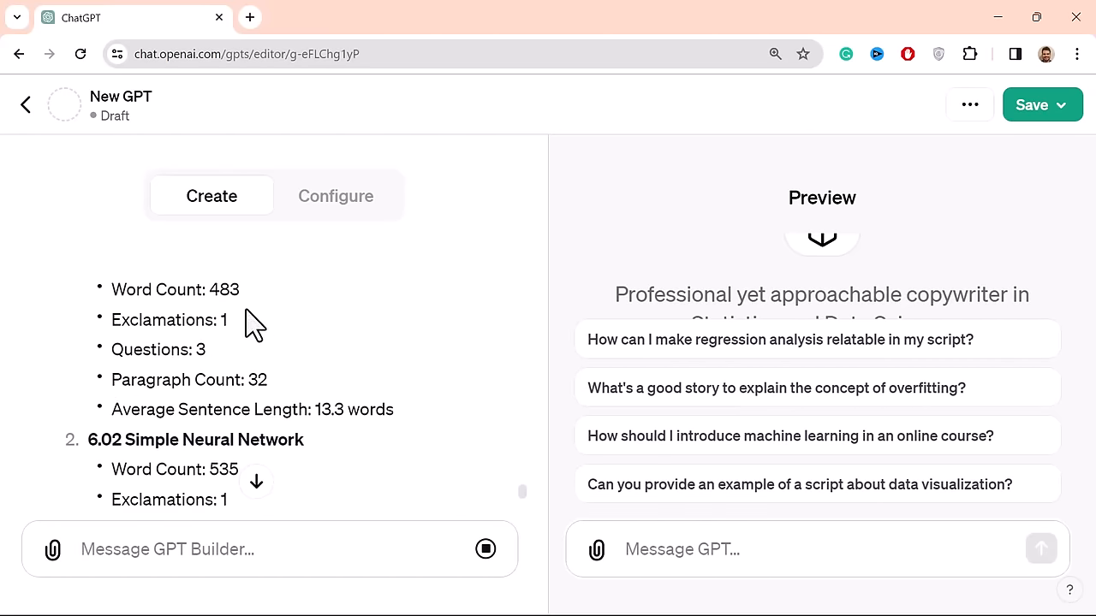
mouse_move(373, 411)
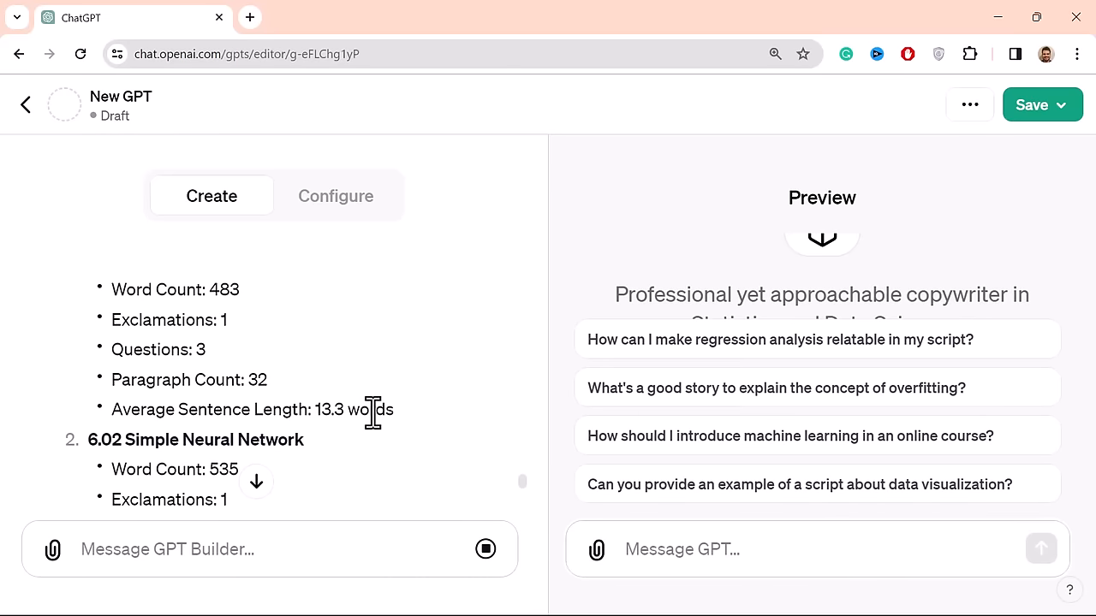
scroll(down, 3)
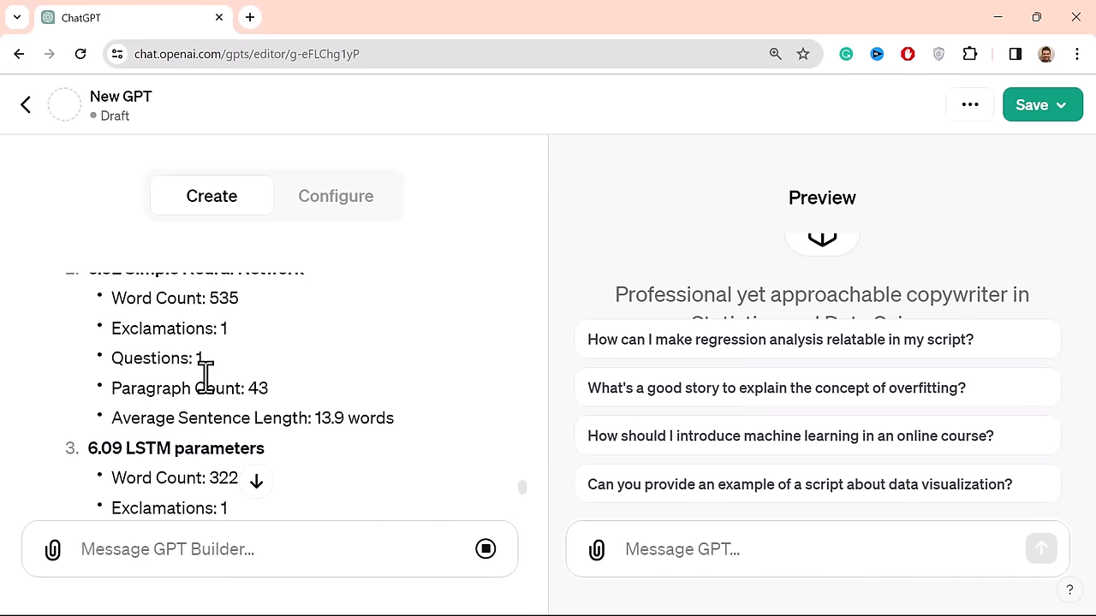
scroll(down, 3)
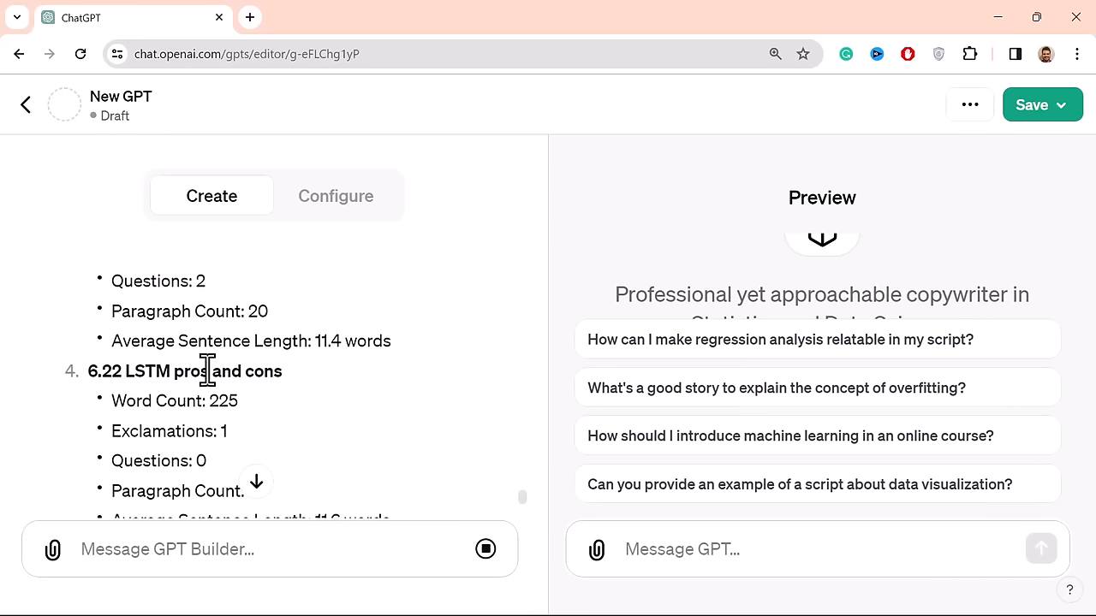
scroll(down, 3)
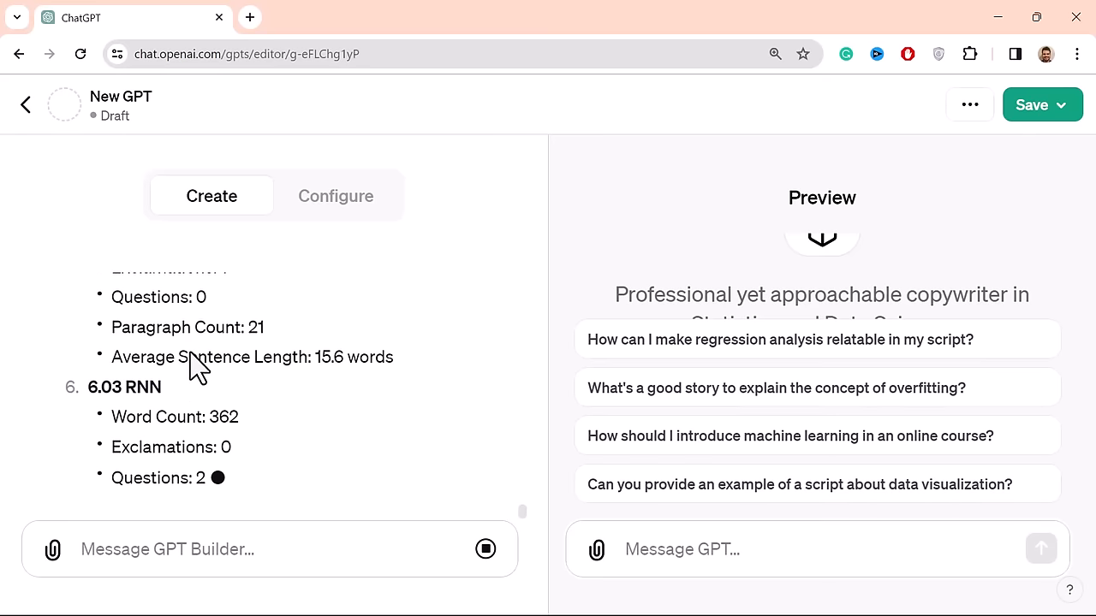
scroll(down, 3)
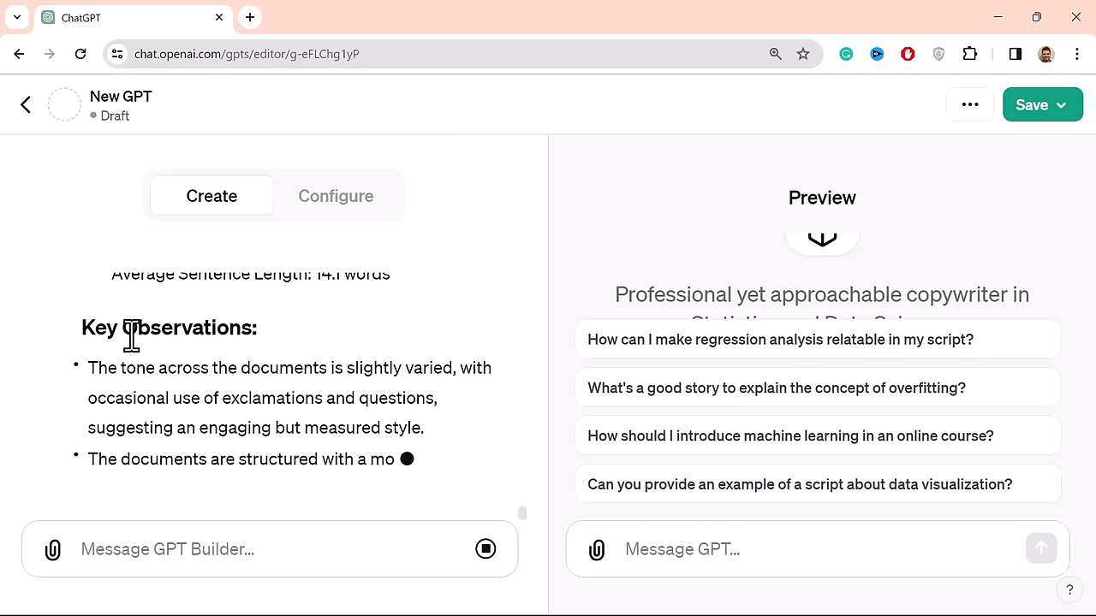
- Read the Key Observations on tone and structure until the builder asks about adjustments
scroll(up, 3)
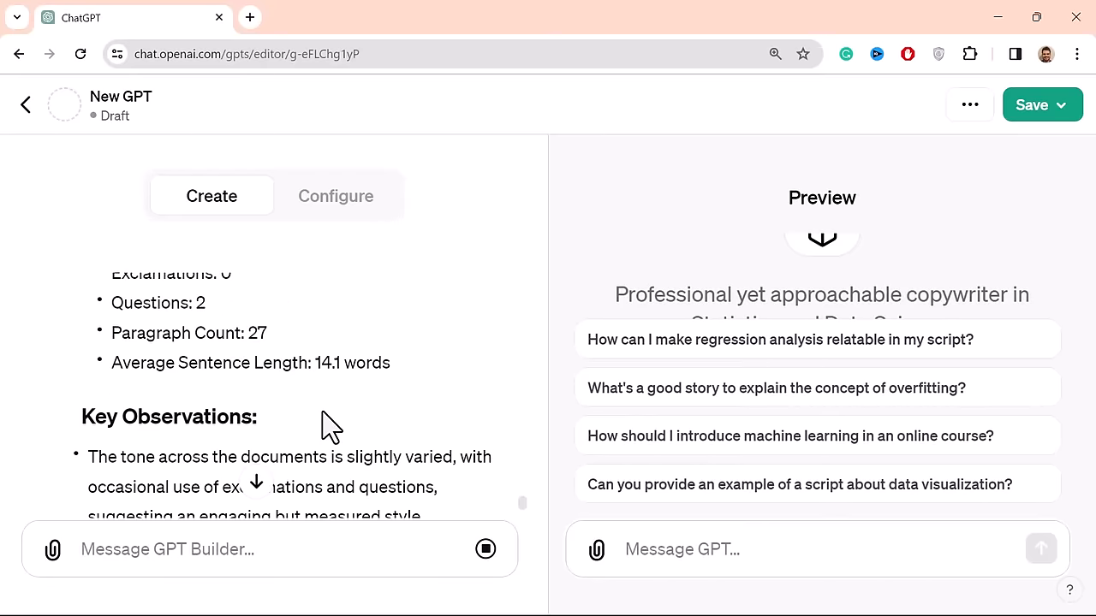
mouse_move(319, 406)
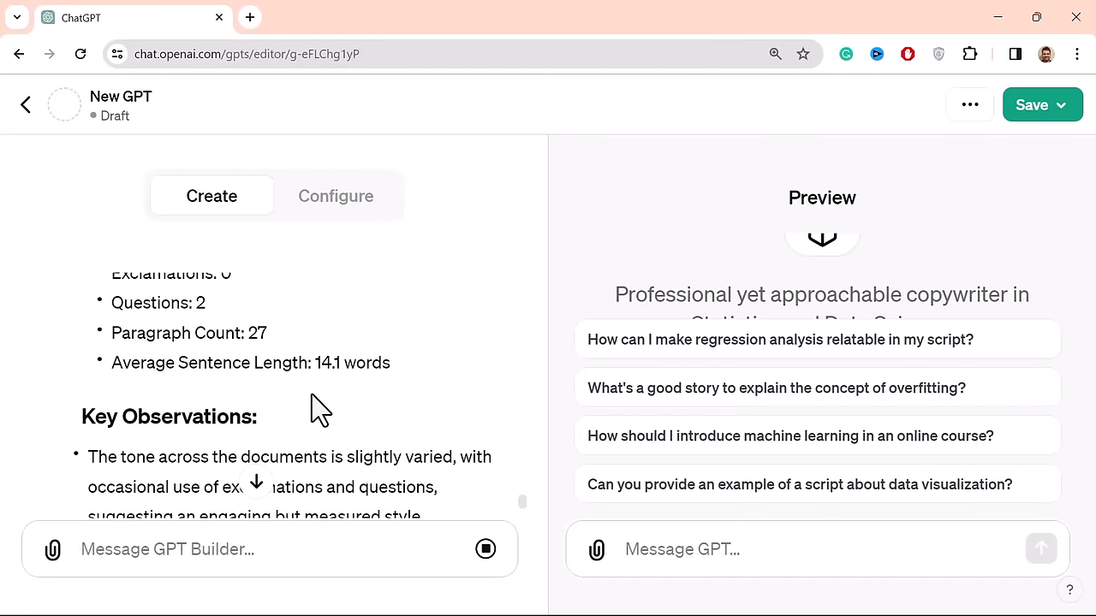
scroll(down, 3)
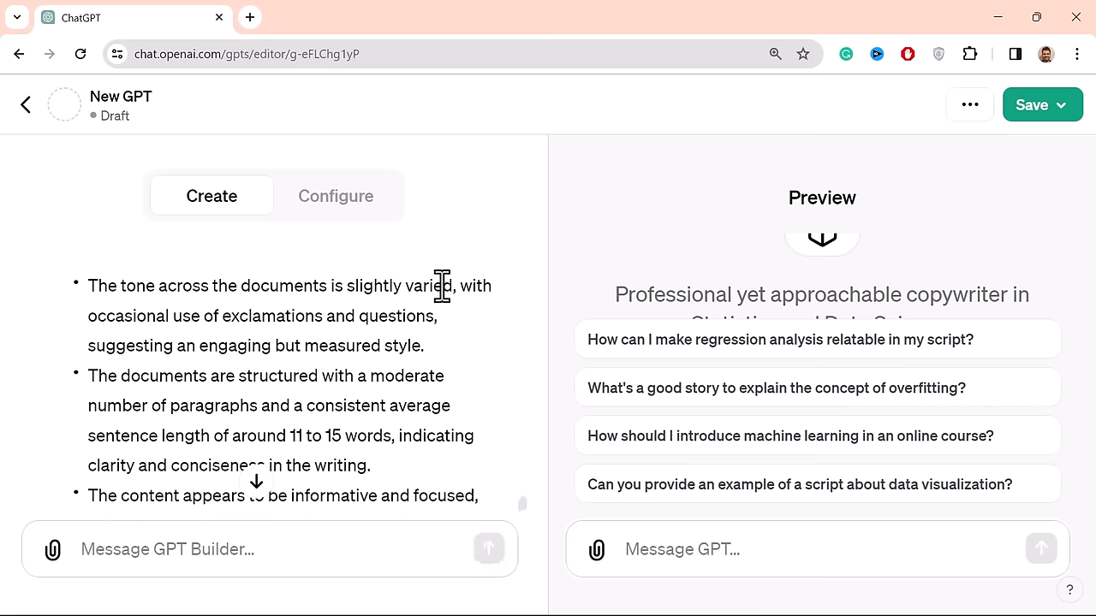
mouse_move(325, 315)
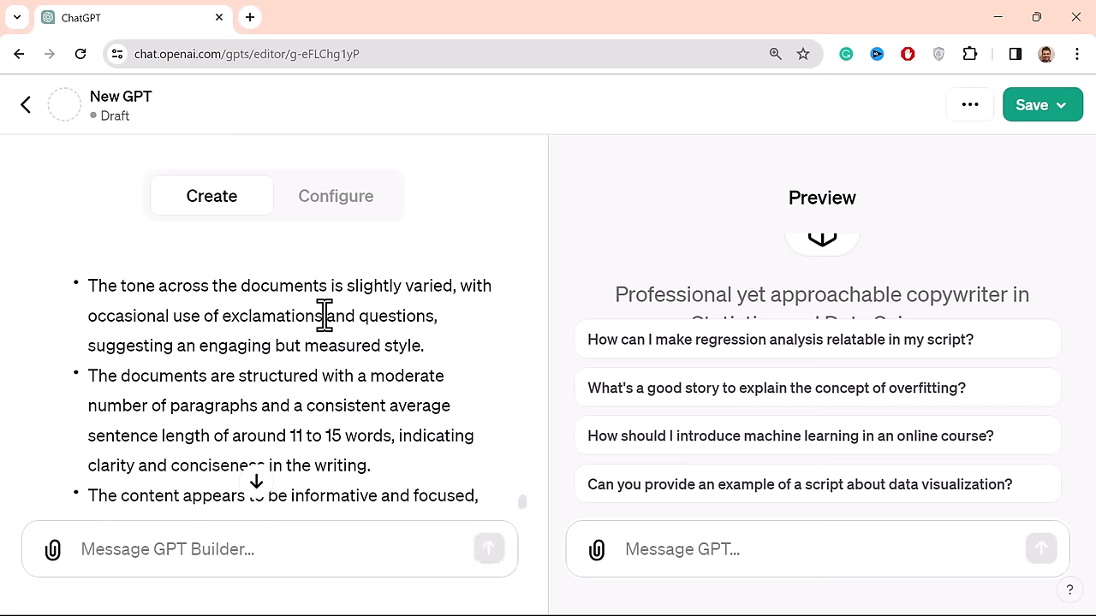
mouse_move(94, 356)
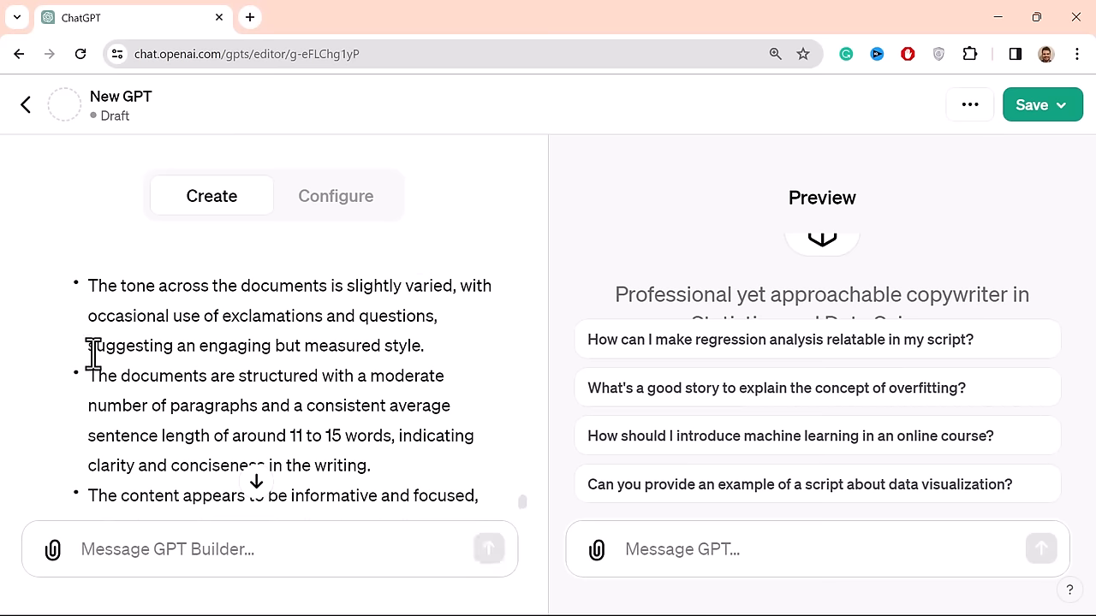
mouse_move(441, 373)
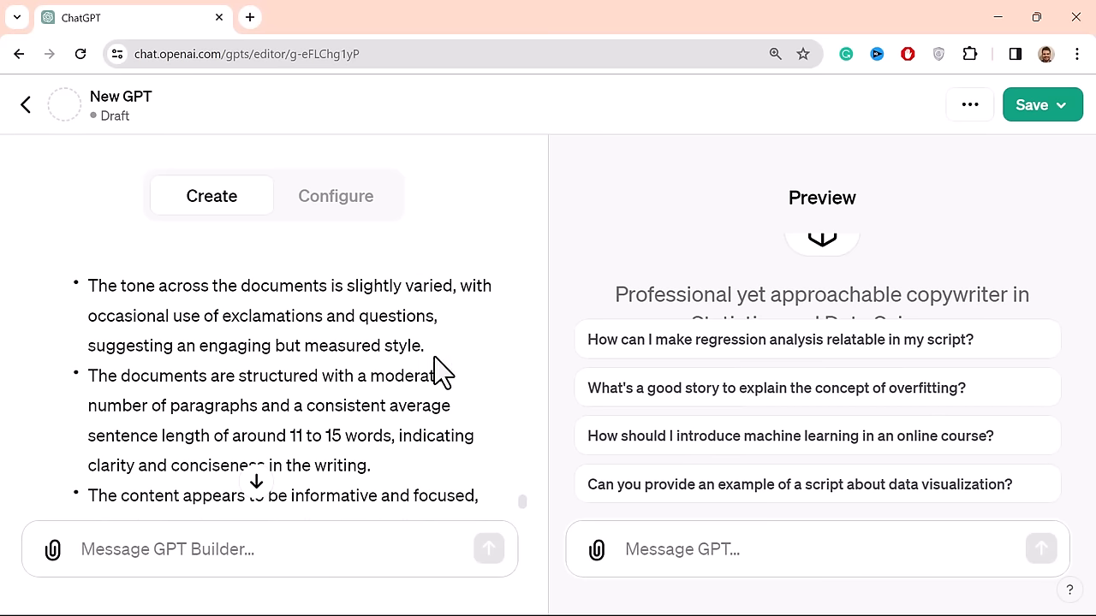
scroll(down, 3)
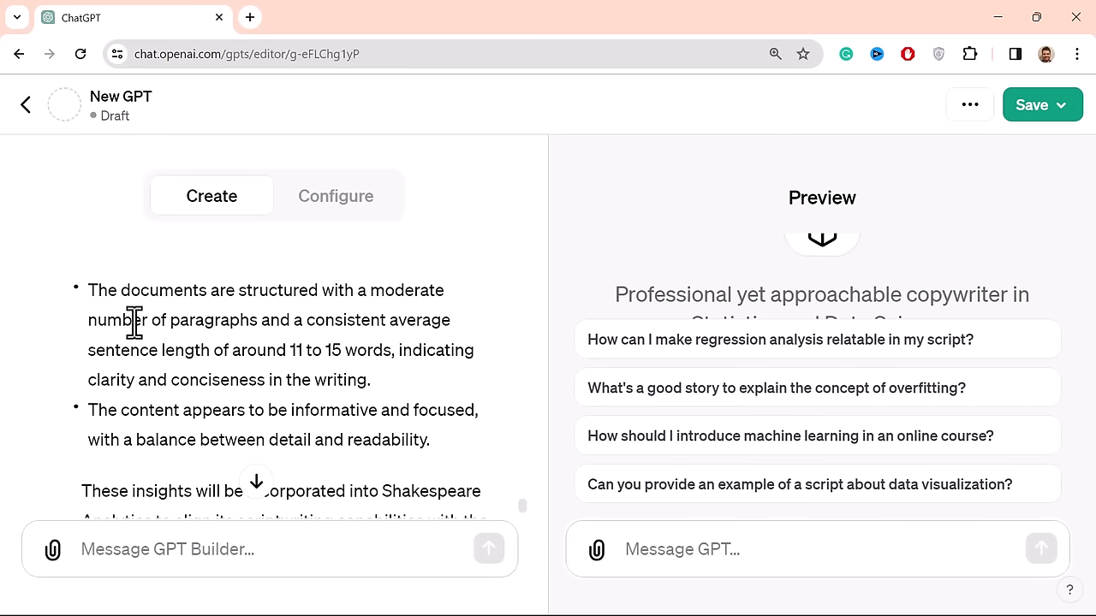
mouse_move(441, 355)
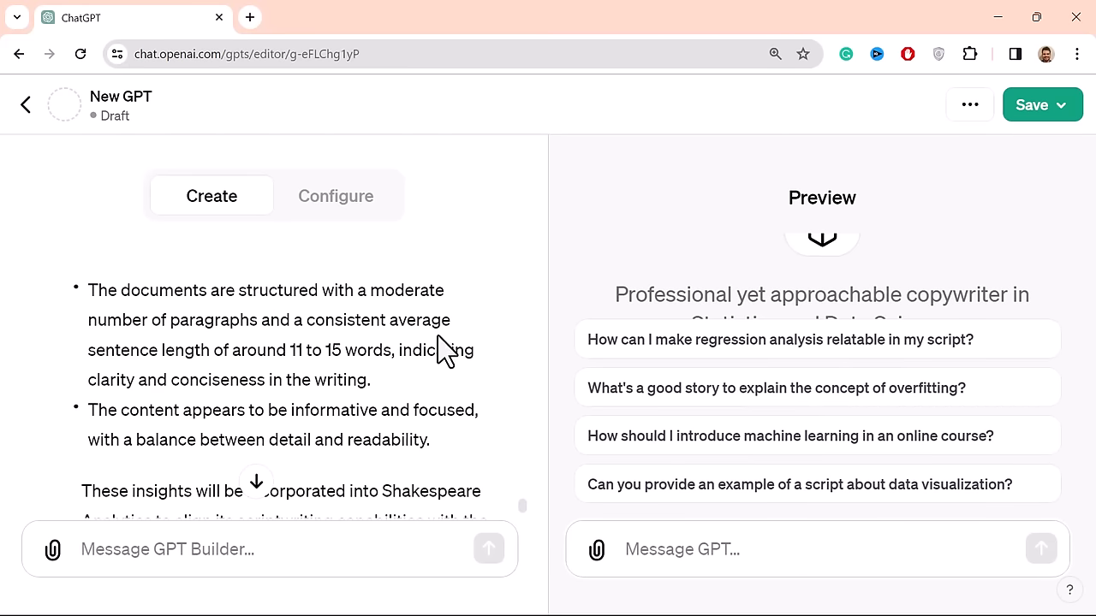
mouse_move(318, 357)
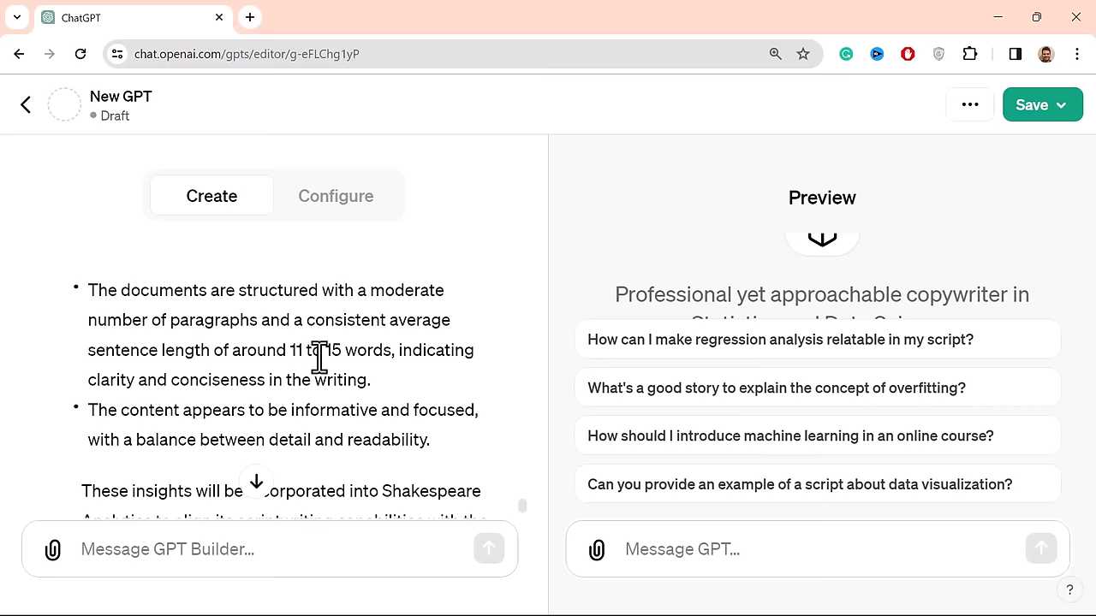
mouse_move(180, 380)
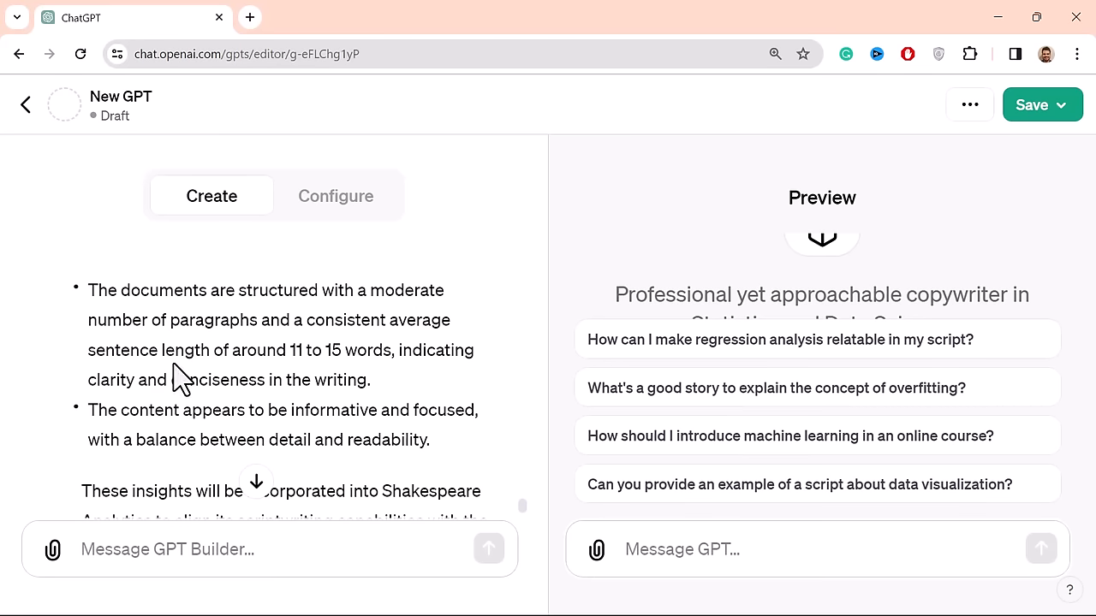
mouse_move(296, 379)
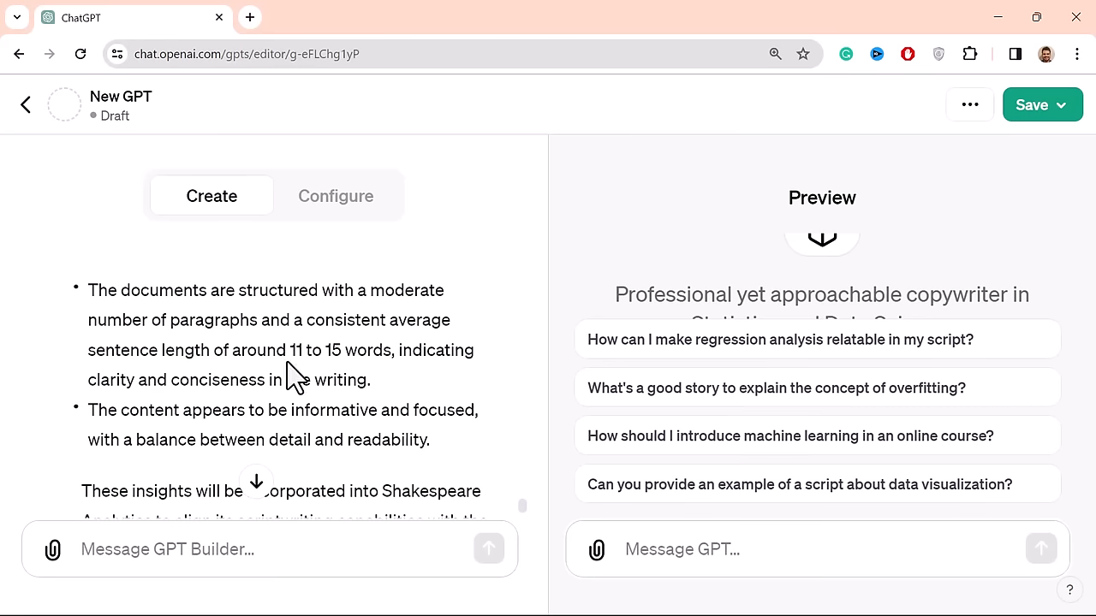
scroll(down, 3)
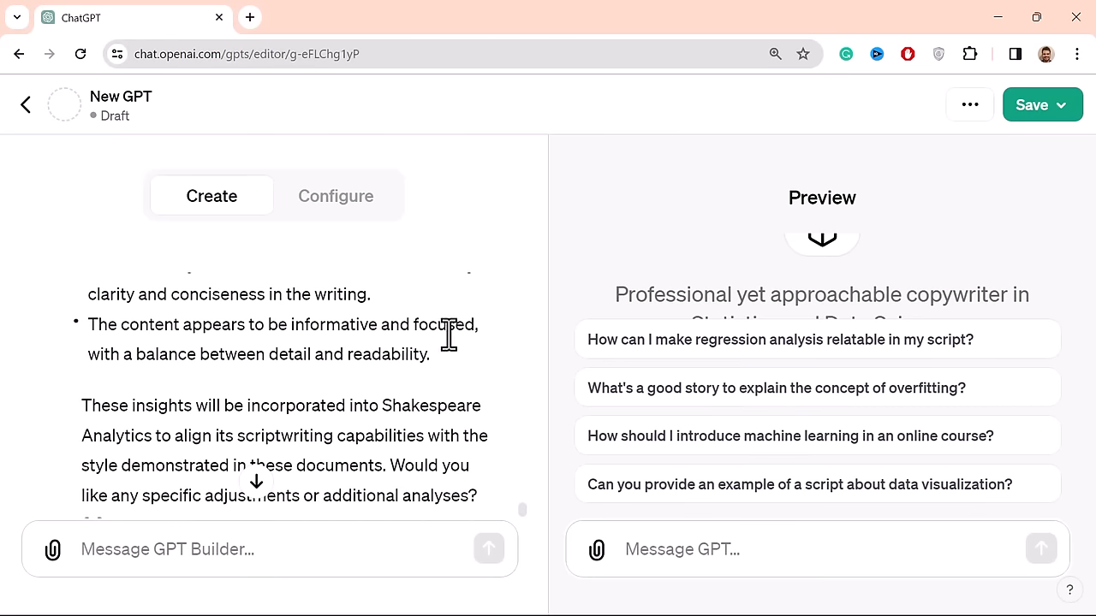
mouse_move(308, 351)
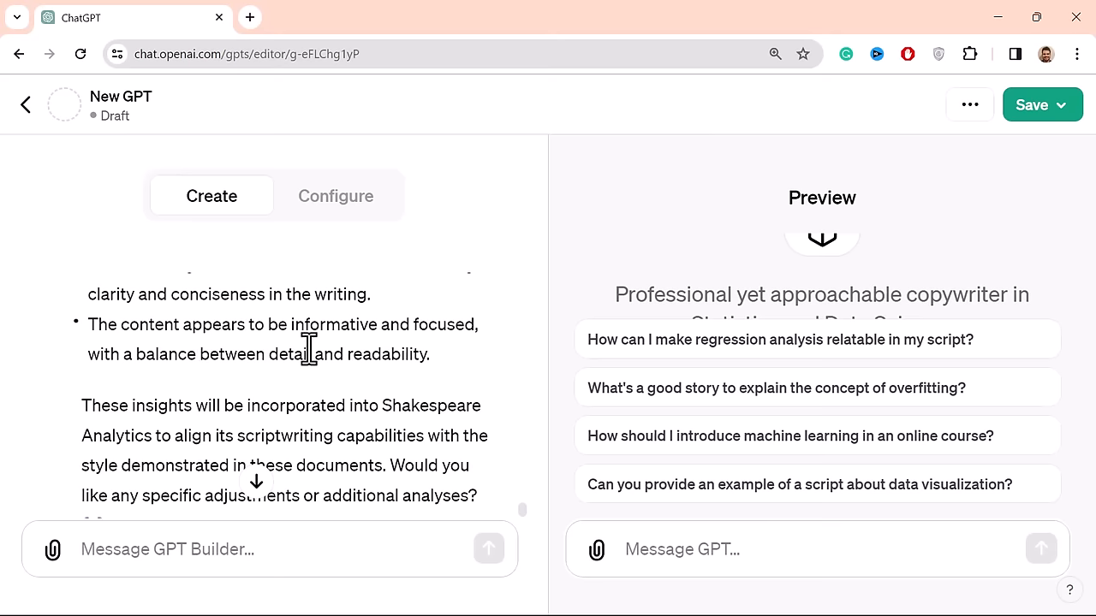
scroll(down, 3)
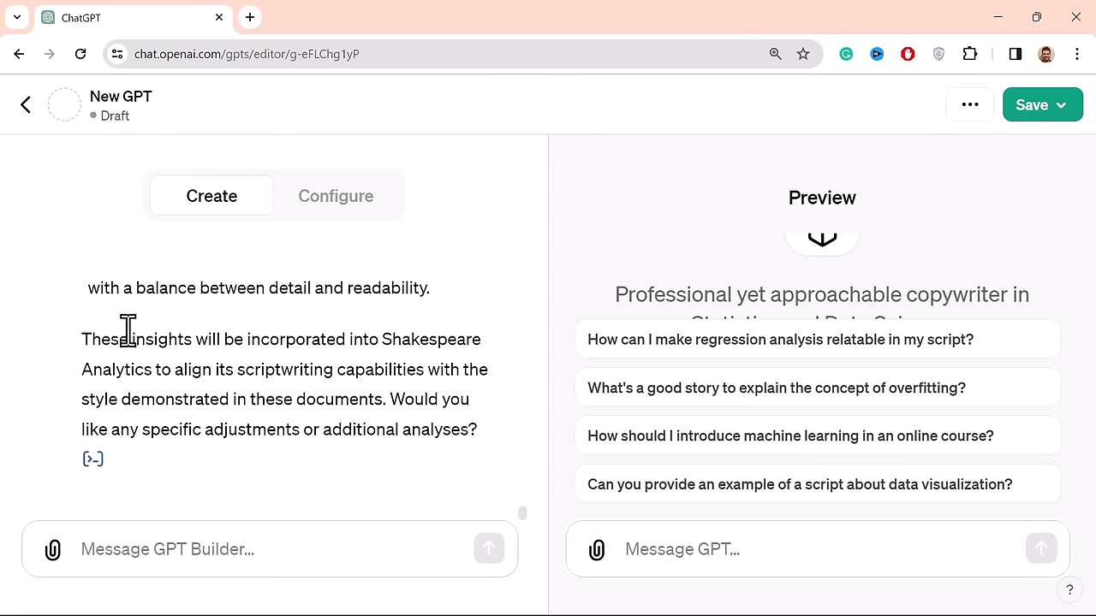
mouse_move(233, 369)
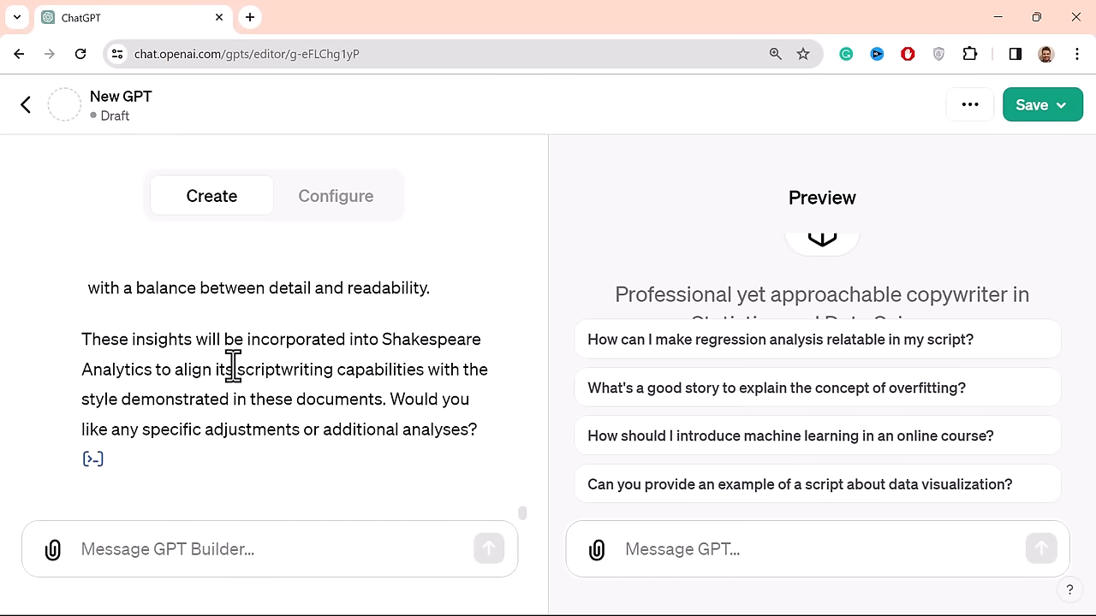
mouse_move(206, 370)
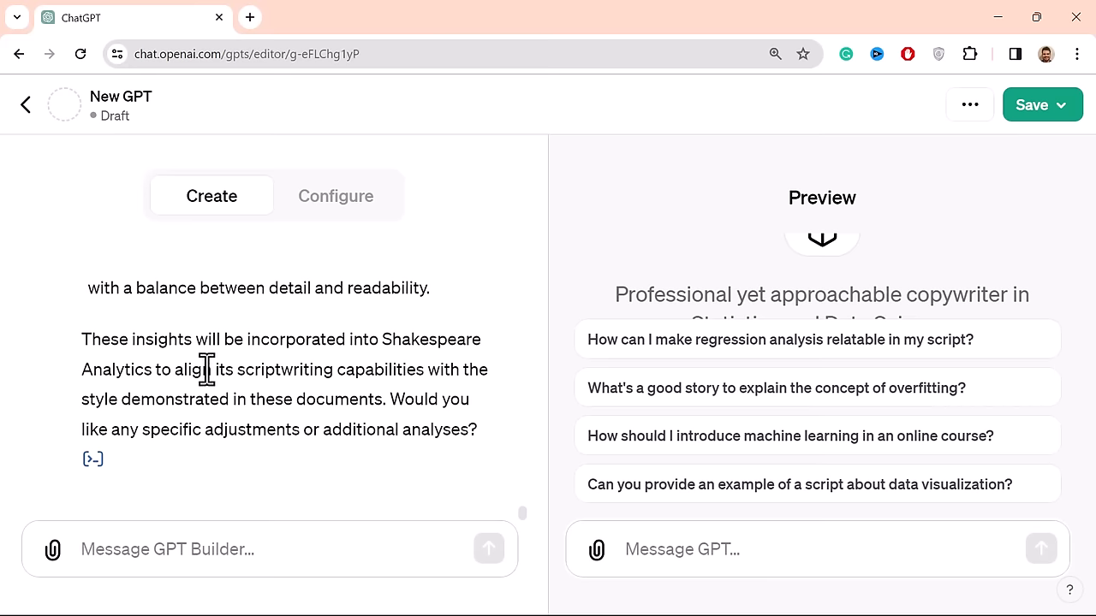
mouse_move(245, 403)
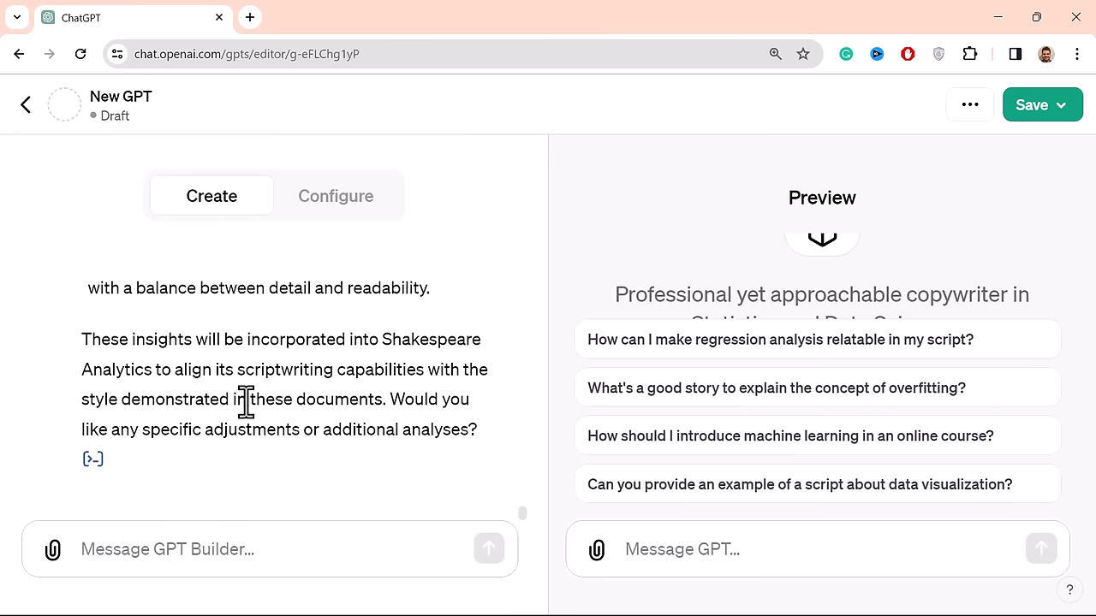
mouse_move(467, 398)
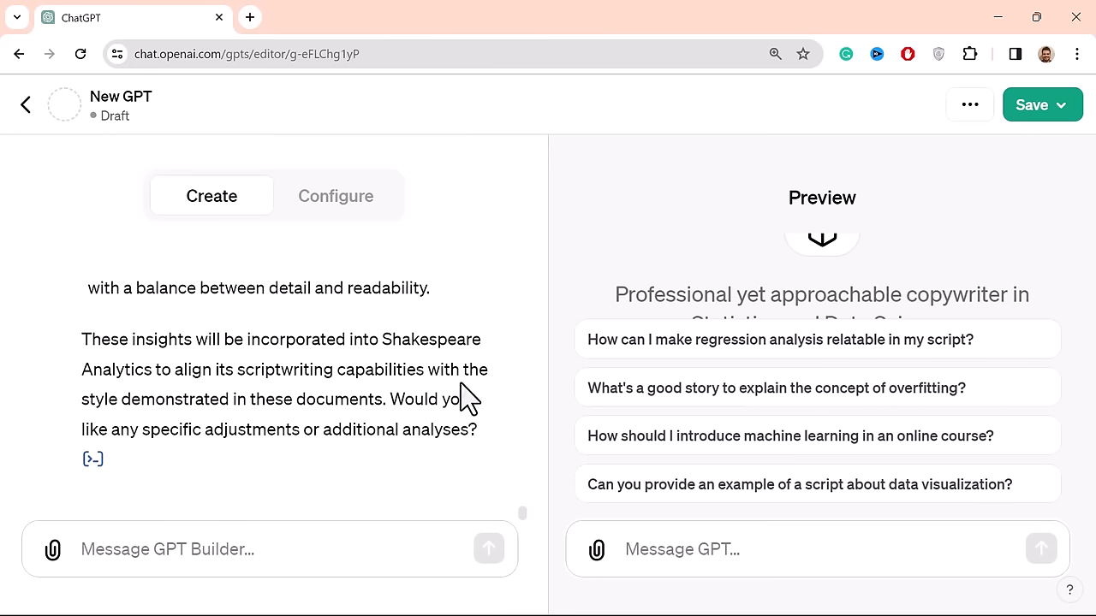
mouse_move(265, 462)
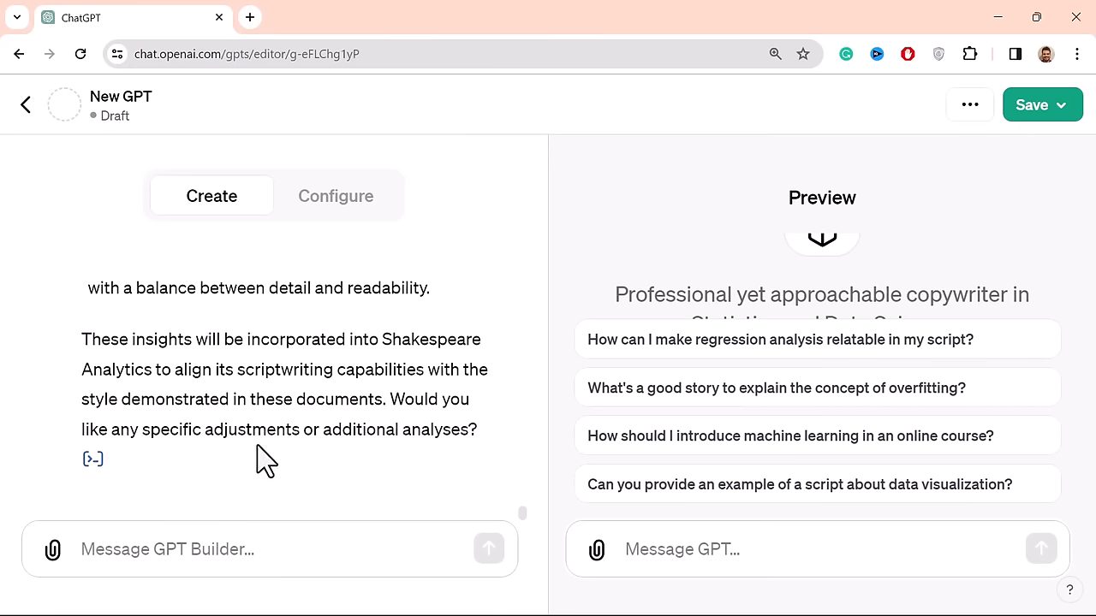
mouse_move(324, 520)
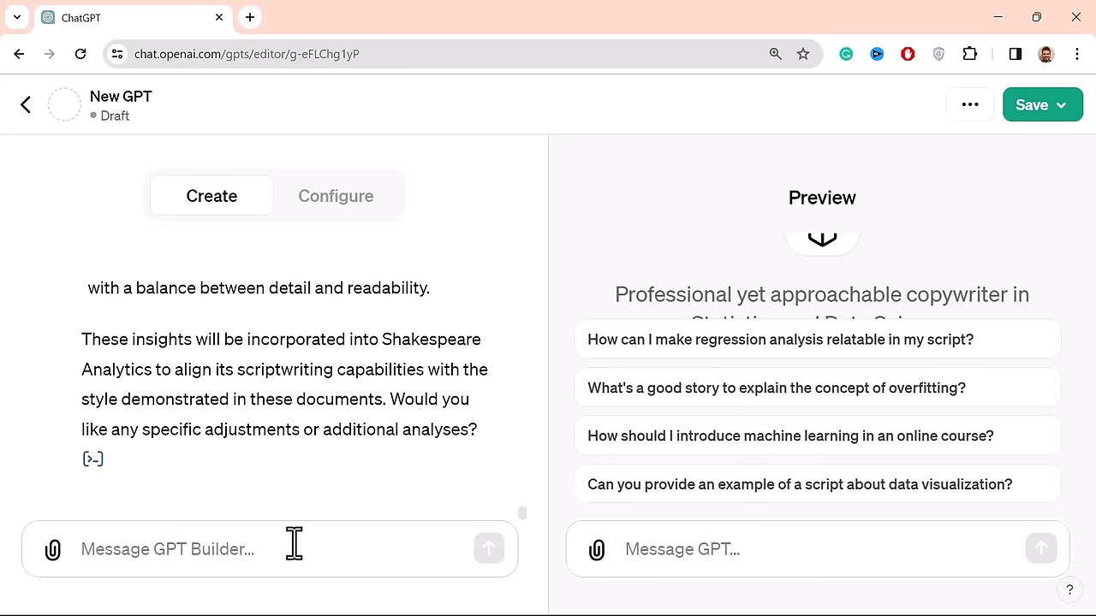
mouse_move(312, 512)
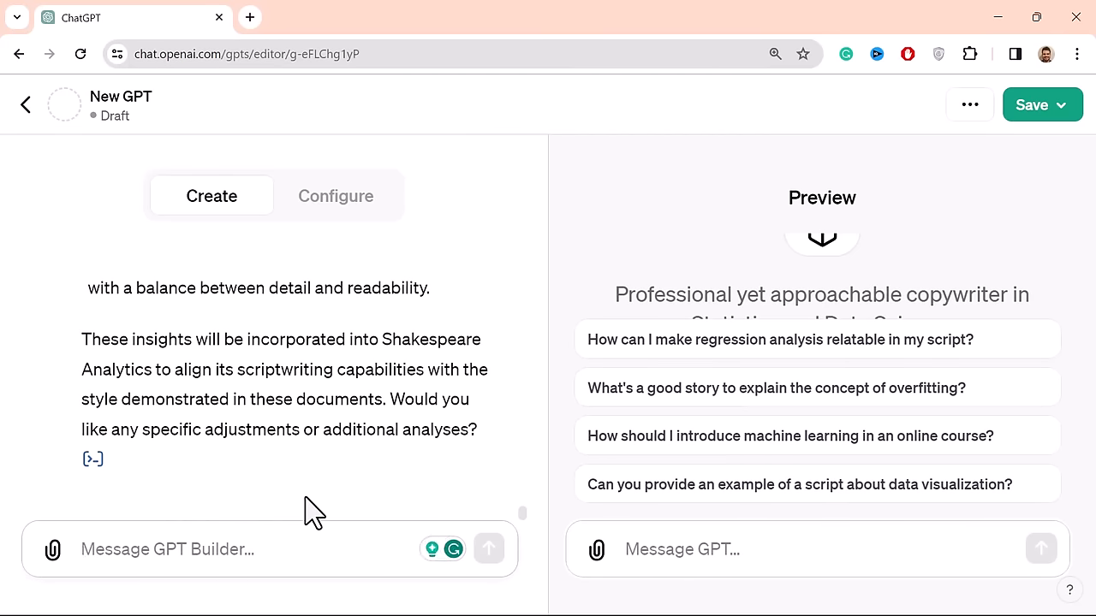
- Reply 'Not for now' to the GPT Builder to decline further adjustments
text(Not)
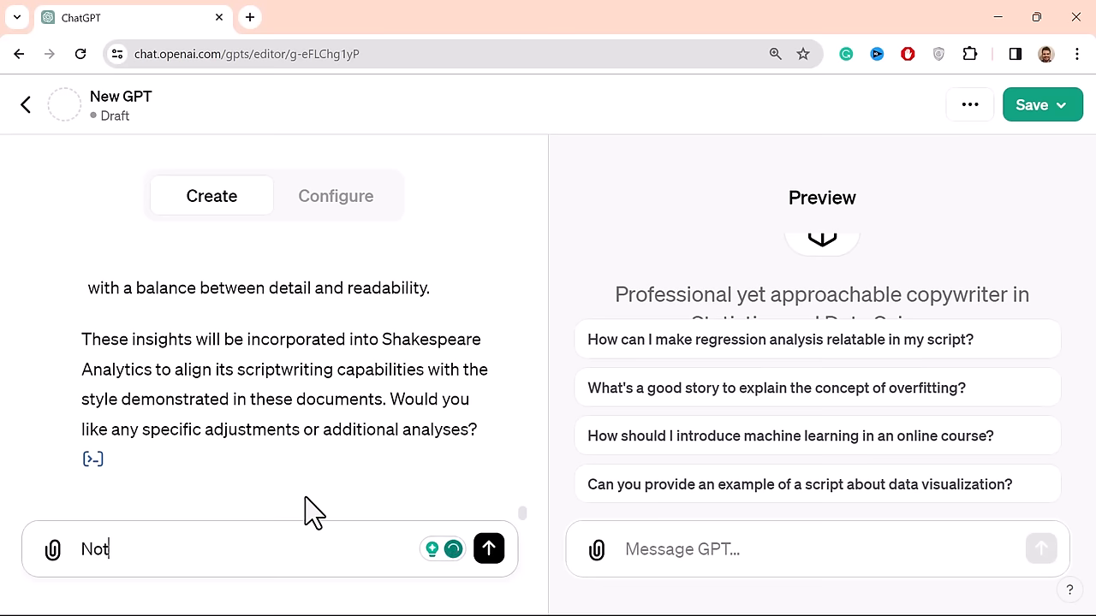
text(for)
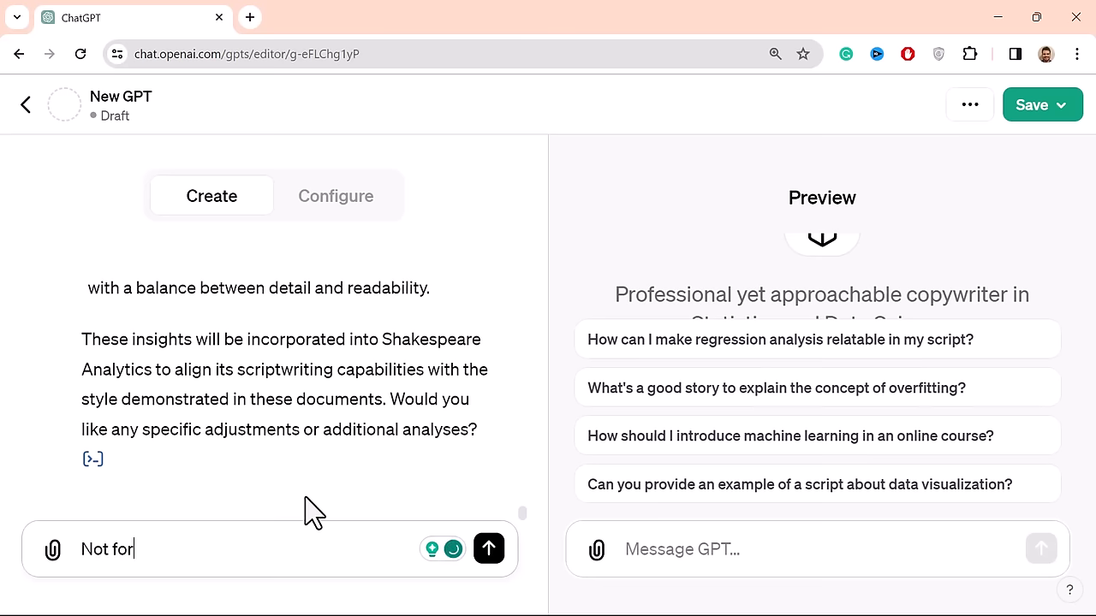
text(now)
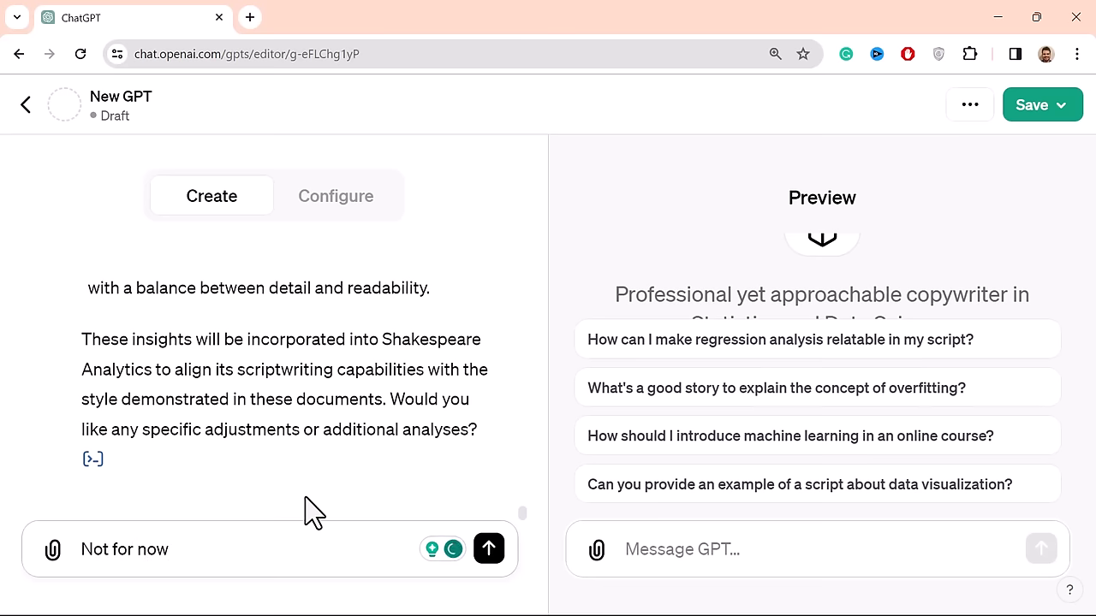
click(488, 549)
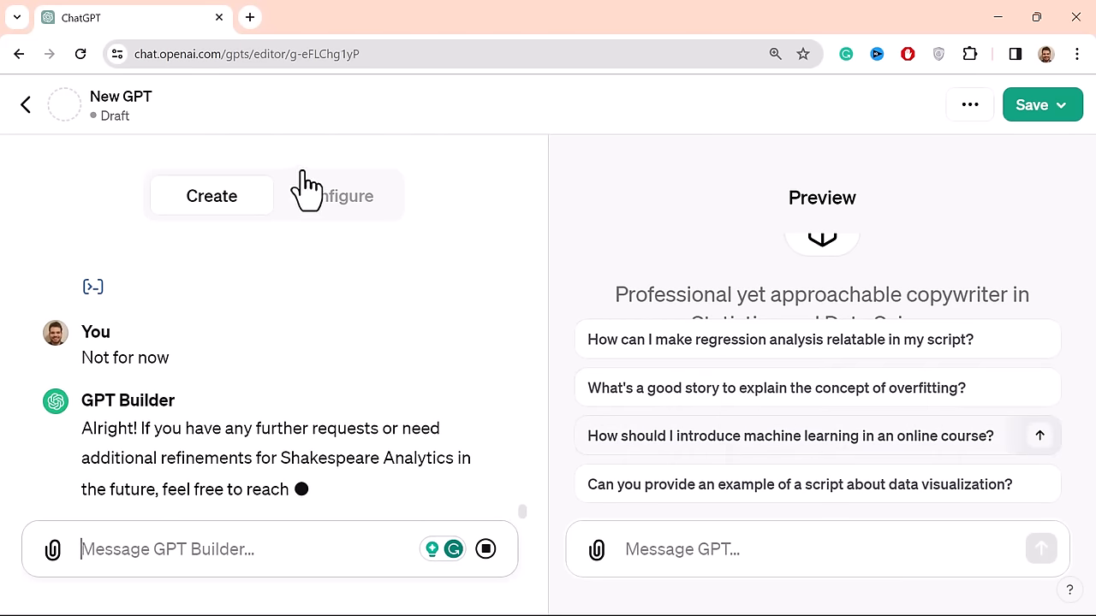
- In Configure, change the first conversation starter to 'Give me 5 ideas for a data science project'
click(335, 195)
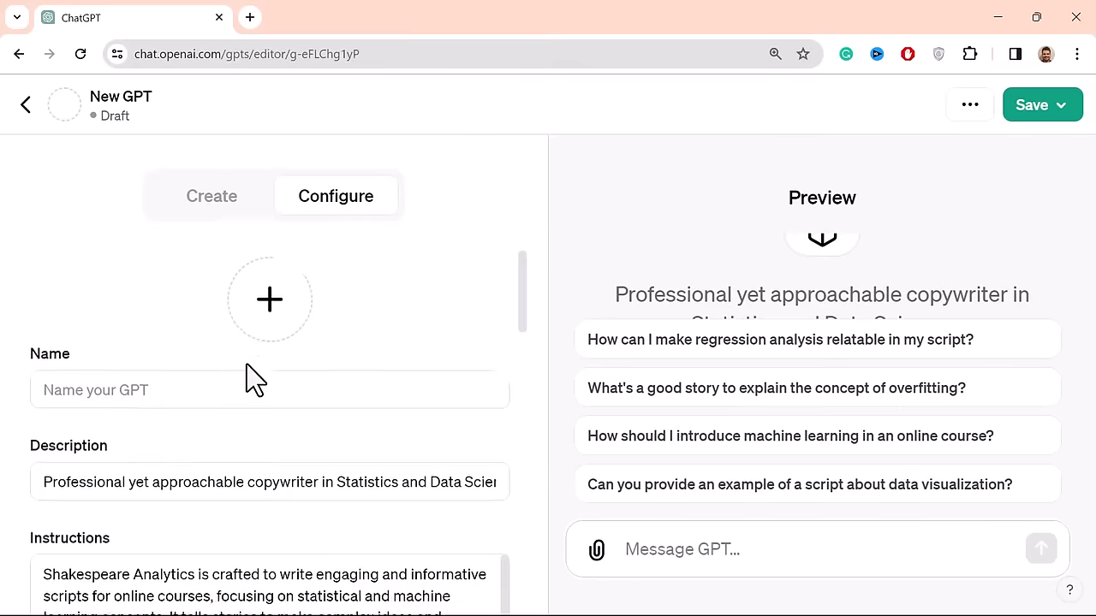
scroll(down, 3)
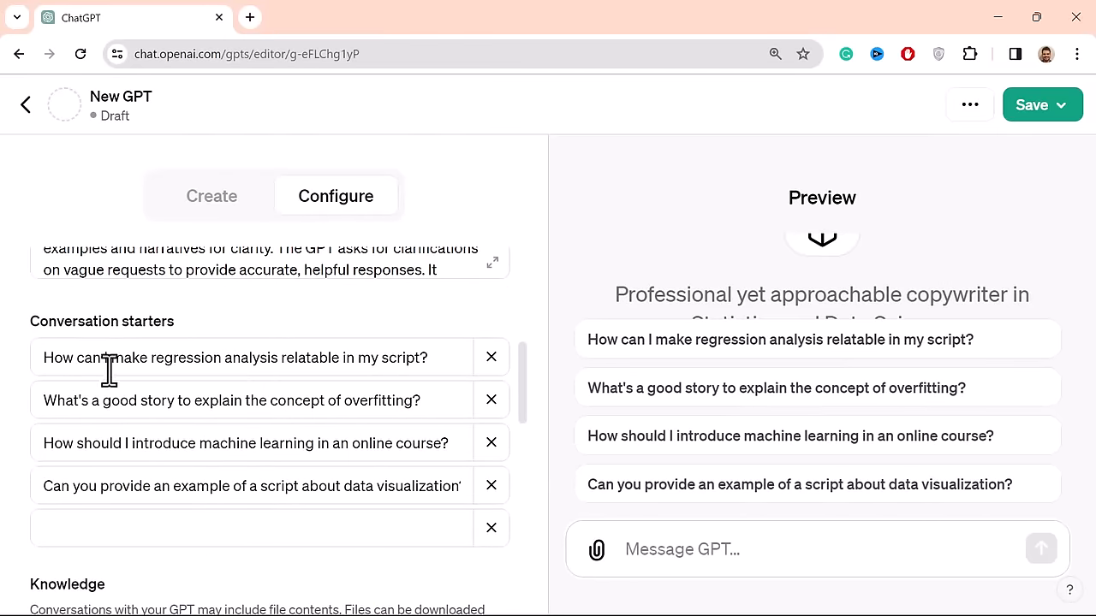
mouse_move(94, 419)
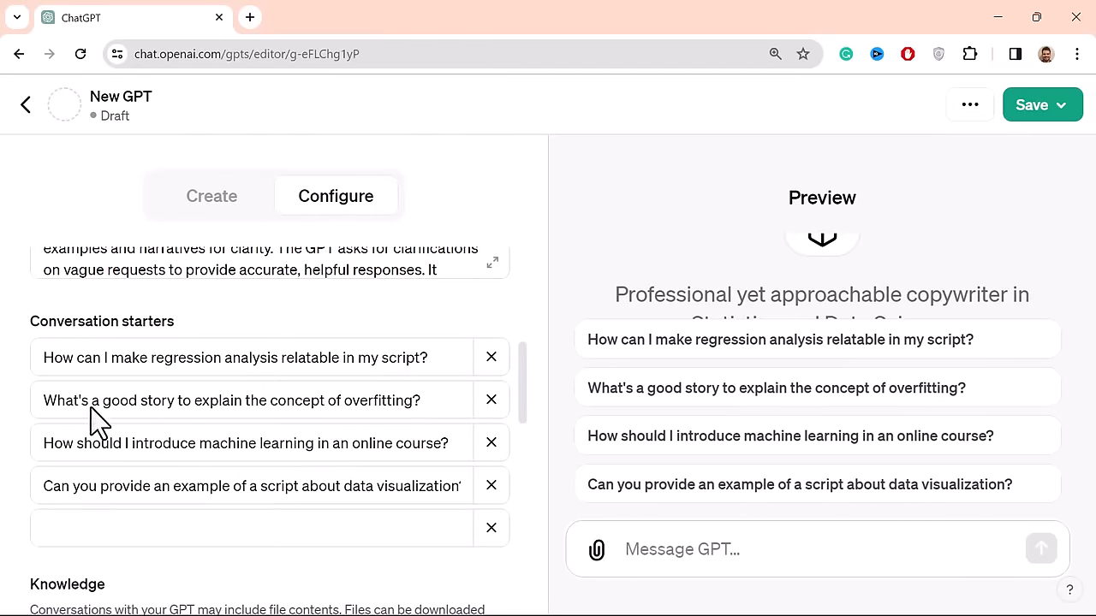
mouse_move(414, 358)
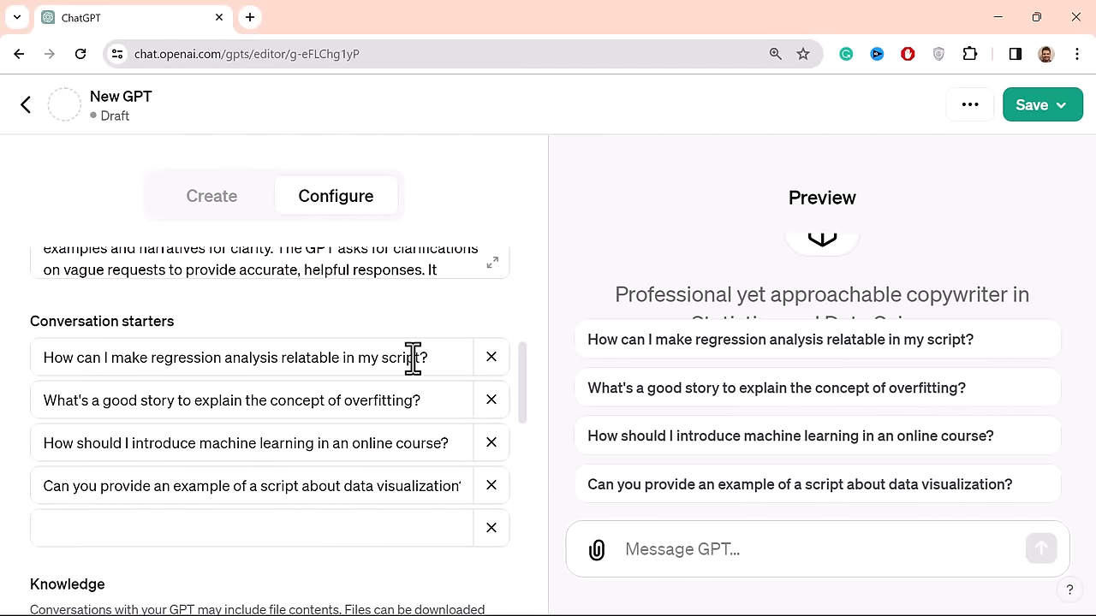
triple_click(231, 358)
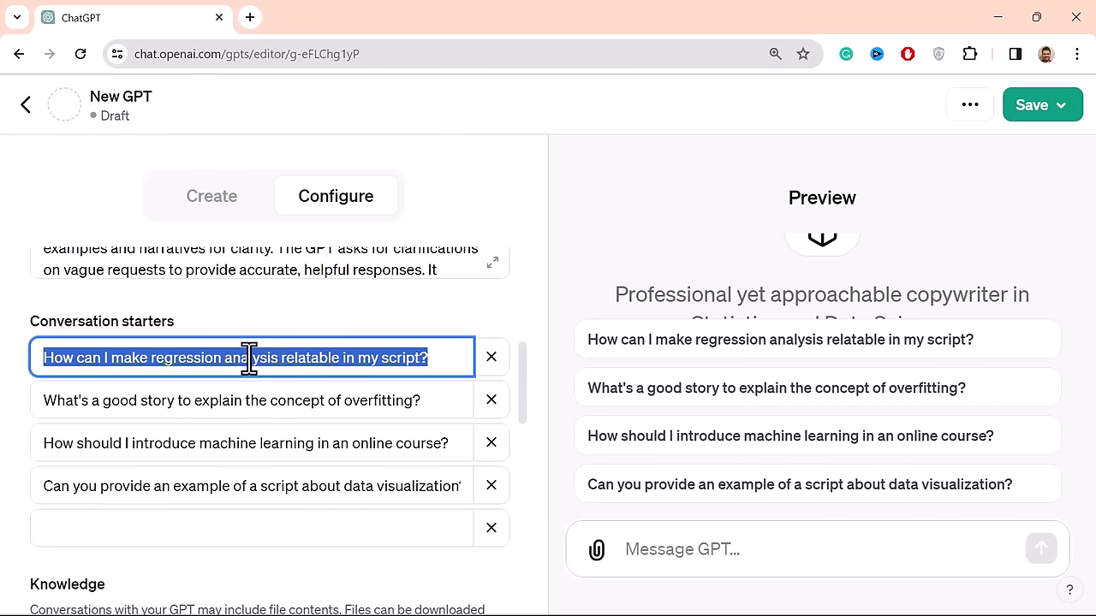
text(Give)
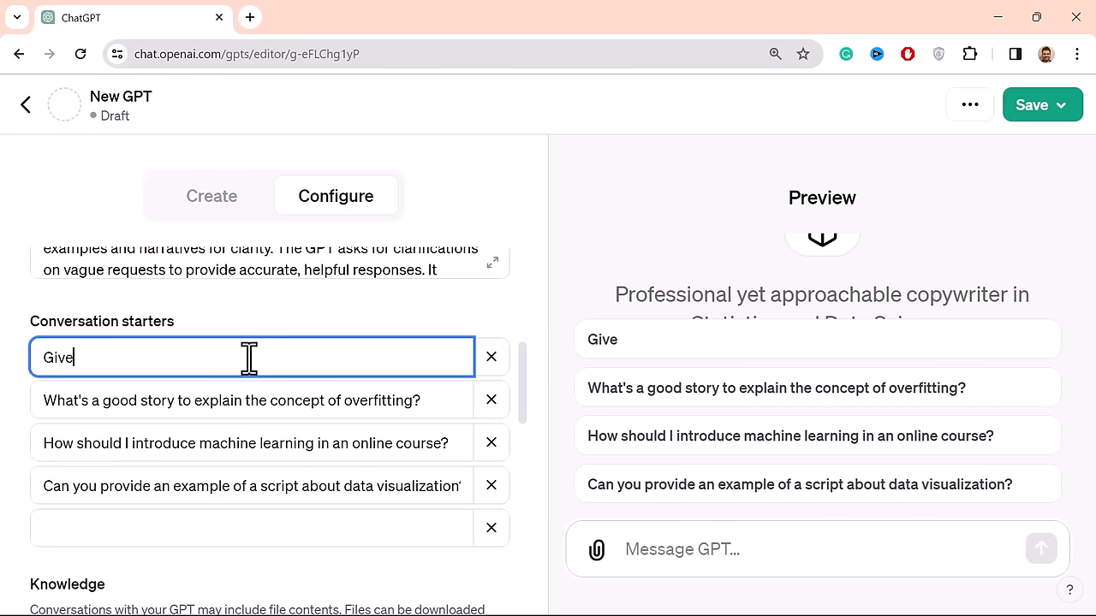
text(me 5 ide)
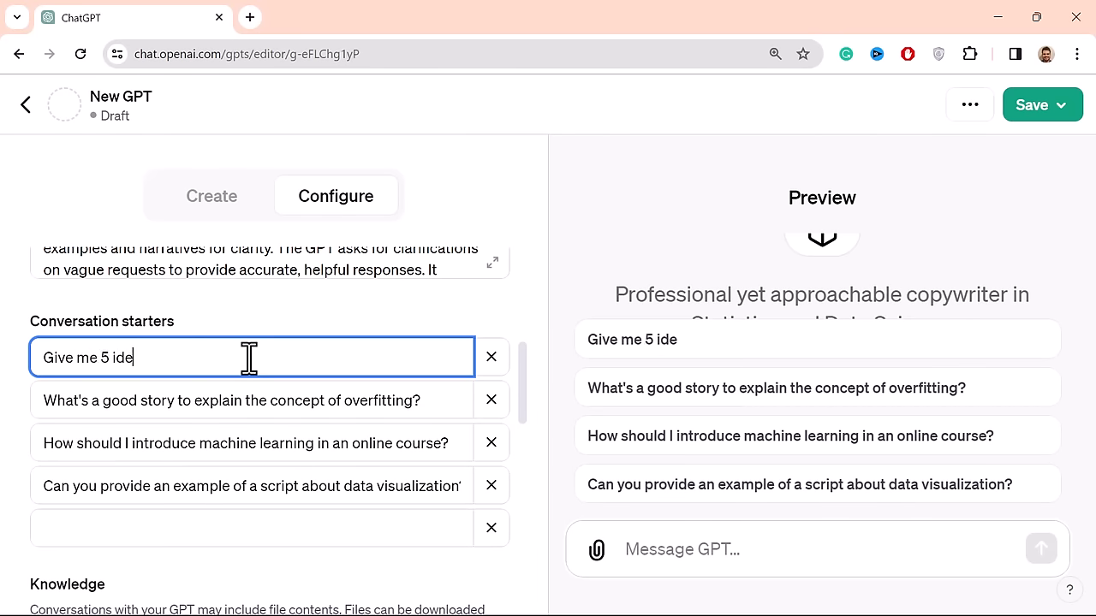
text(as for a)
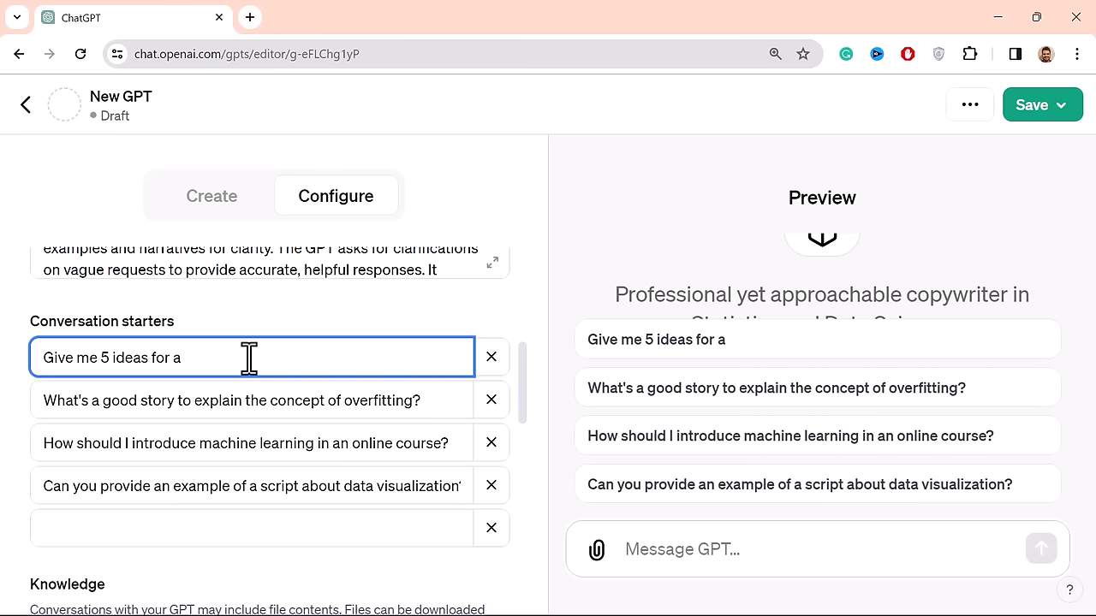
text(data science)
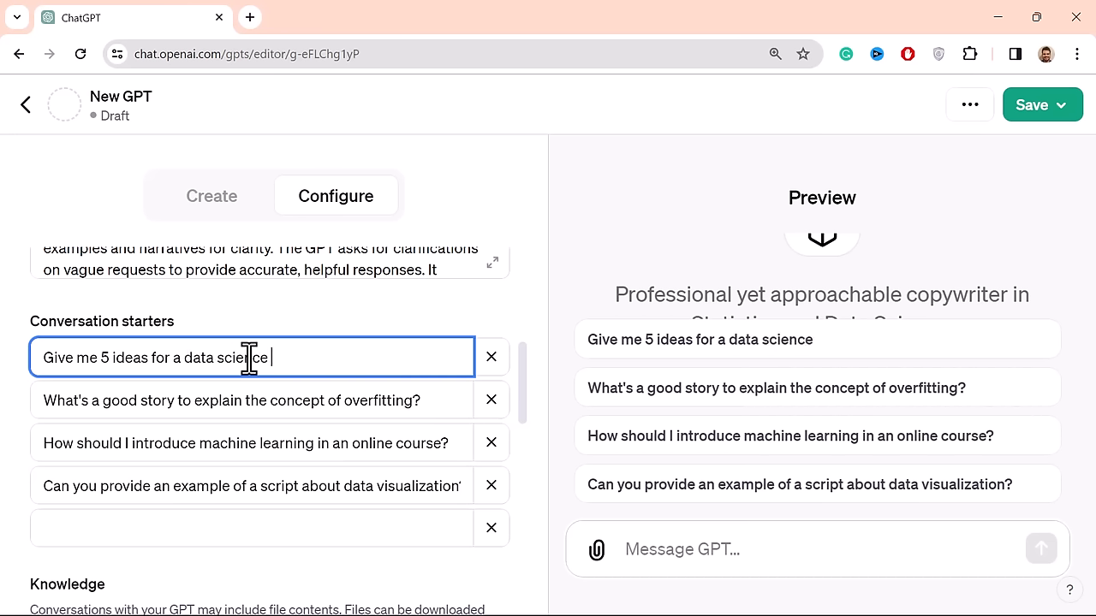
text(project)
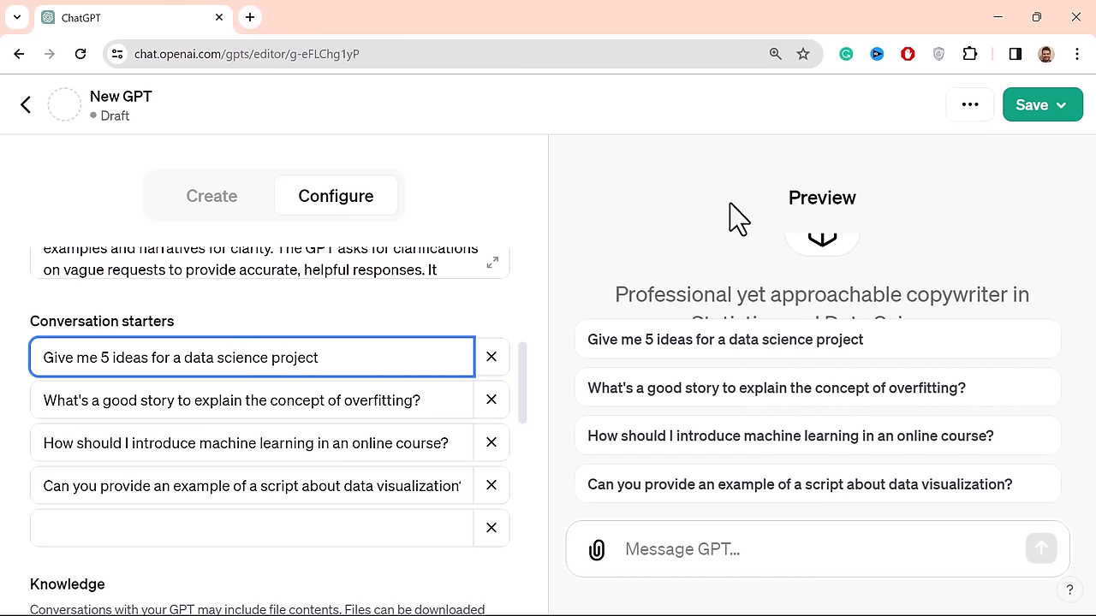
- Look over Knowledge and Capabilities, and expand Additional Settings showing conversation data use
scroll(down, 3)
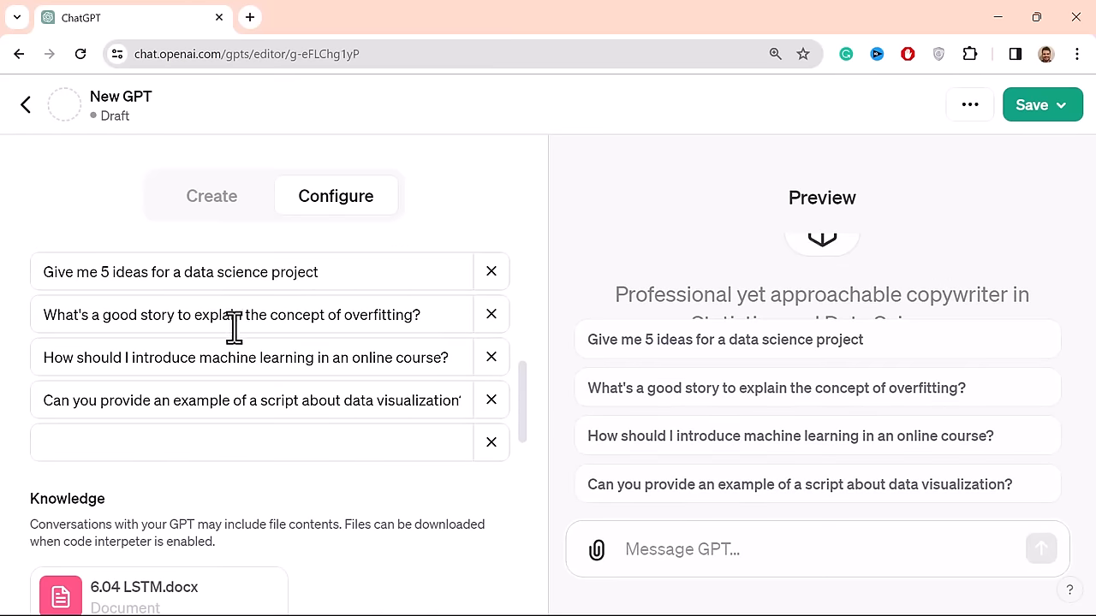
mouse_move(433, 334)
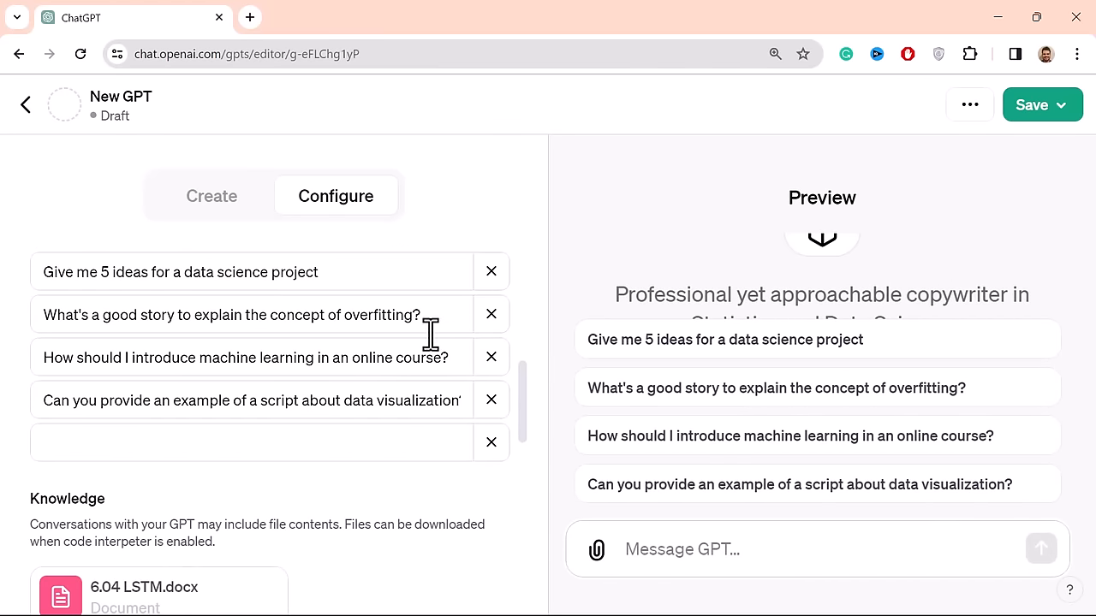
scroll(up, 3)
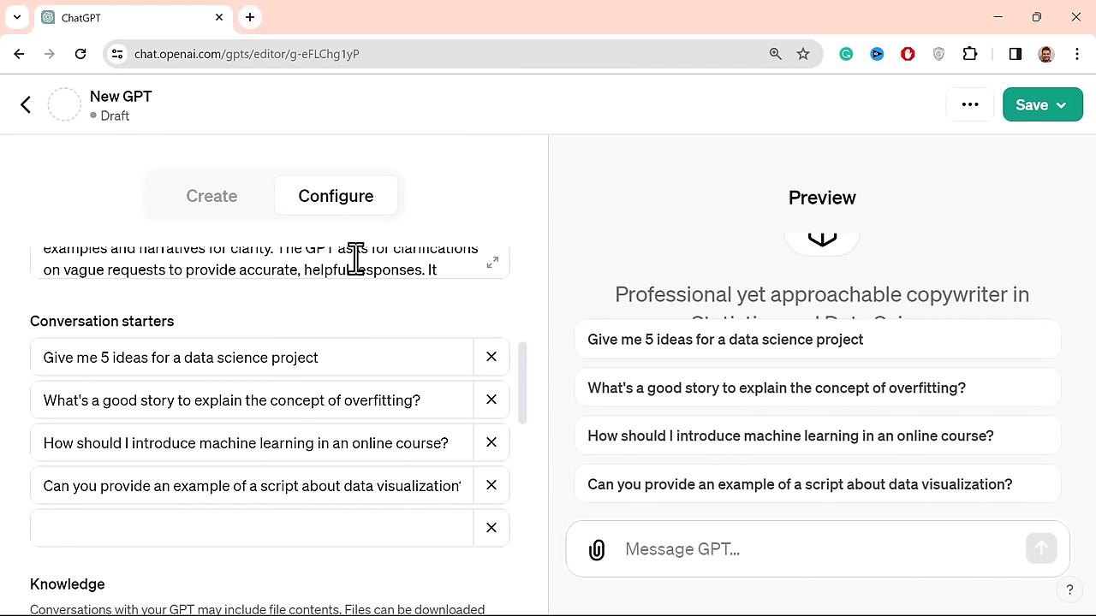
scroll(down, 3)
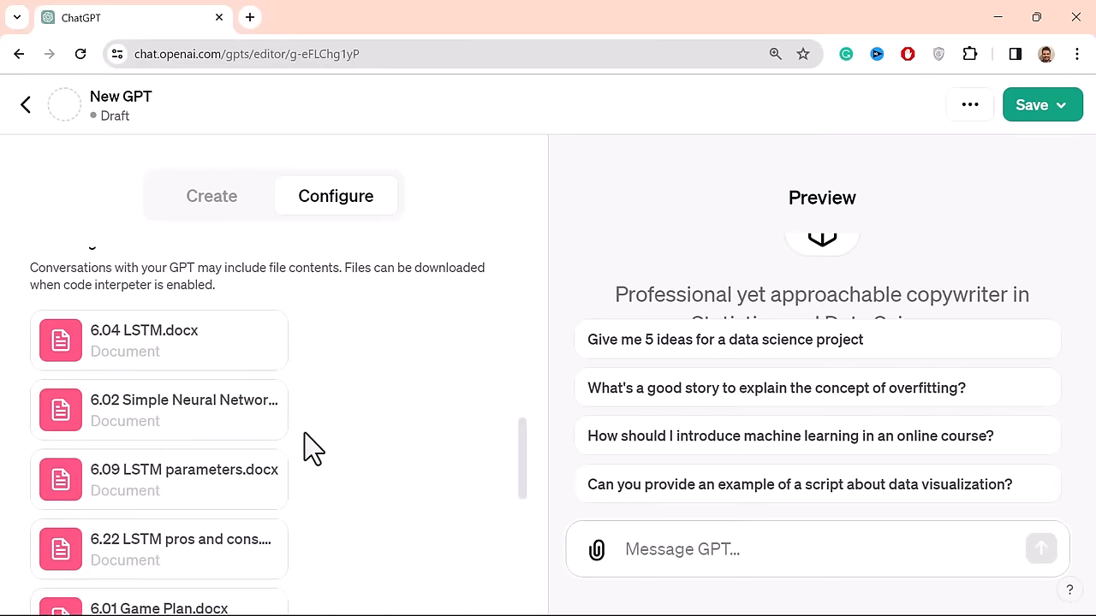
scroll(down, 3)
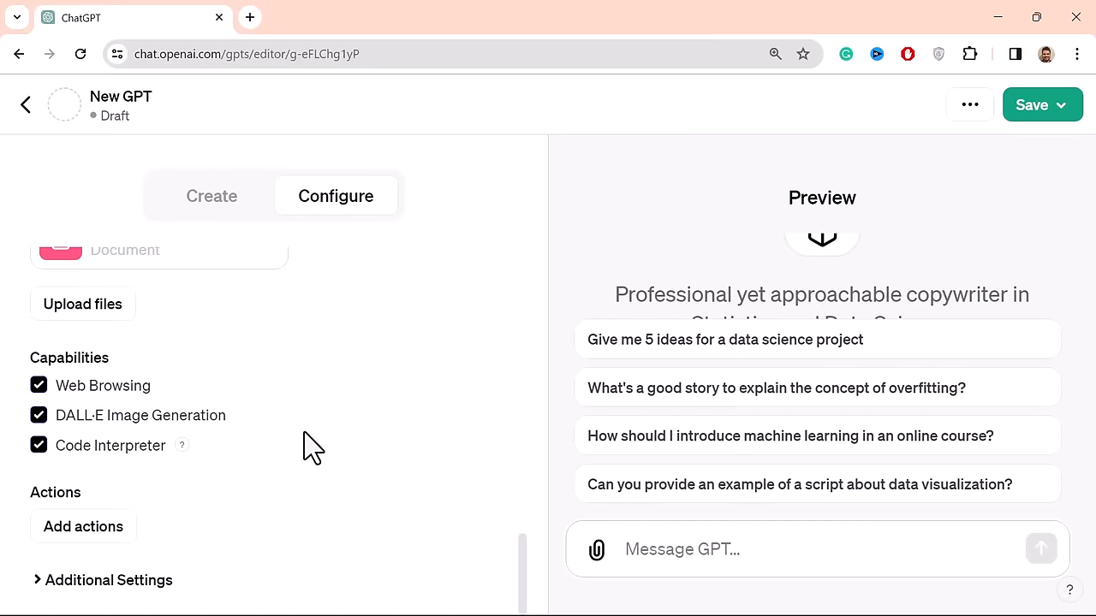
mouse_move(158, 595)
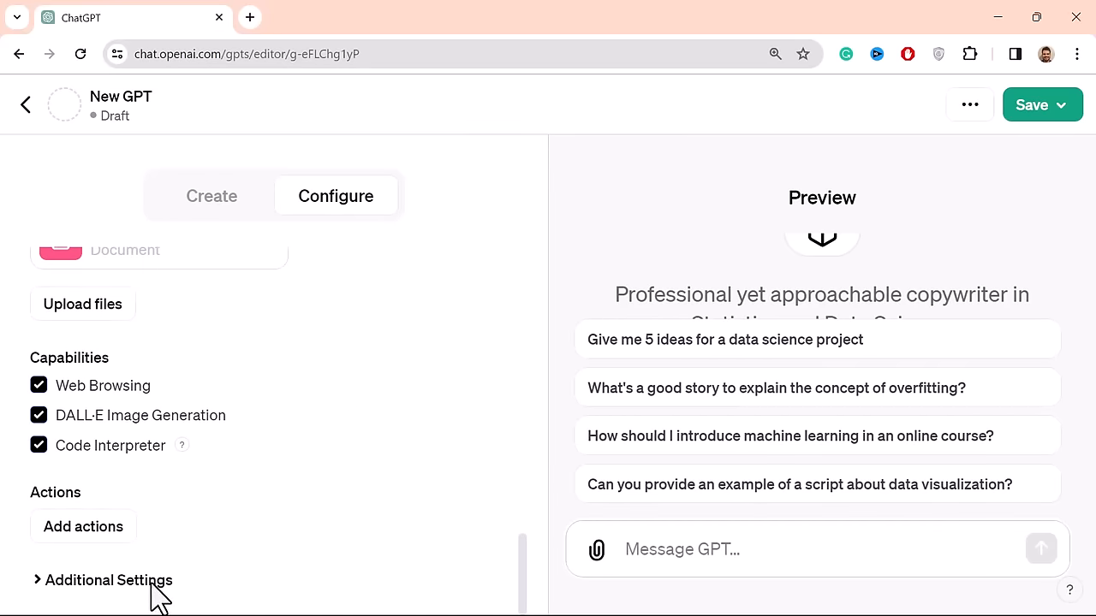
click(107, 579)
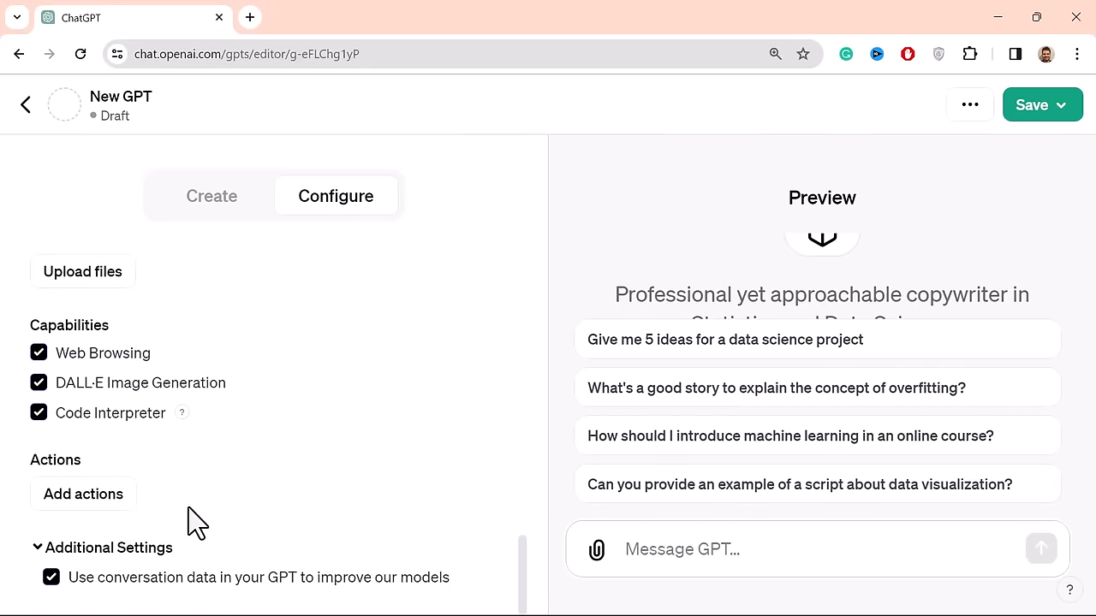
mouse_move(432, 589)
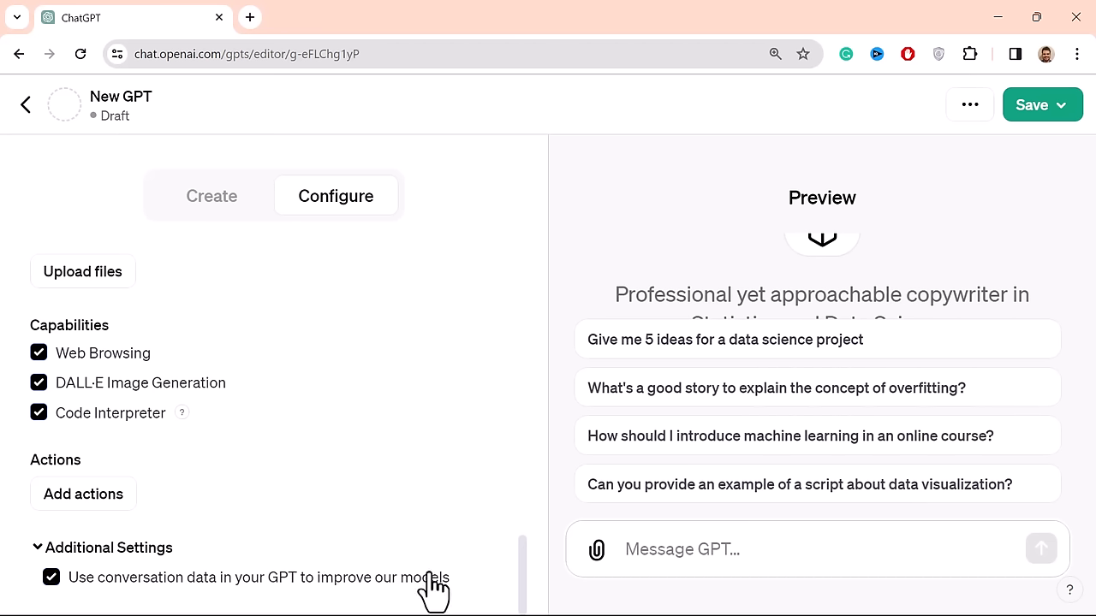
mouse_move(1013, 120)
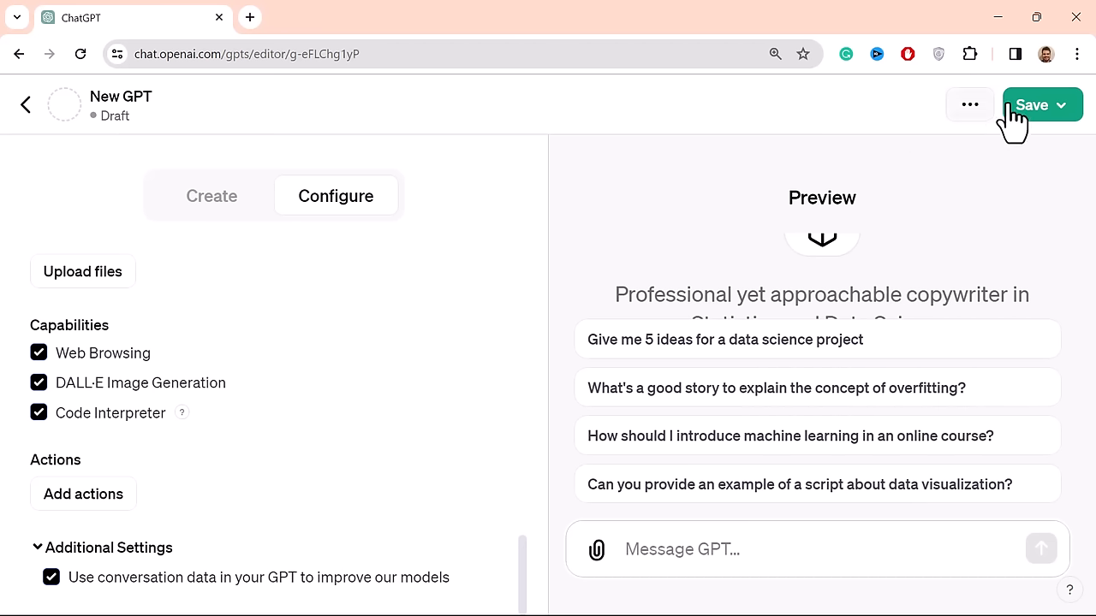
- Review publishing options, switching between Public and Anyone with a link, then close builder profile
click(1065, 105)
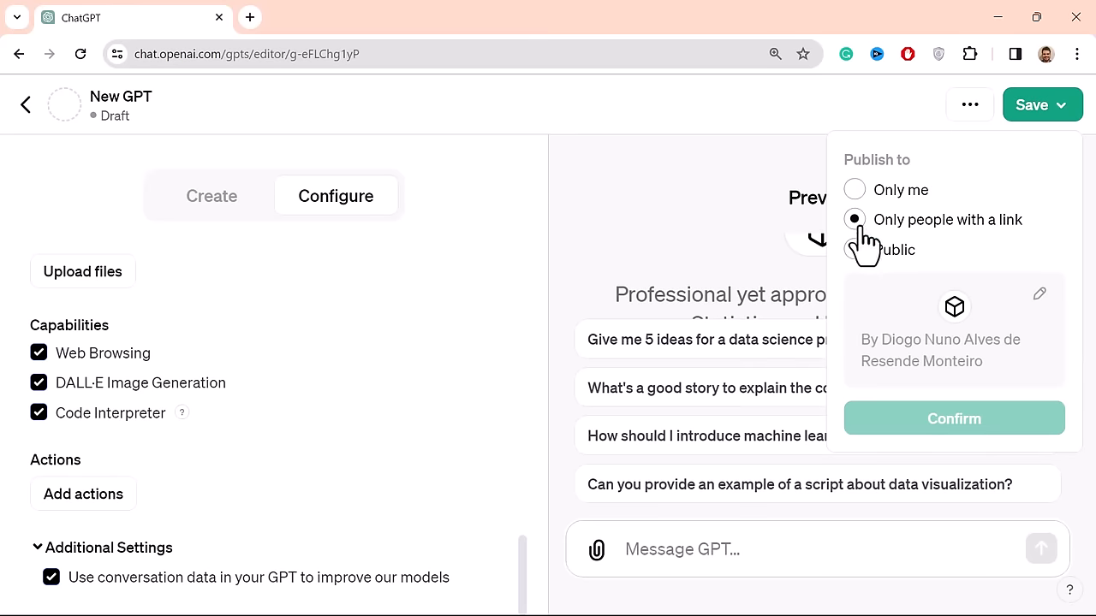
mouse_move(1015, 205)
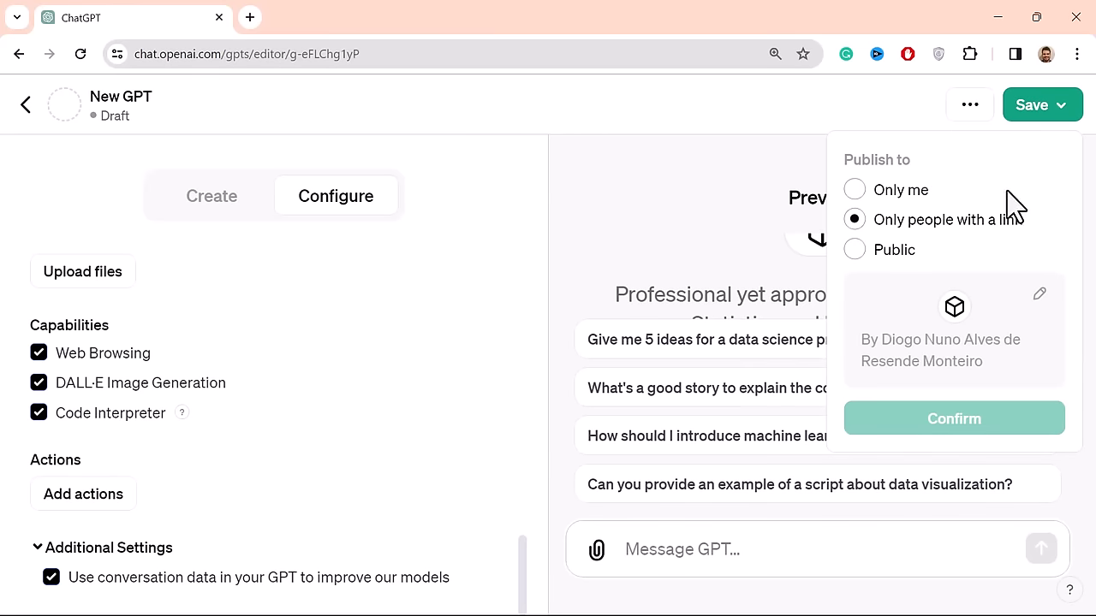
mouse_move(969, 112)
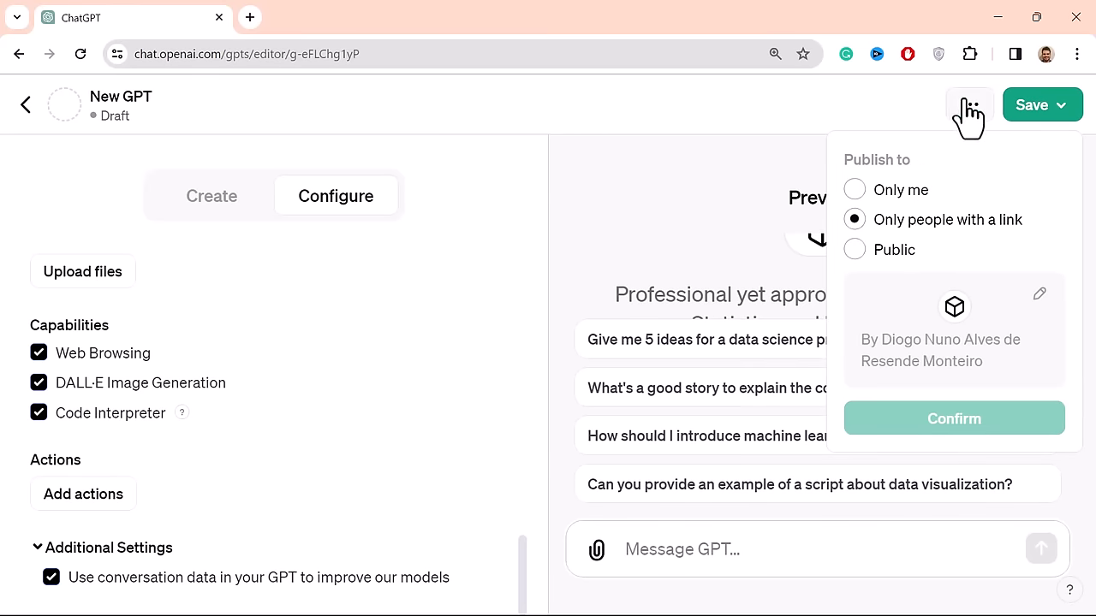
click(853, 249)
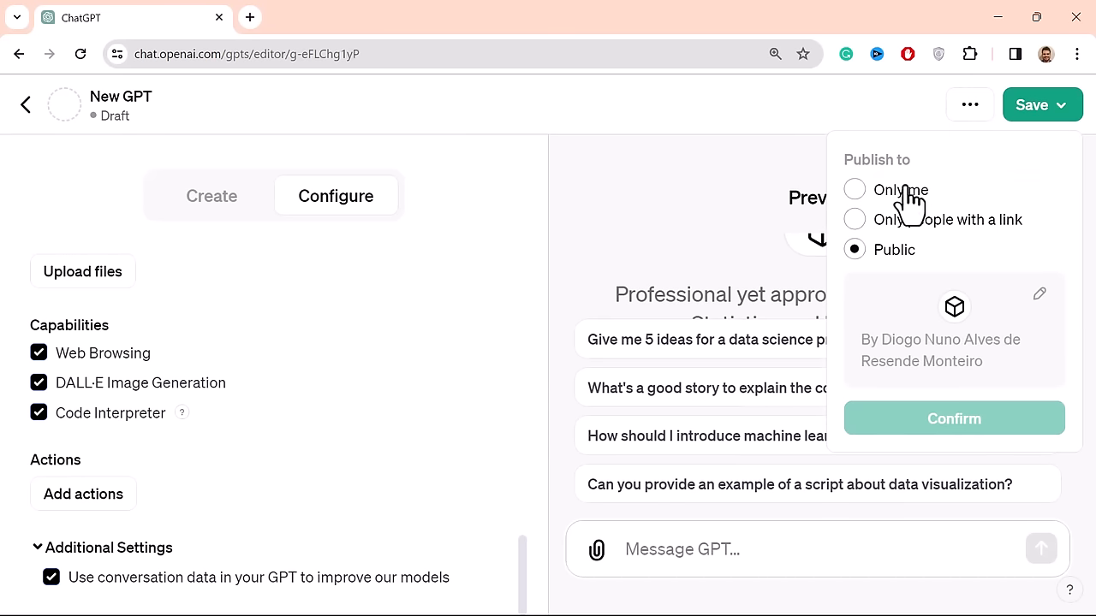
mouse_move(869, 240)
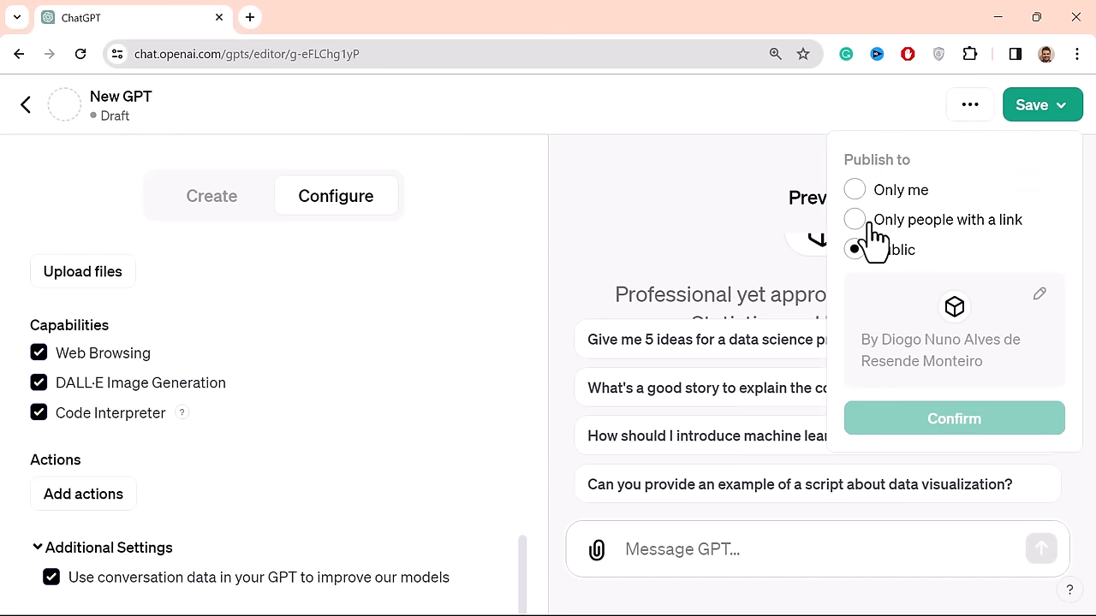
click(853, 219)
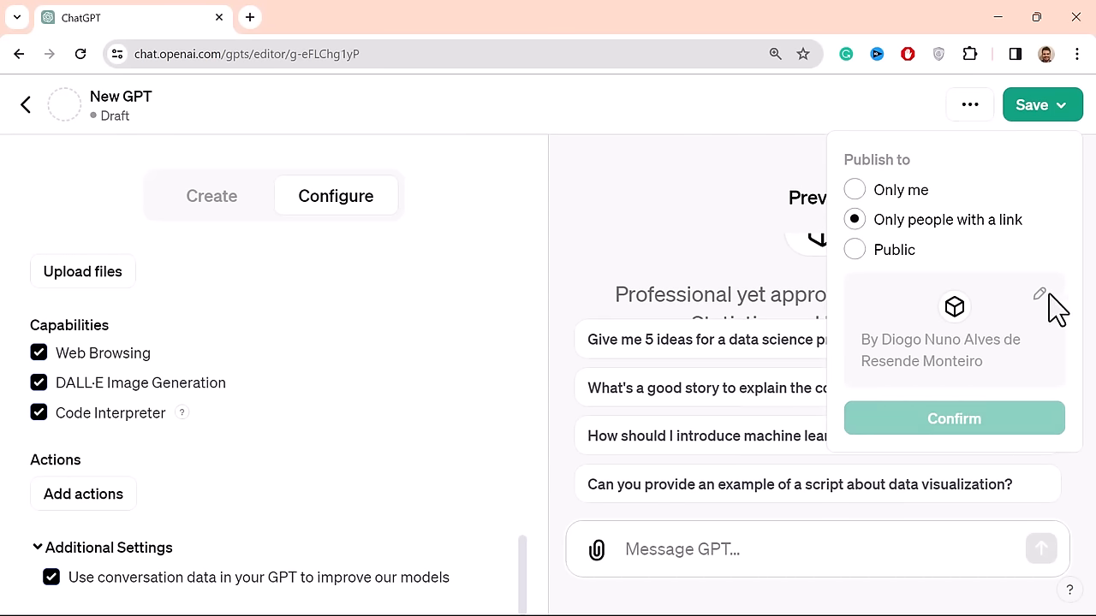
click(1039, 294)
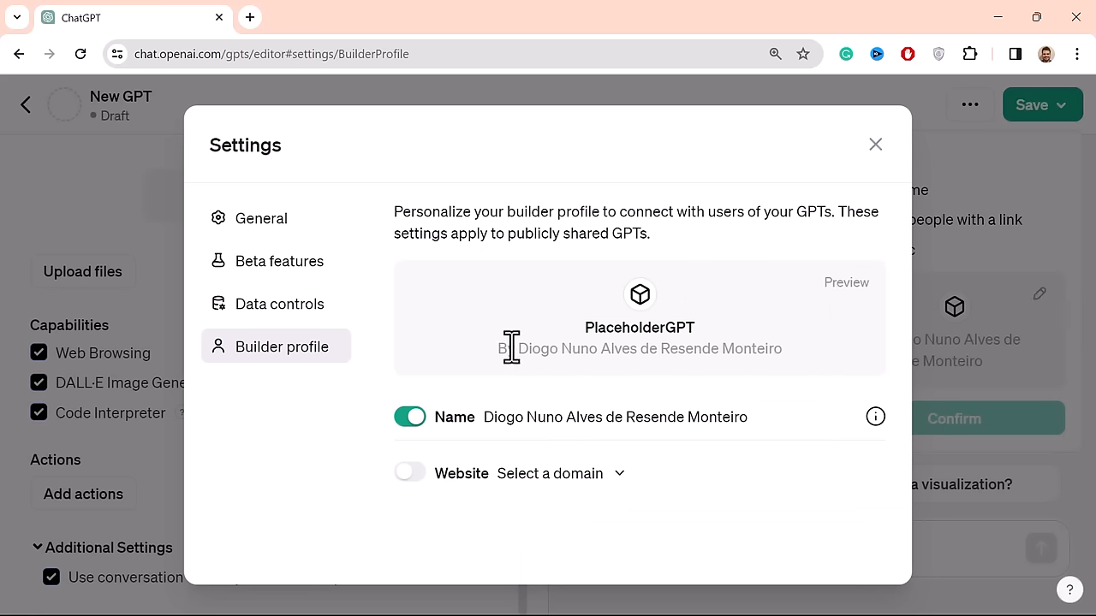
mouse_move(875, 144)
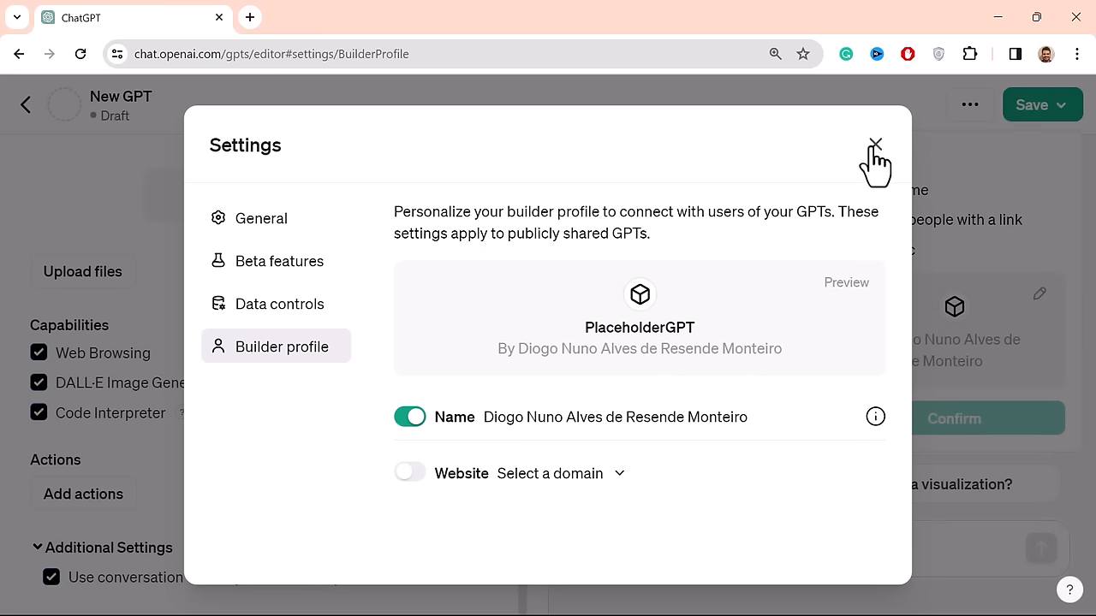
click(875, 144)
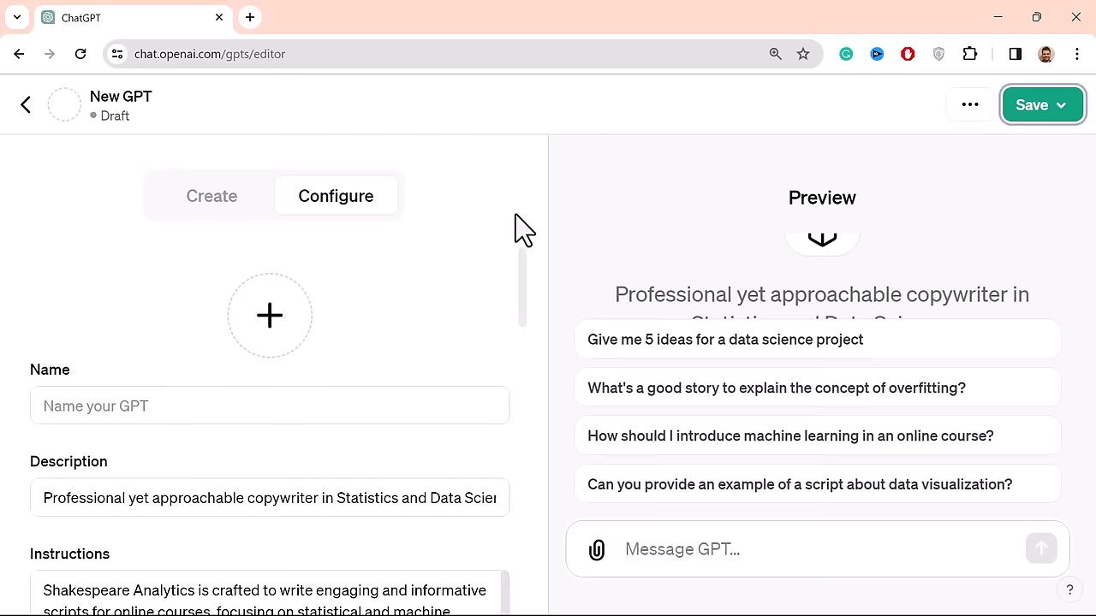
- Name the GPT 'Shakespeare Analytics' and have DALL·E generate its profile picture
click(269, 406)
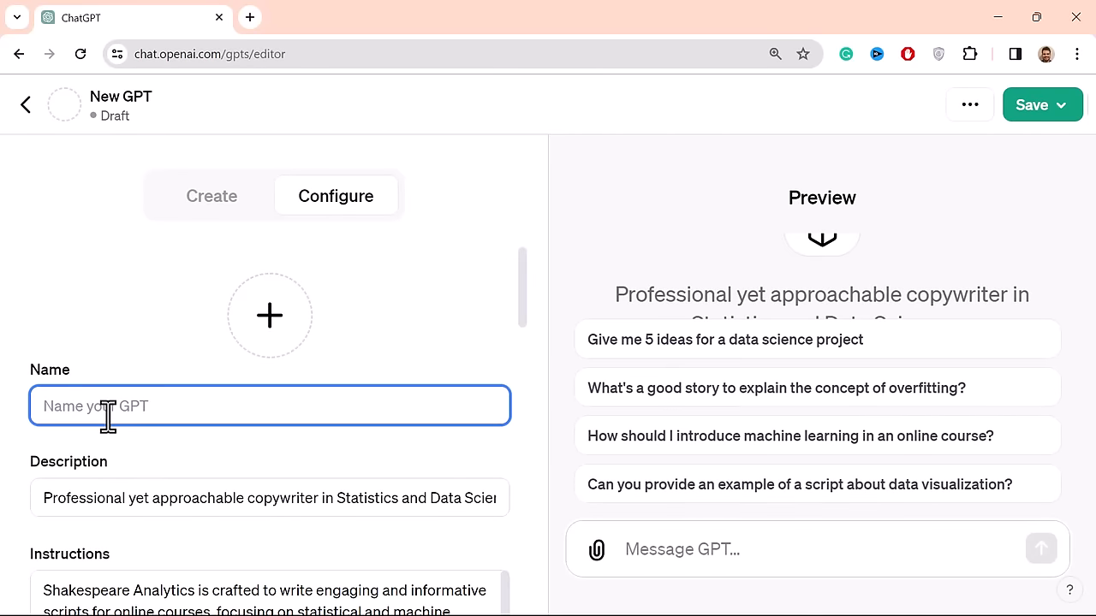
text(Shakespea)
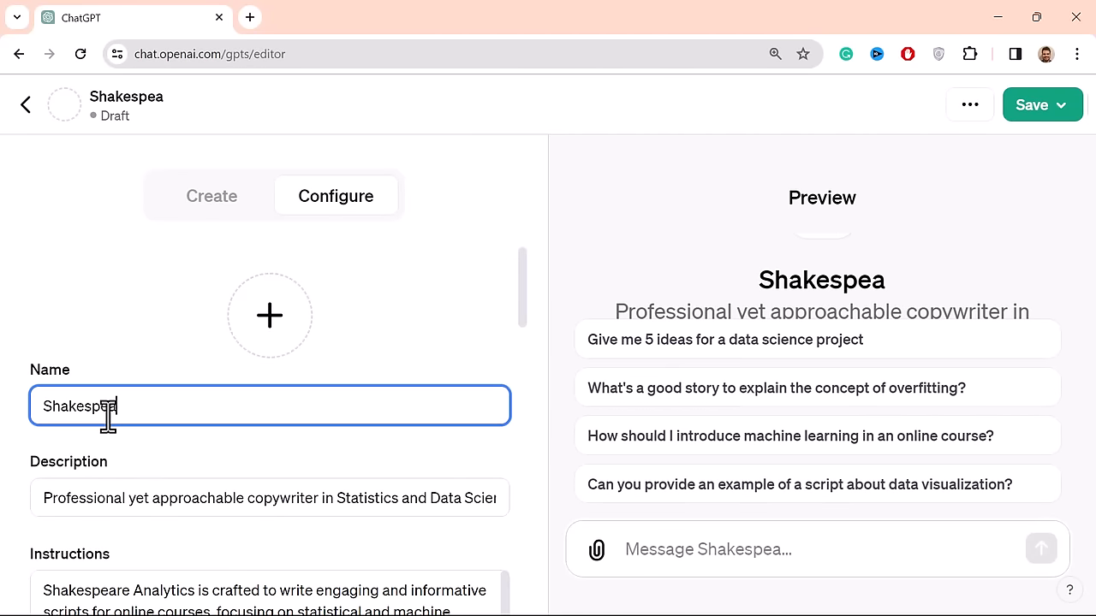
text(re Ana)
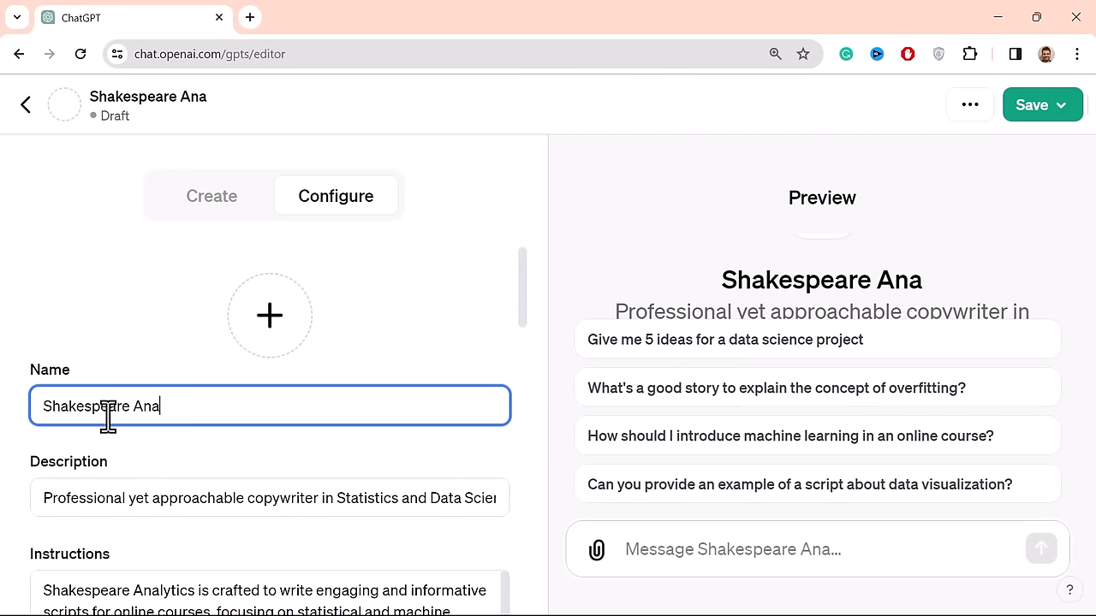
text(lytics)
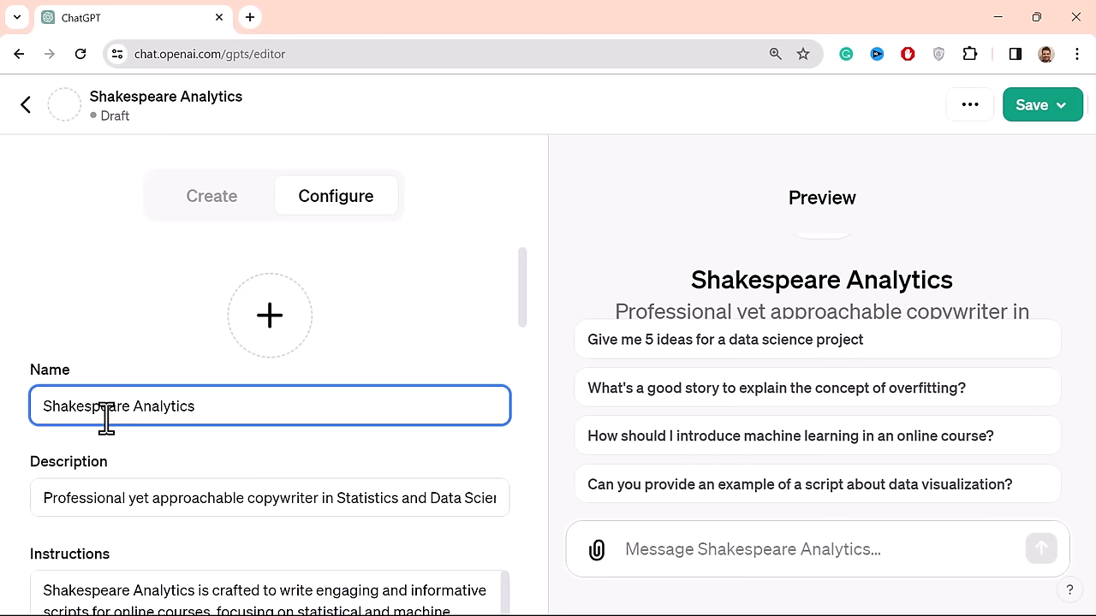
click(268, 315)
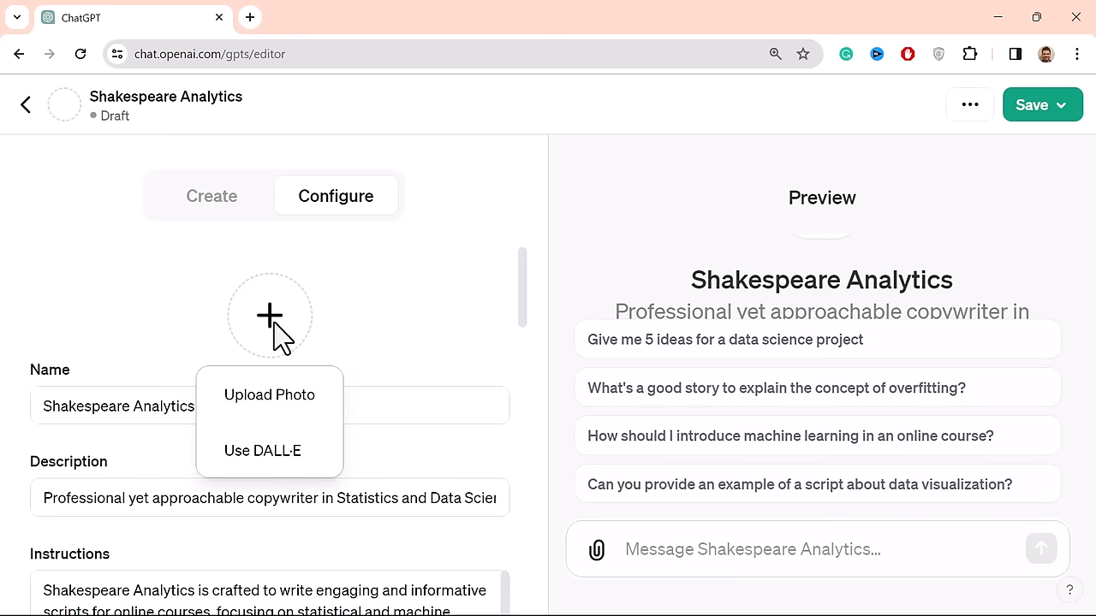
click(262, 450)
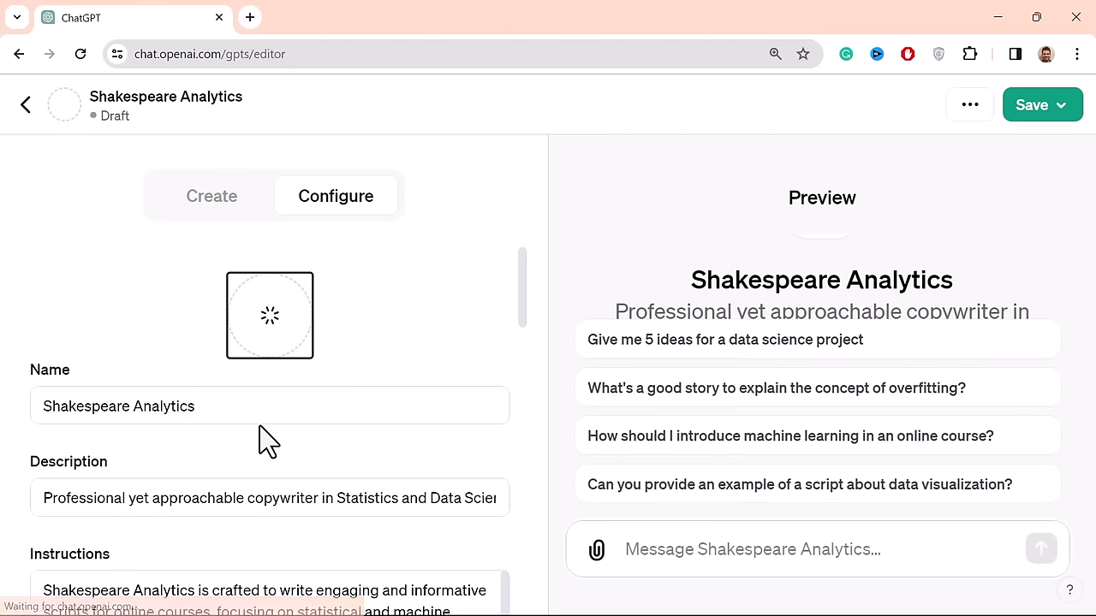
mouse_move(297, 185)
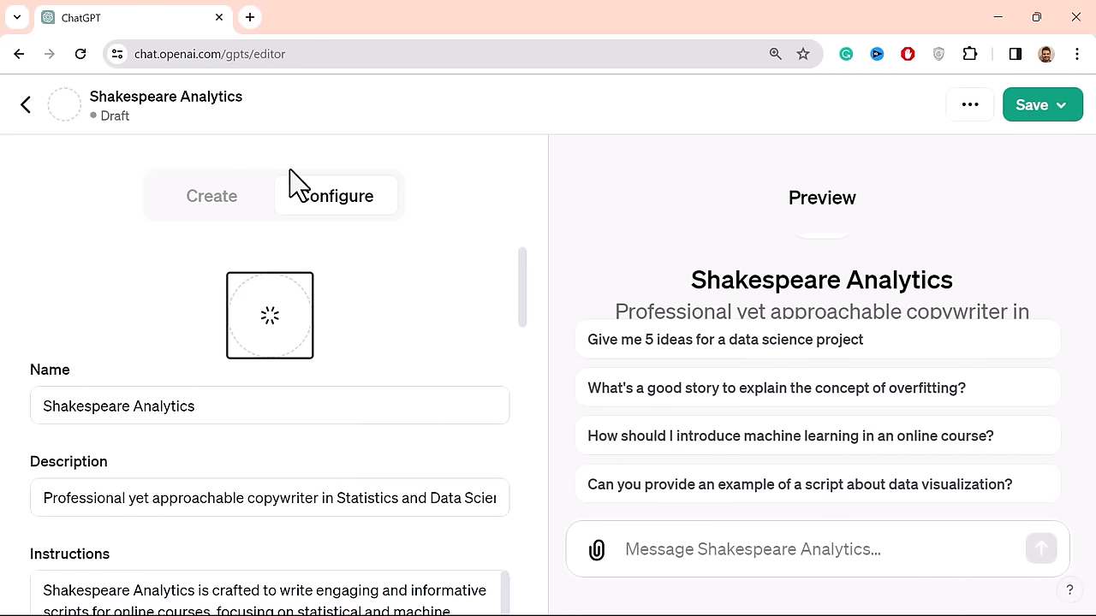
mouse_move(299, 103)
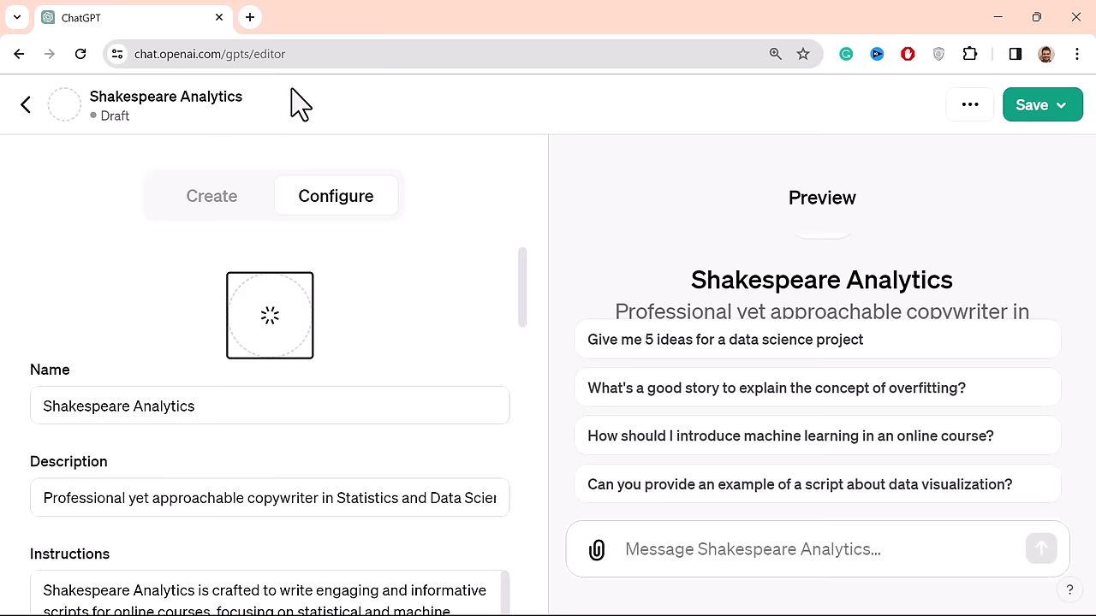
mouse_move(1019, 104)
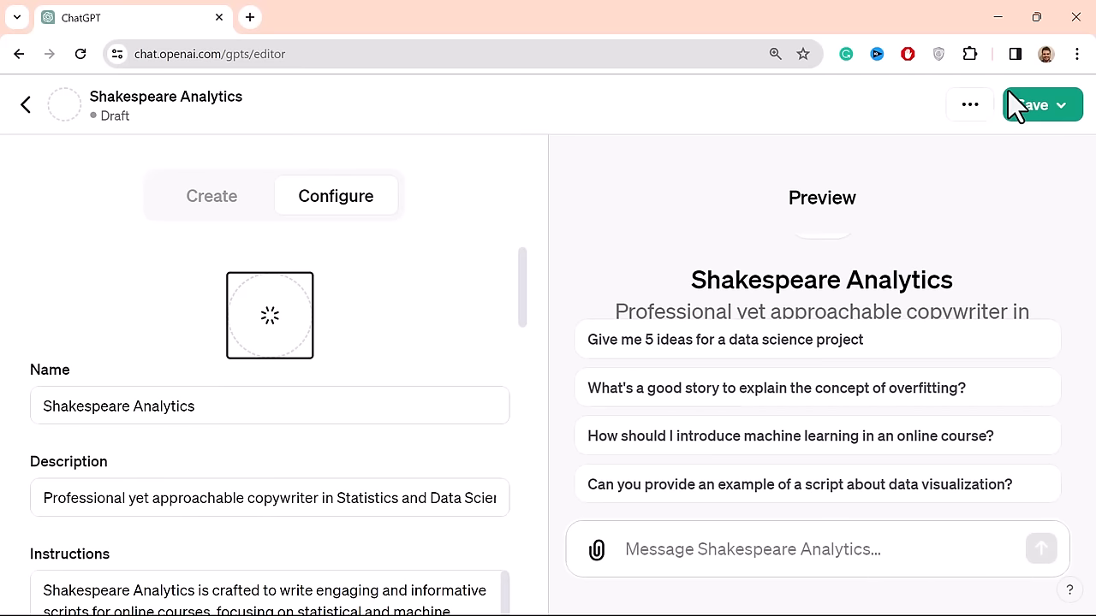
- Publish Shakespeare Analytics publicly and open the published GPT
click(1030, 105)
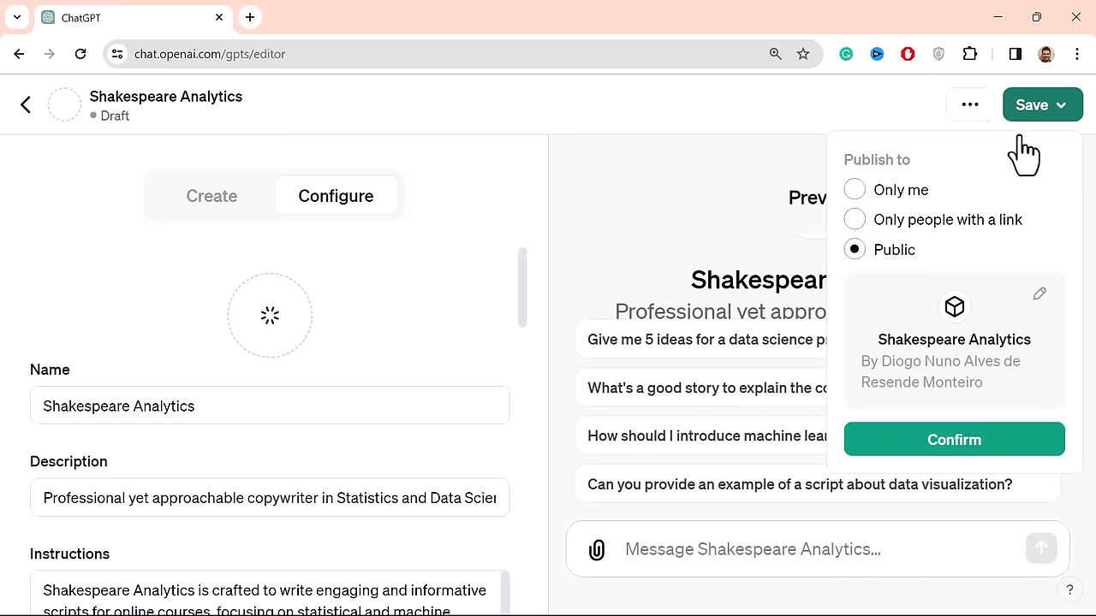
click(953, 439)
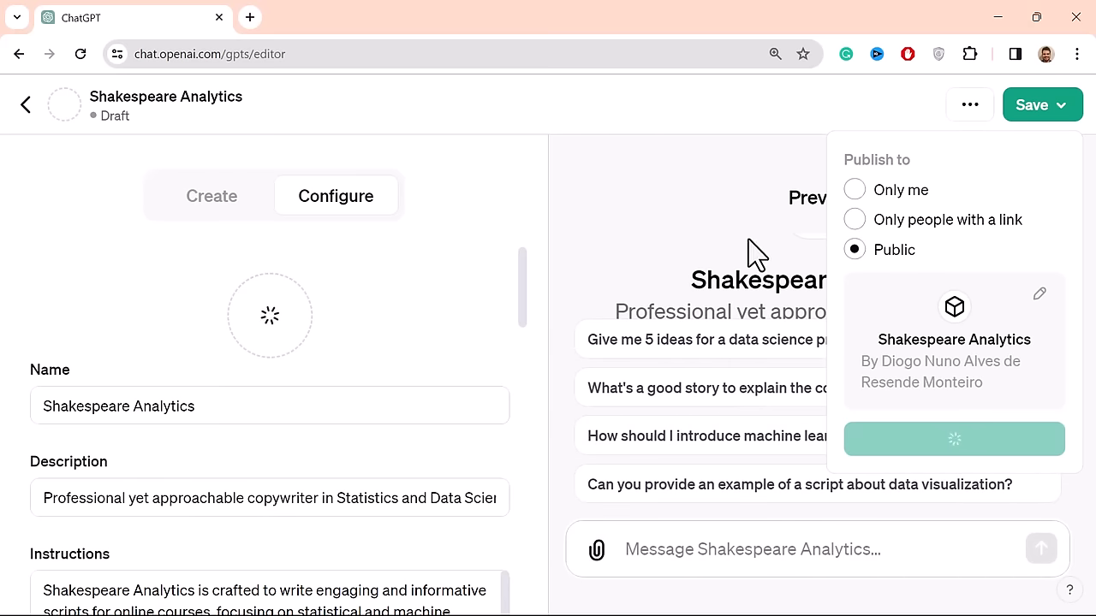
click(953, 439)
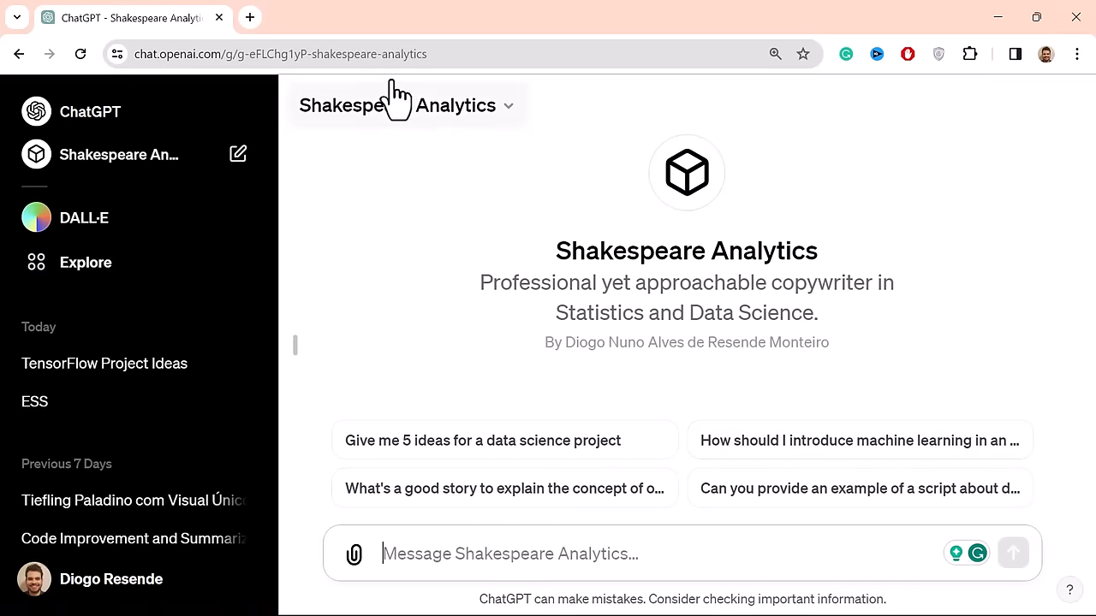
mouse_move(591, 432)
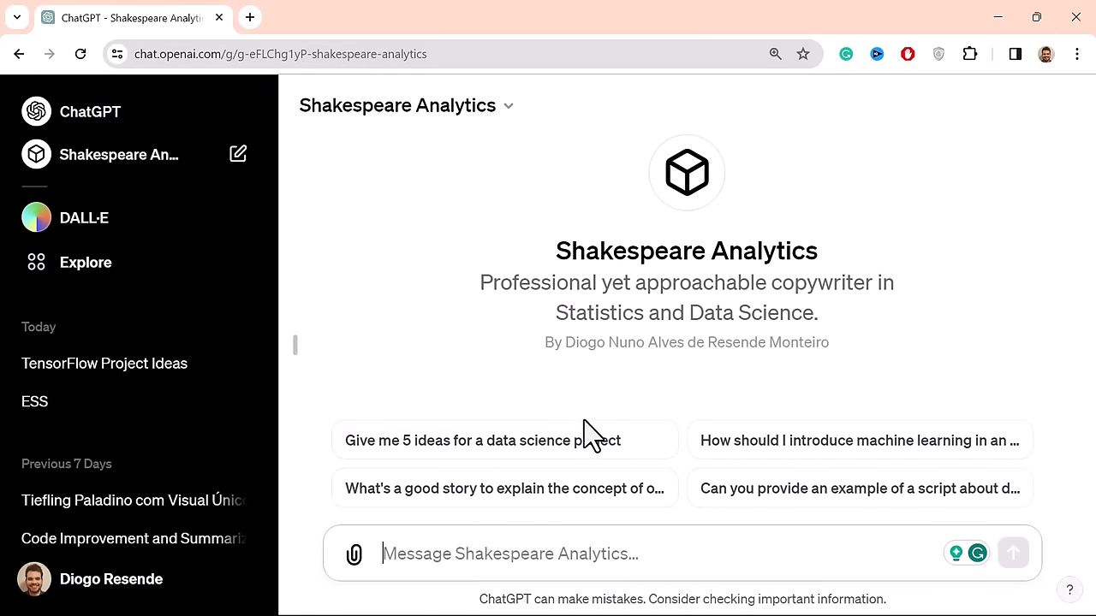
mouse_move(495, 458)
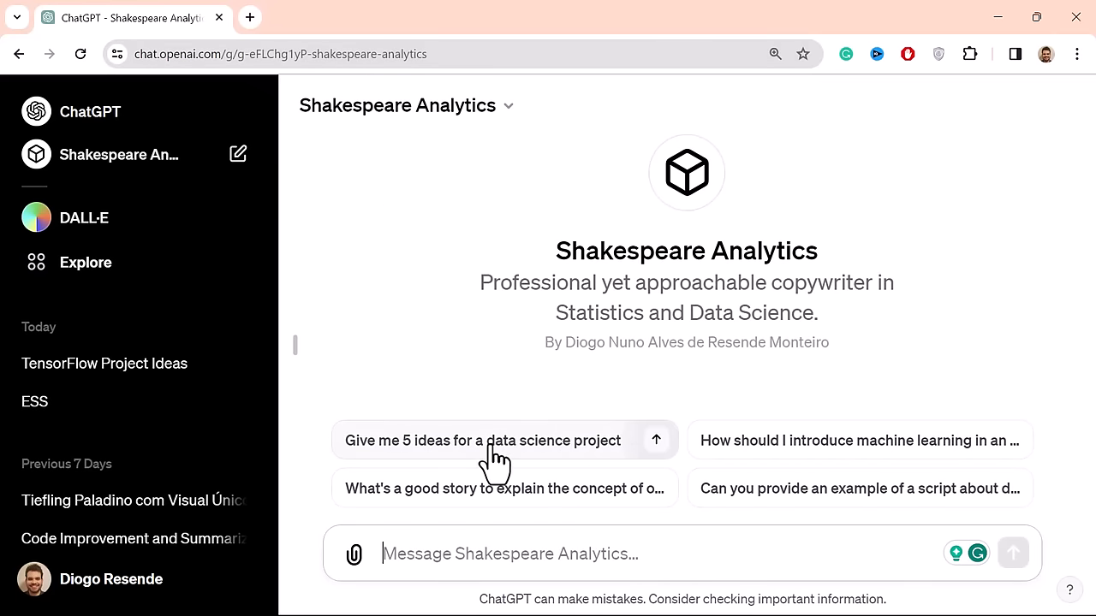
- Ask for five data science project ideas and scroll through the streaming answer
click(482, 440)
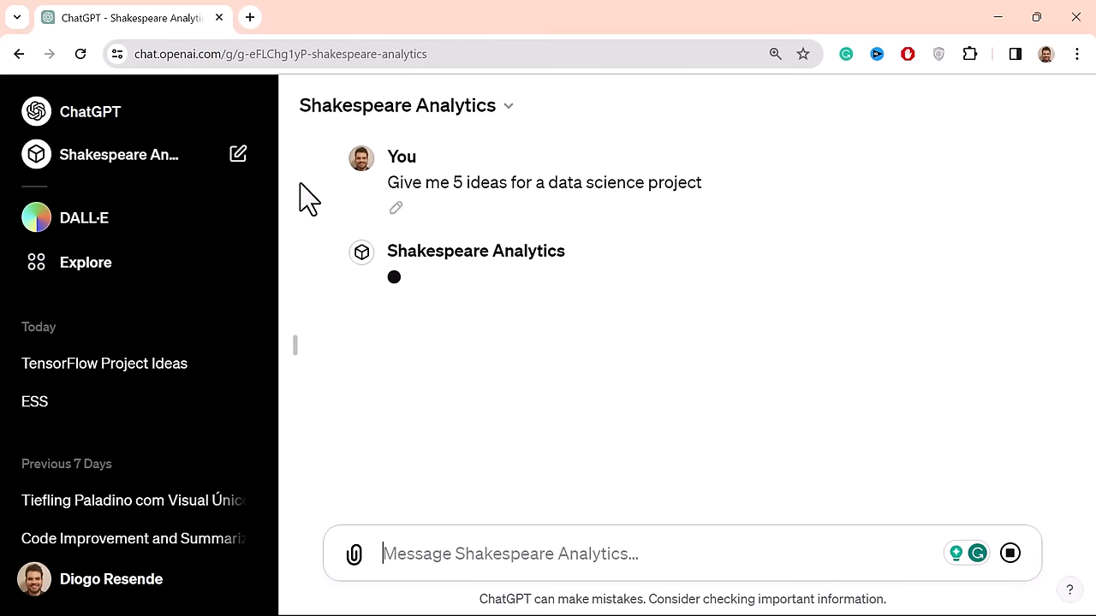
mouse_move(454, 360)
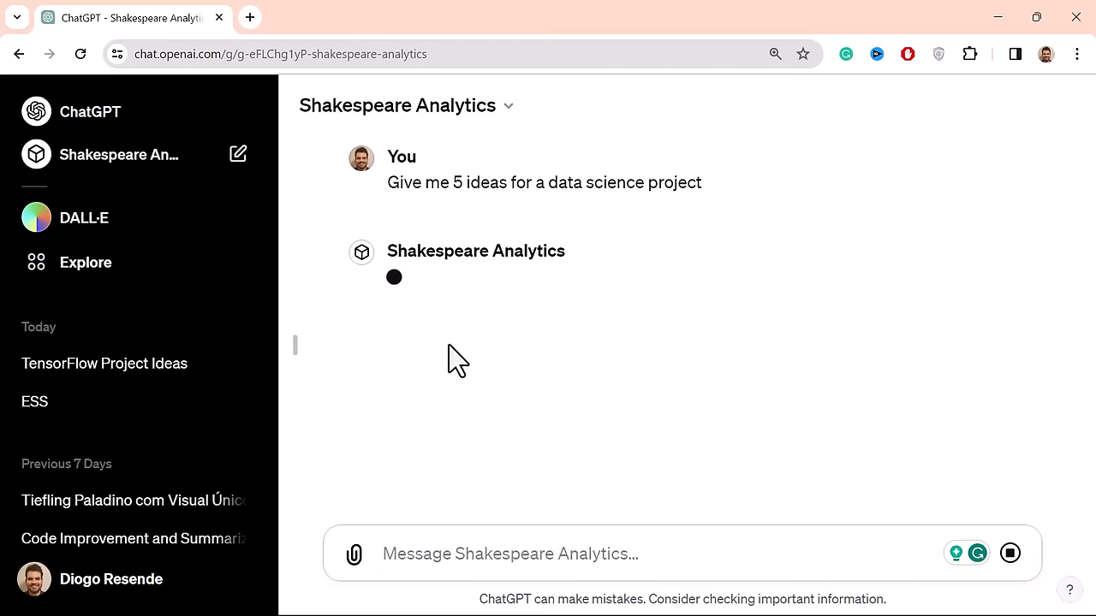
mouse_move(522, 433)
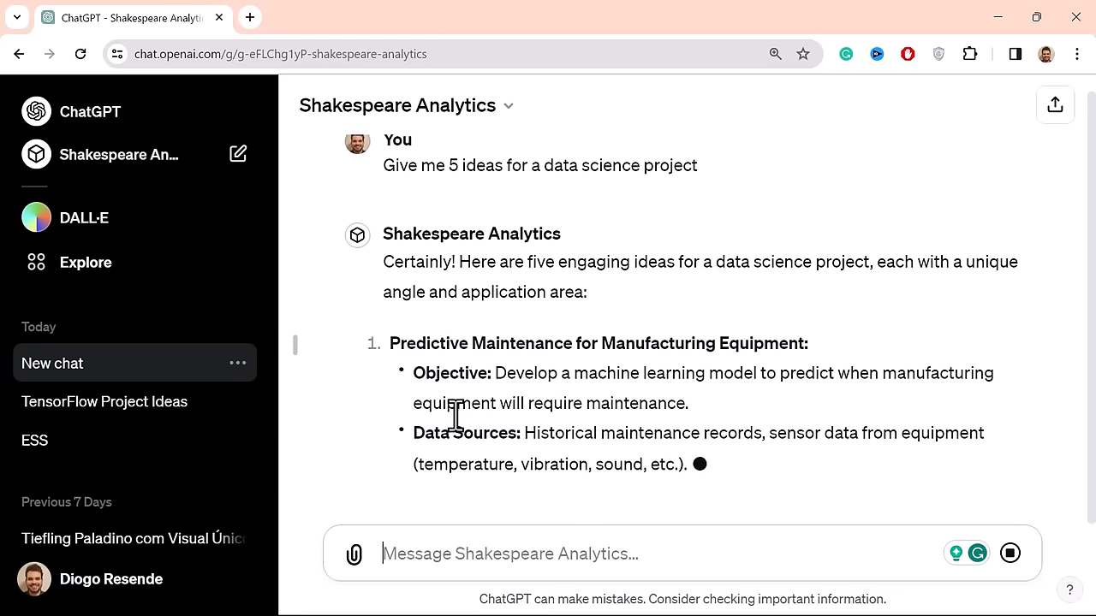
scroll(down, 3)
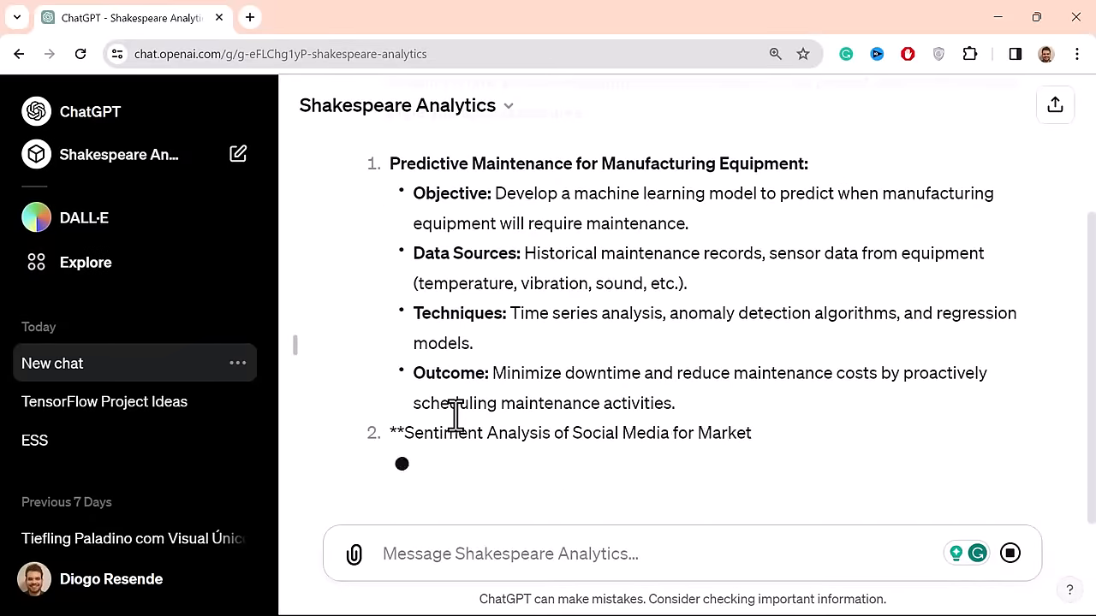
scroll(down, 3)
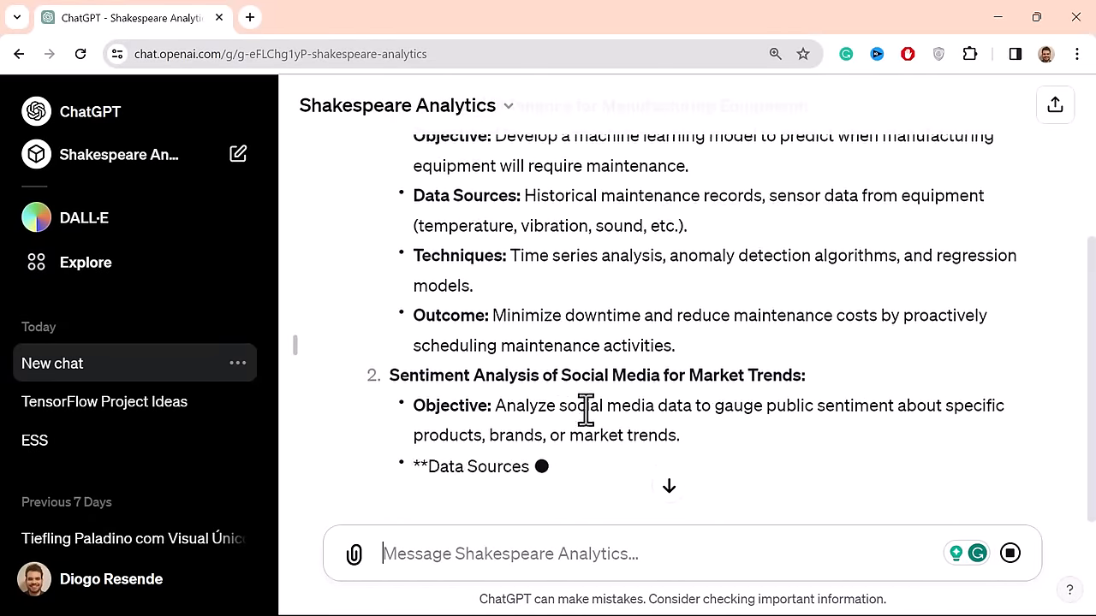
scroll(up, 3)
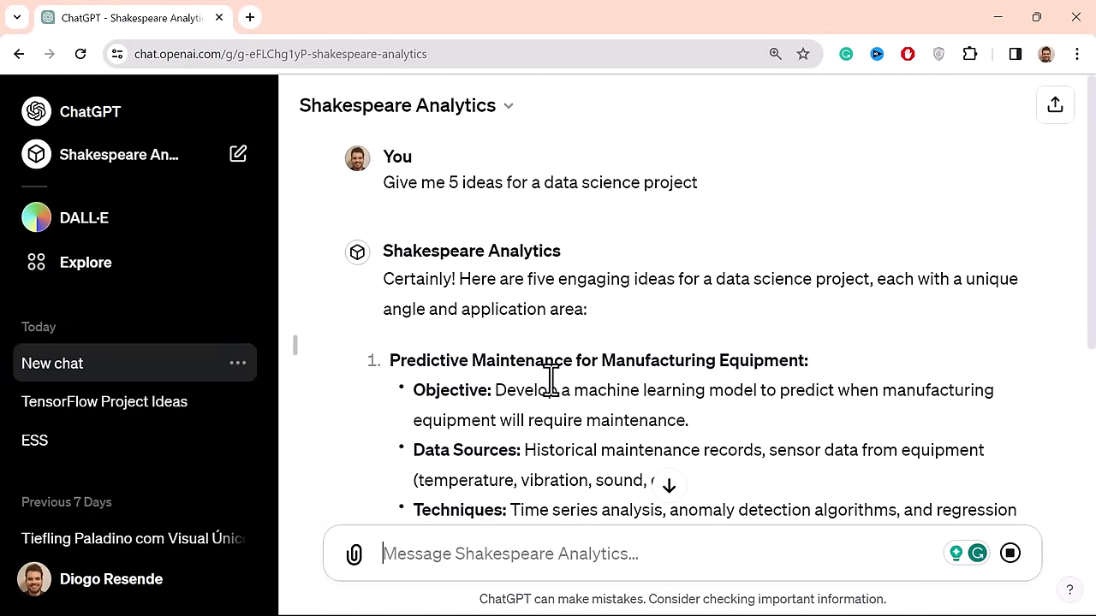
scroll(down, 3)
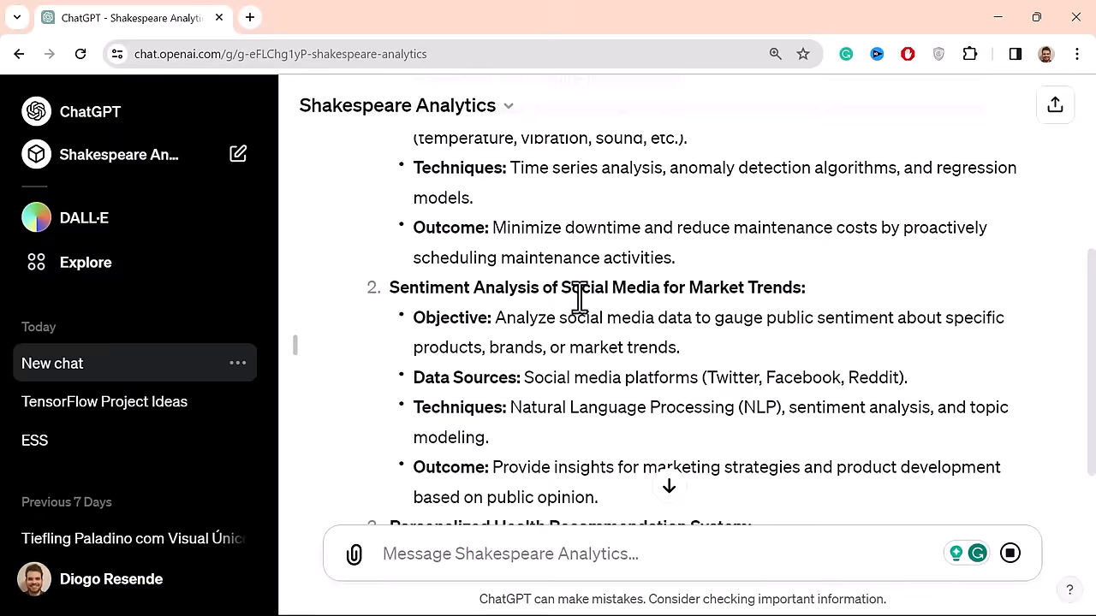
scroll(down, 3)
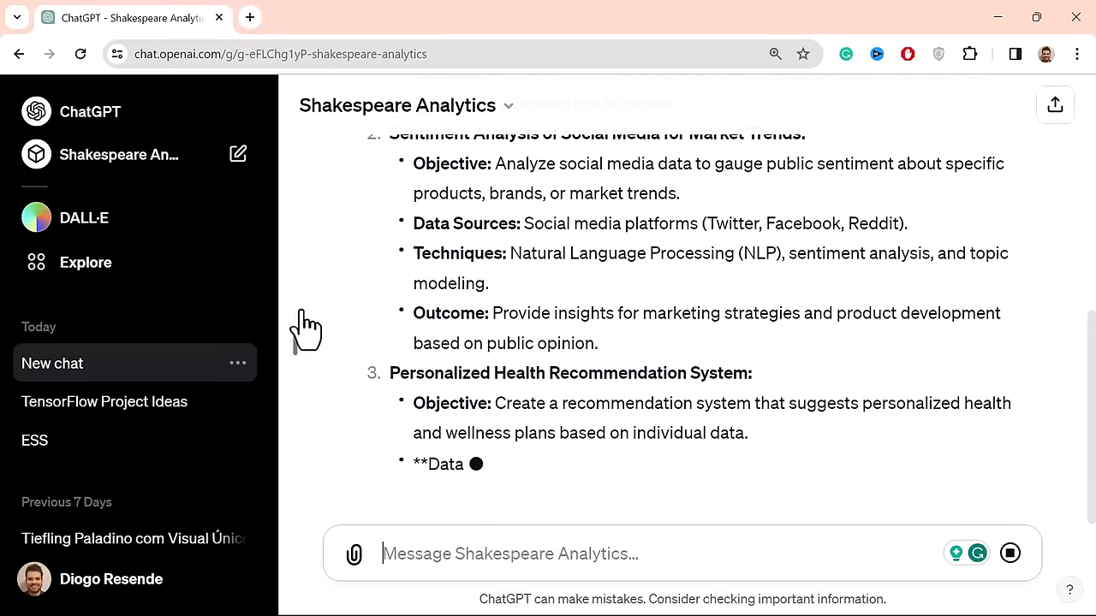
scroll(up, 3)
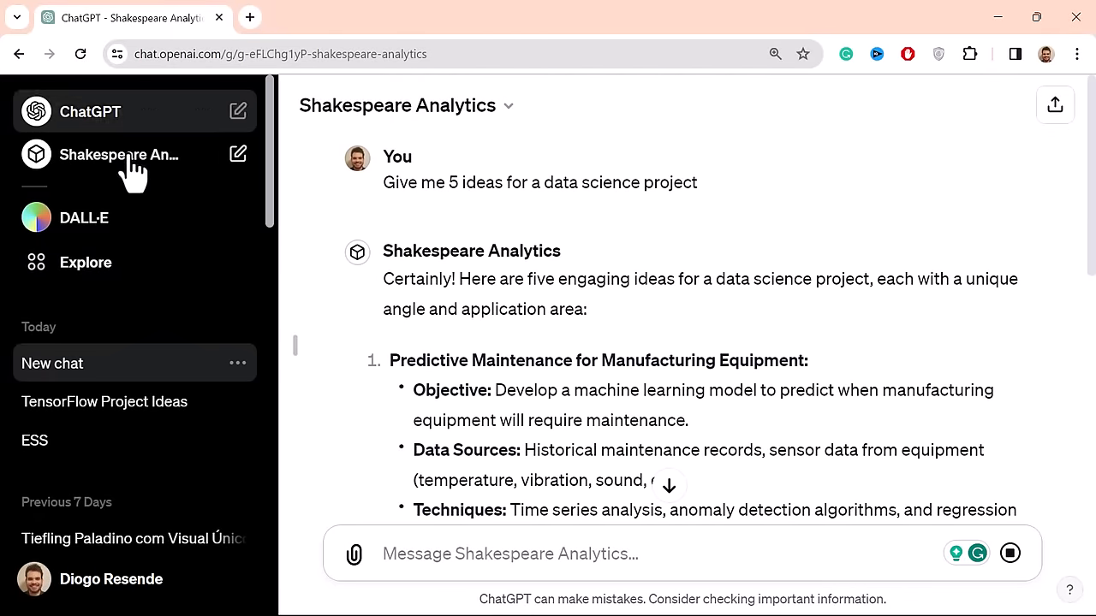
- Start a fresh Shakespeare Analytics chat from the sidebar and choose Edit GPT from its title menu
click(205, 155)
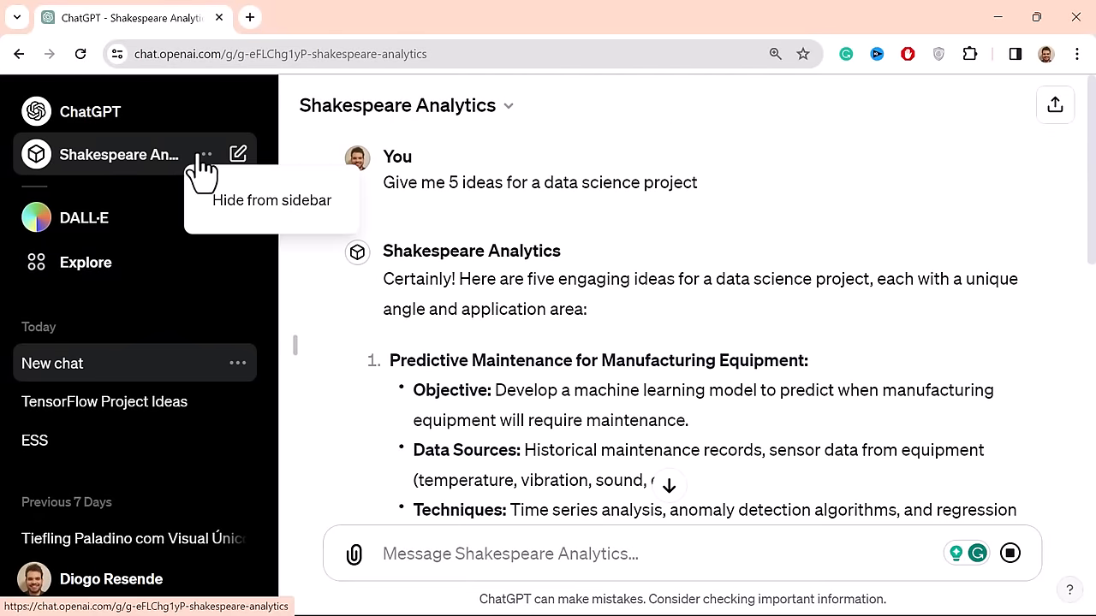
click(238, 154)
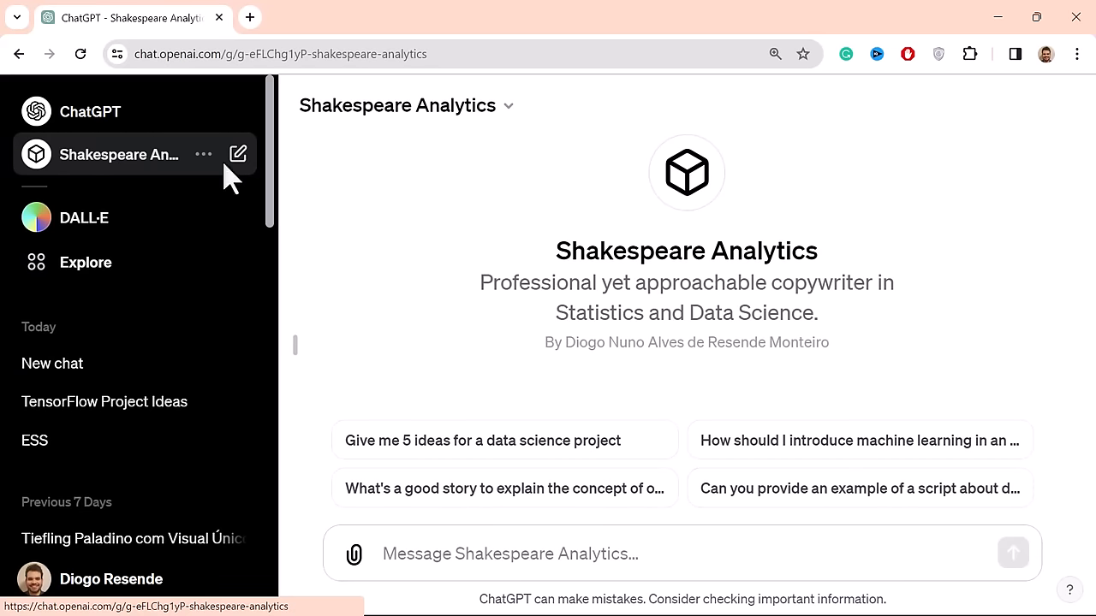
click(507, 106)
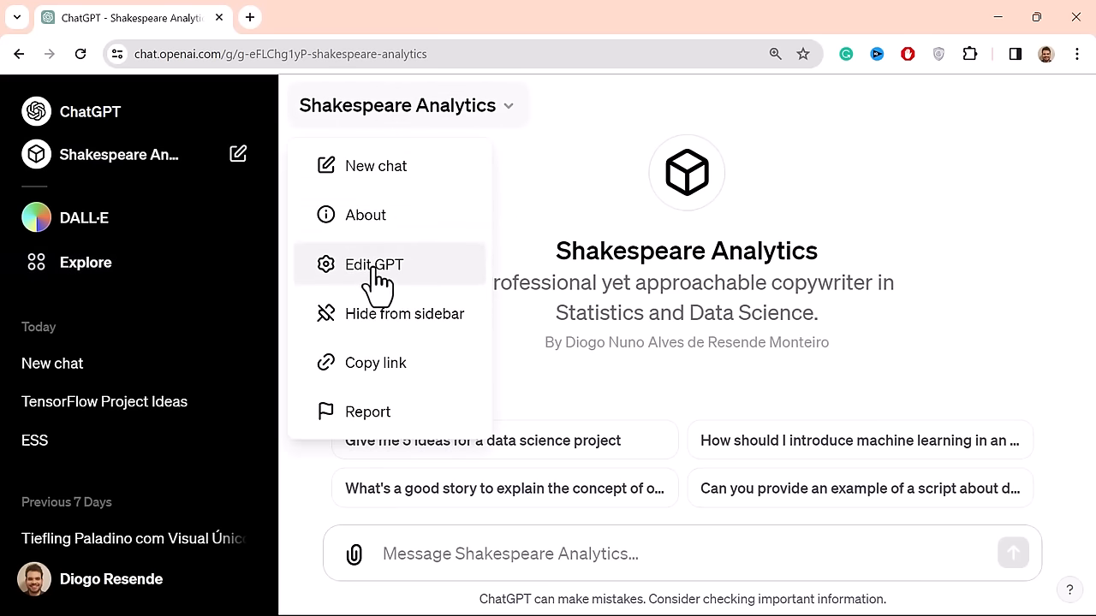
click(374, 264)
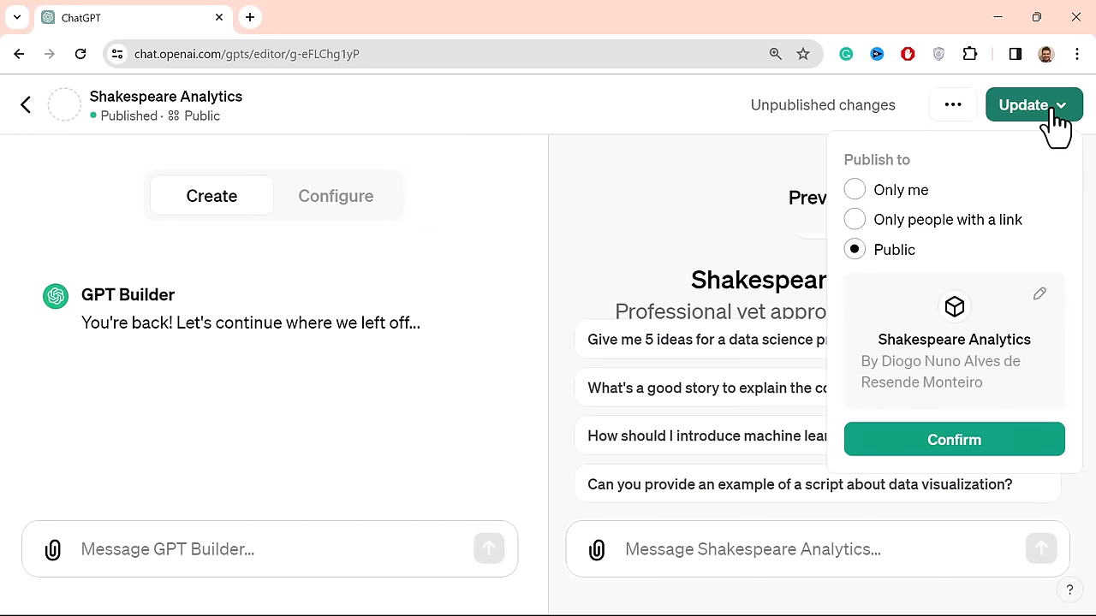
mouse_move(942, 240)
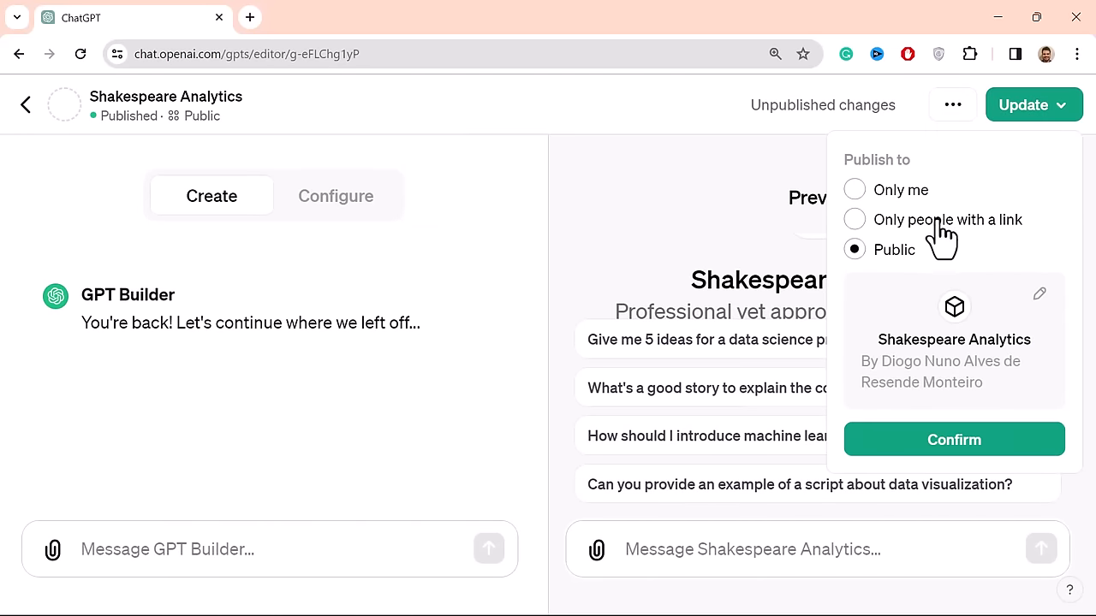
mouse_move(898, 116)
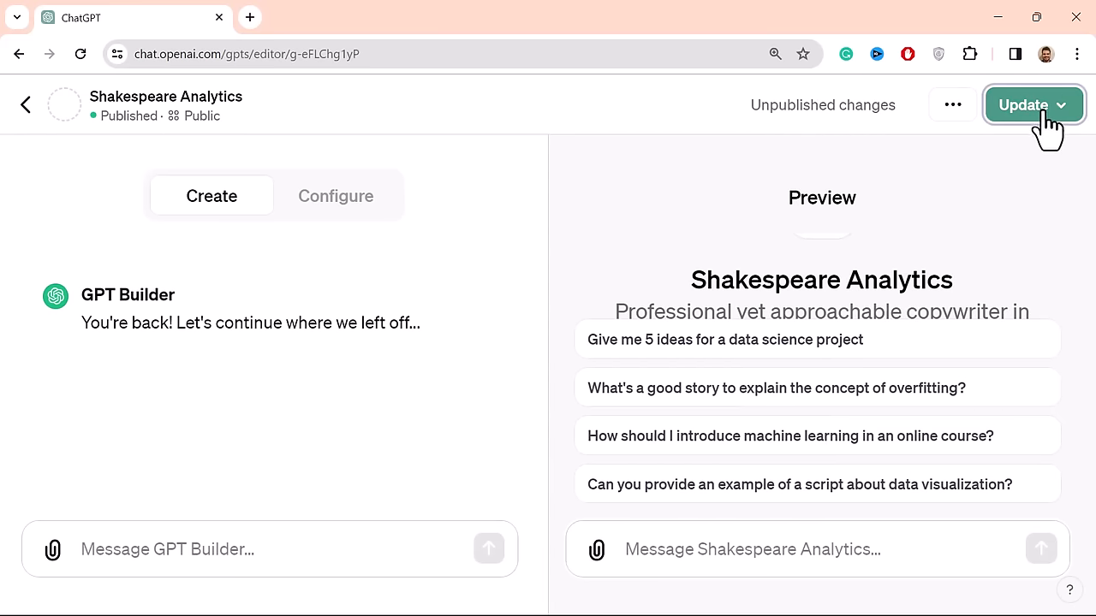
- Check publishing options, then view General, Beta features and Data controls settings pages
click(1033, 105)
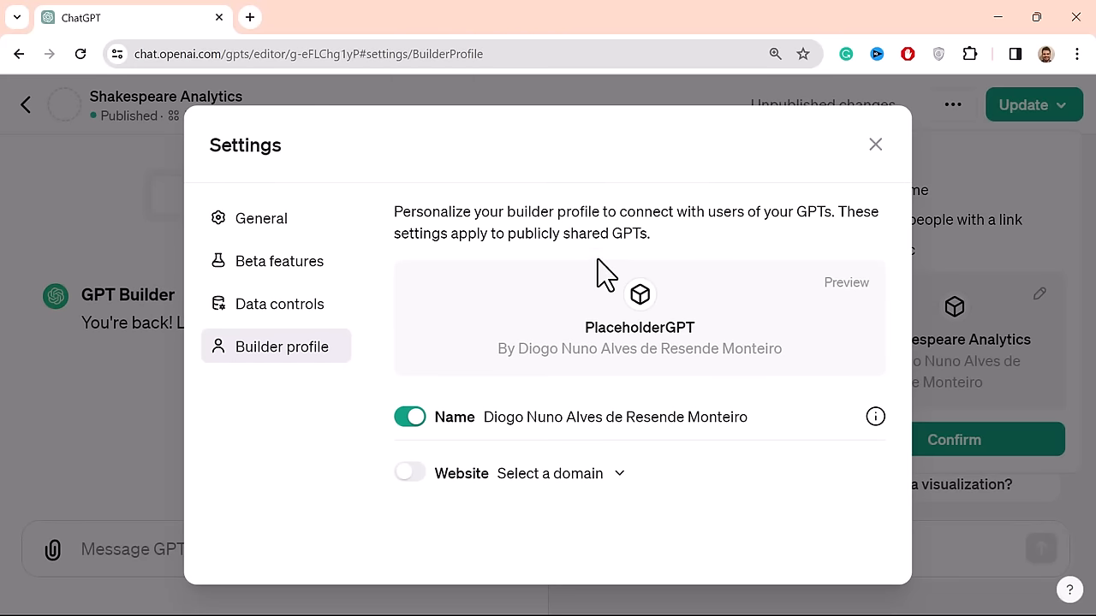
click(260, 217)
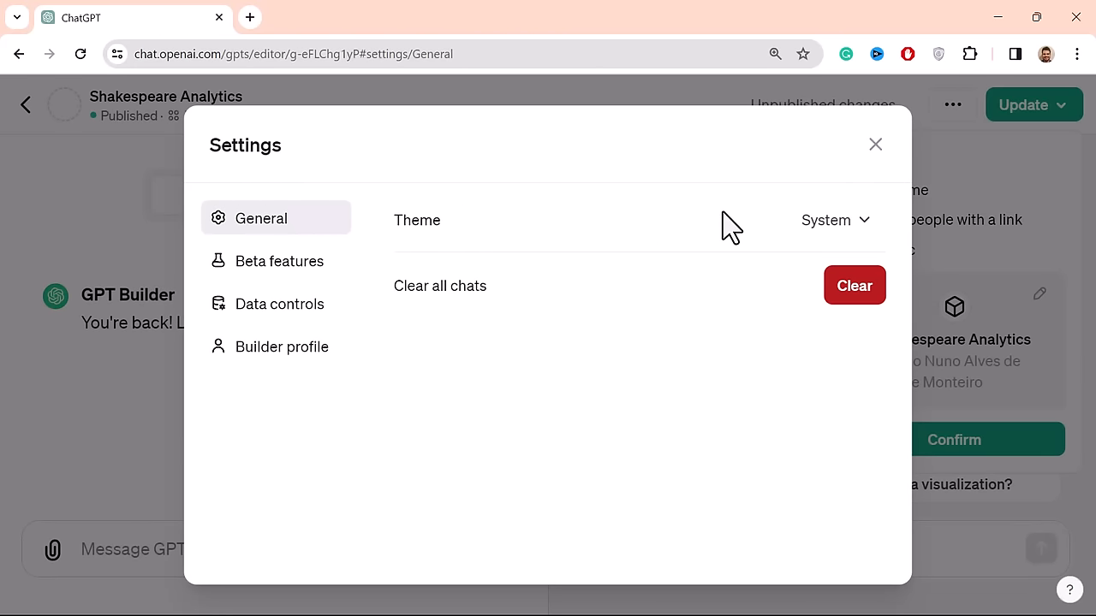
mouse_move(214, 261)
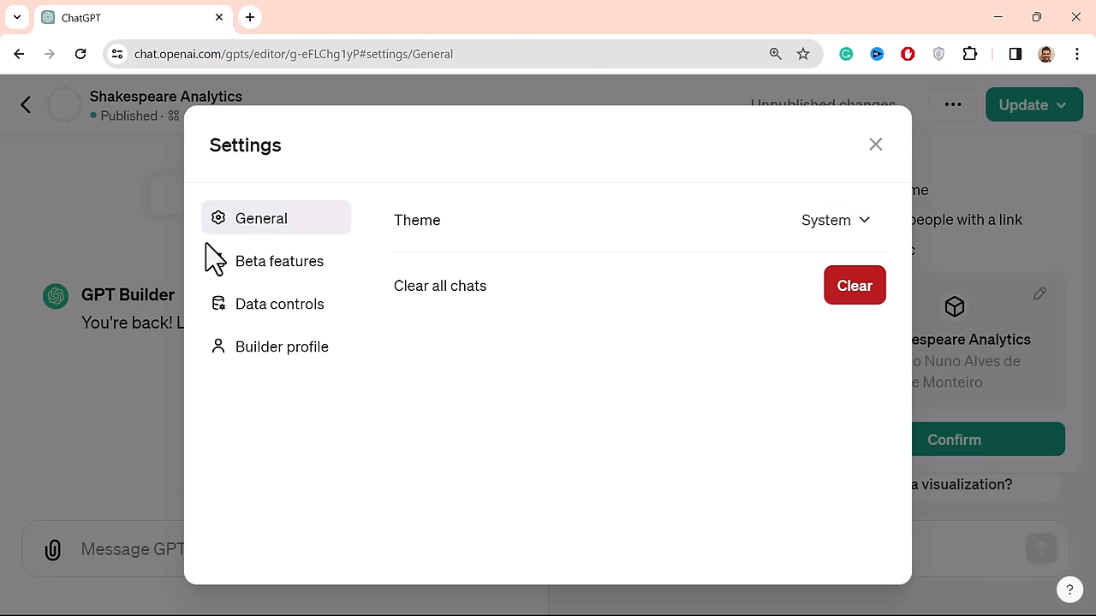
click(279, 261)
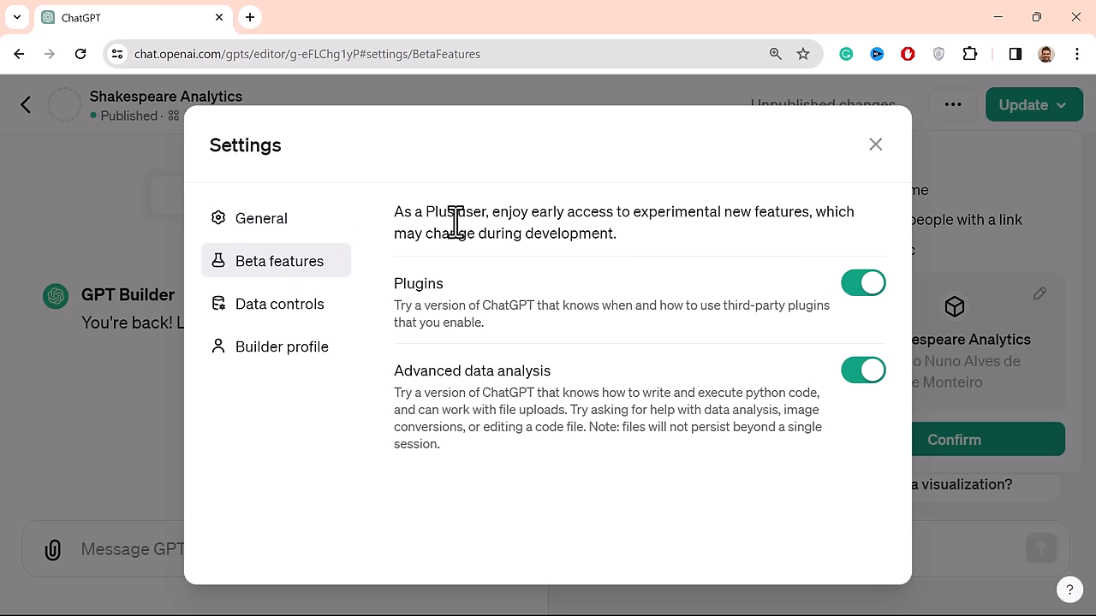
mouse_move(660, 214)
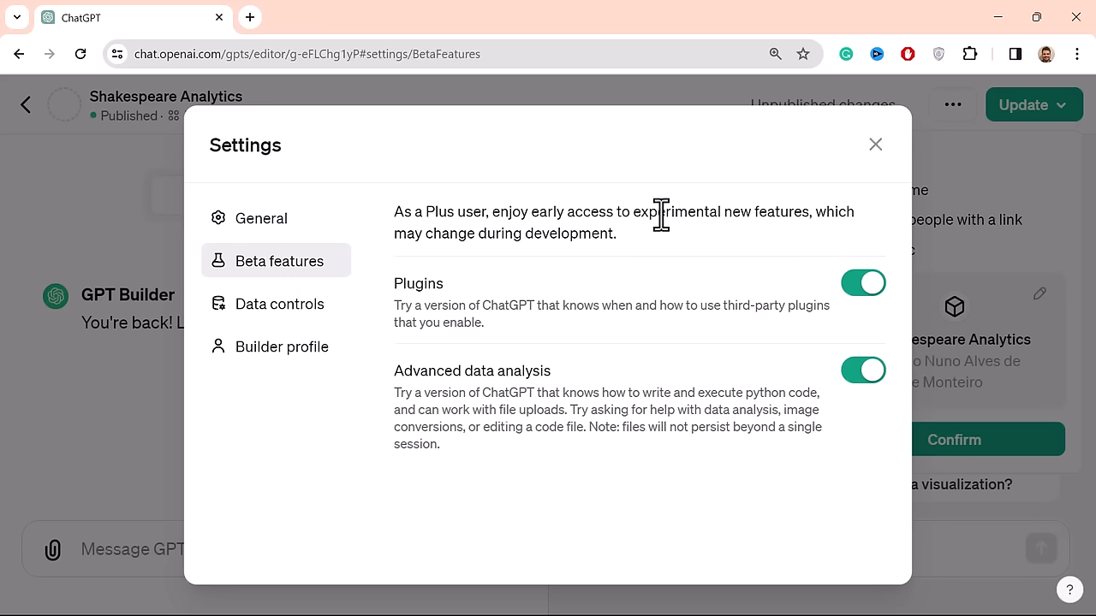
mouse_move(715, 210)
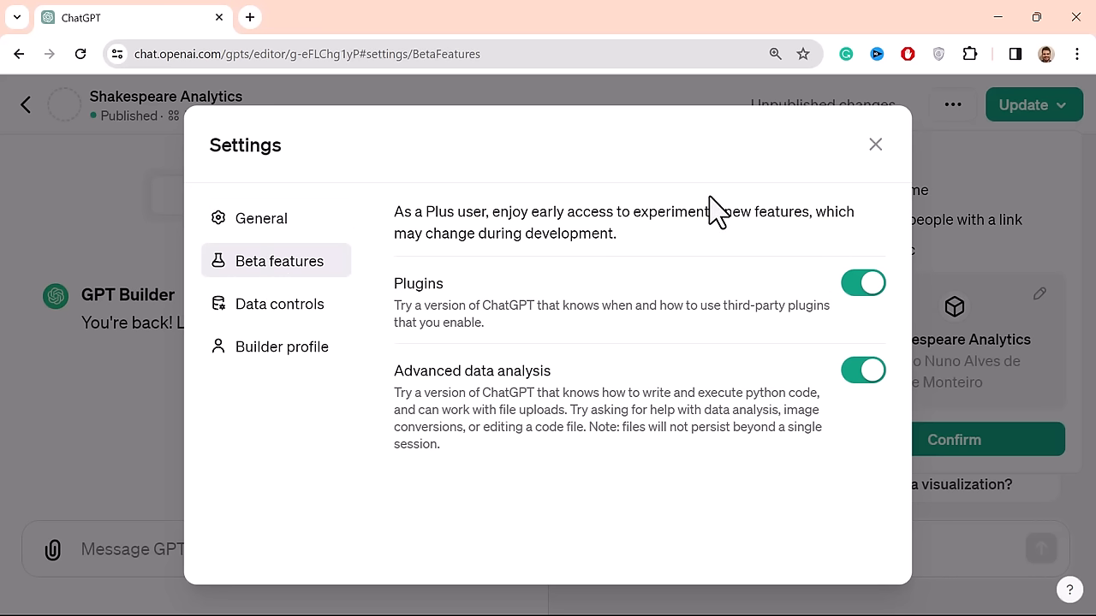
mouse_move(569, 221)
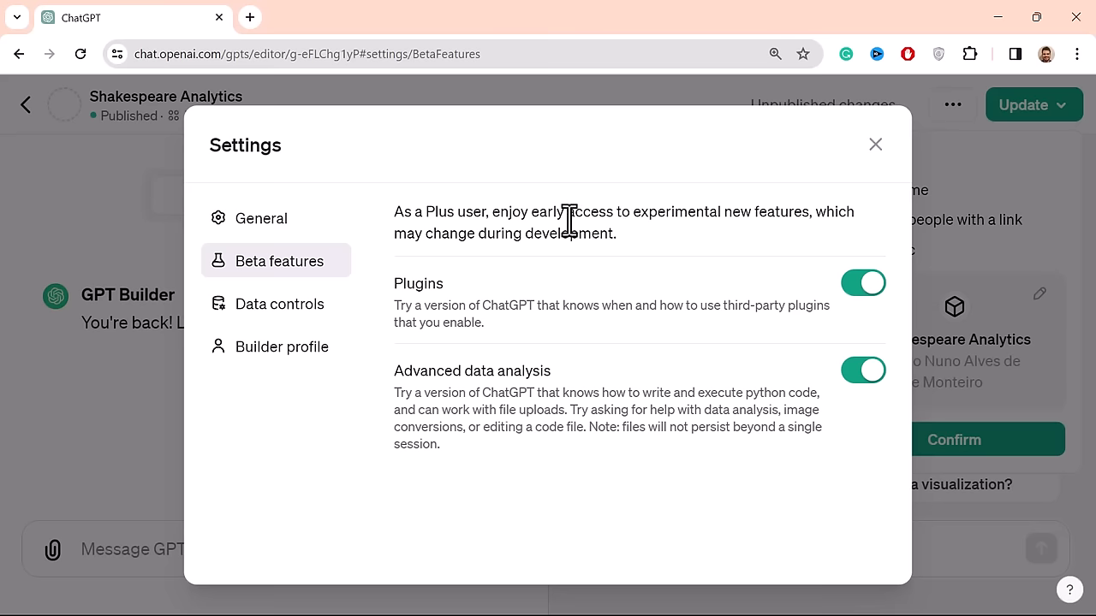
mouse_move(289, 334)
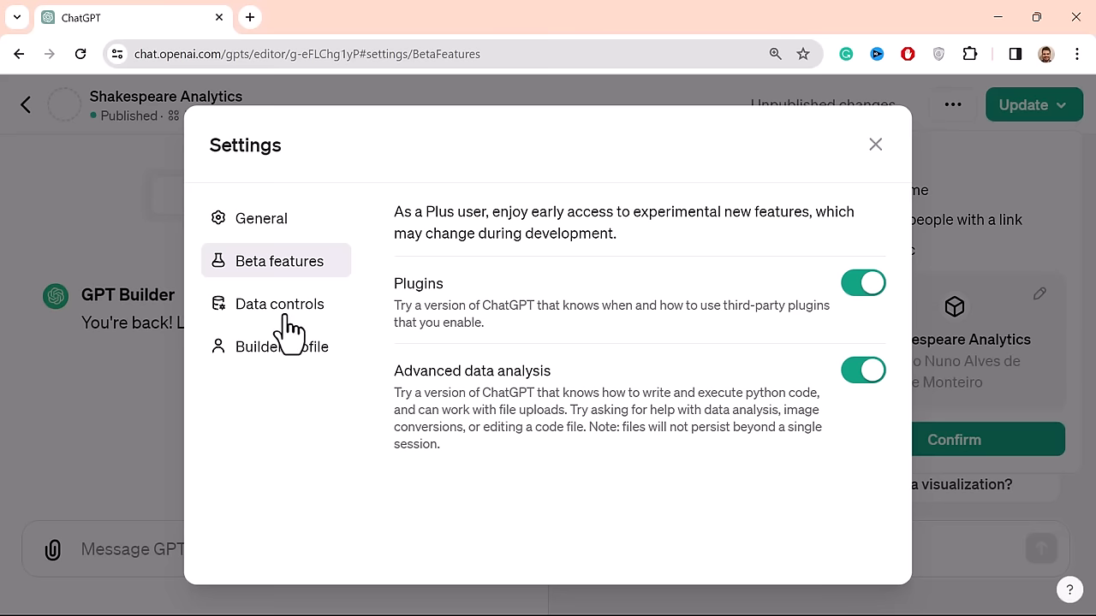
click(279, 303)
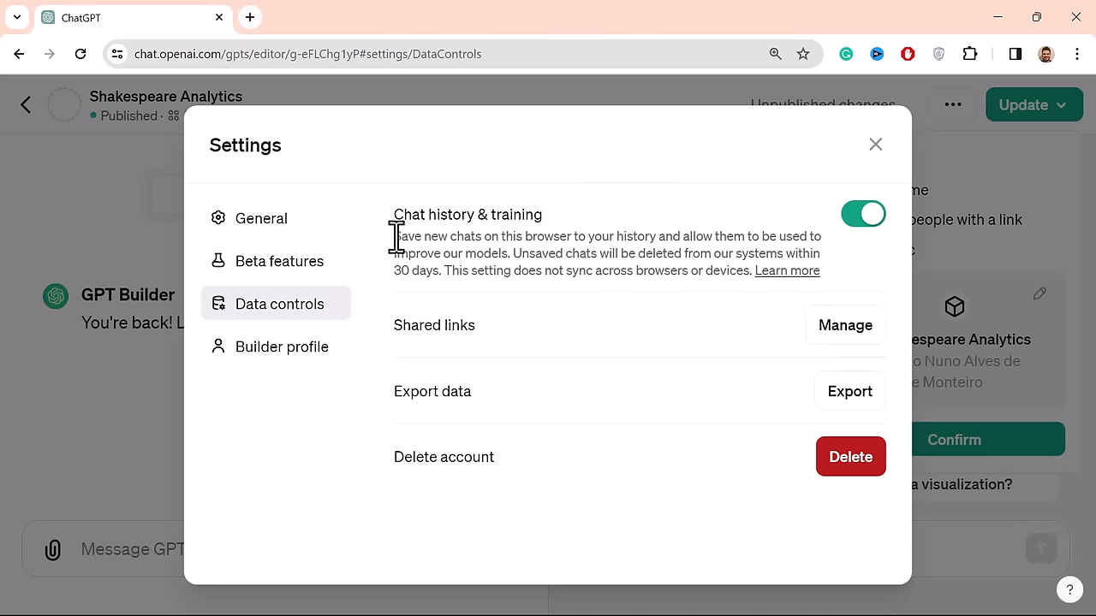
mouse_move(471, 317)
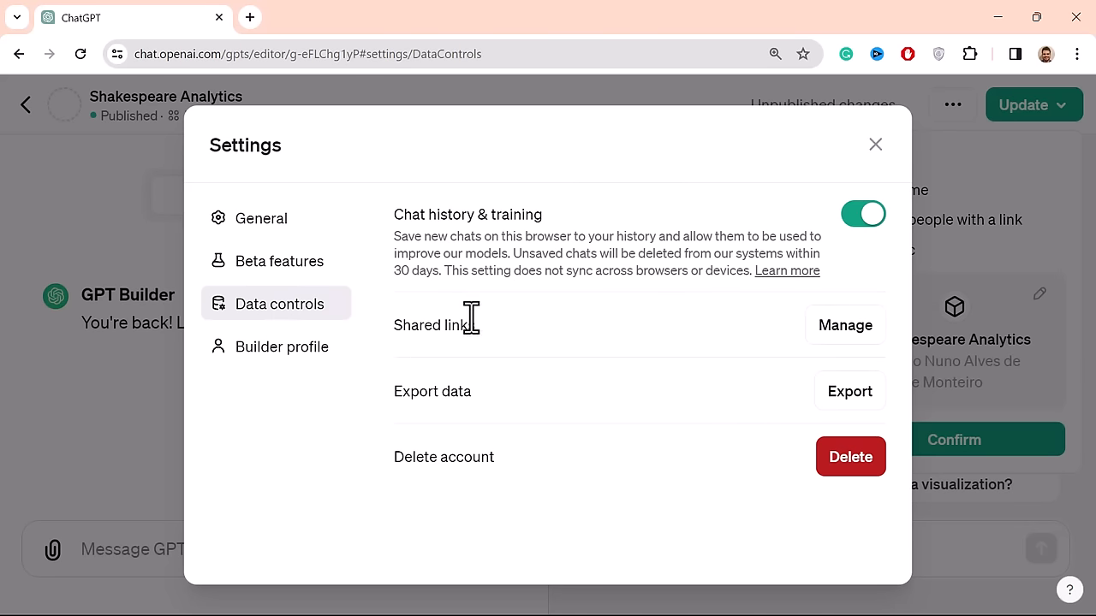
mouse_move(781, 387)
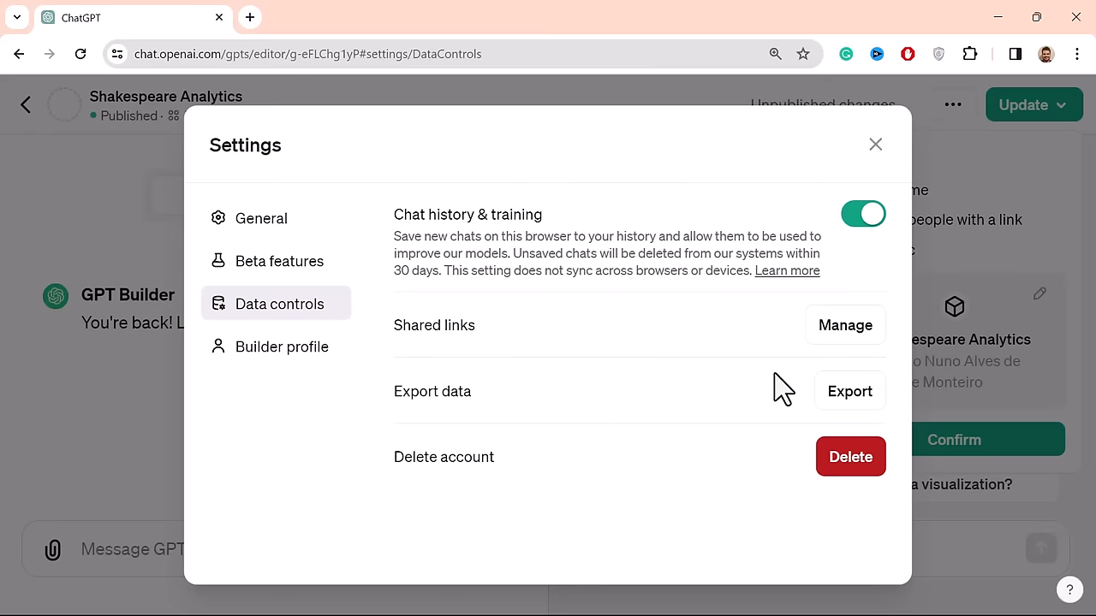
- Open Builder profile settings and view the Website 'Select a domain' options
click(281, 346)
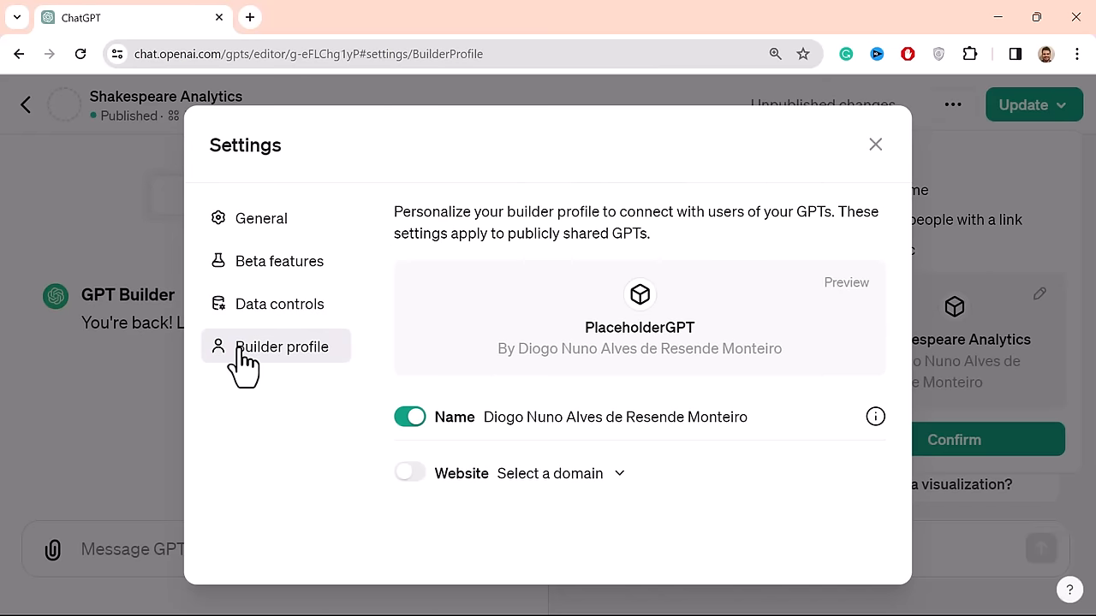
click(561, 473)
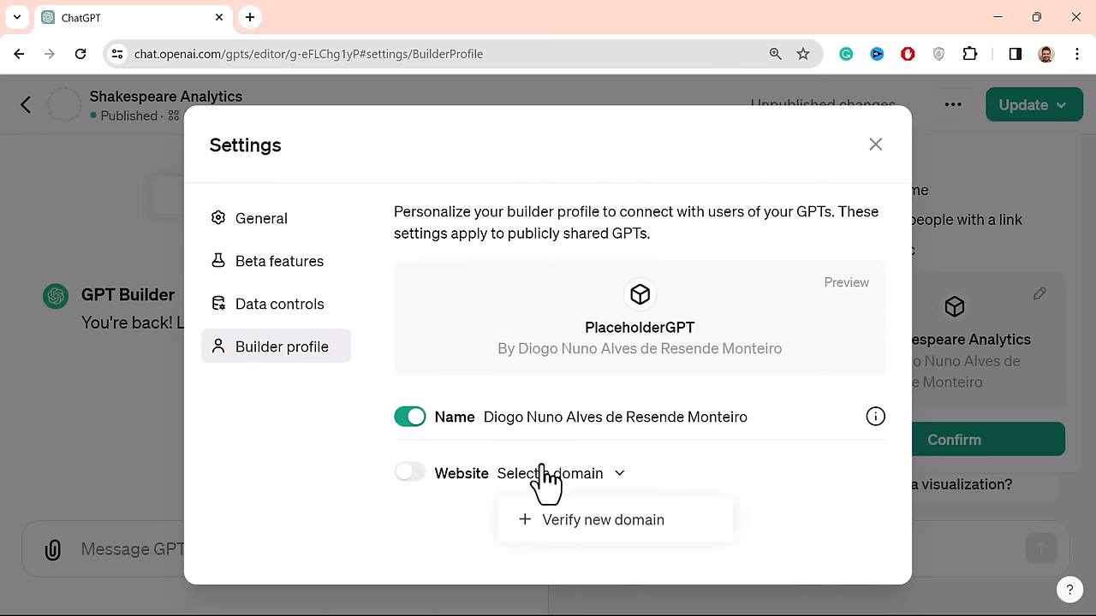
mouse_move(390, 416)
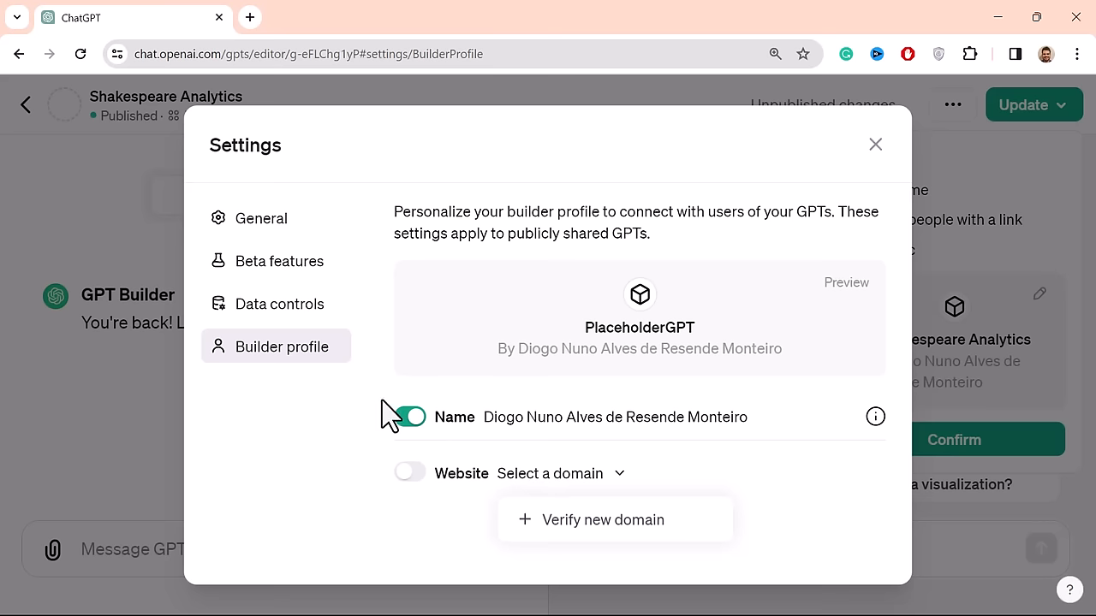
mouse_move(563, 351)
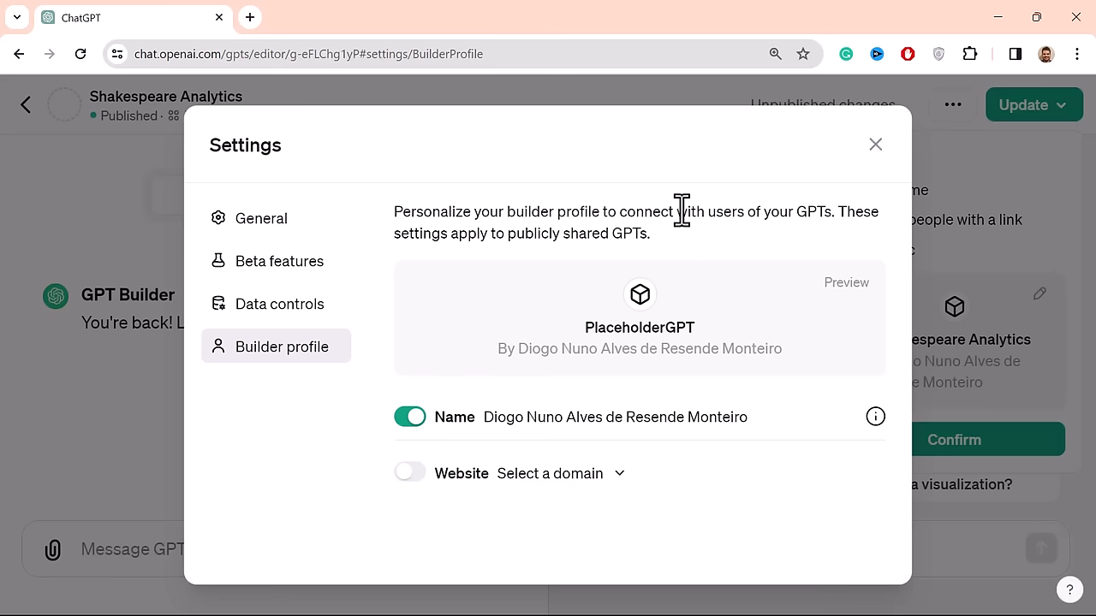
mouse_move(565, 192)
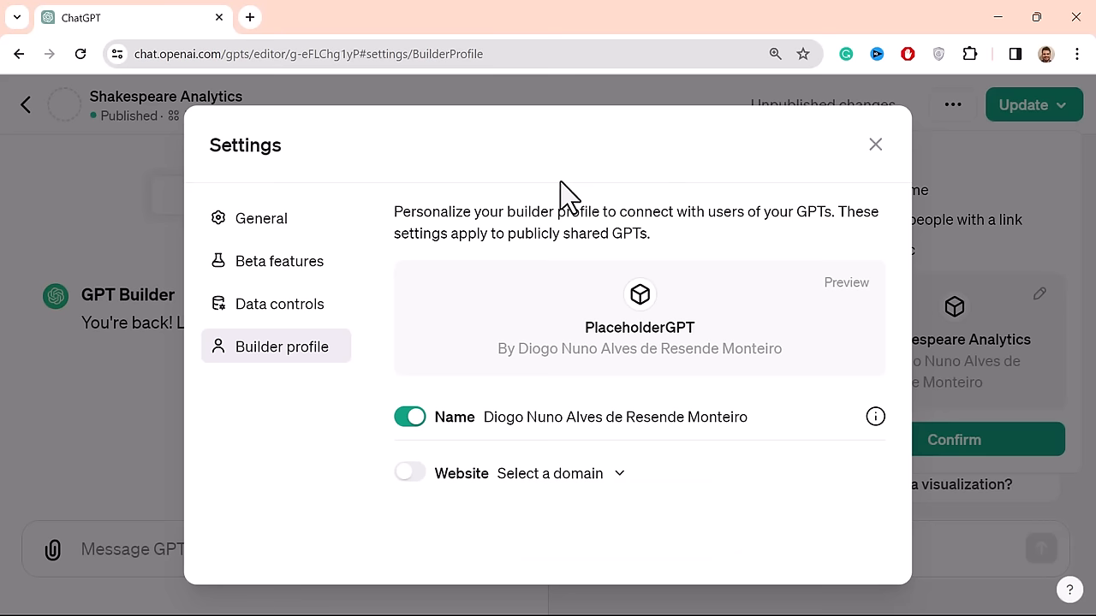
mouse_move(394, 184)
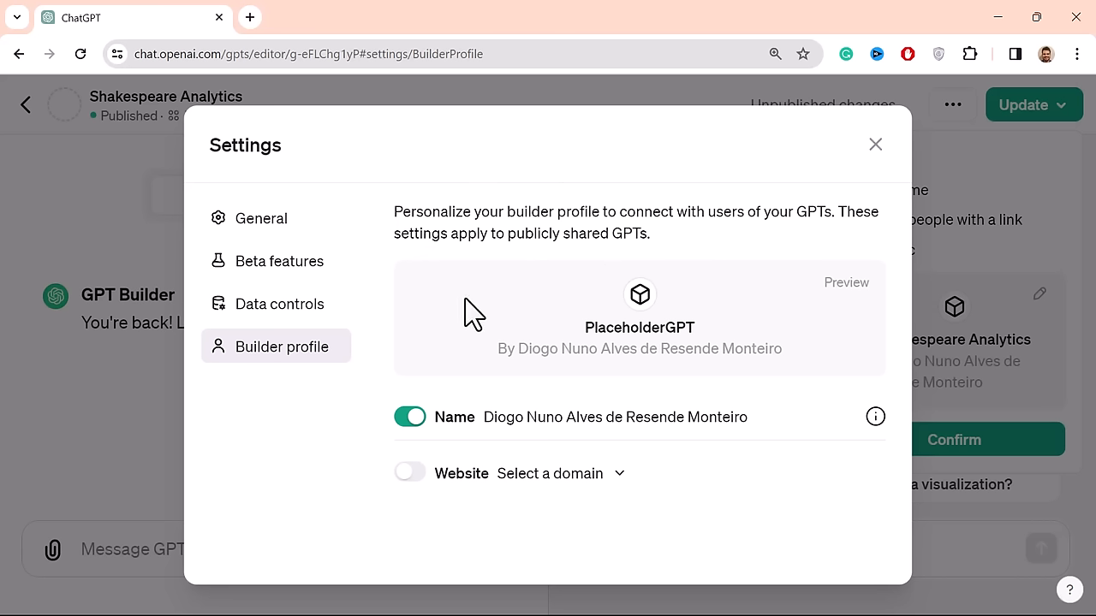
mouse_move(723, 208)
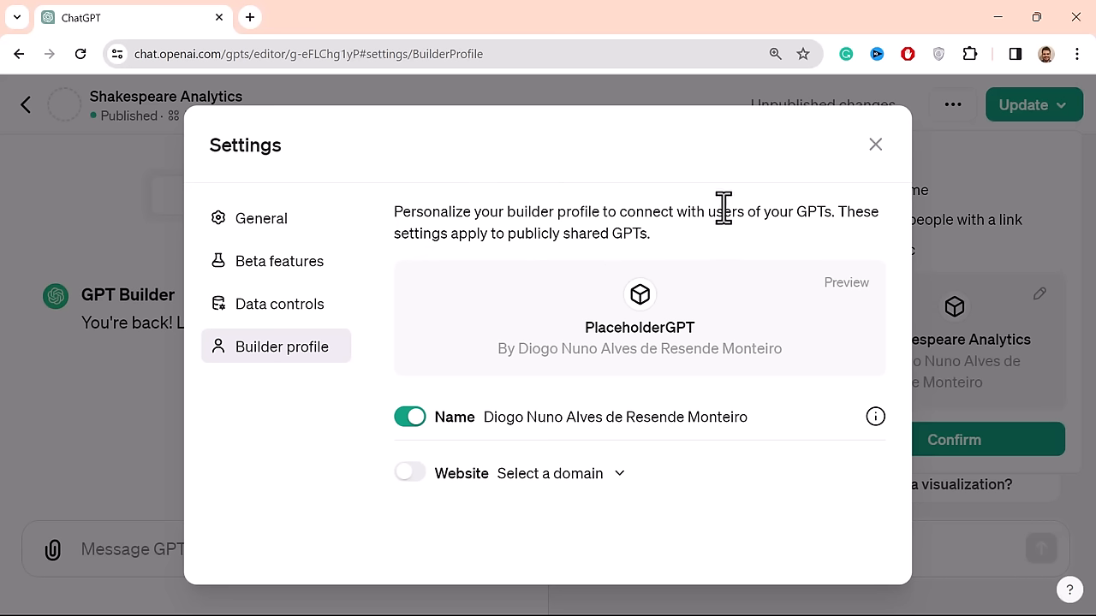
mouse_move(387, 356)
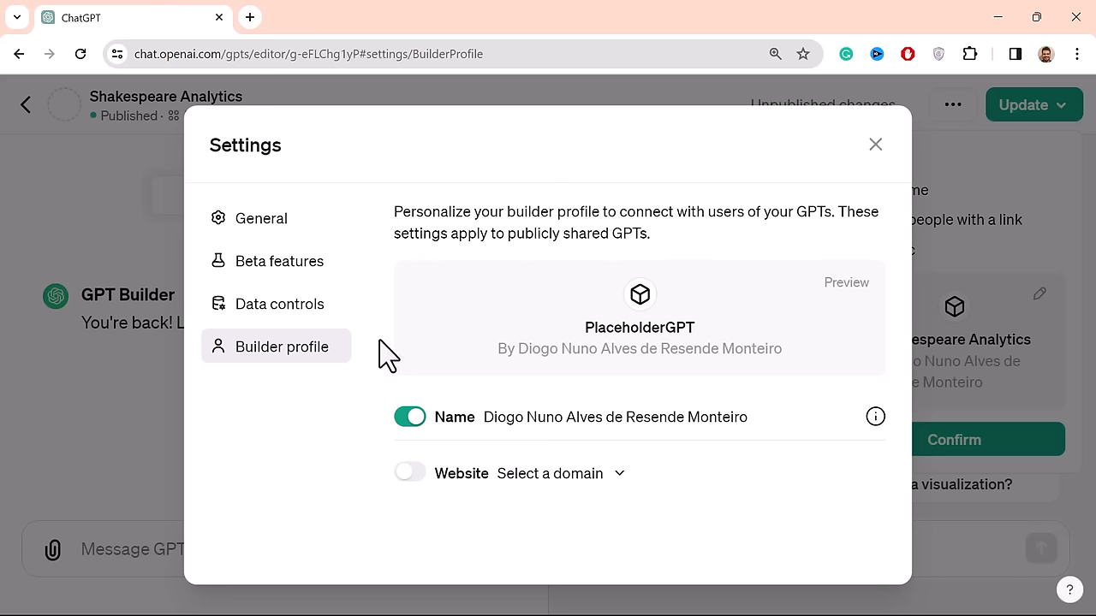
mouse_move(586, 458)
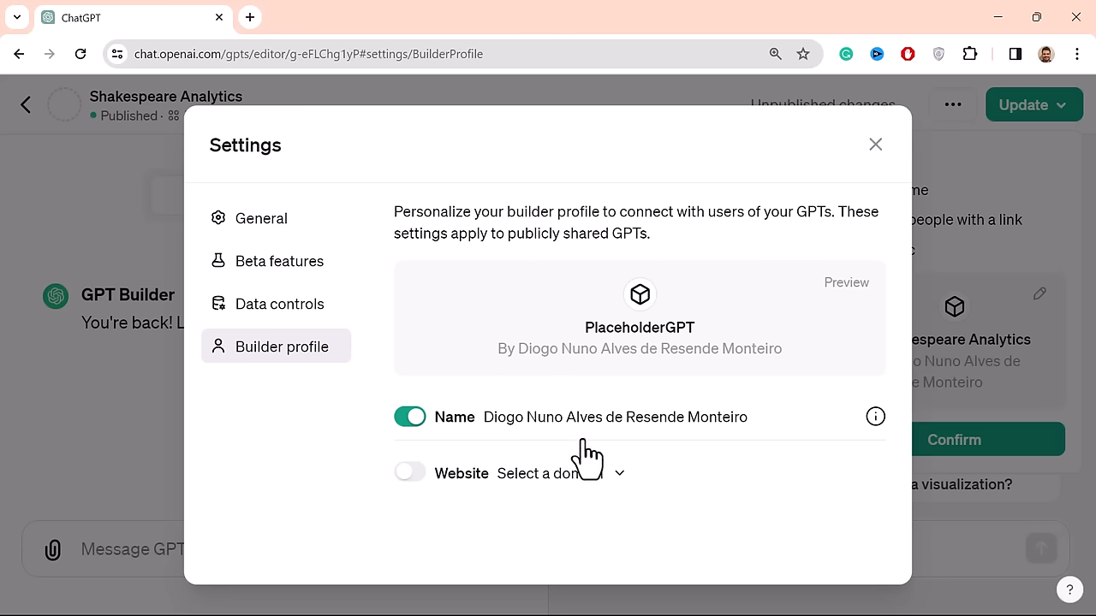
mouse_move(671, 276)
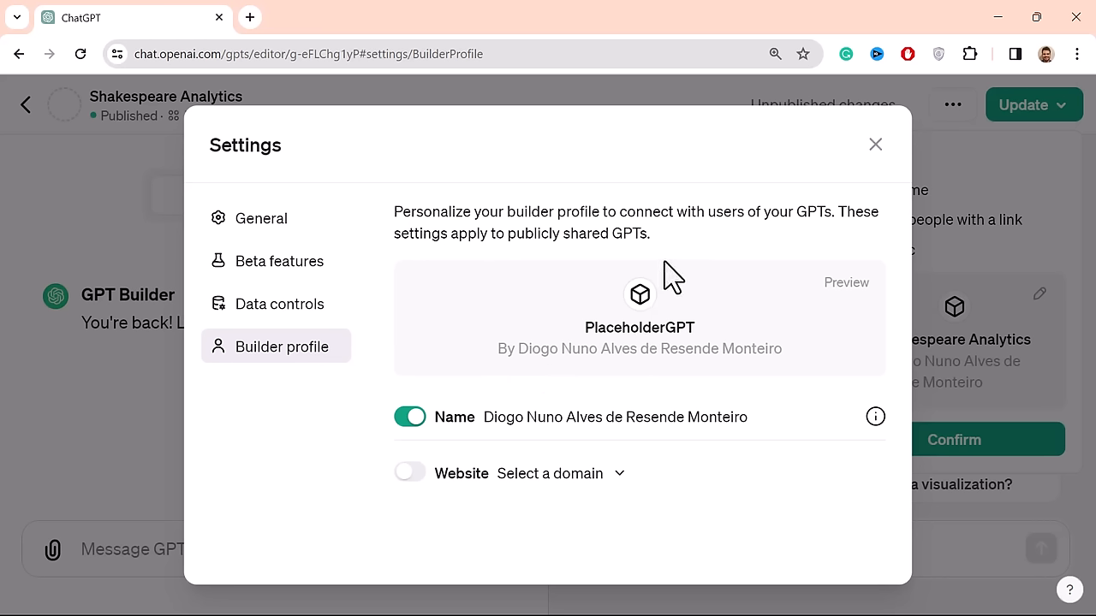
mouse_move(779, 281)
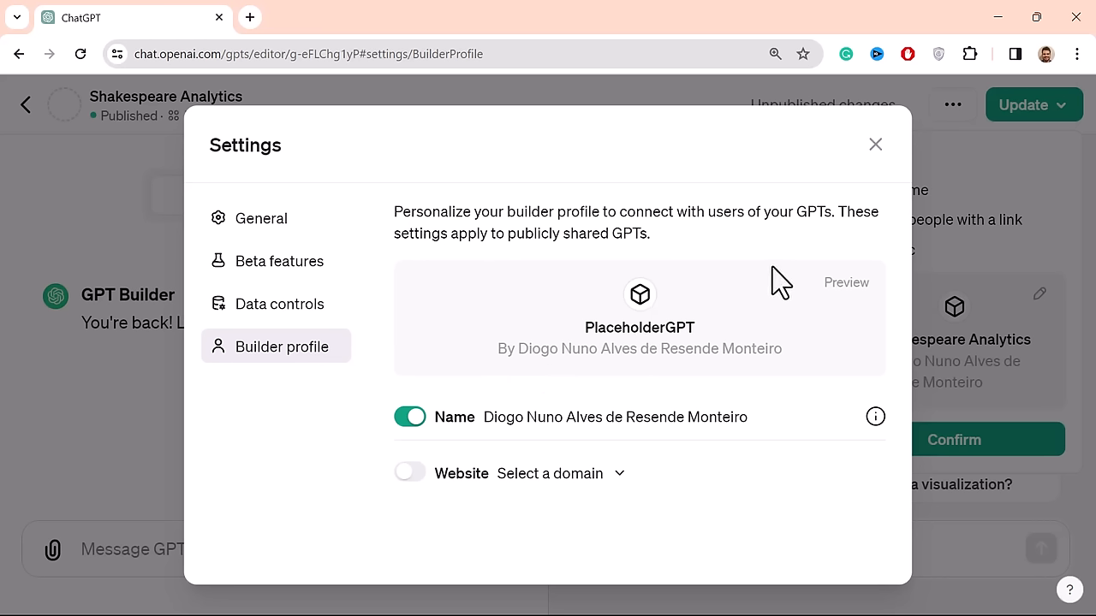
mouse_move(666, 304)
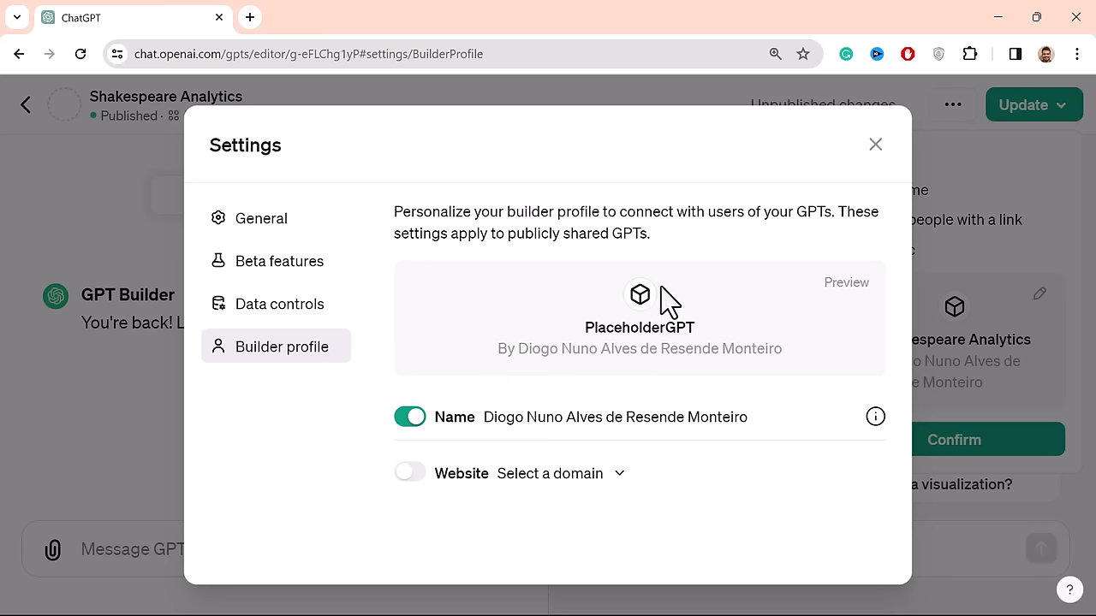
mouse_move(692, 238)
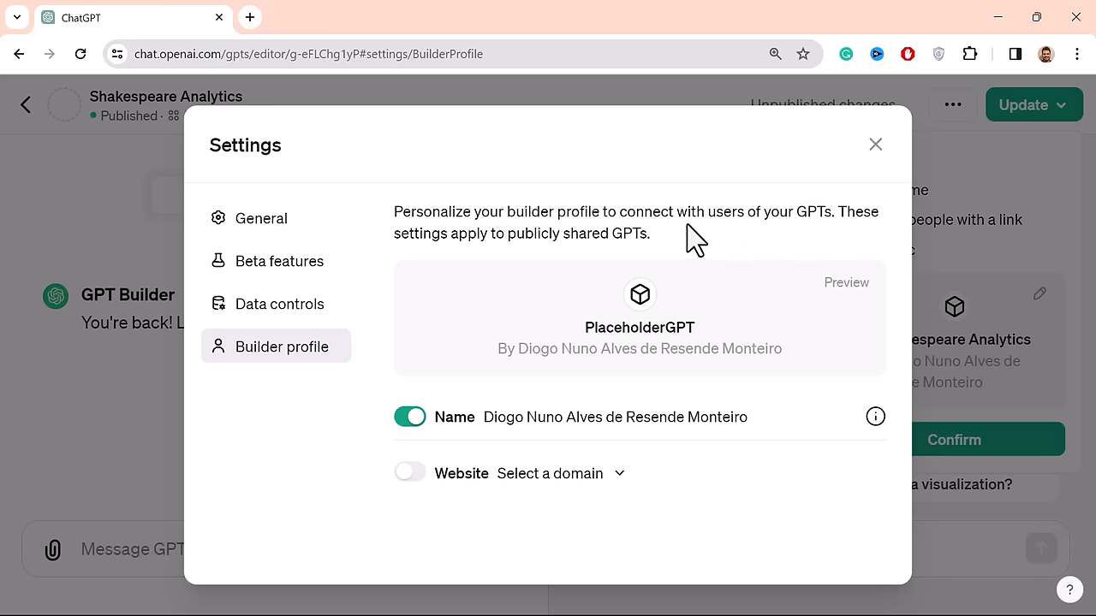
mouse_move(480, 233)
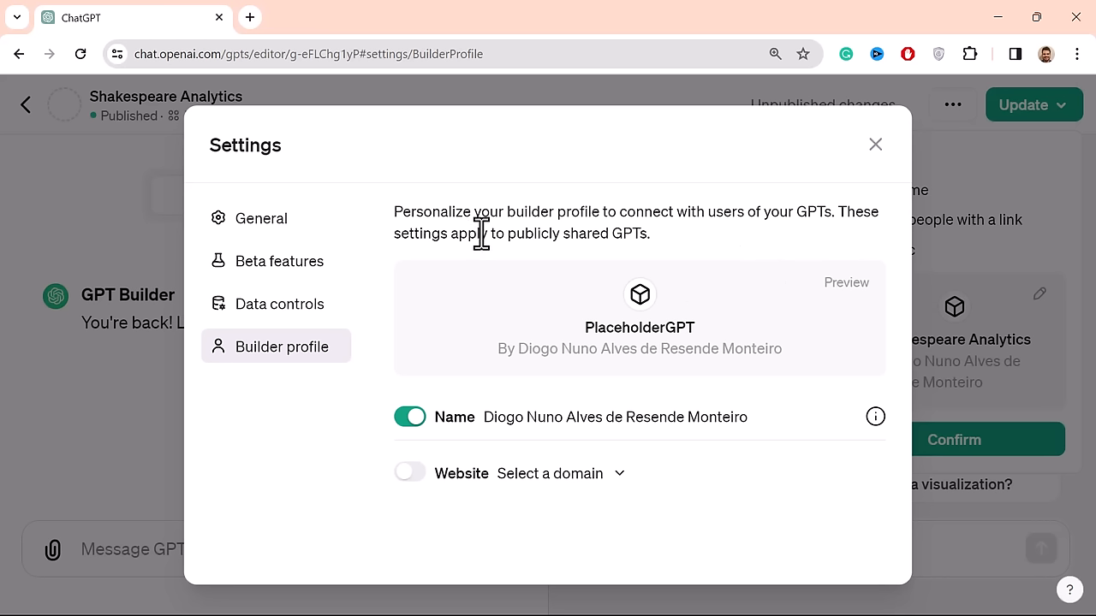
mouse_move(499, 370)
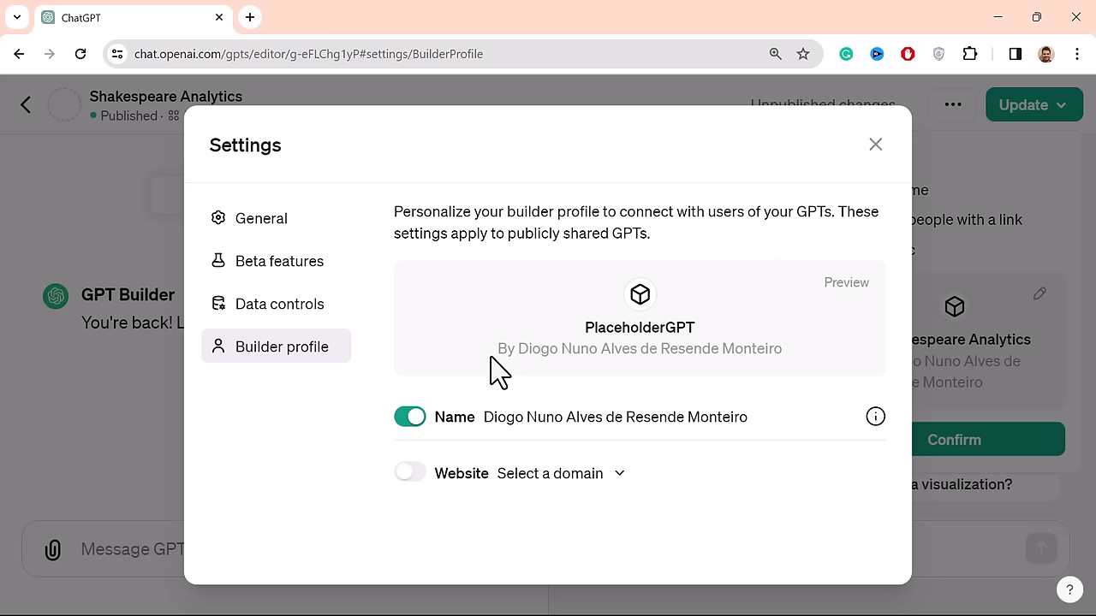